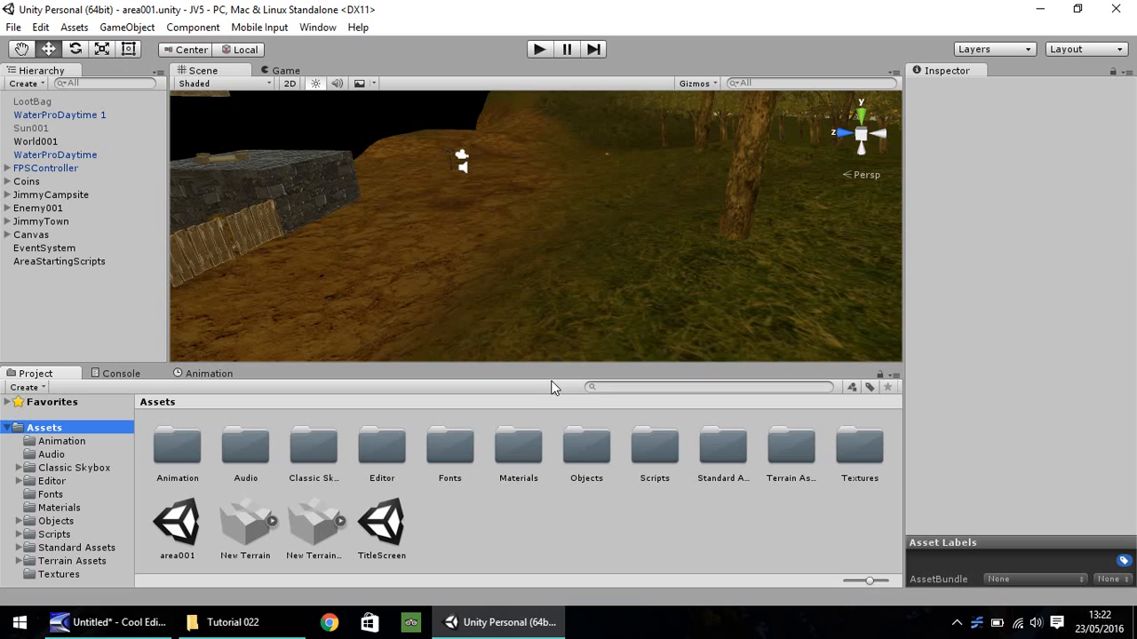
{"action": "mouse_move", "coordinate": [546, 378]}
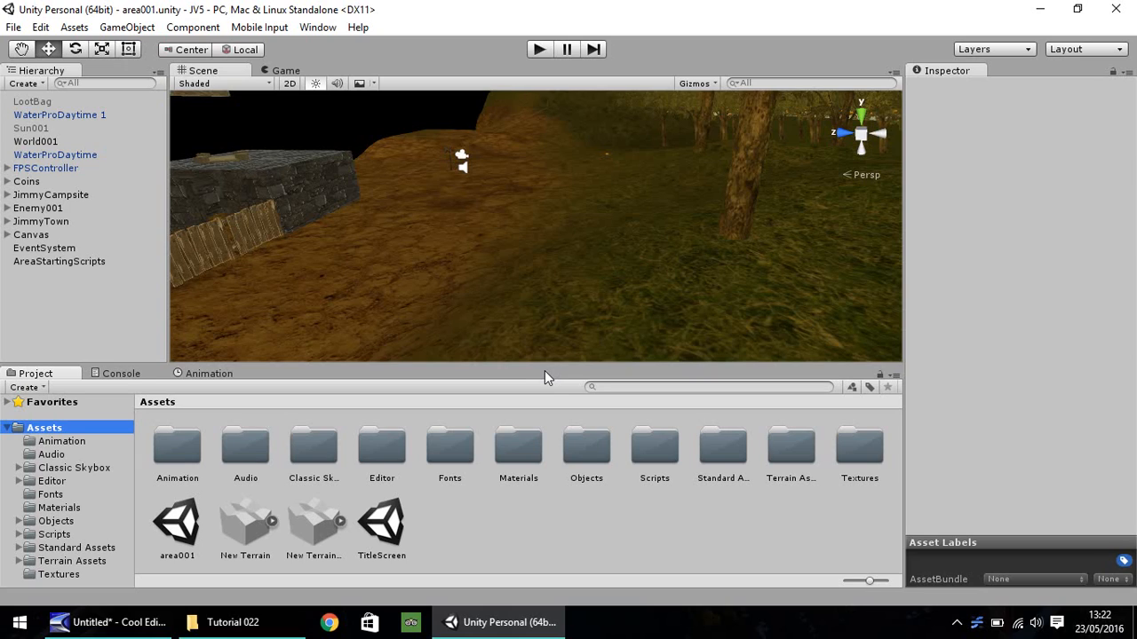
{"action": "mouse_move", "coordinate": [109, 284]}
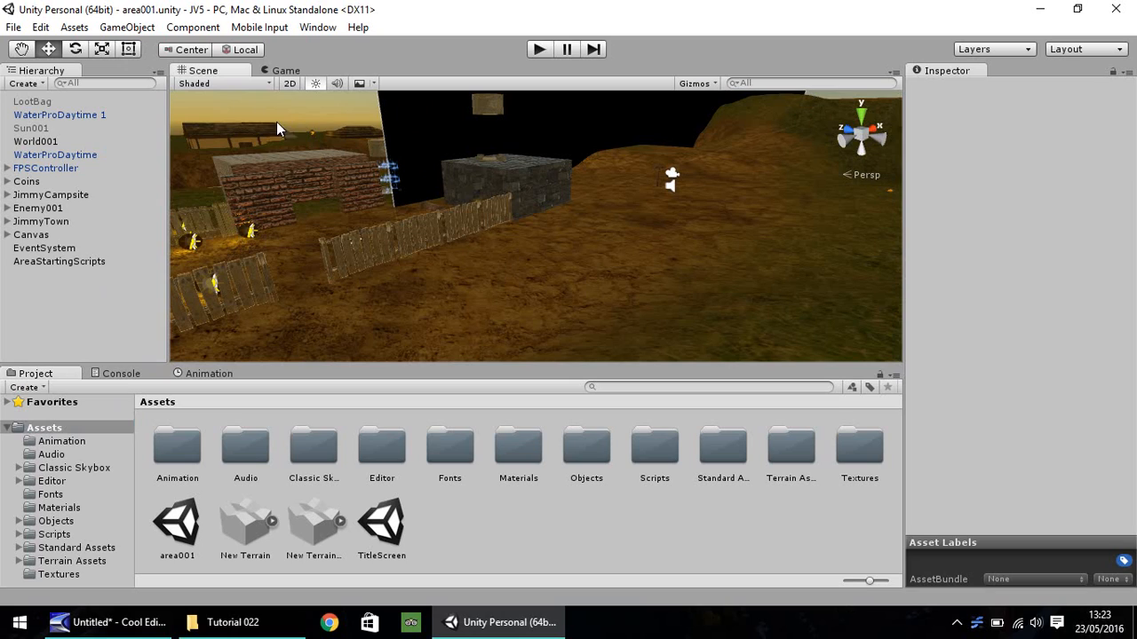
{"action": "mouse_move", "coordinate": [397, 228]}
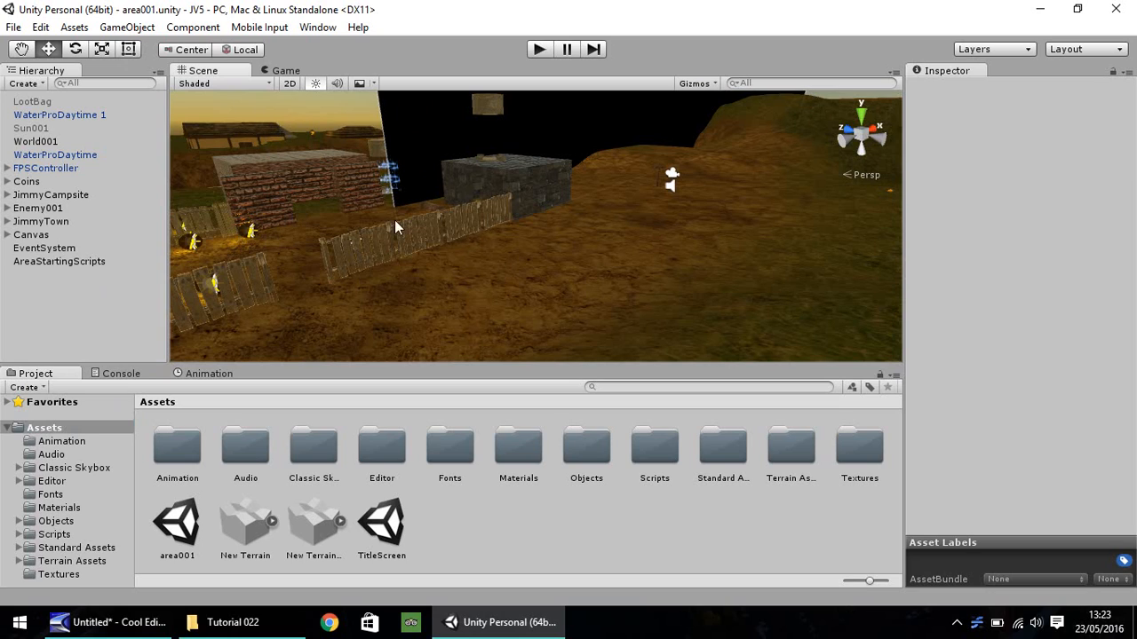
{"action": "mouse_move", "coordinate": [287, 145]}
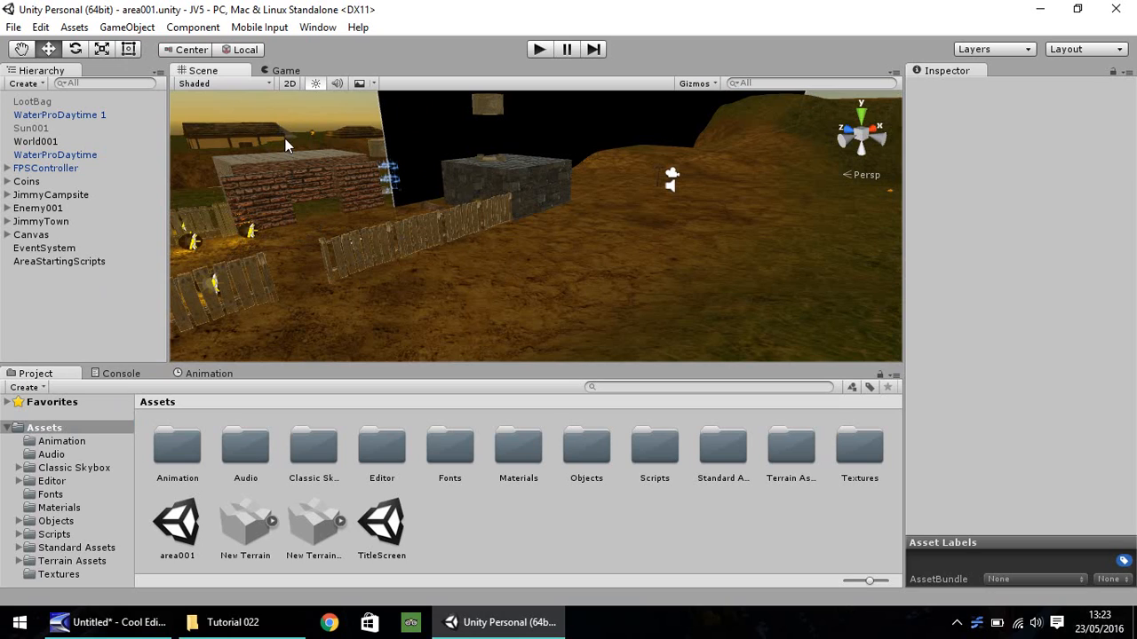
{"action": "mouse_move", "coordinate": [318, 198]}
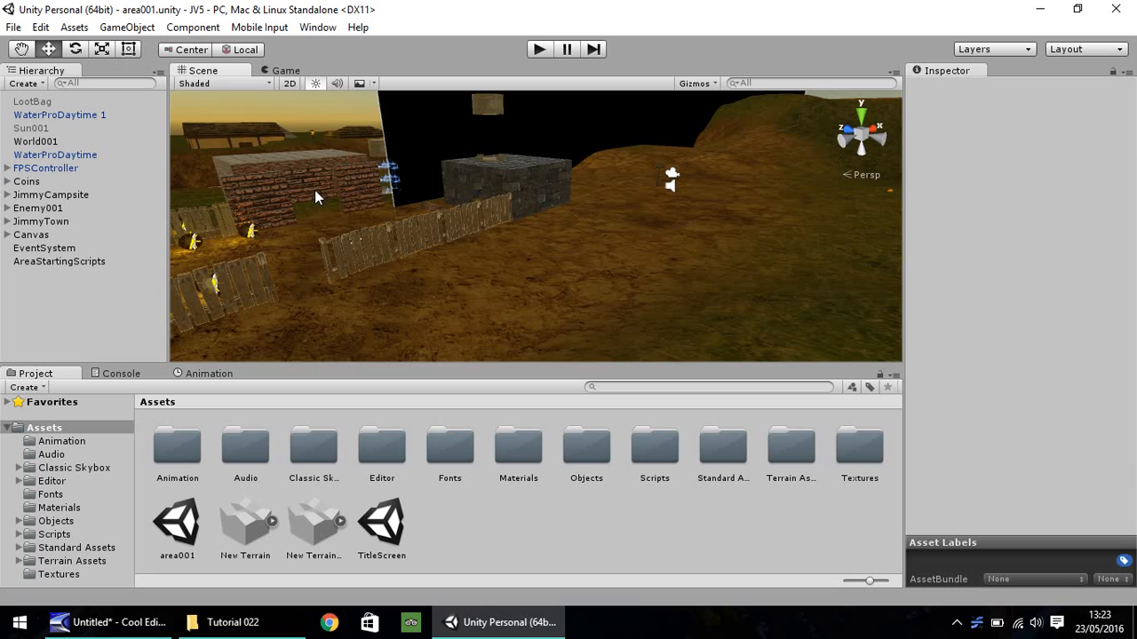
- Make a new MainQuest folder under Scripts/Quests and open it
{"action": "left_click_drag", "start_coordinate": [320, 197], "coordinate": [599, 268]}
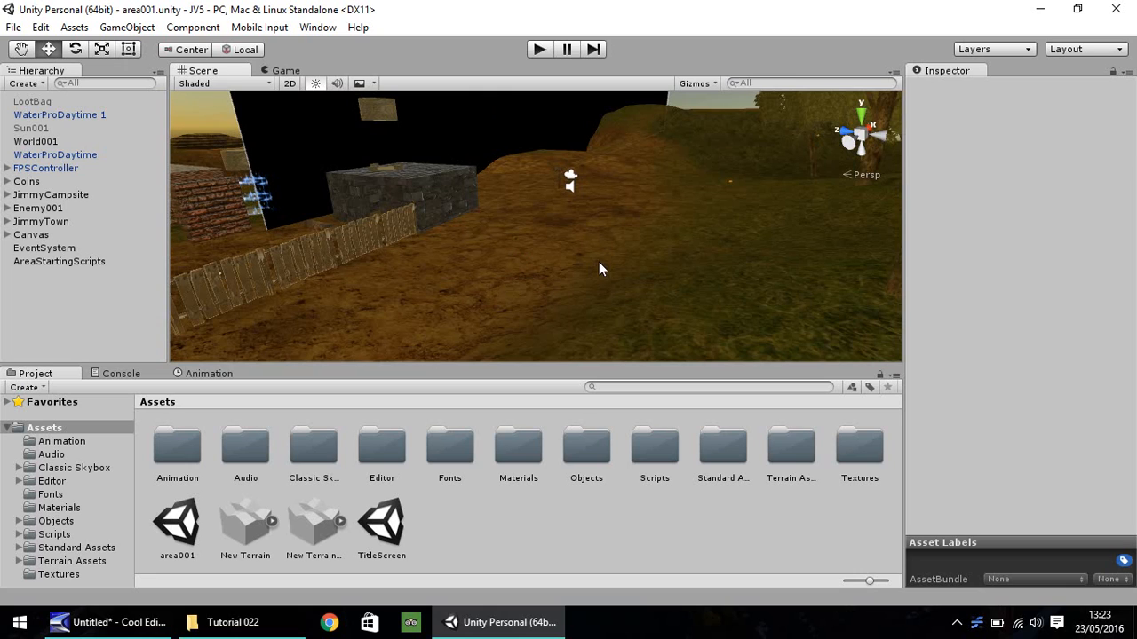
{"action": "mouse_move", "coordinate": [523, 263]}
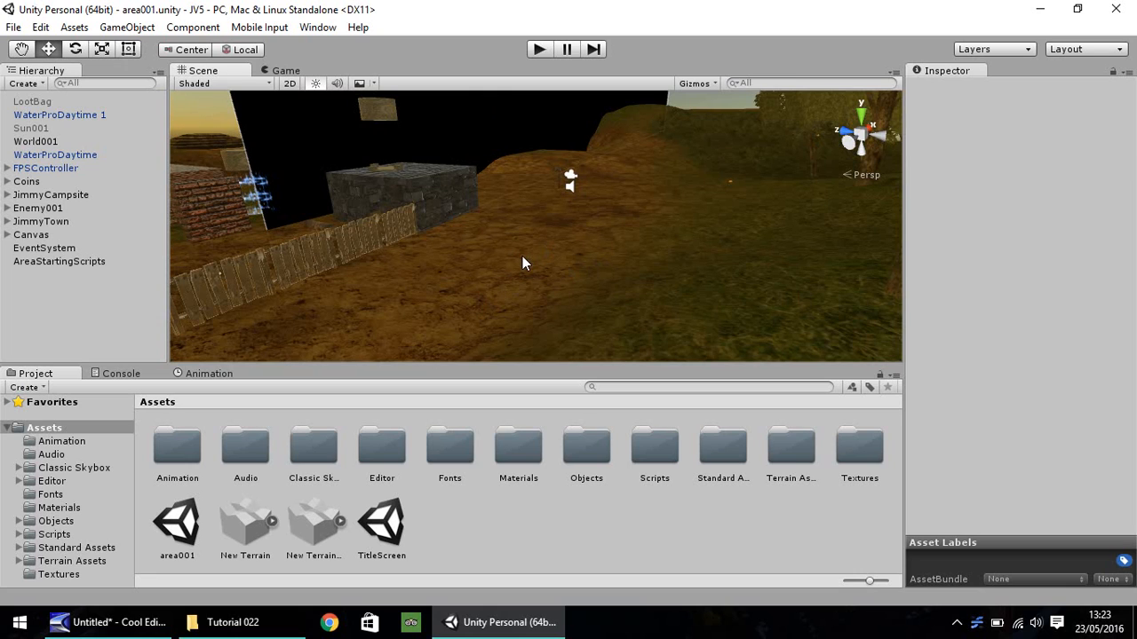
{"action": "mouse_move", "coordinate": [510, 269]}
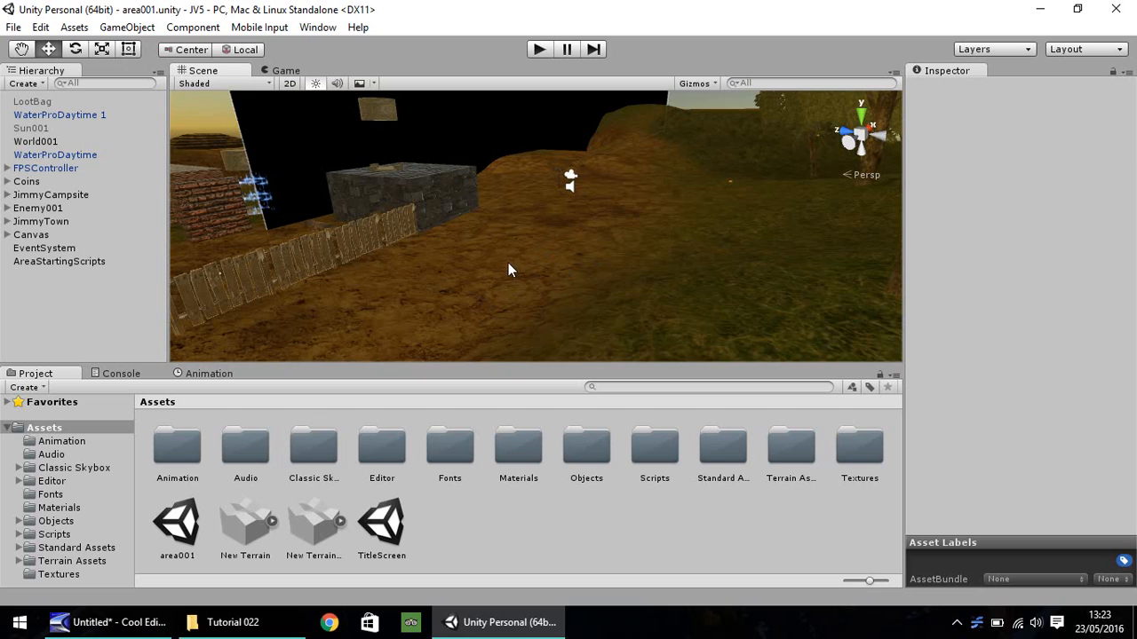
{"action": "mouse_move", "coordinate": [278, 414]}
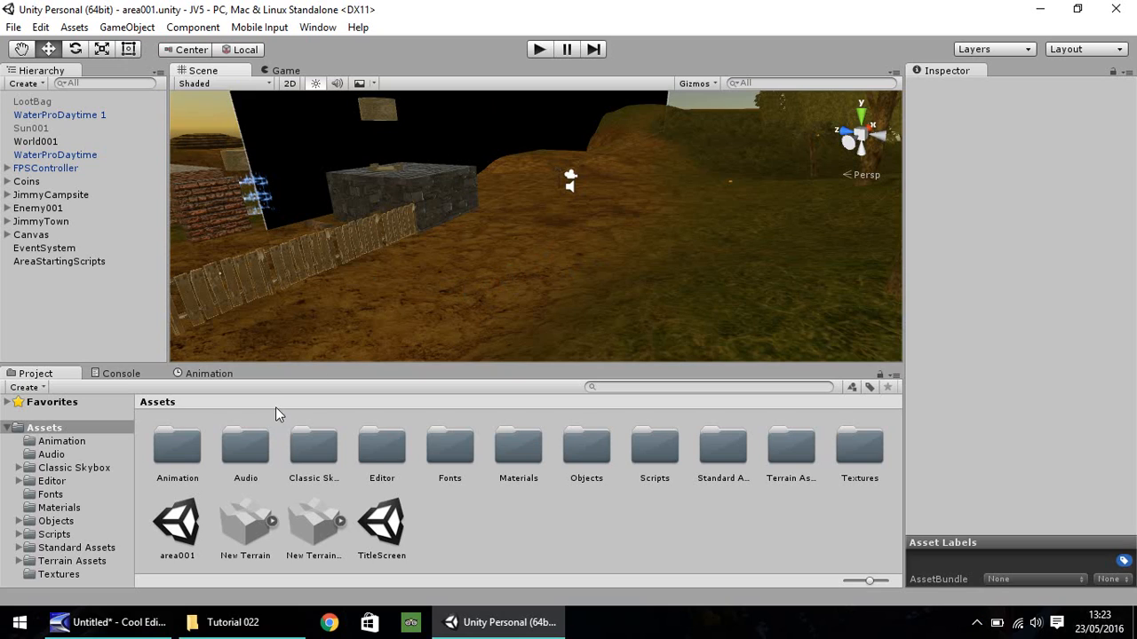
{"action": "mouse_move", "coordinate": [62, 542]}
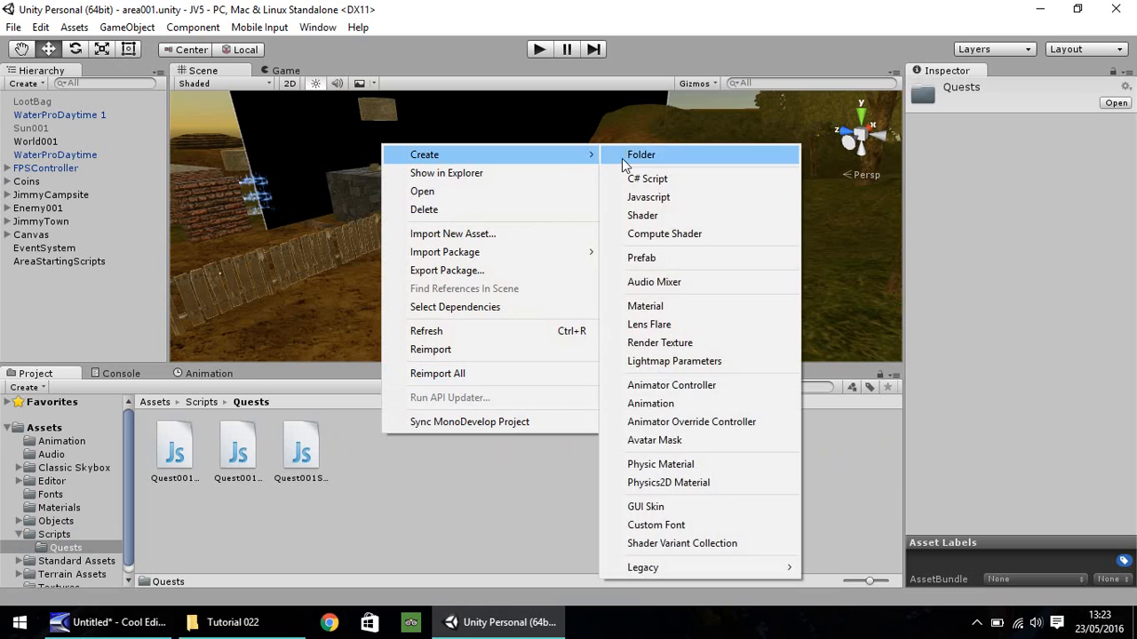
{"action": "left_click", "coordinate": [641, 155]}
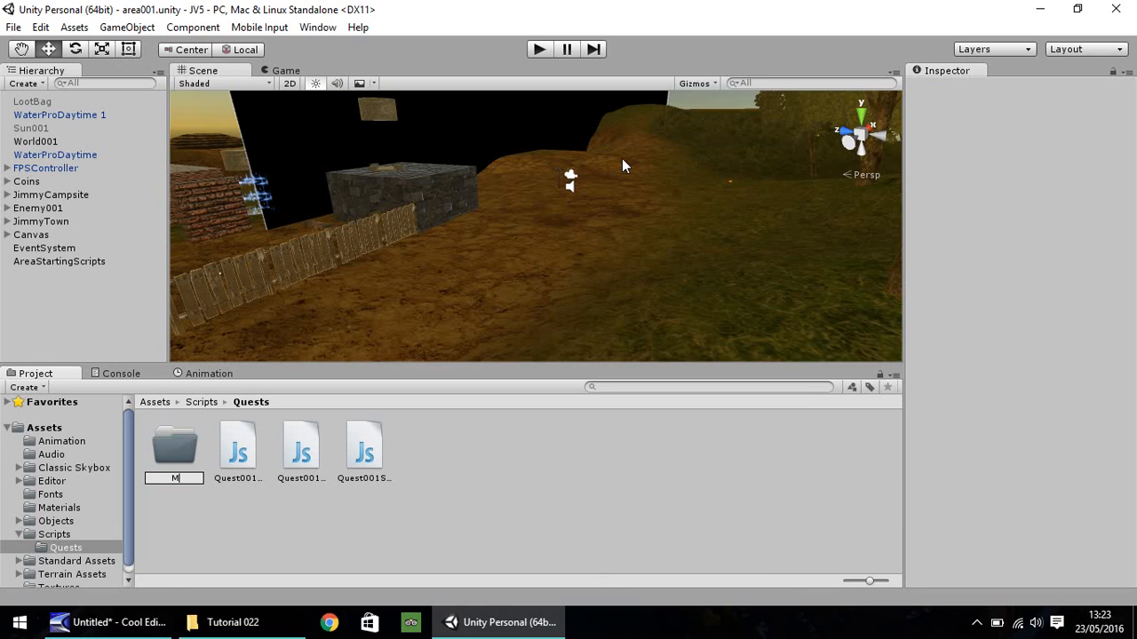
{"action": "type", "text": "ainQu"}
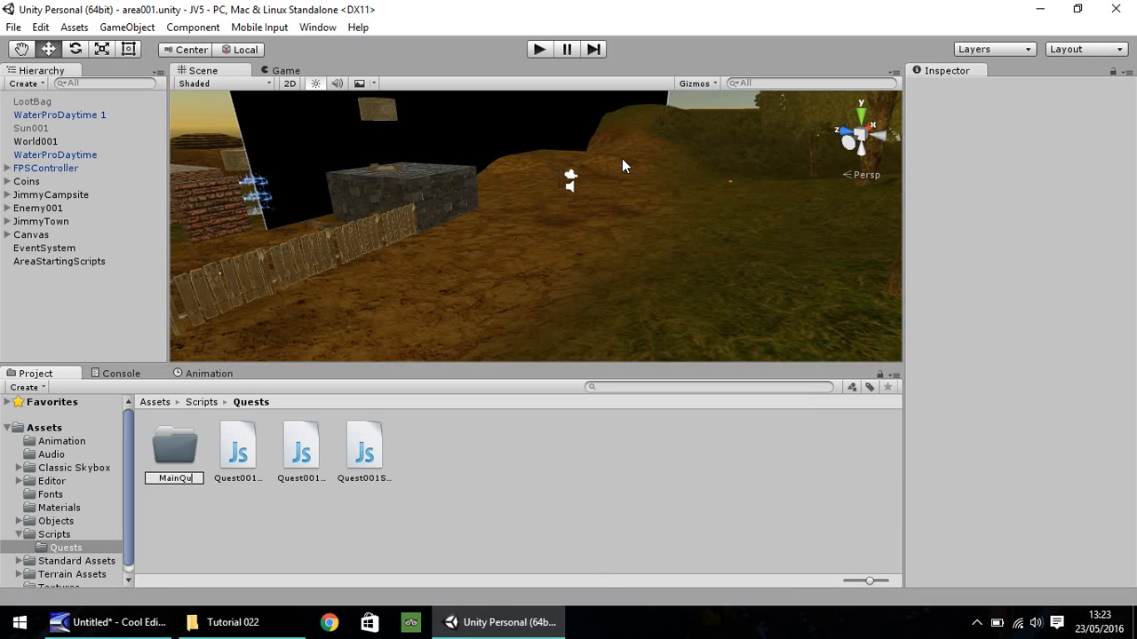
{"action": "double_click", "coordinate": [174, 444]}
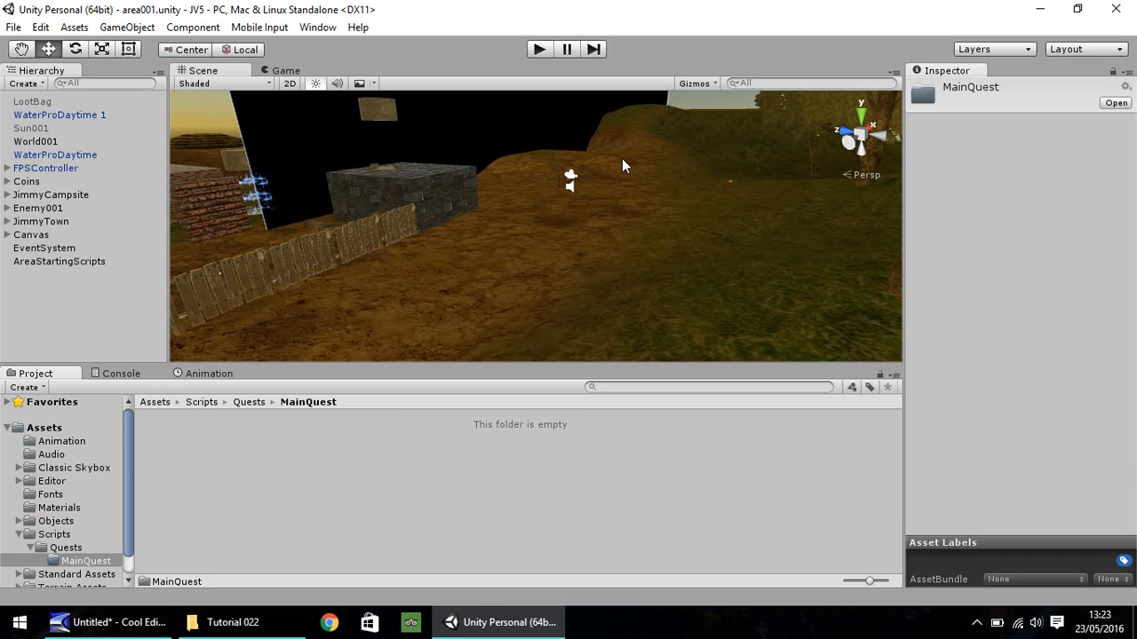
- Create a JavaScript asset called 001_QuestBegin in the MainQuest folder
{"action": "right_click", "coordinate": [230, 480]}
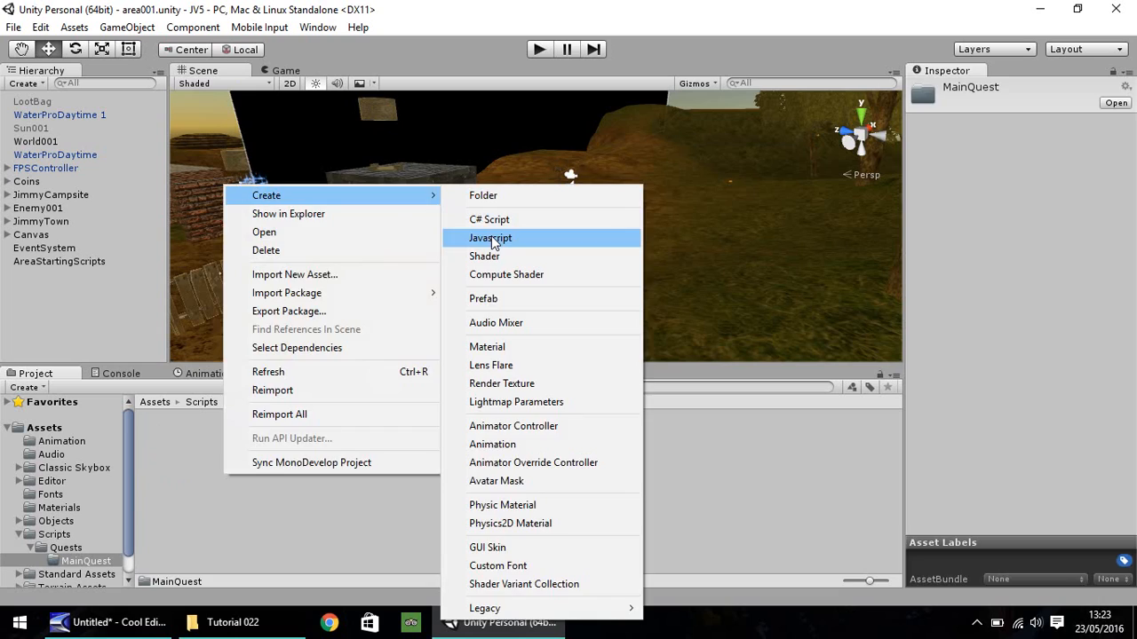
{"action": "left_click", "coordinate": [489, 238]}
{"action": "type", "text": "001_QuestBegin"}
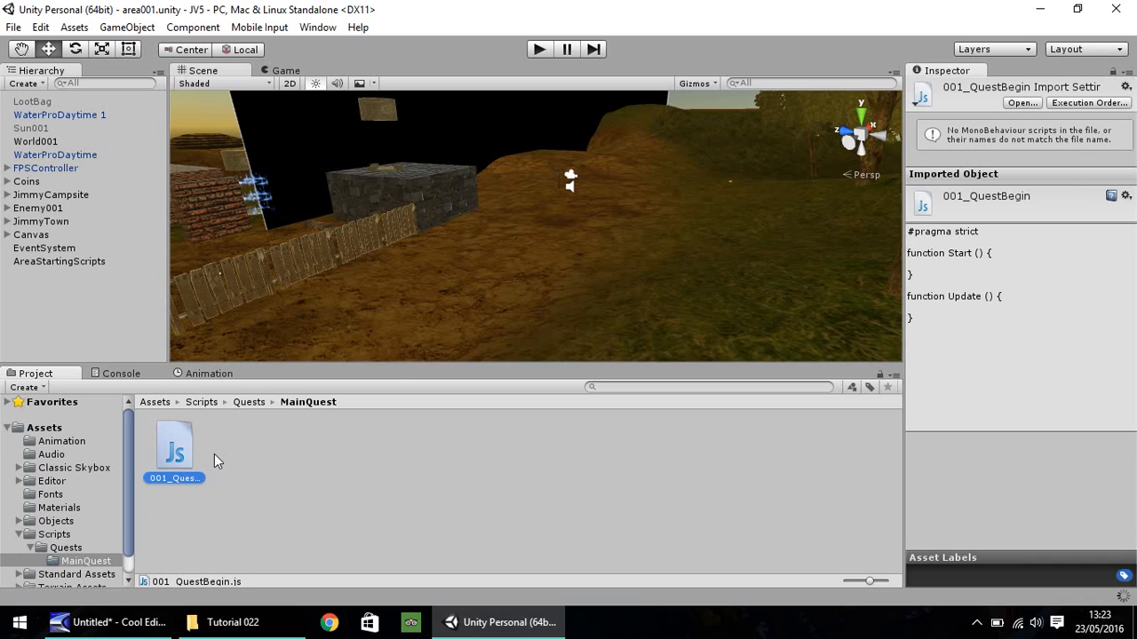
{"action": "mouse_move", "coordinate": [160, 493]}
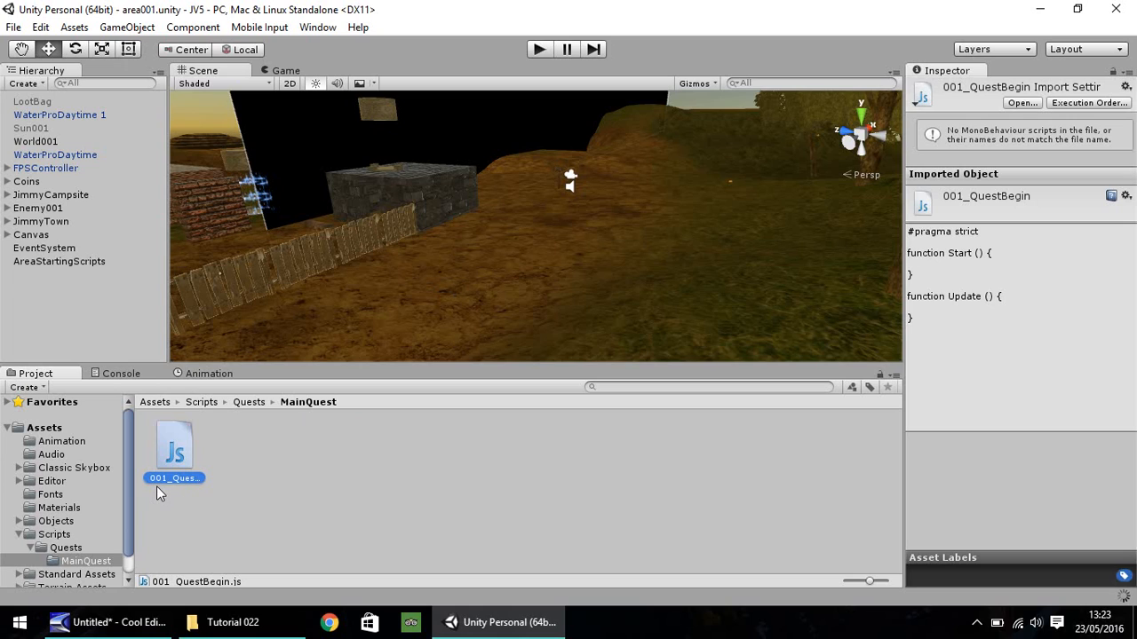
{"action": "mouse_move", "coordinate": [175, 427]}
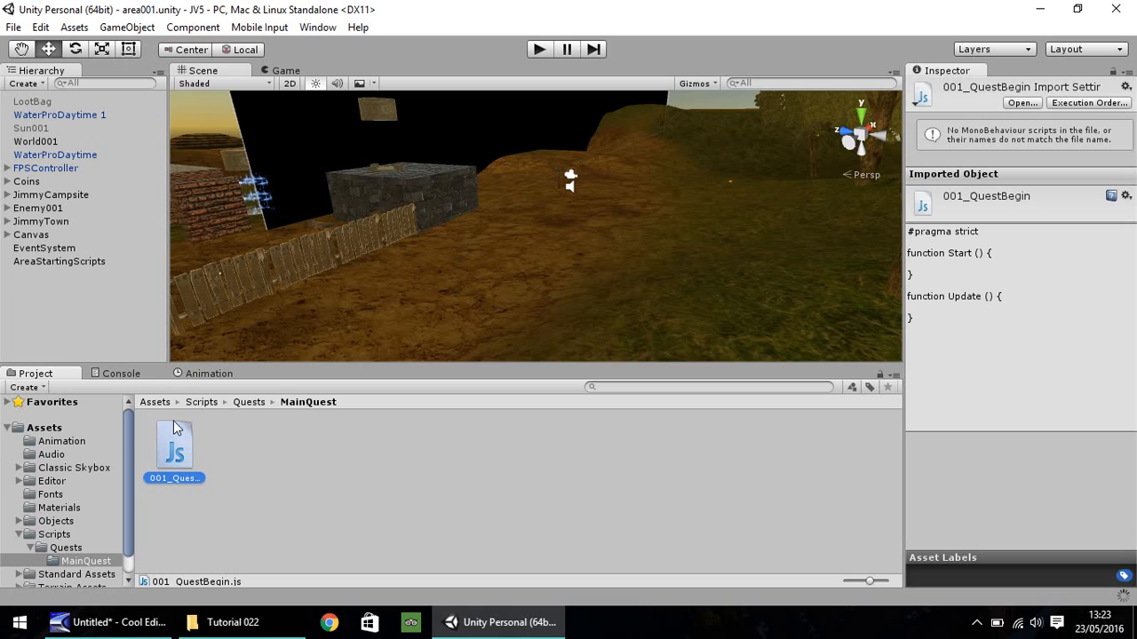
{"action": "mouse_move", "coordinate": [638, 516]}
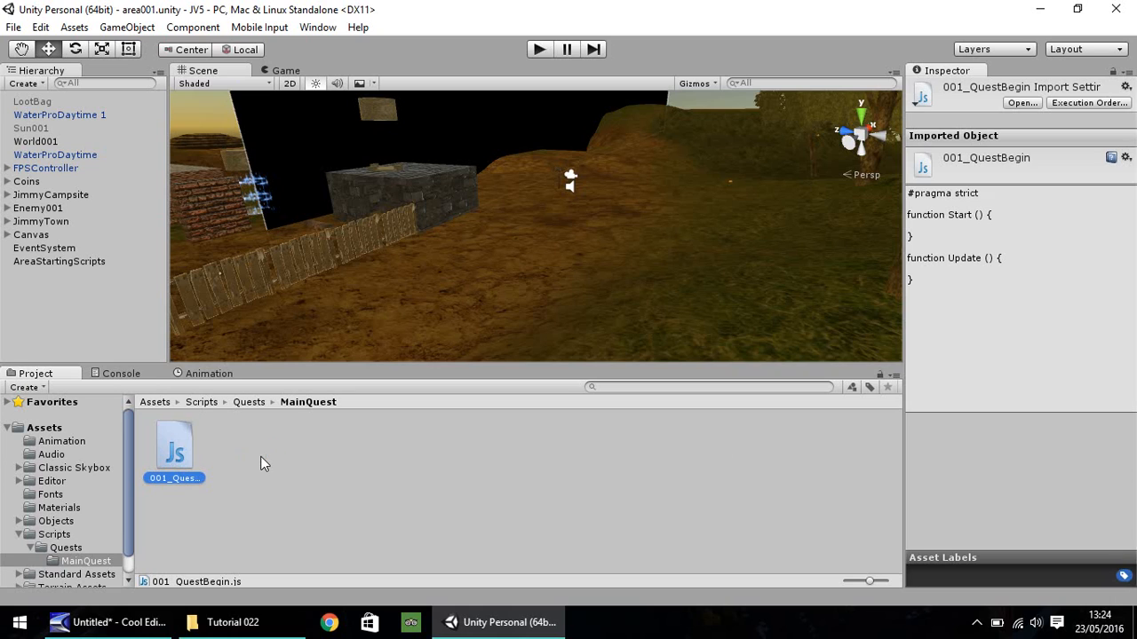
- Open 001_QuestBegin.js in MonoDevelop and delete all of its template code
{"action": "double_click", "coordinate": [175, 444]}
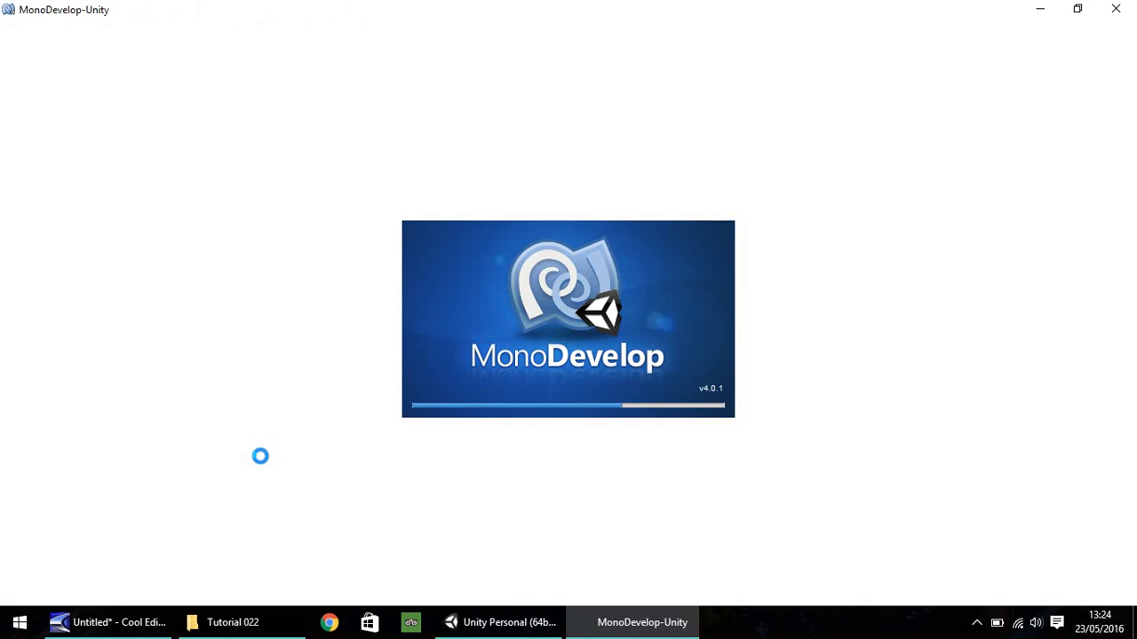
{"action": "mouse_move", "coordinate": [348, 363]}
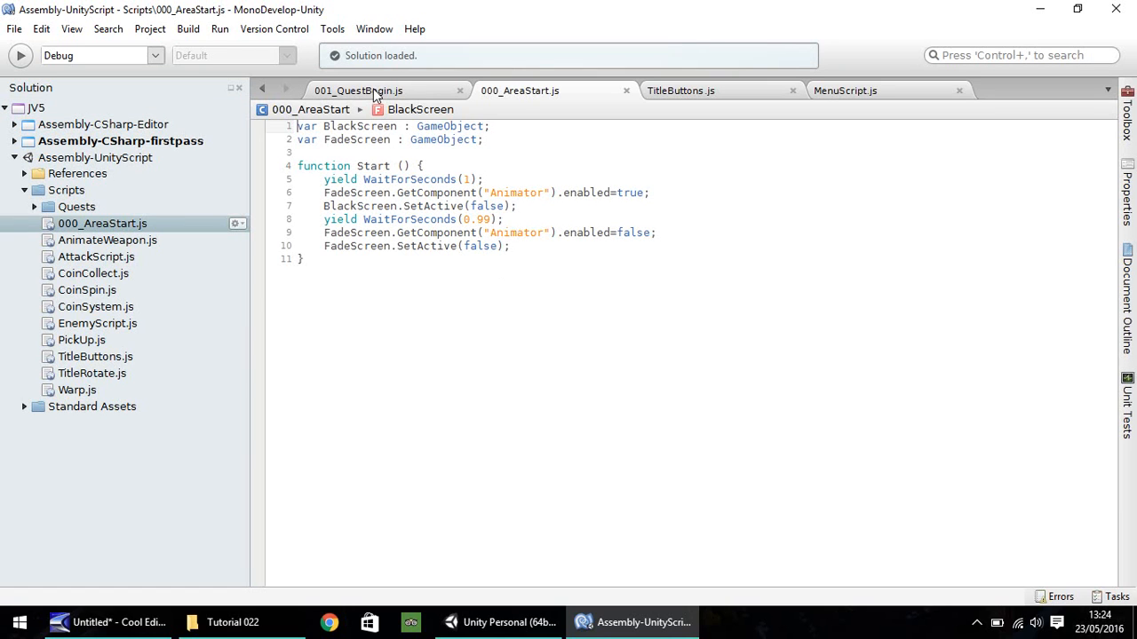
{"action": "left_click", "coordinate": [358, 90]}
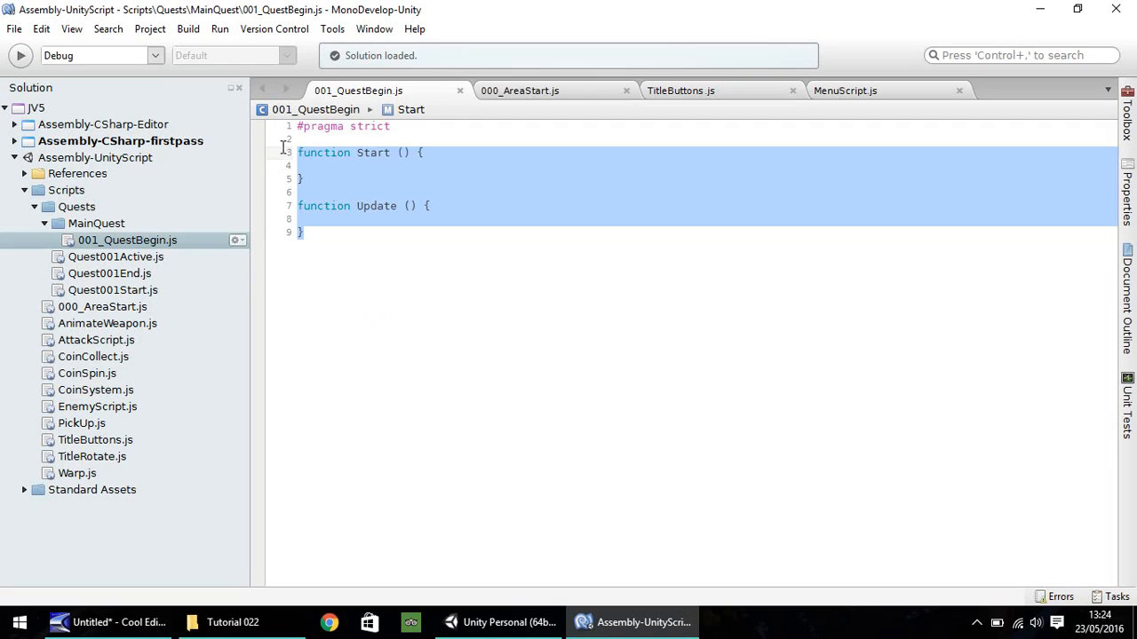
{"action": "key", "text": "Delete"}
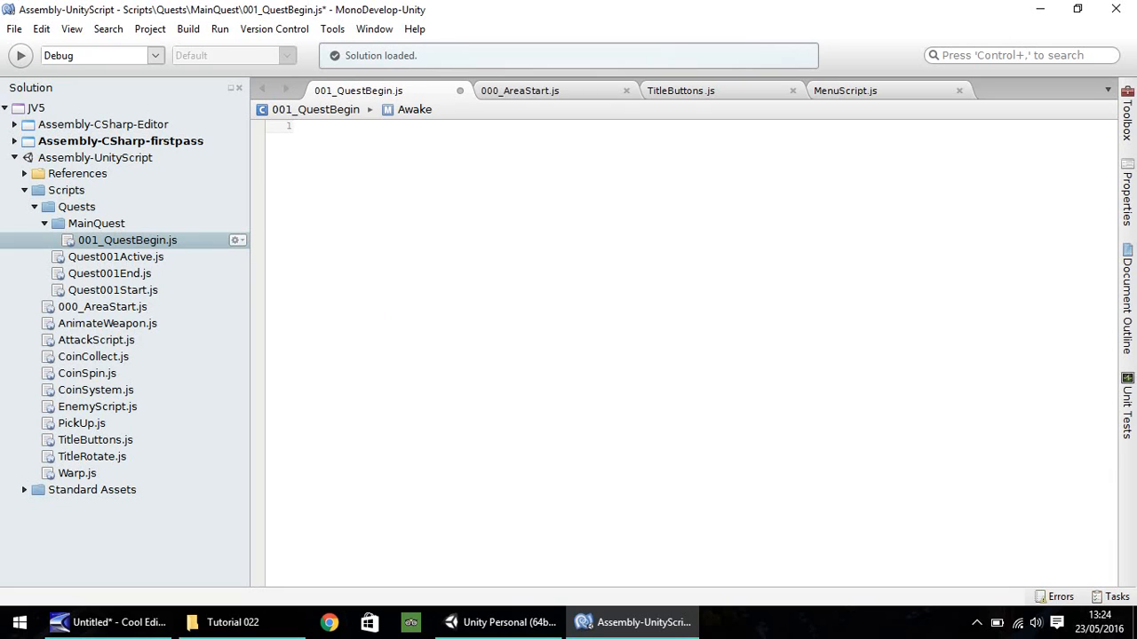
{"action": "left_click", "coordinate": [298, 126]}
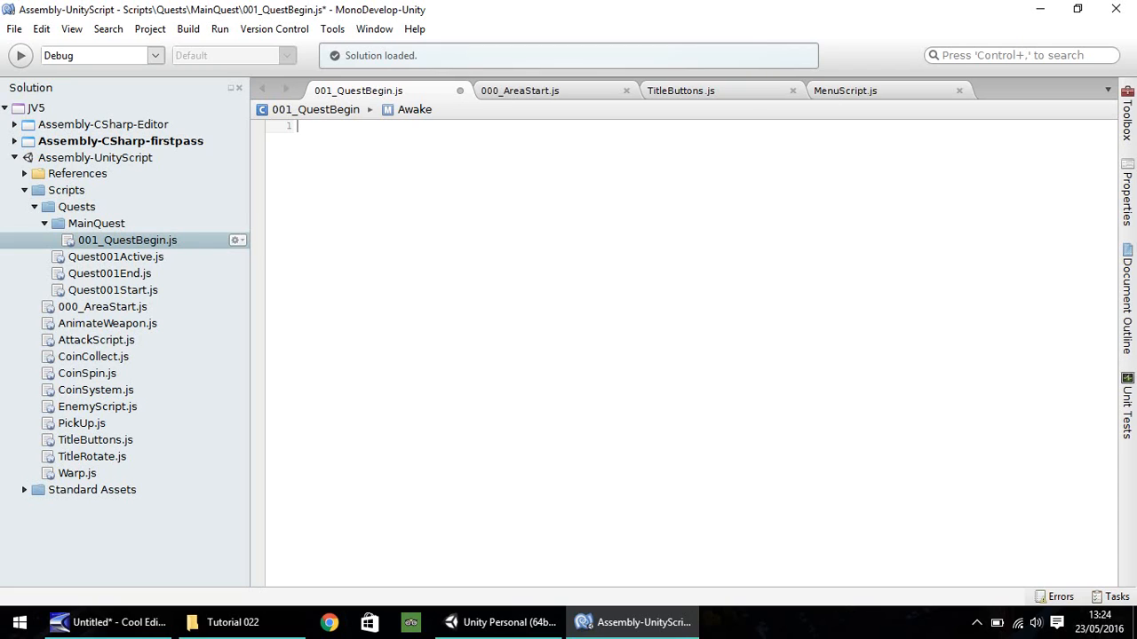
{"action": "type", "text": "var Ques"}
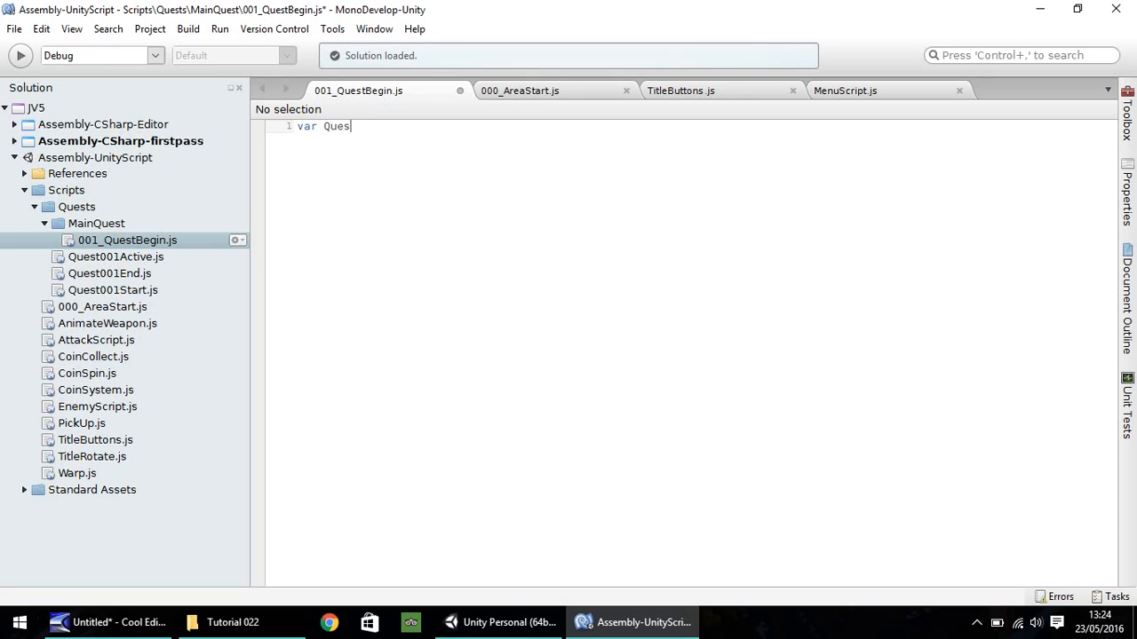
{"action": "type", "text": "tUp"}
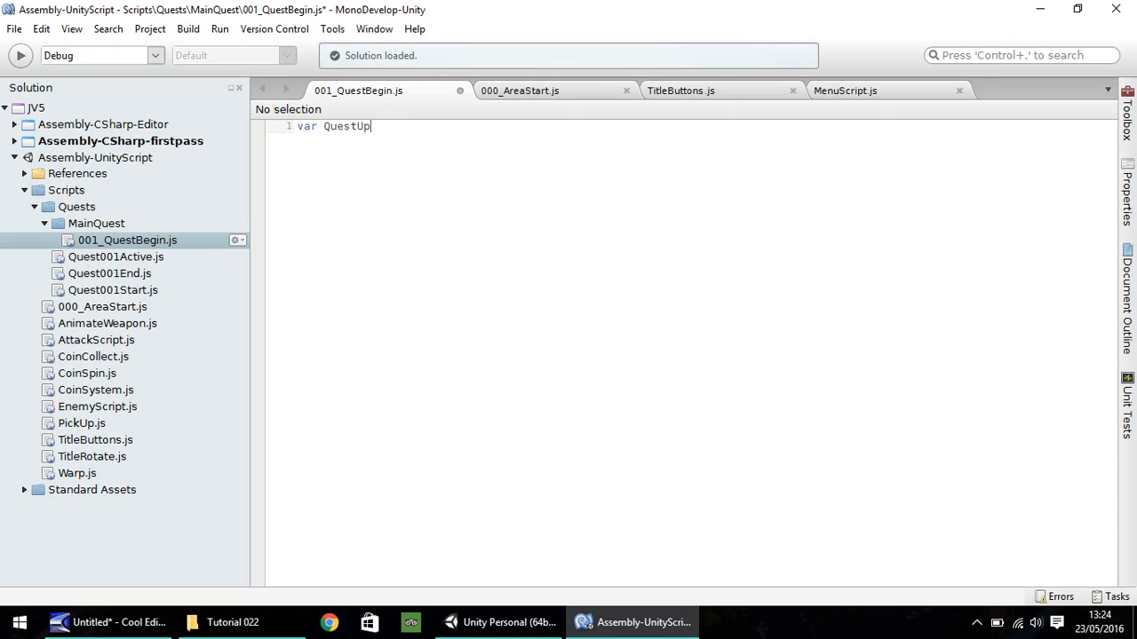
{"action": "type", "text": "date :"}
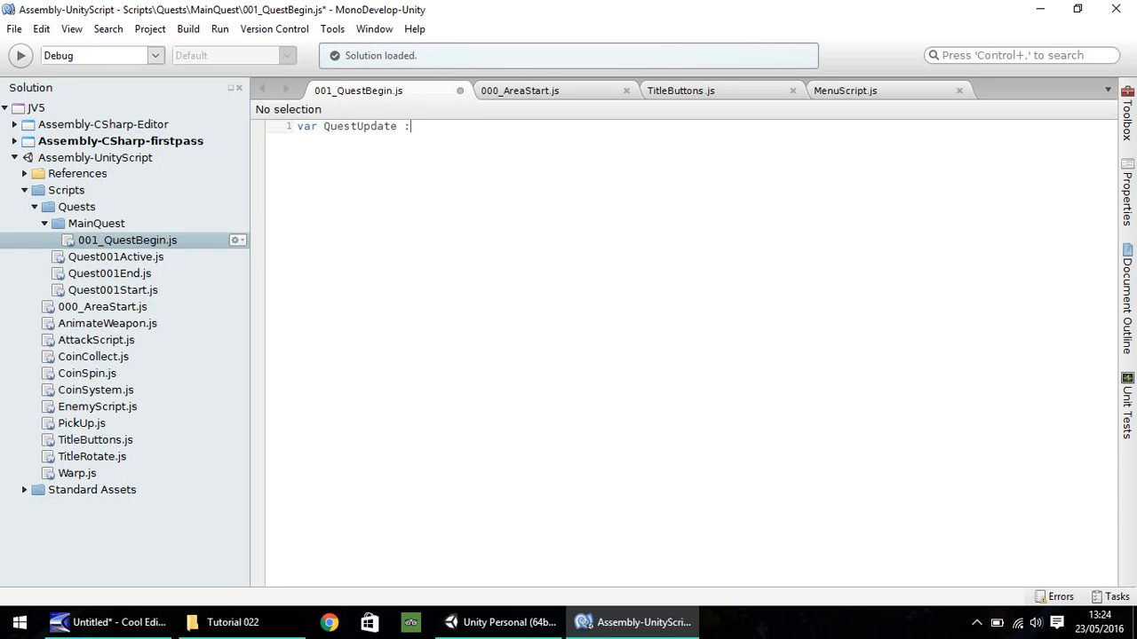
{"action": "type", "text": "GameO"}
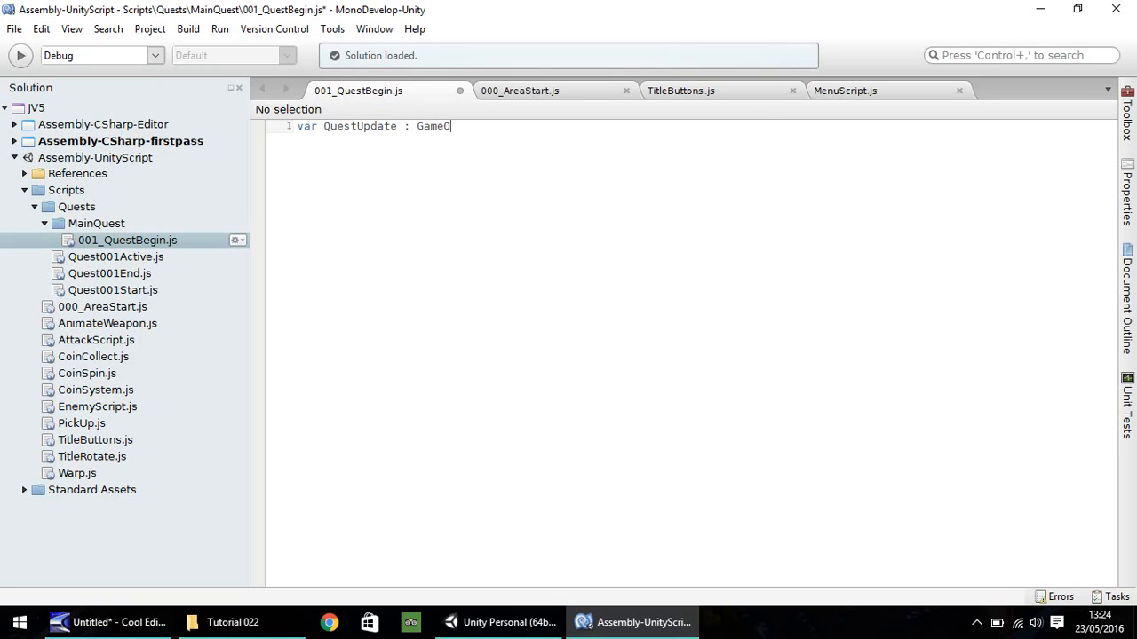
{"action": "type", "text": "bject;"}
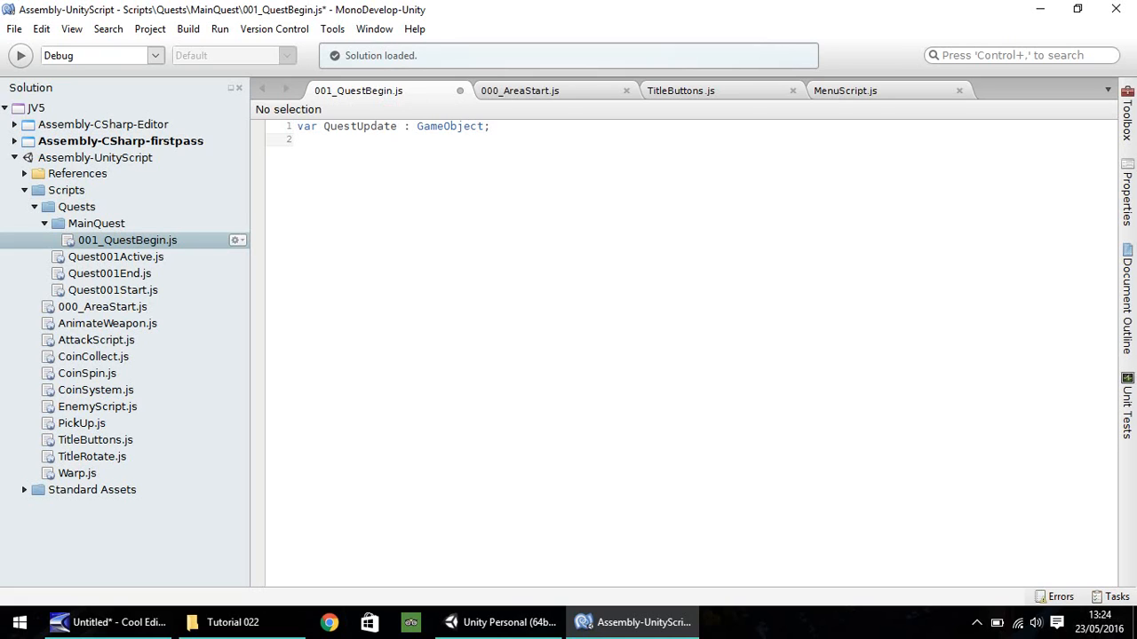
{"action": "left_click", "coordinate": [298, 140]}
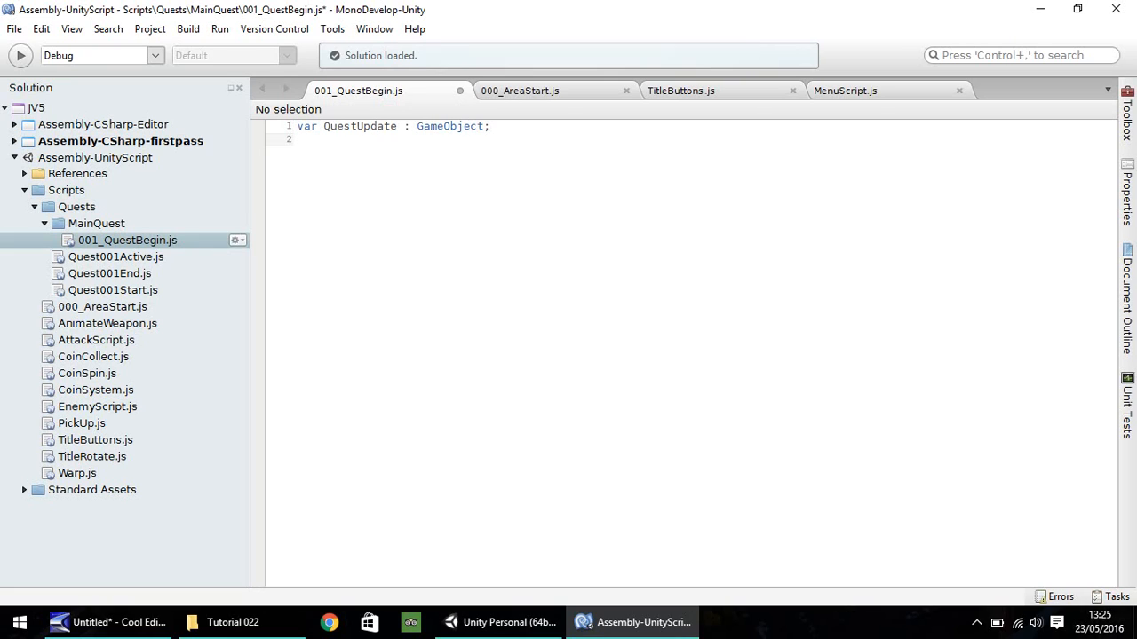
{"action": "left_click", "coordinate": [297, 139]}
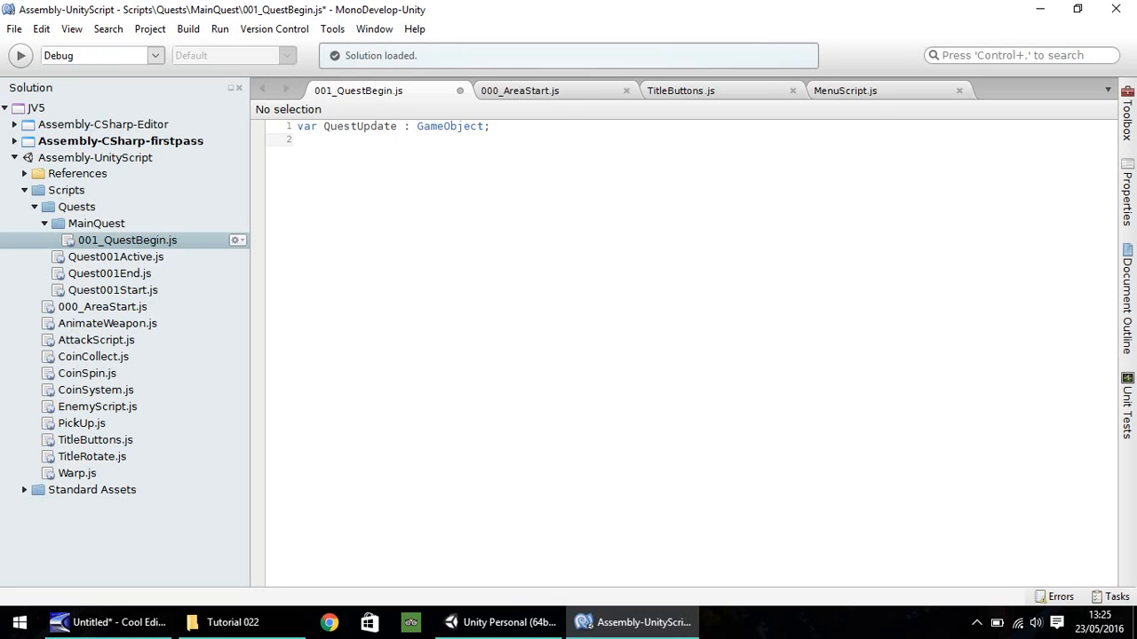
{"action": "left_click", "coordinate": [298, 140]}
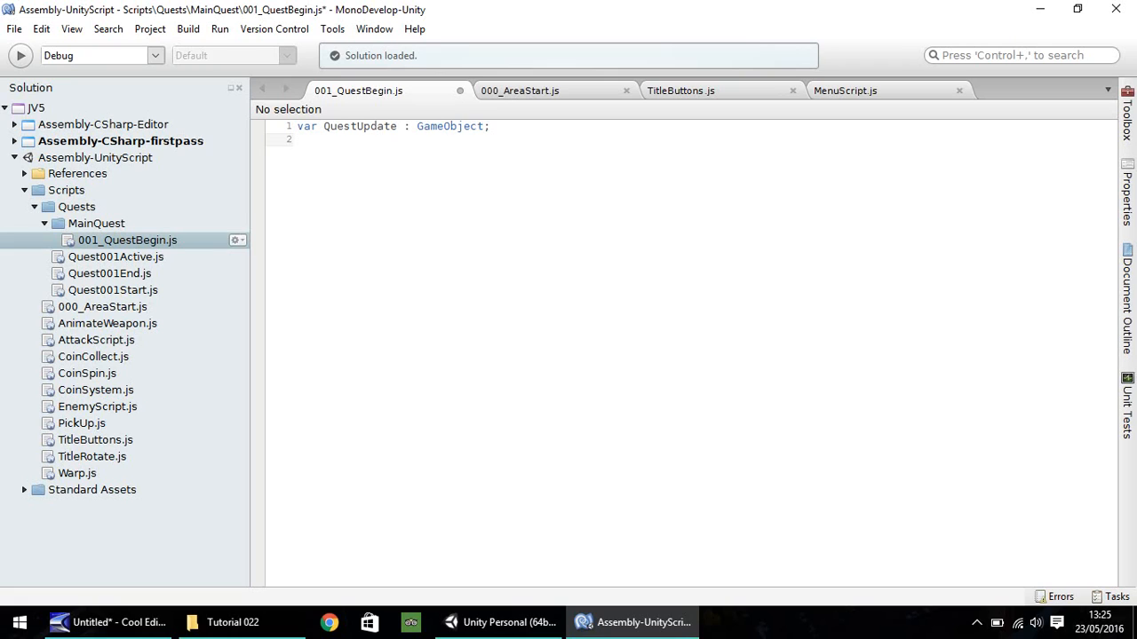
- Declare 'var PlayerText : GameObject;' and 'var TextDisplay : GameObject;' on lines 2 and 3
{"action": "type", "text": "var"}
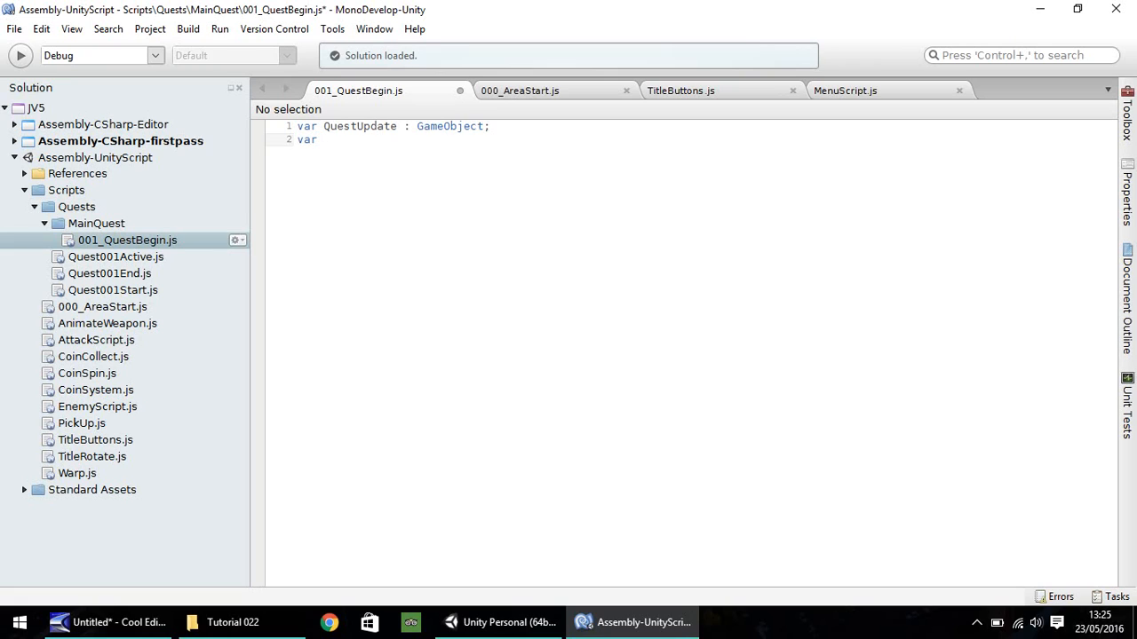
{"action": "type", "text": "PlayerText :"}
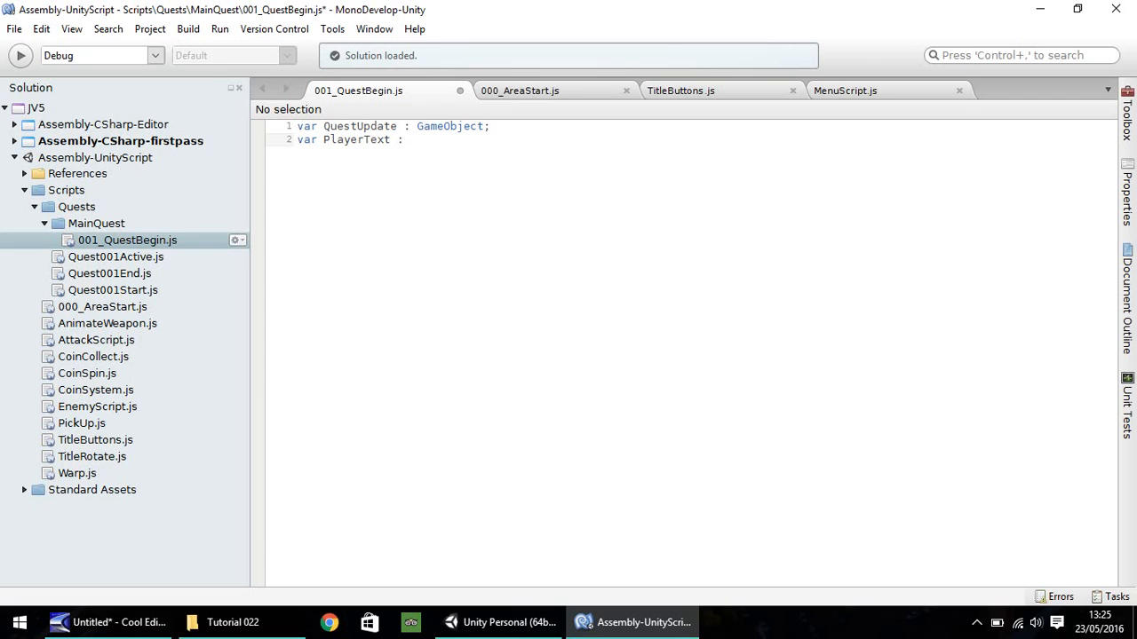
{"action": "type", "text": "GameO"}
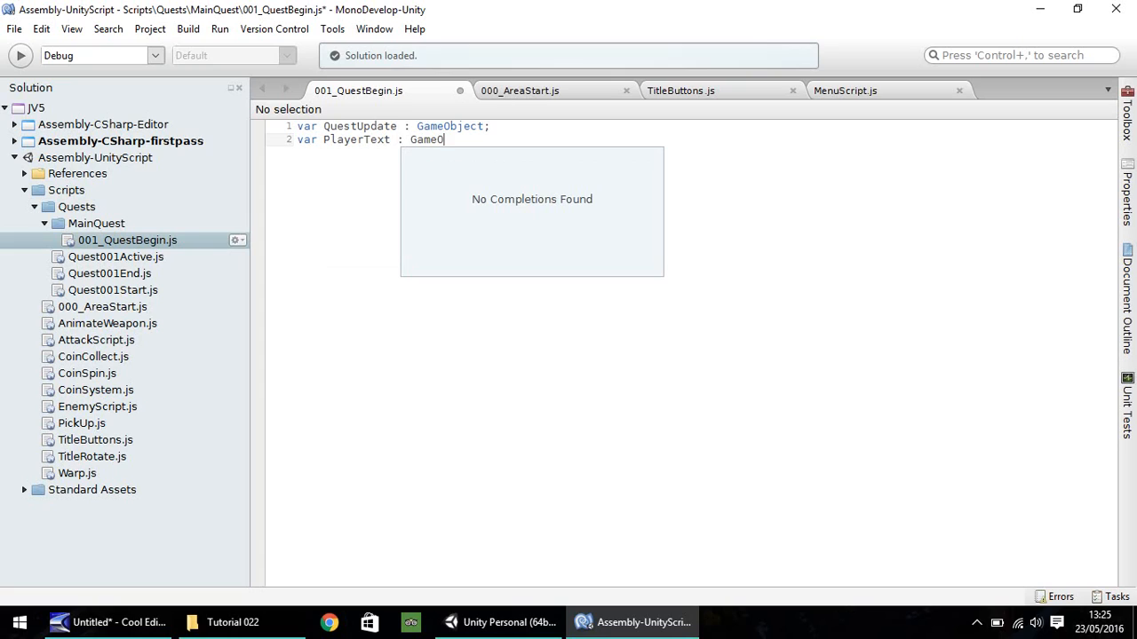
{"action": "type", "text": "bject;"}
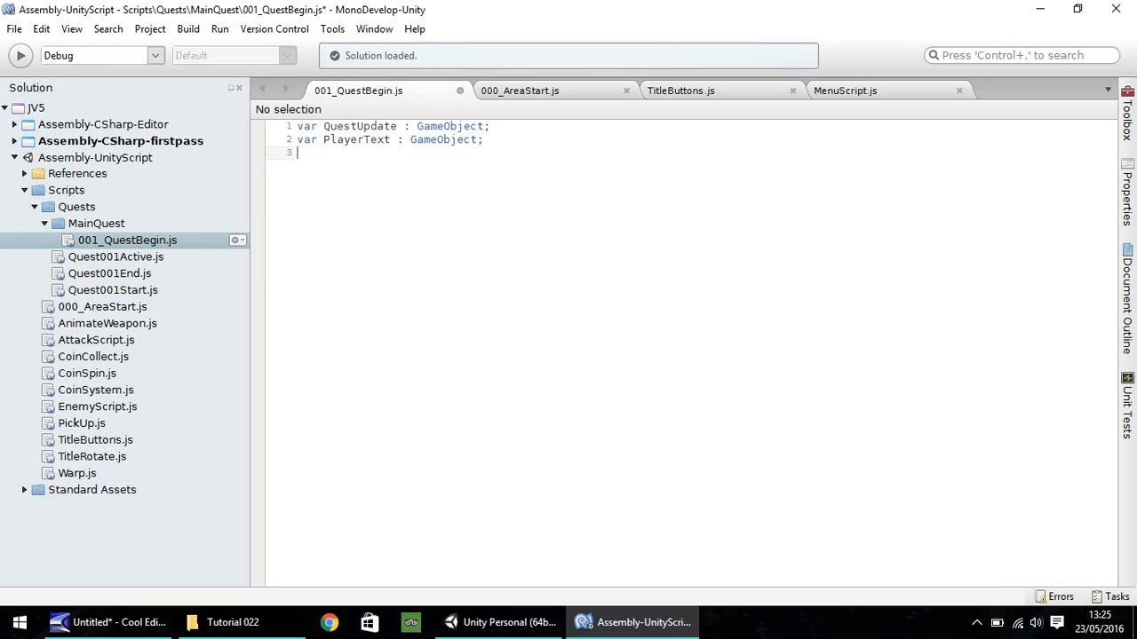
{"action": "type", "text": "var"}
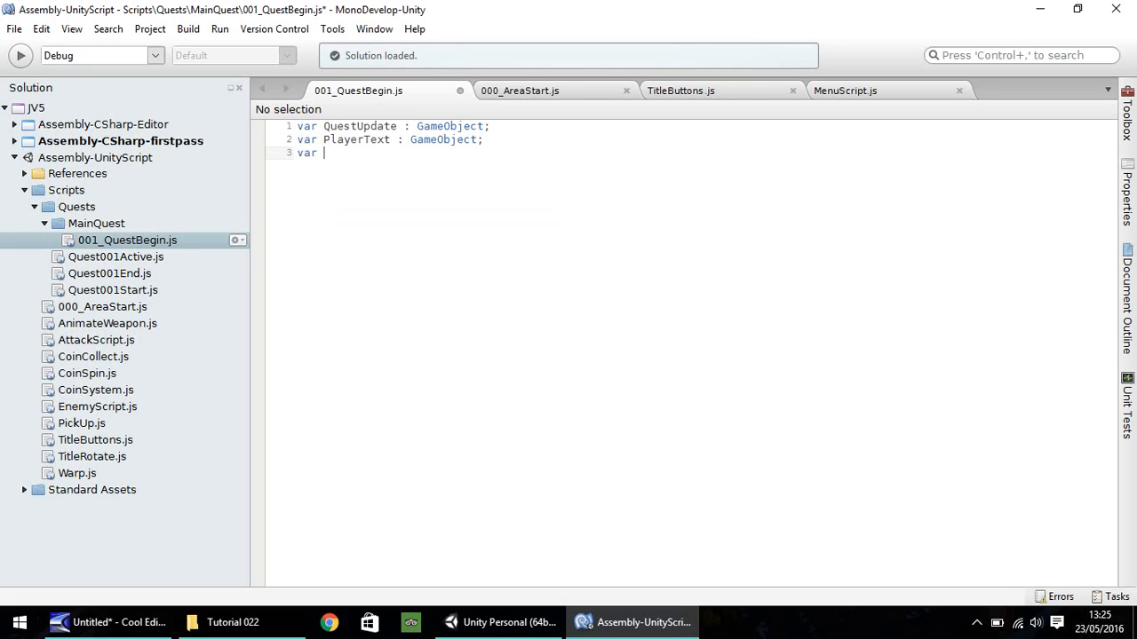
{"action": "type", "text": "Text"}
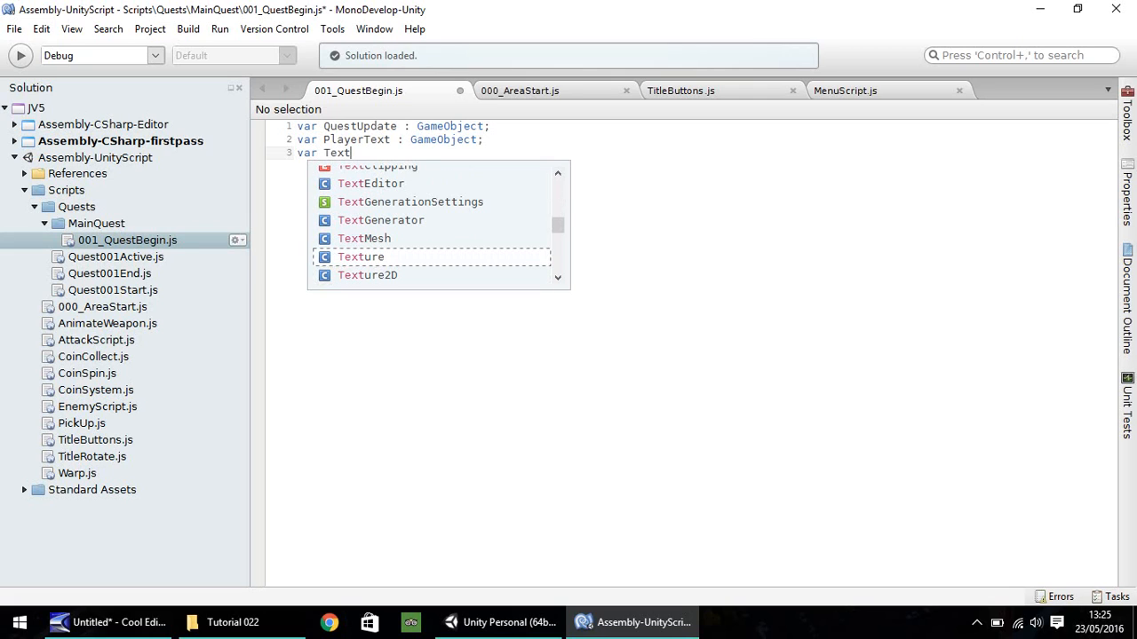
{"action": "type", "text": "Display :"}
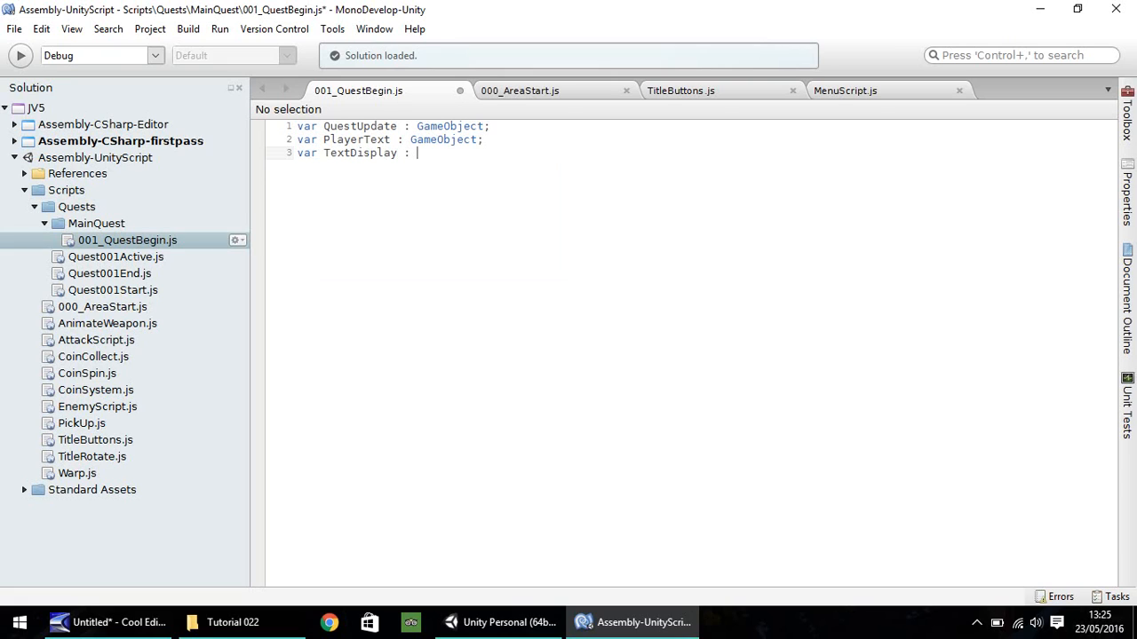
{"action": "type", "text": "Gam"}
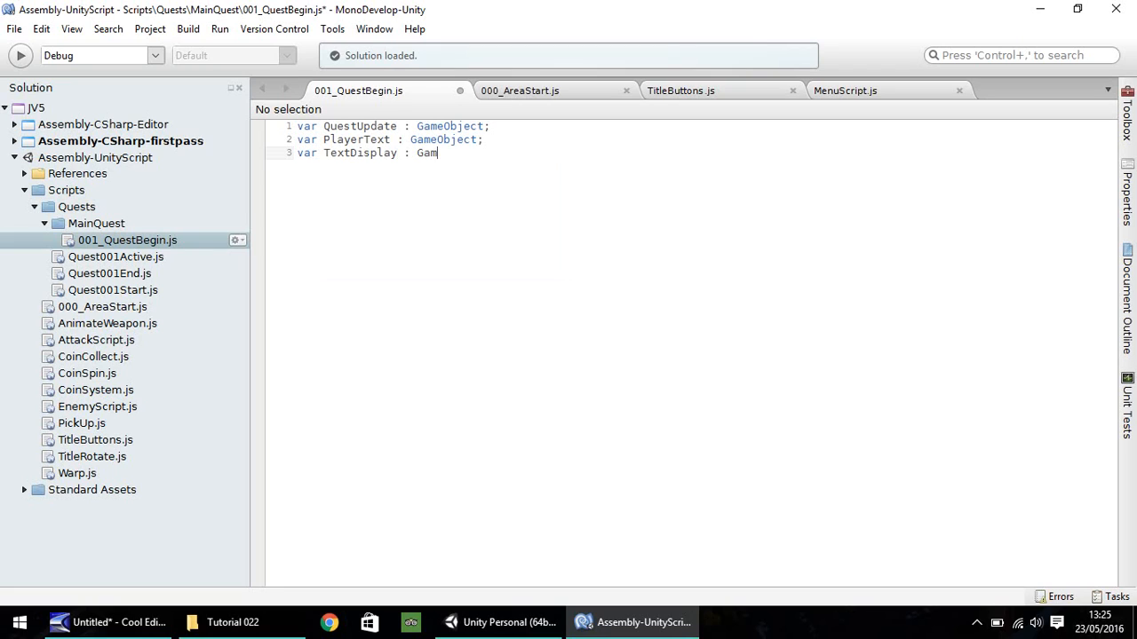
{"action": "type", "text": "eObject;"}
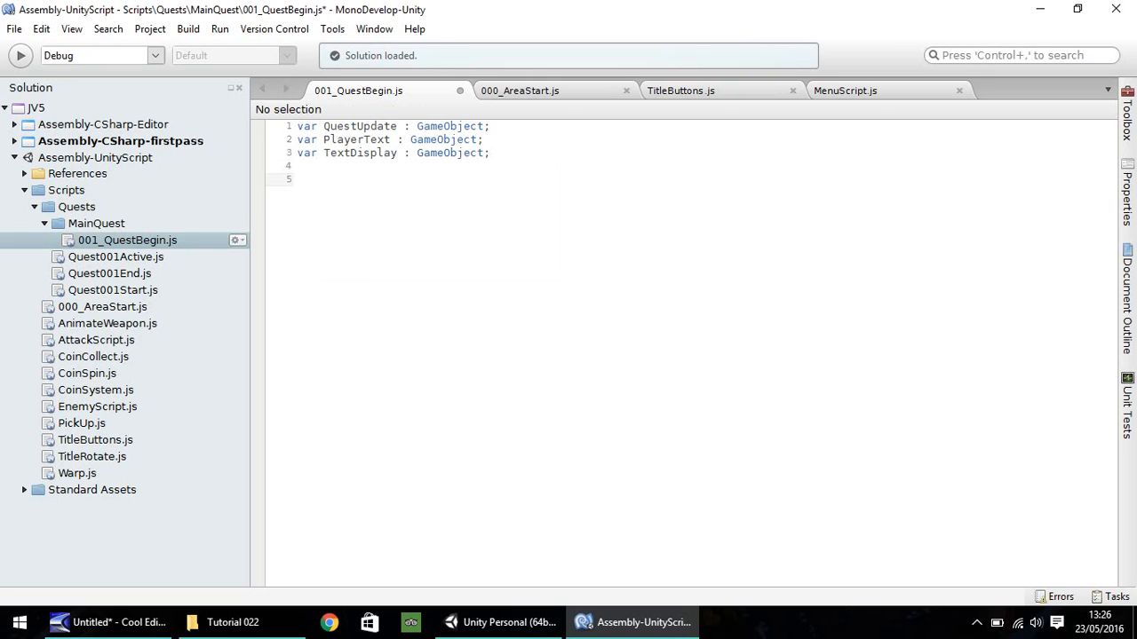
- On line 5, open the Start function with 'function Start () {'
{"action": "left_click", "coordinate": [299, 179]}
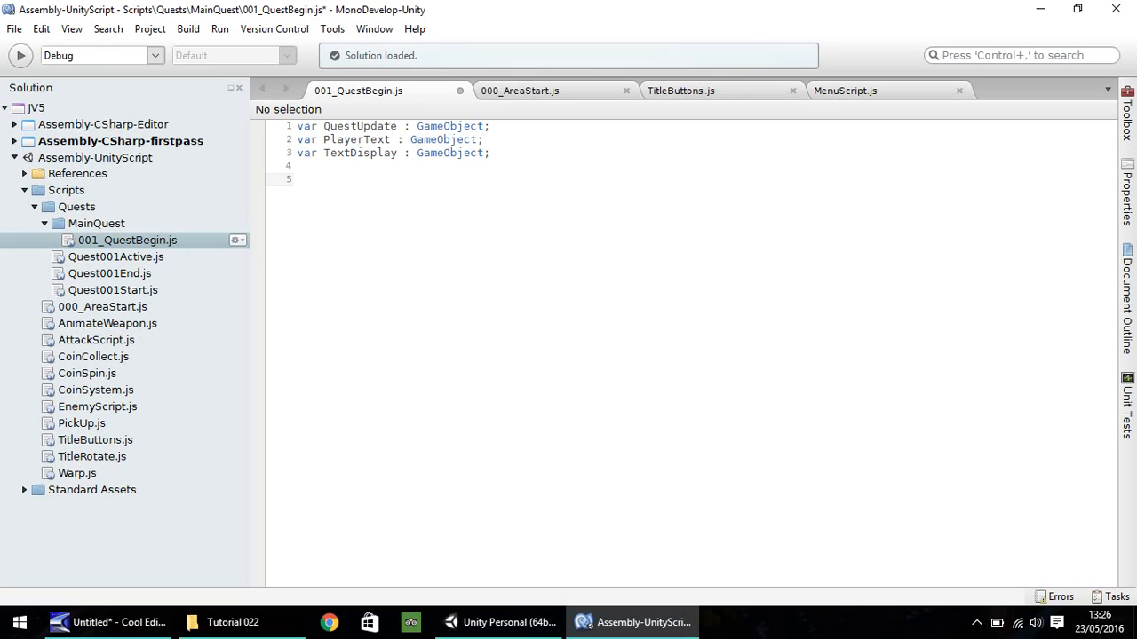
{"action": "left_click", "coordinate": [297, 179]}
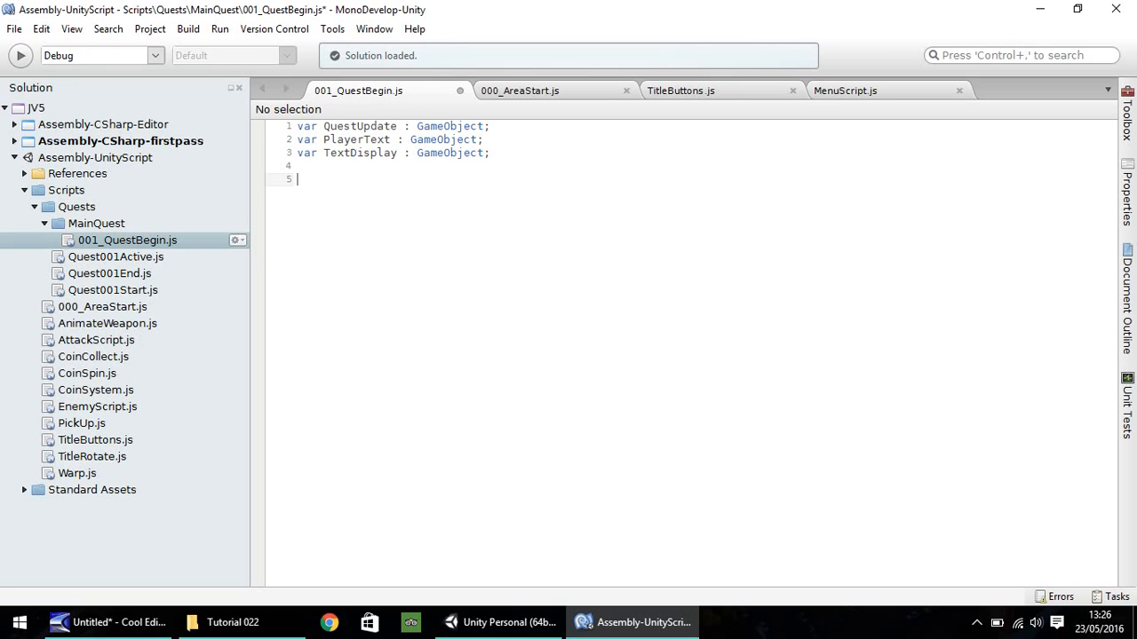
{"action": "type", "text": "function Start"}
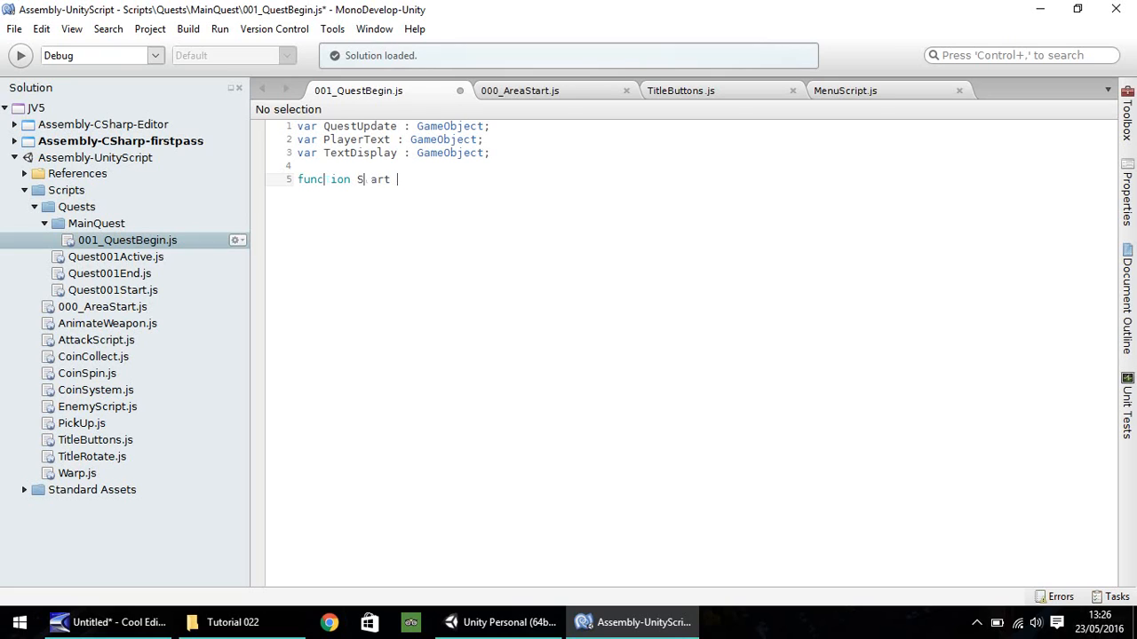
{"action": "type", "text": "() {"}
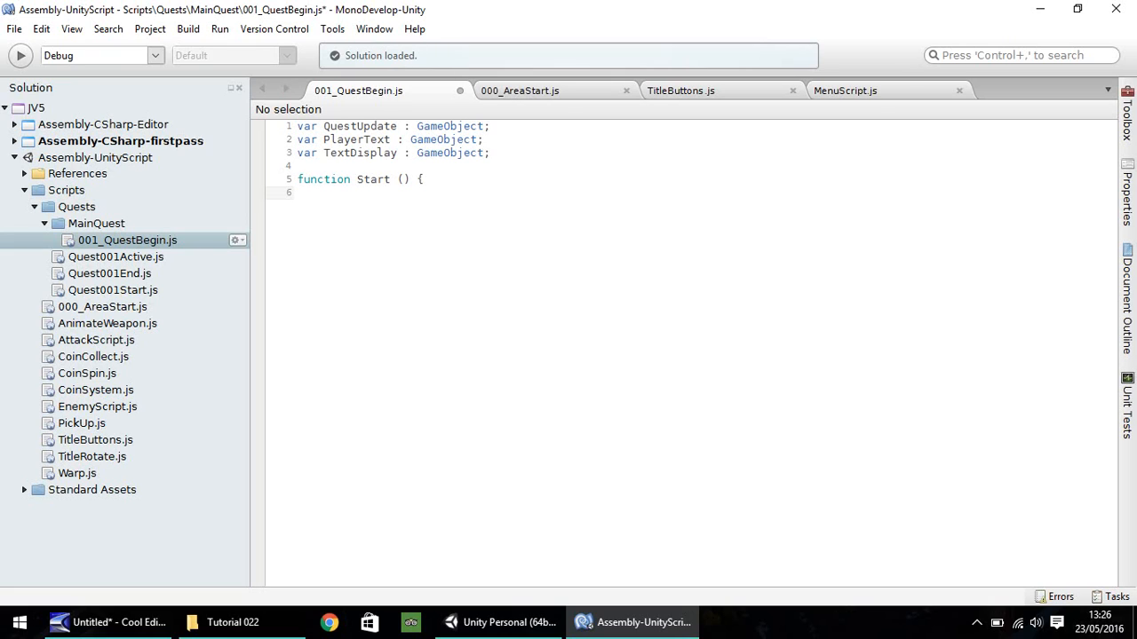
{"action": "left_click", "coordinate": [325, 192]}
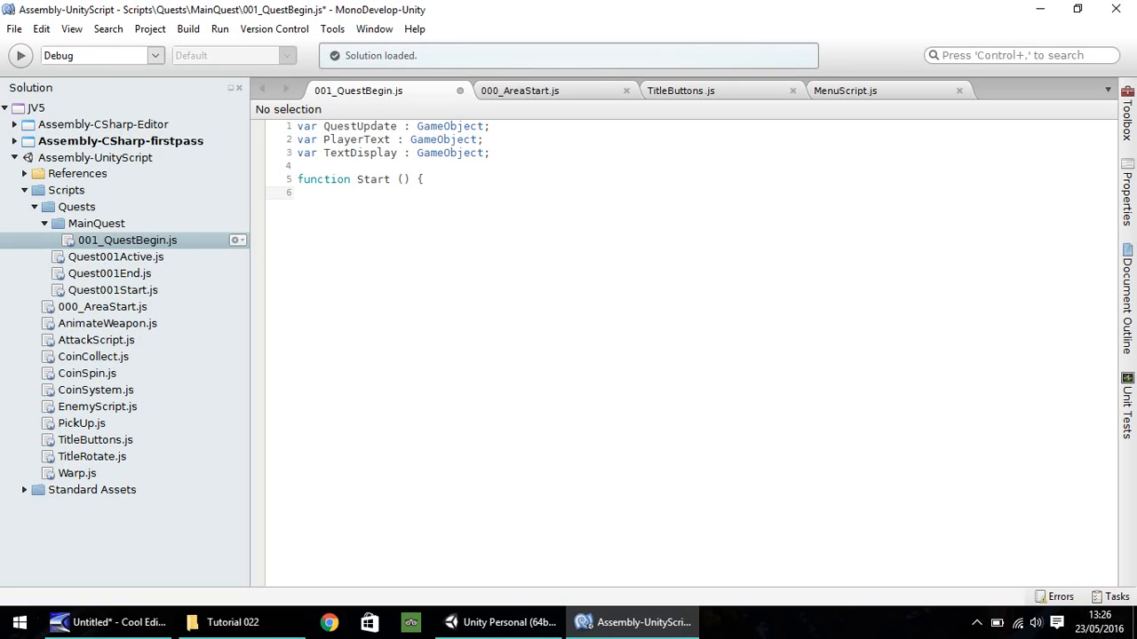
- Inside Start, write 'transform.position = Vector3(0, -1000, 0);' and begin a new line
{"action": "type", "text": "transfor"}
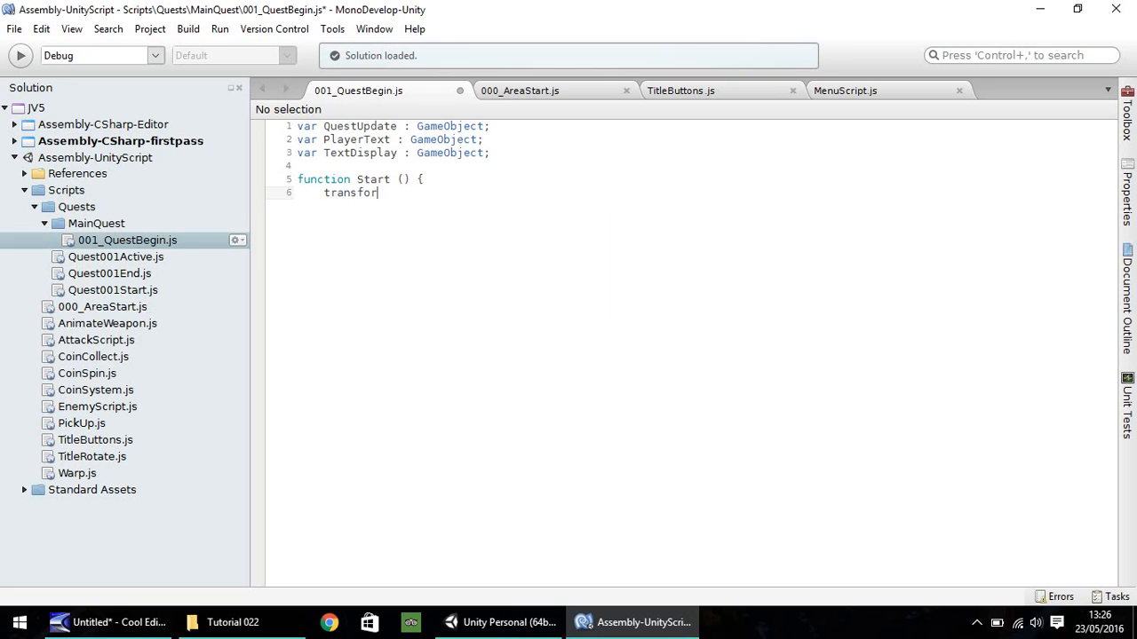
{"action": "type", "text": "m."}
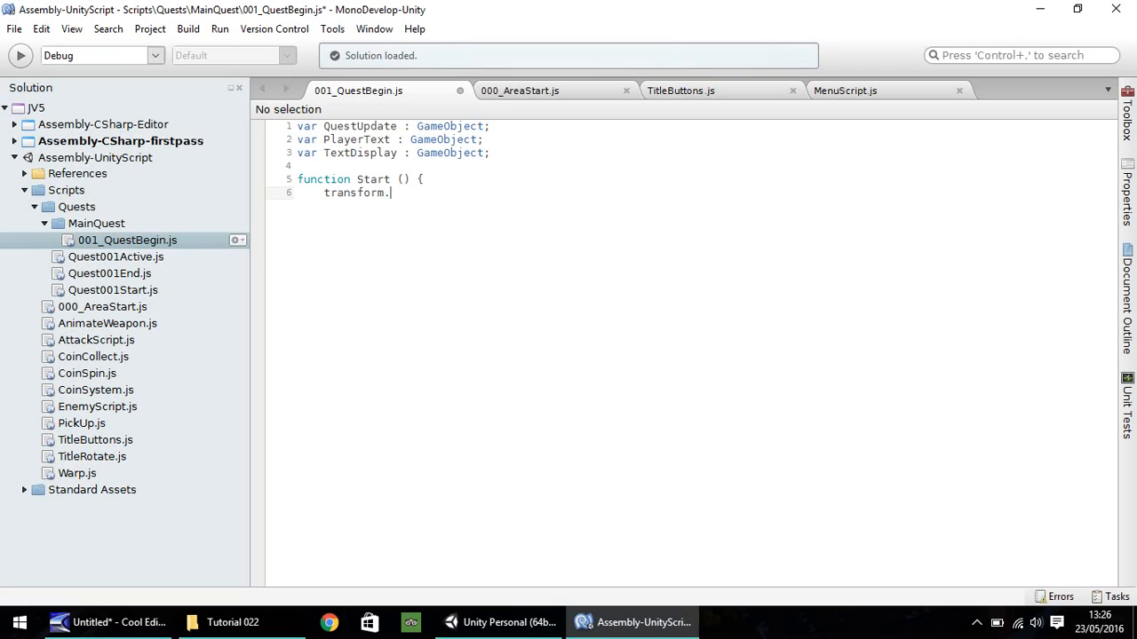
{"action": "type", "text": "positio"}
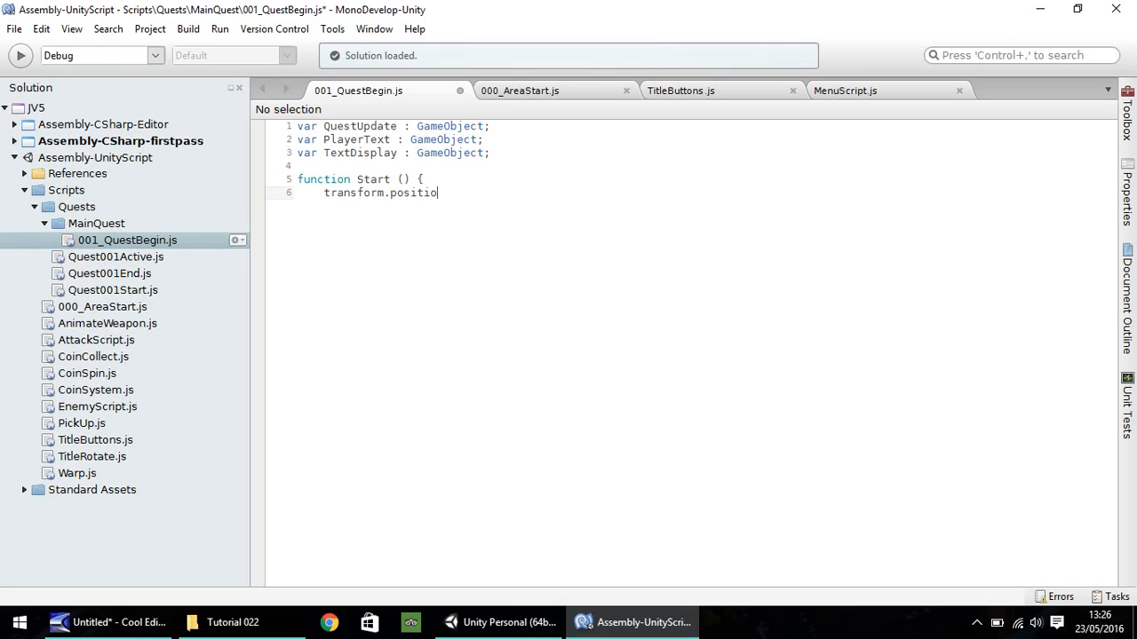
{"action": "type", "text": "n"}
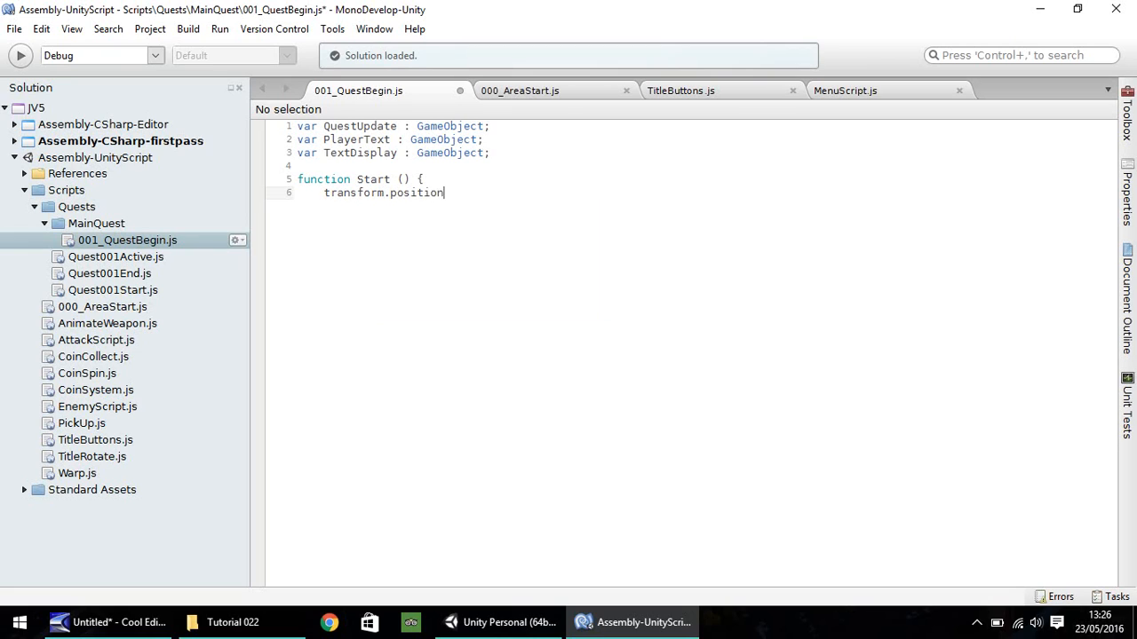
{"action": "type", "text": "= Vector3"}
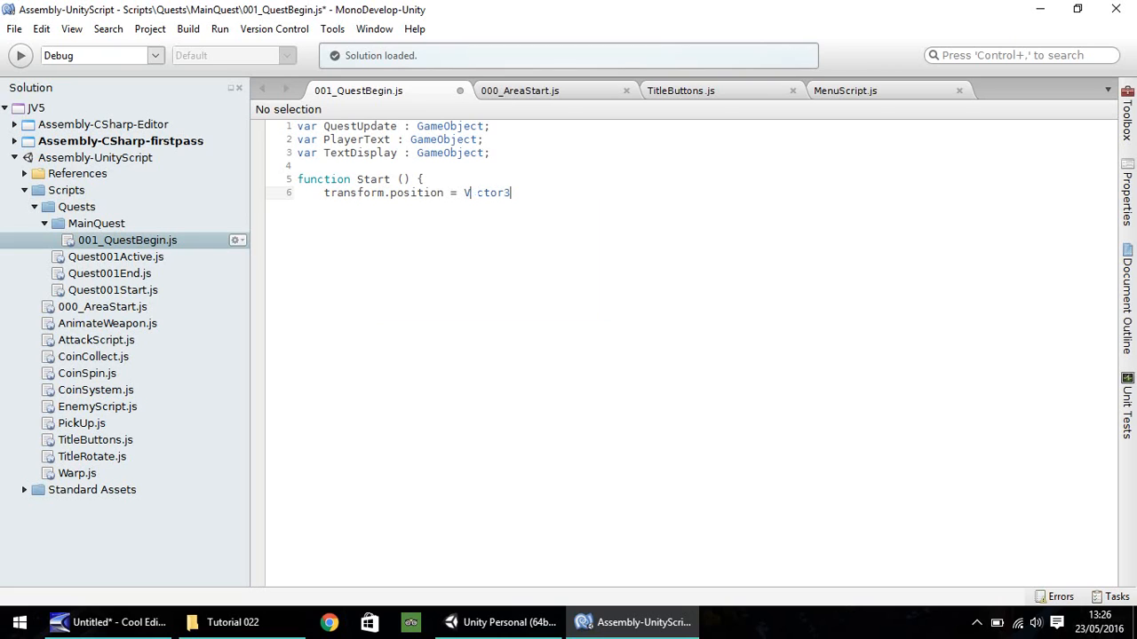
{"action": "type", "text": "("}
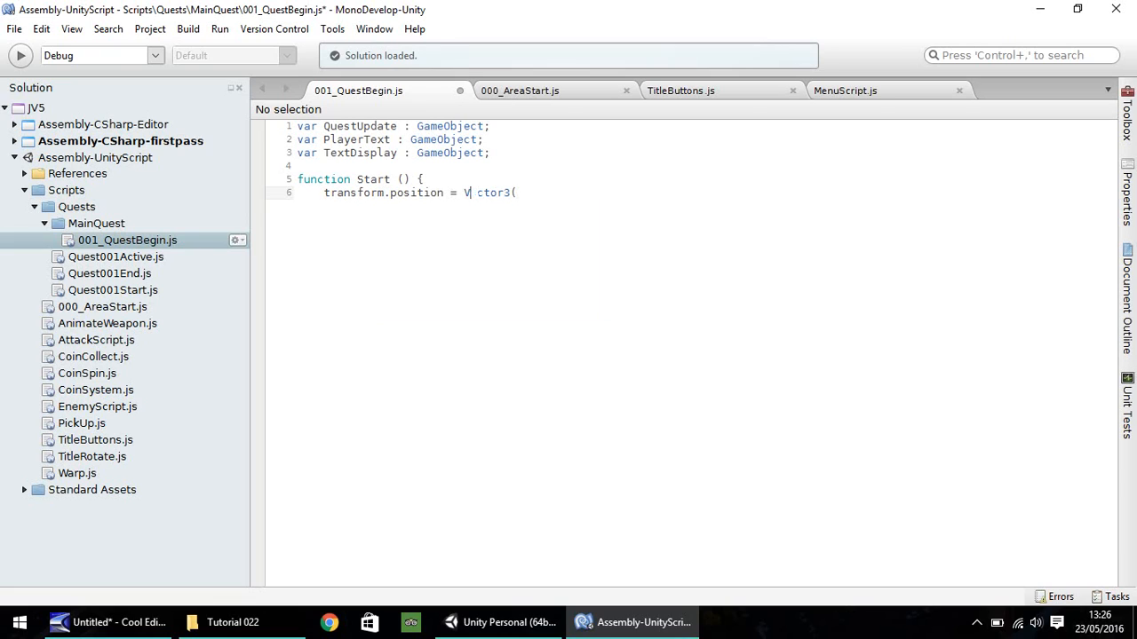
{"action": "type", "text": "ector3"}
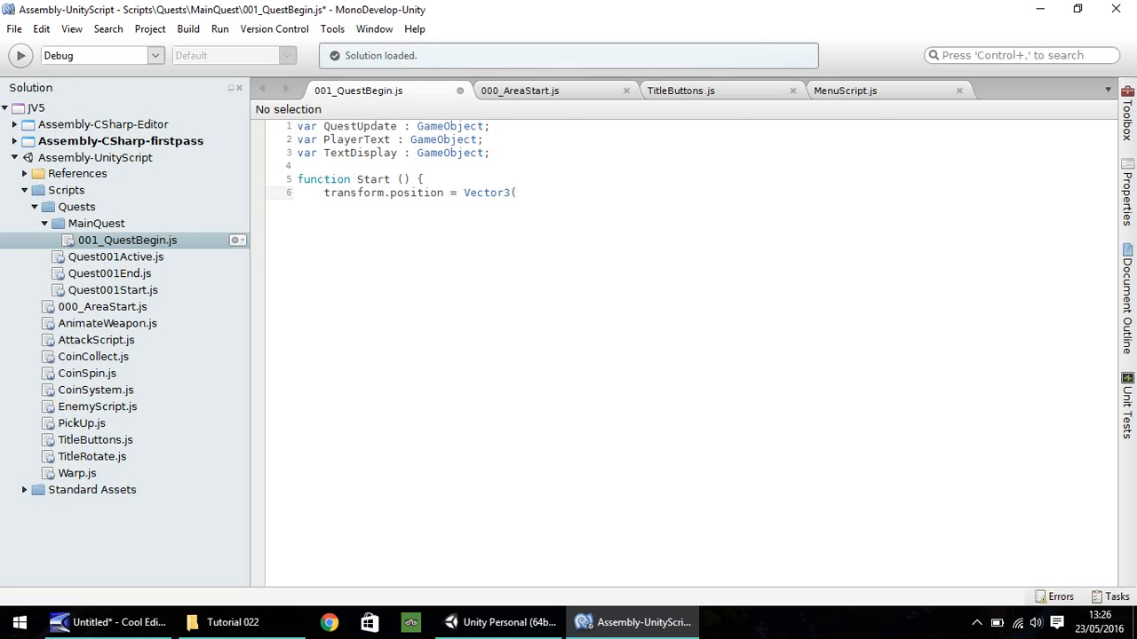
{"action": "type", "text": "0,"}
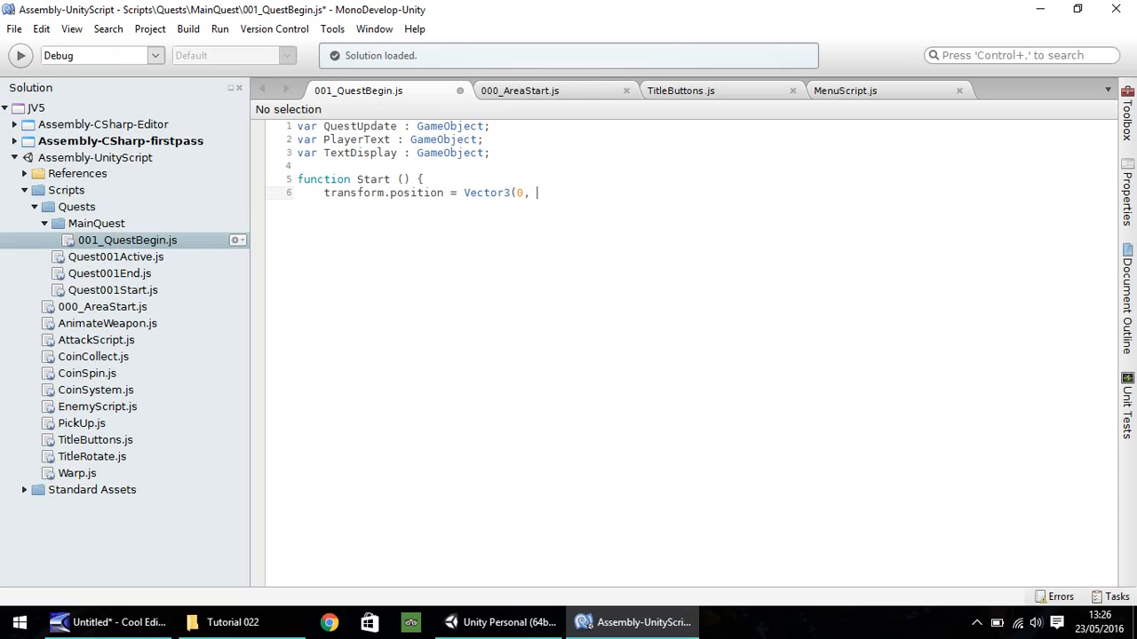
{"action": "type", "text": "-1000"}
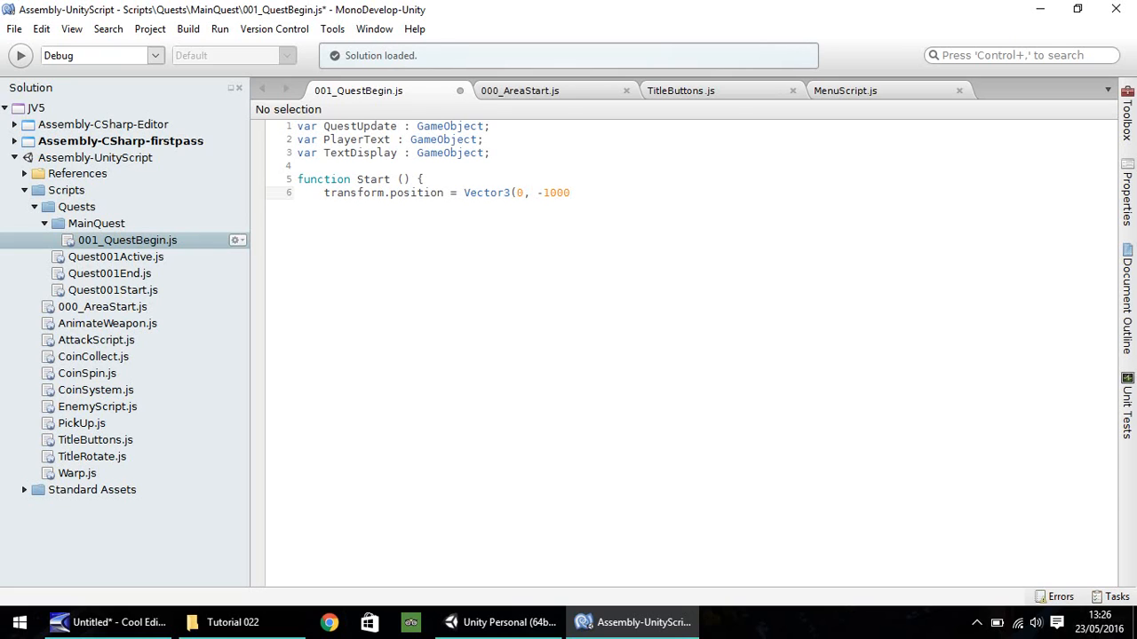
{"action": "type", "text": ", 0)"}
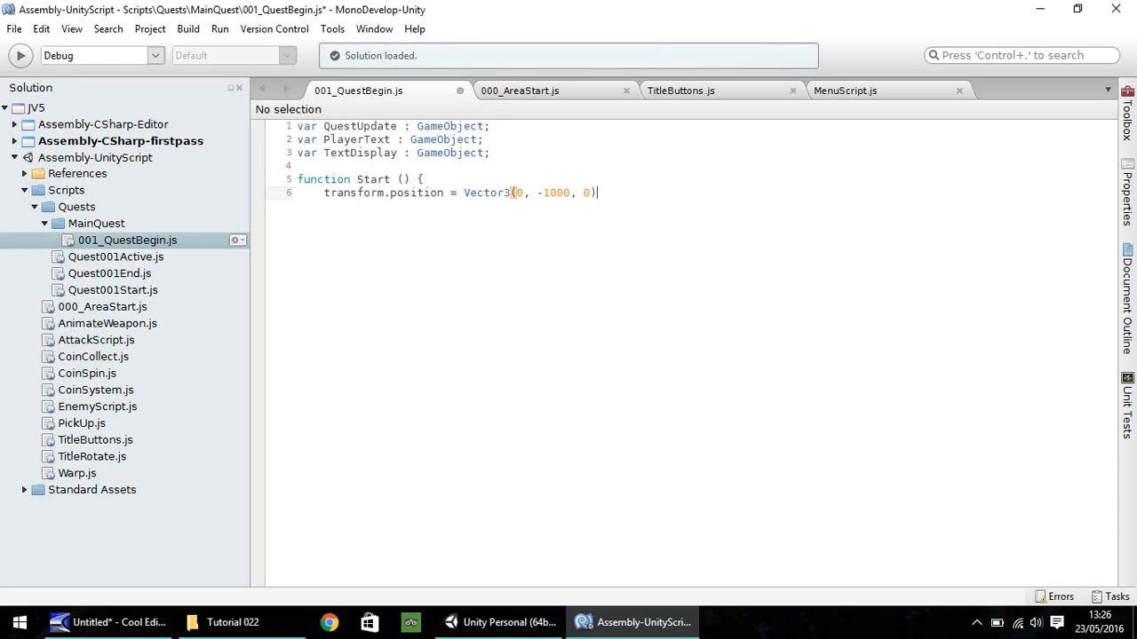
{"action": "key", "text": "Return"}
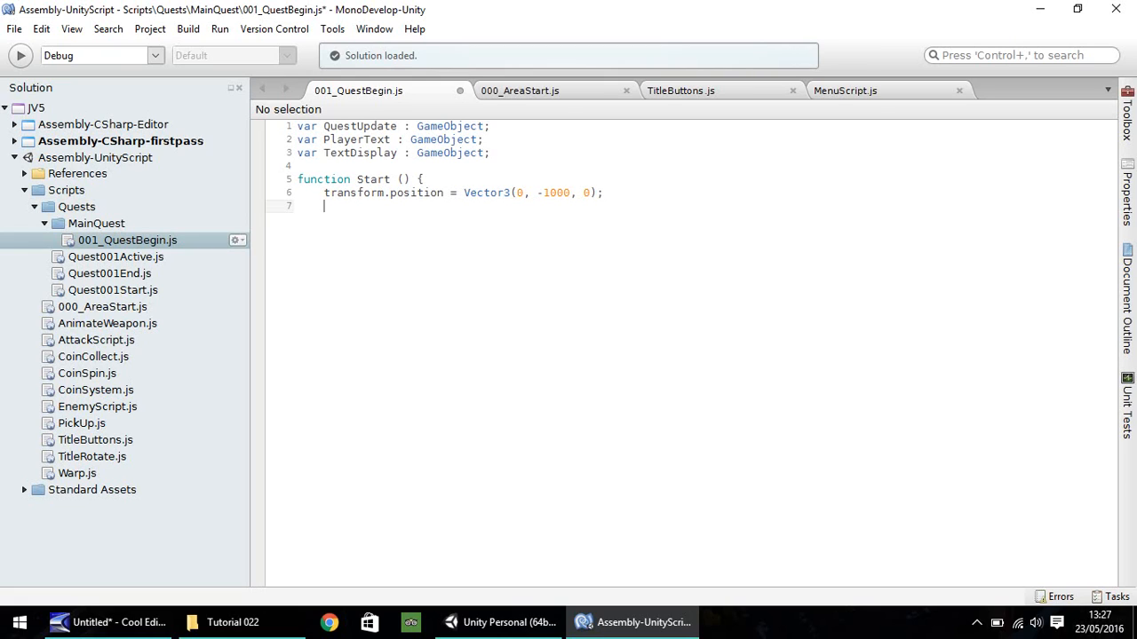
- Write 'QuestUpdate.GetComponent.' on line 7, removing the stray DictionaryEntry autocompletions
{"action": "type", "text": "Ques"}
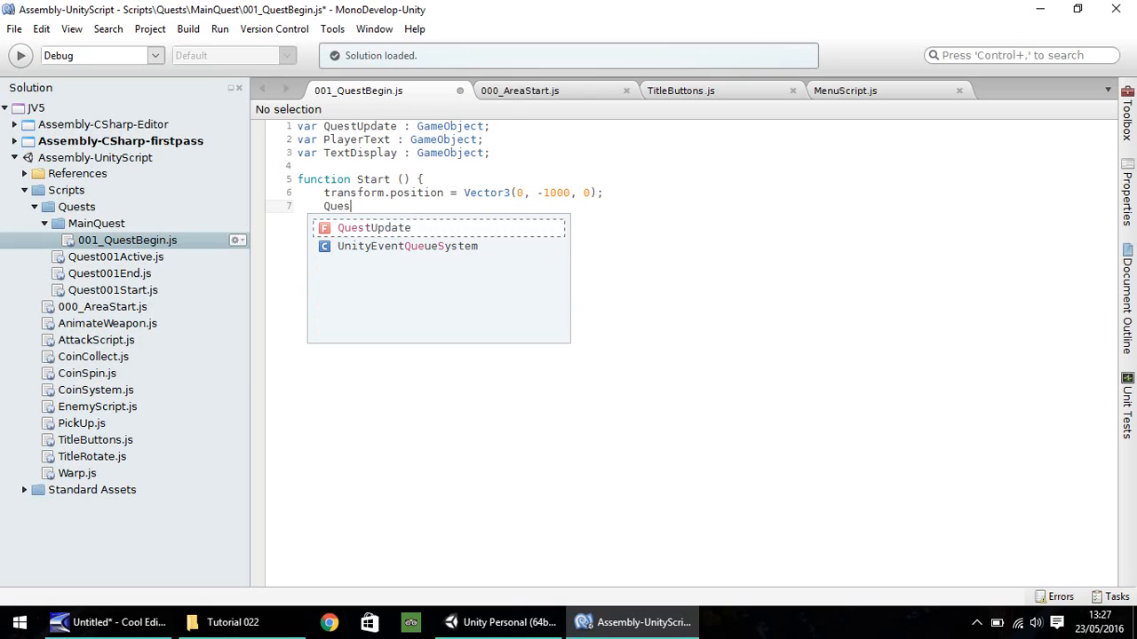
{"action": "type", "text": "tUpdate"}
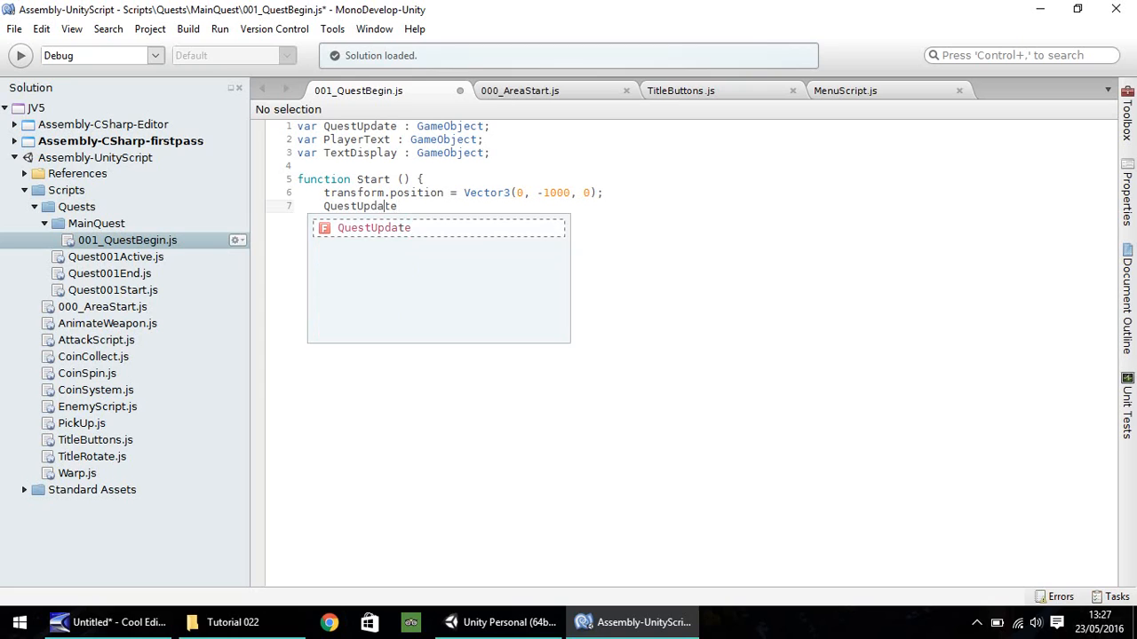
{"action": "type", "text": ".G"}
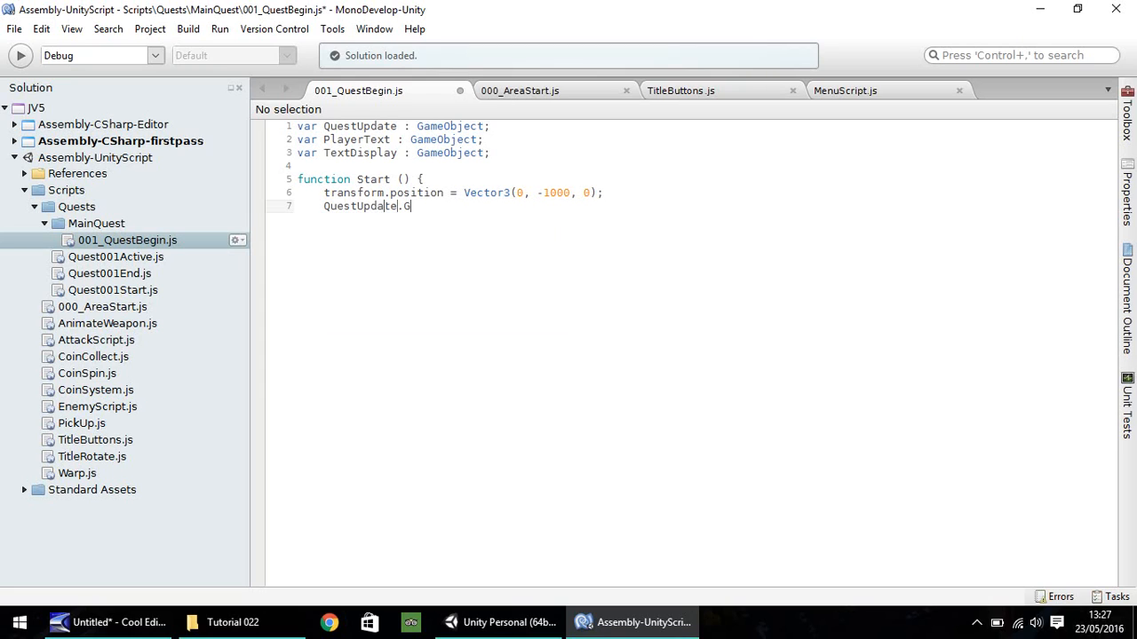
{"action": "type", "text": "etComponent"}
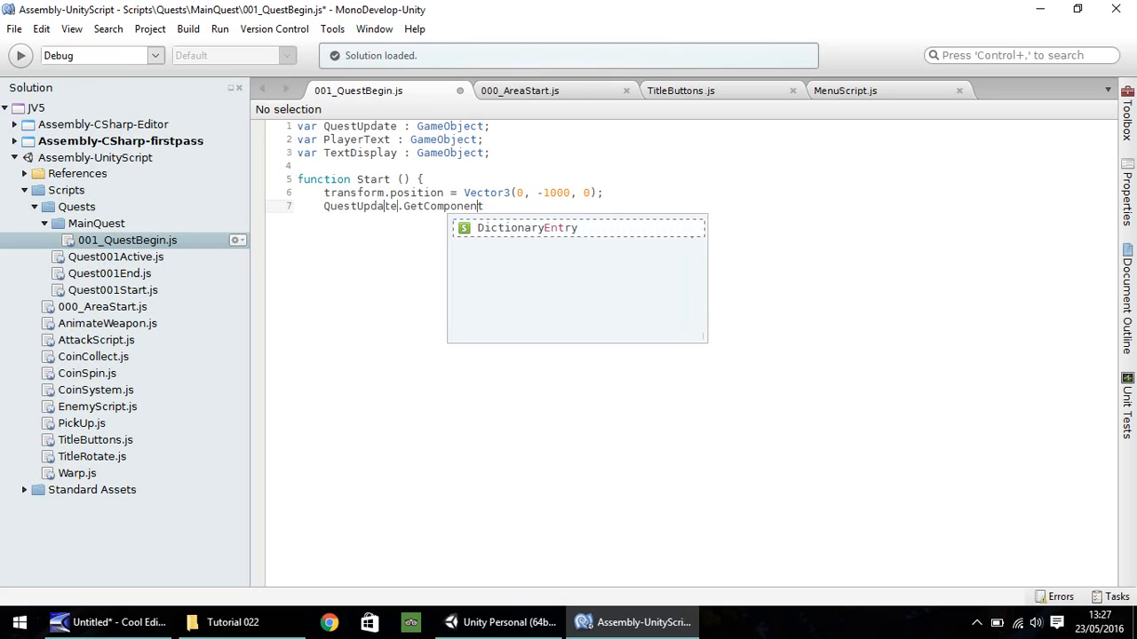
{"action": "type", "text": "Diction"}
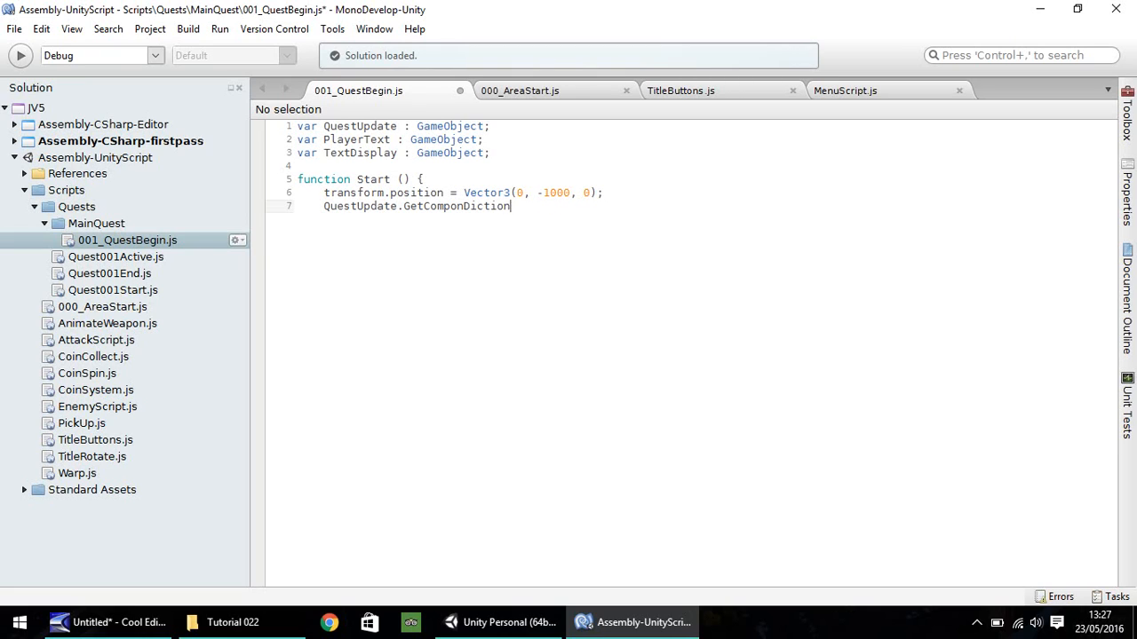
{"action": "key", "text": "BackSpace"}
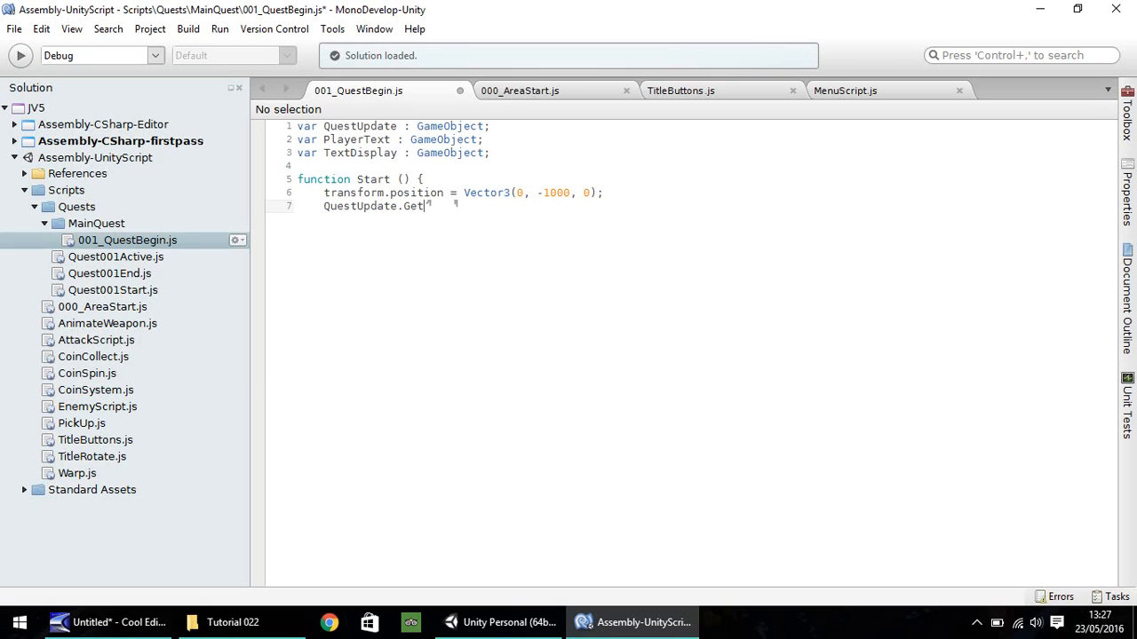
{"action": "type", "text": "Compon"}
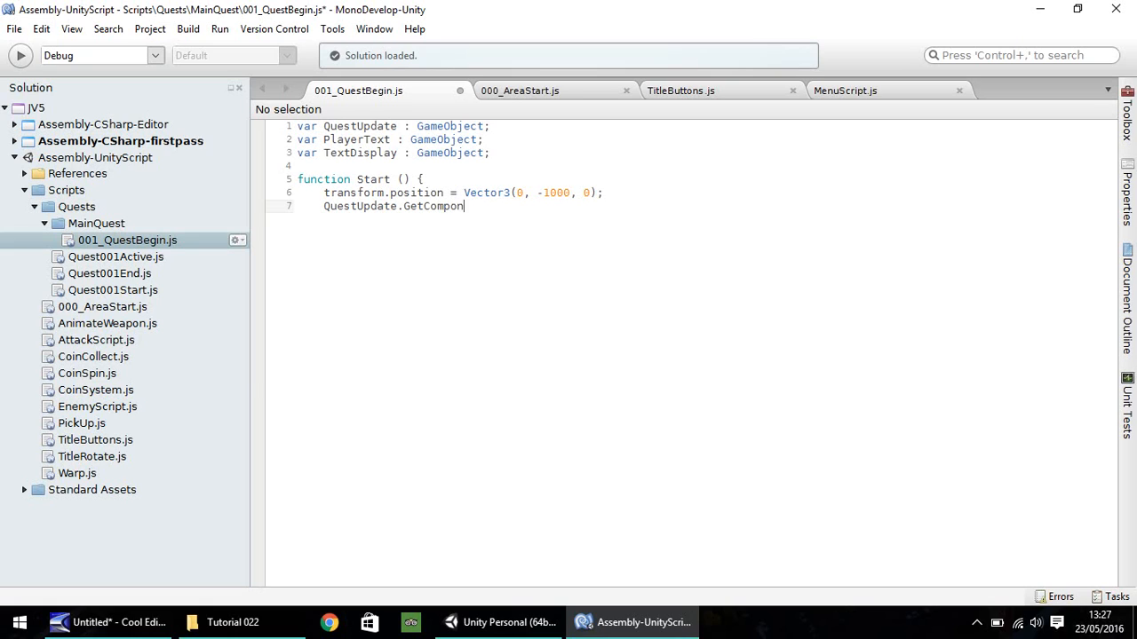
{"action": "type", "text": "tionaryEntry"}
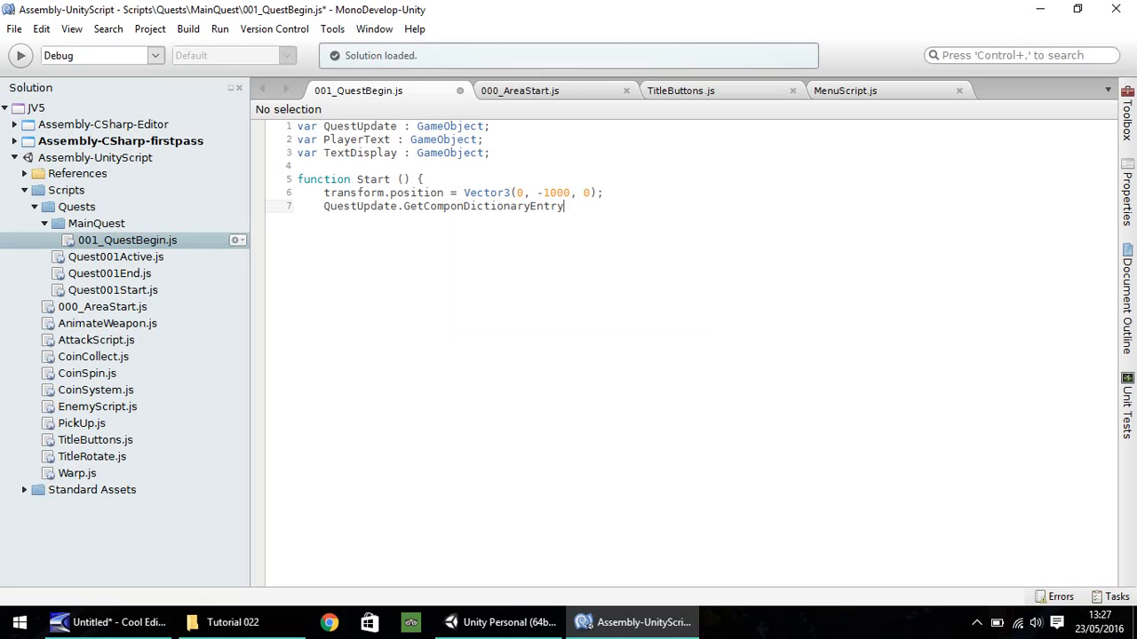
{"action": "key", "text": "BackSpace"}
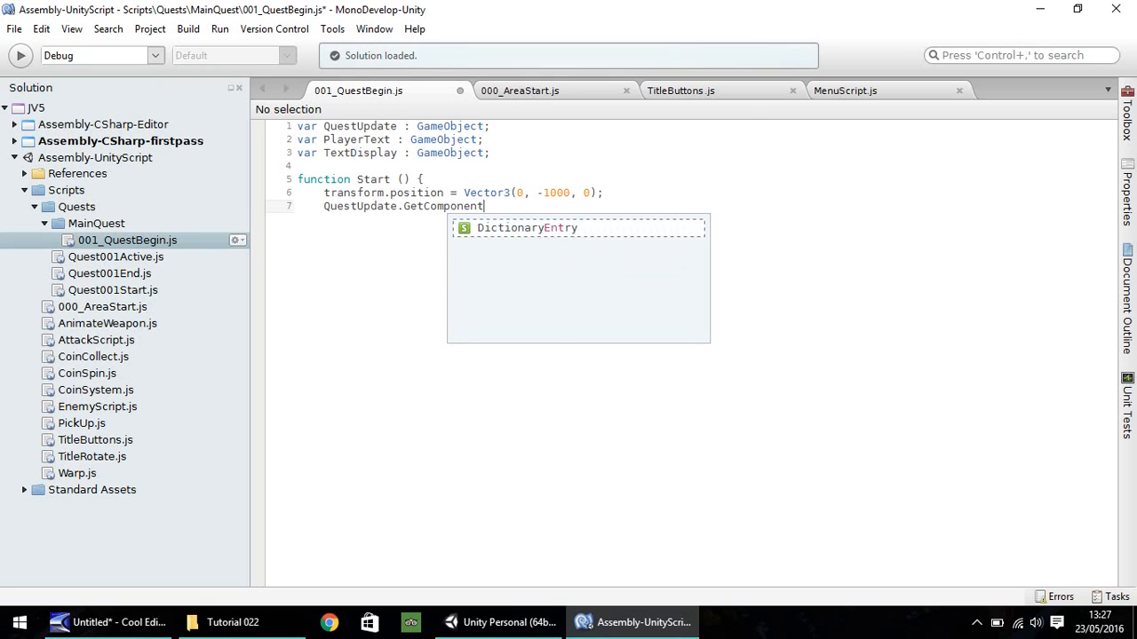
{"action": "type", "text": "DictionaryEntry."}
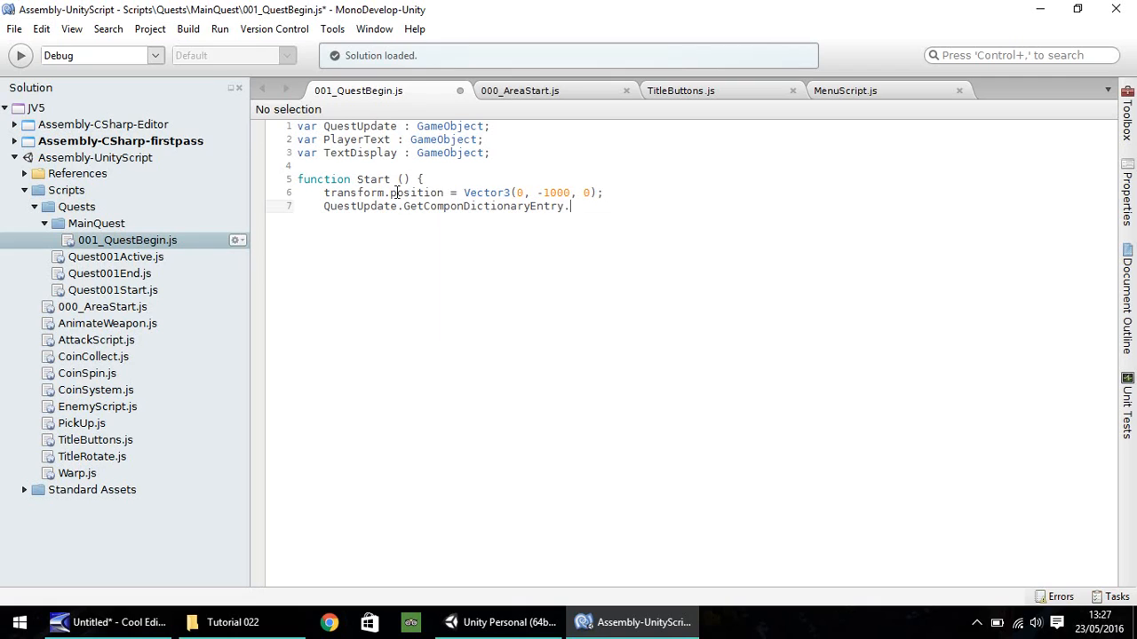
{"action": "double_click", "coordinate": [520, 206]}
{"action": "type", "text": "e"}
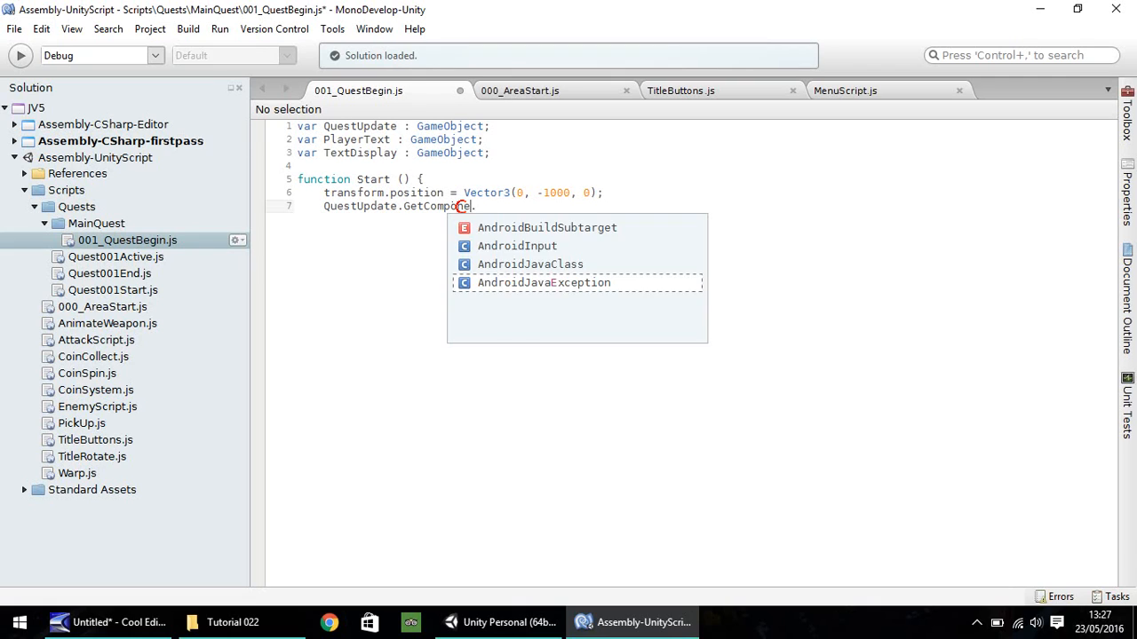
{"action": "type", "text": "."}
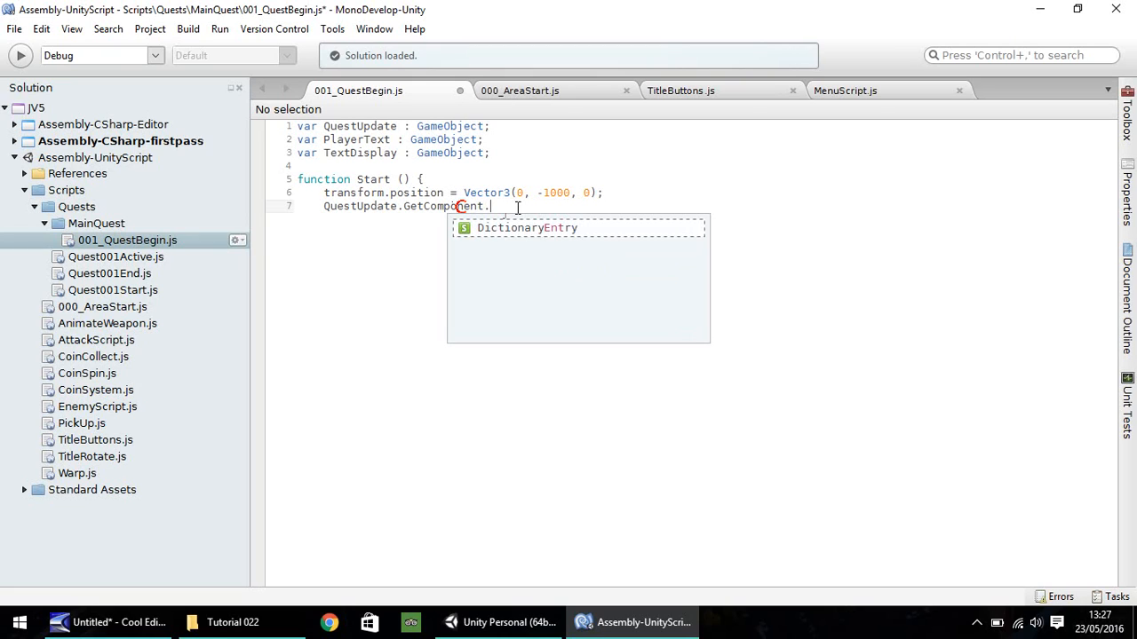
- Finish line 7 as 'QuestUpdate.GetComponent.<Text>().text = "Exit The Wood";'
{"action": "type", "text": "<T"}
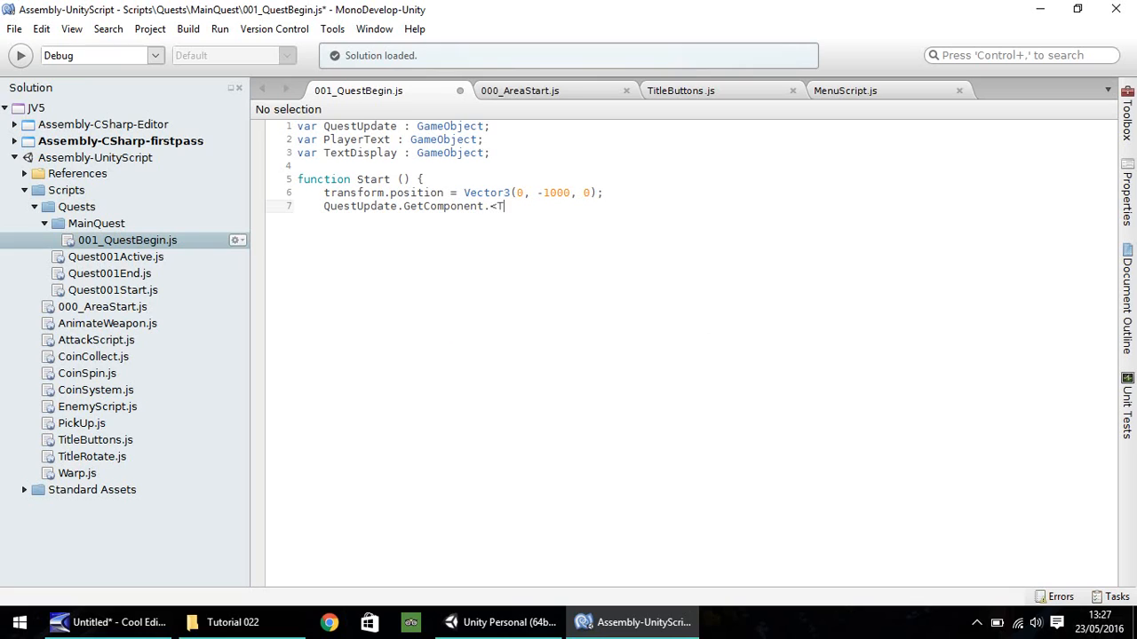
{"action": "type", "text": "ext>"}
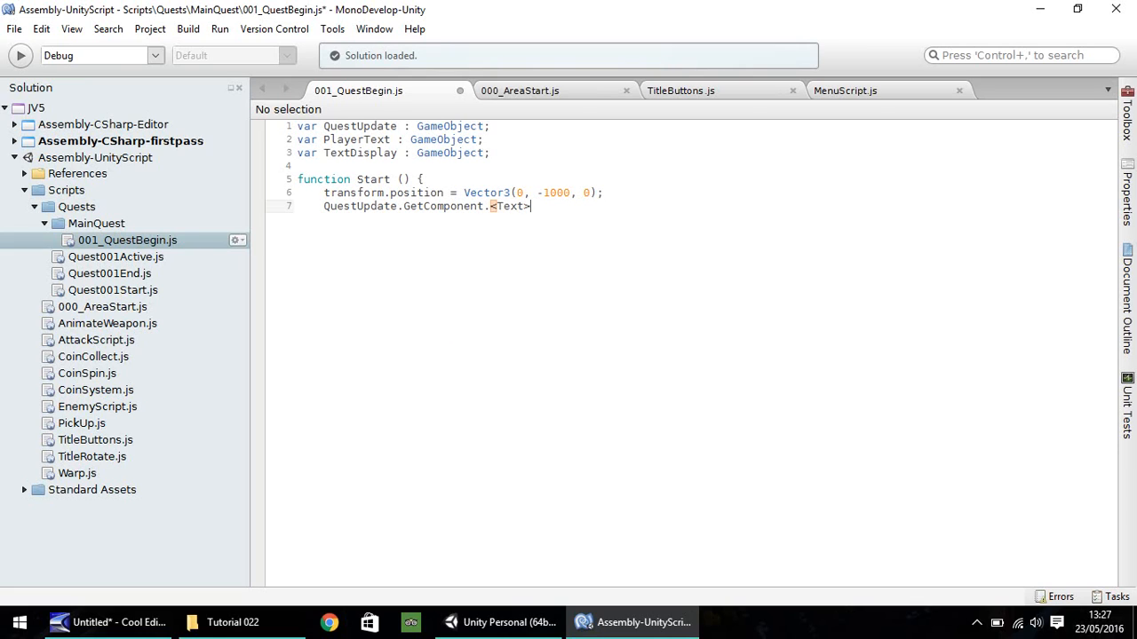
{"action": "type", "text": "()"}
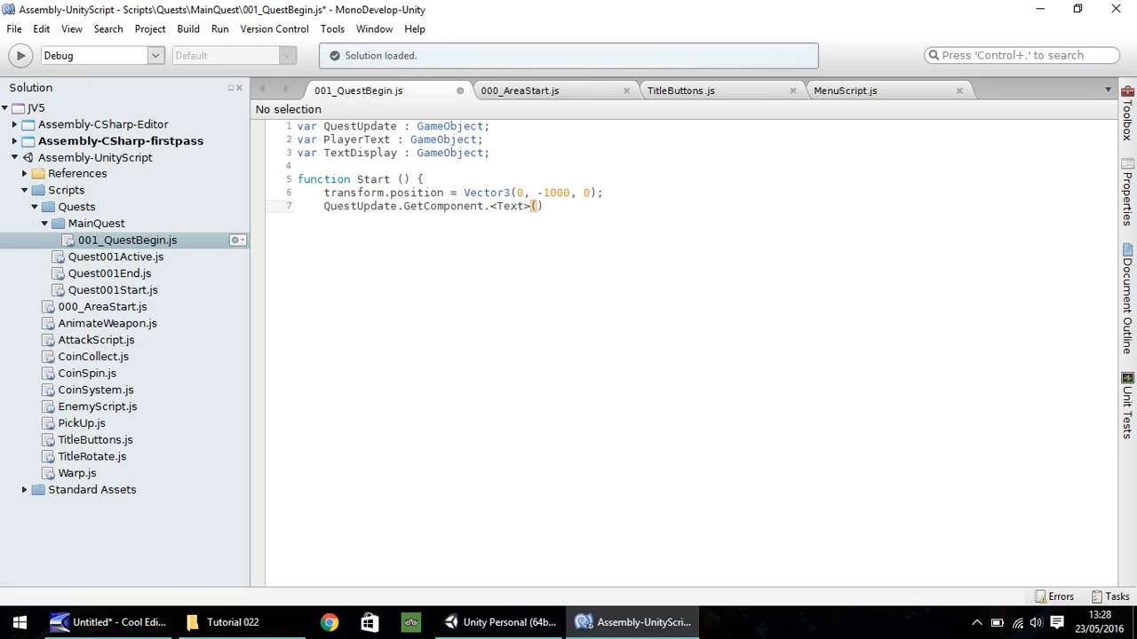
{"action": "left_click", "coordinate": [537, 207]}
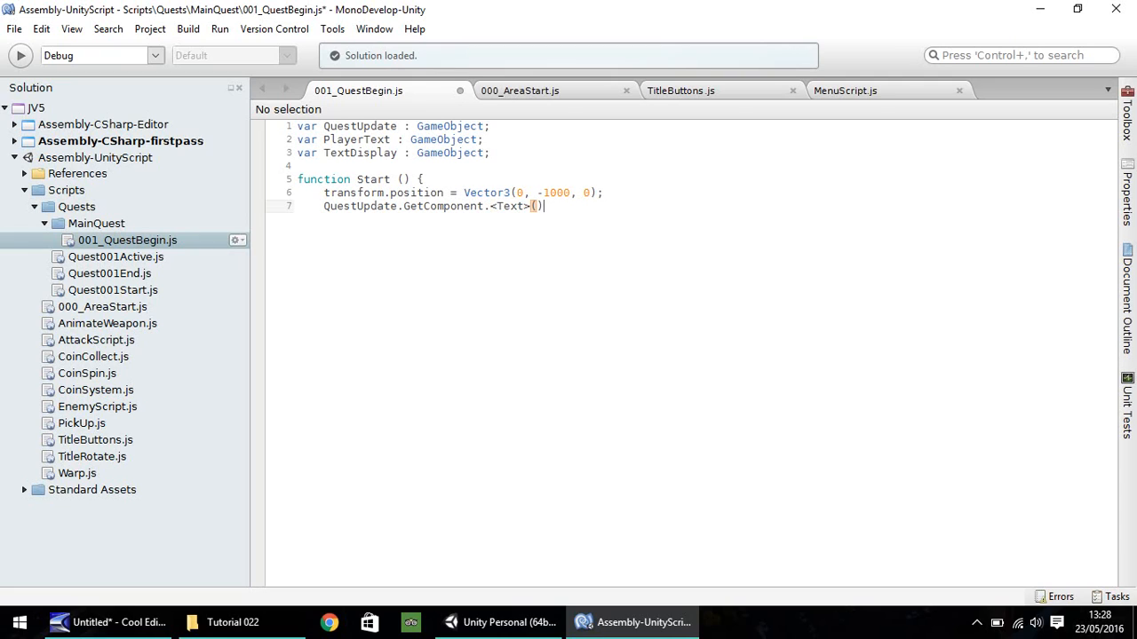
{"action": "type", "text": ".text"}
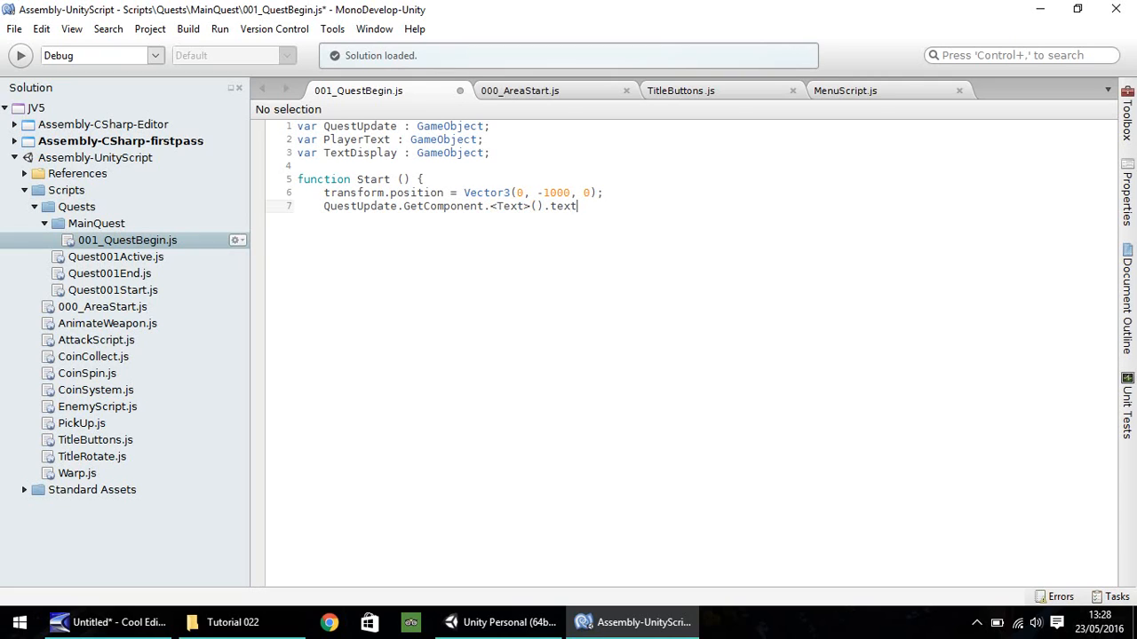
{"action": "type", "text": "= \""}
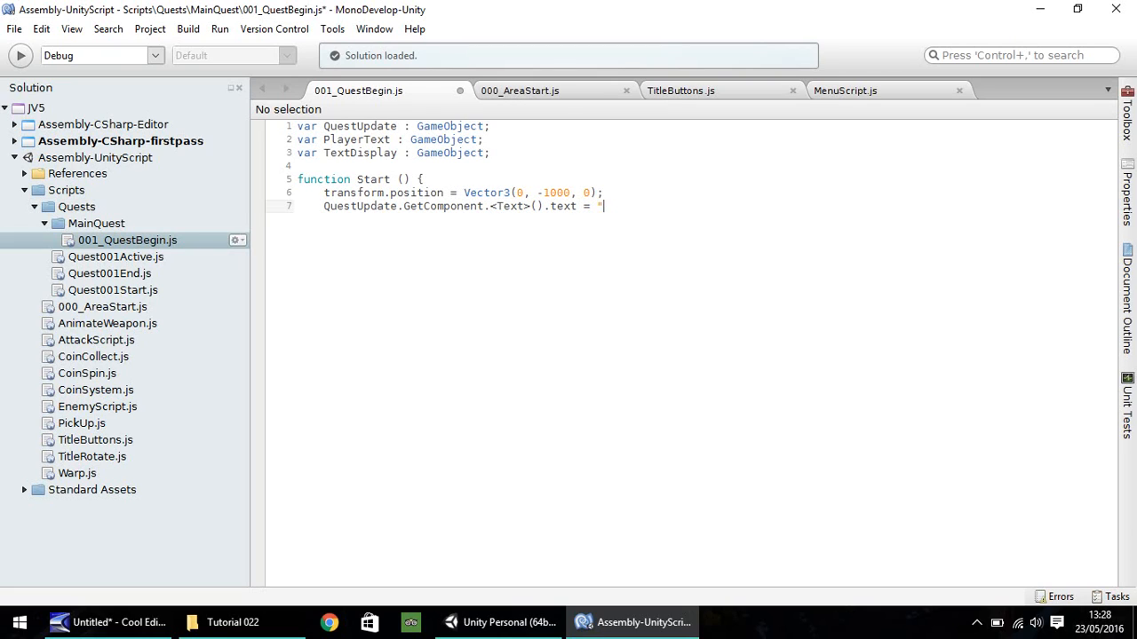
{"action": "type", "text": "Exit Th"}
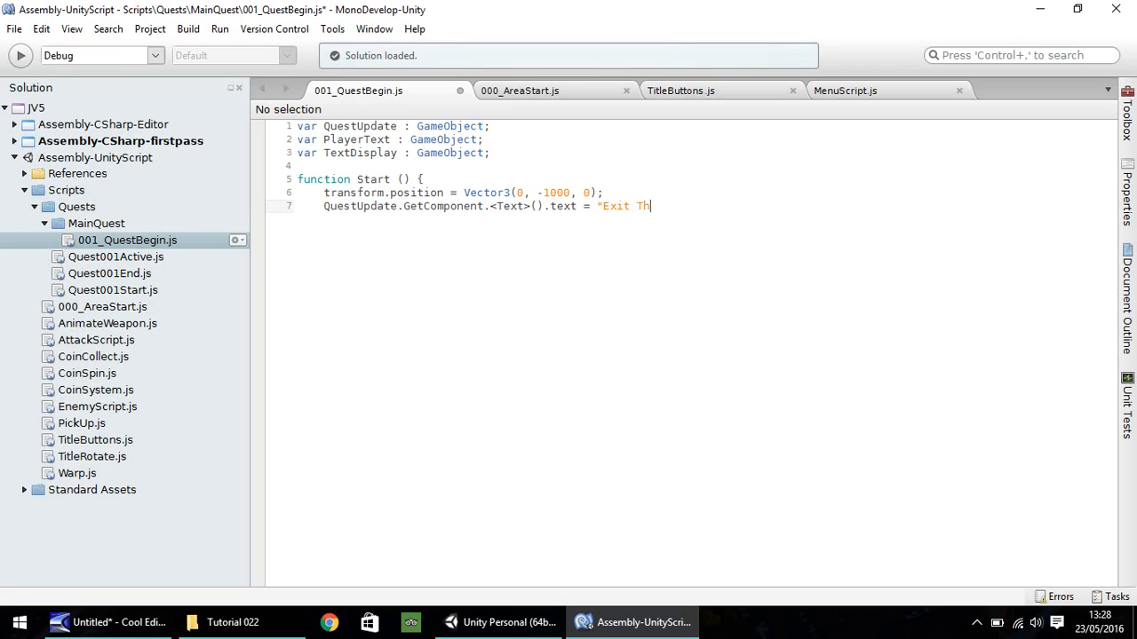
{"action": "type", "text": "e Wood"}
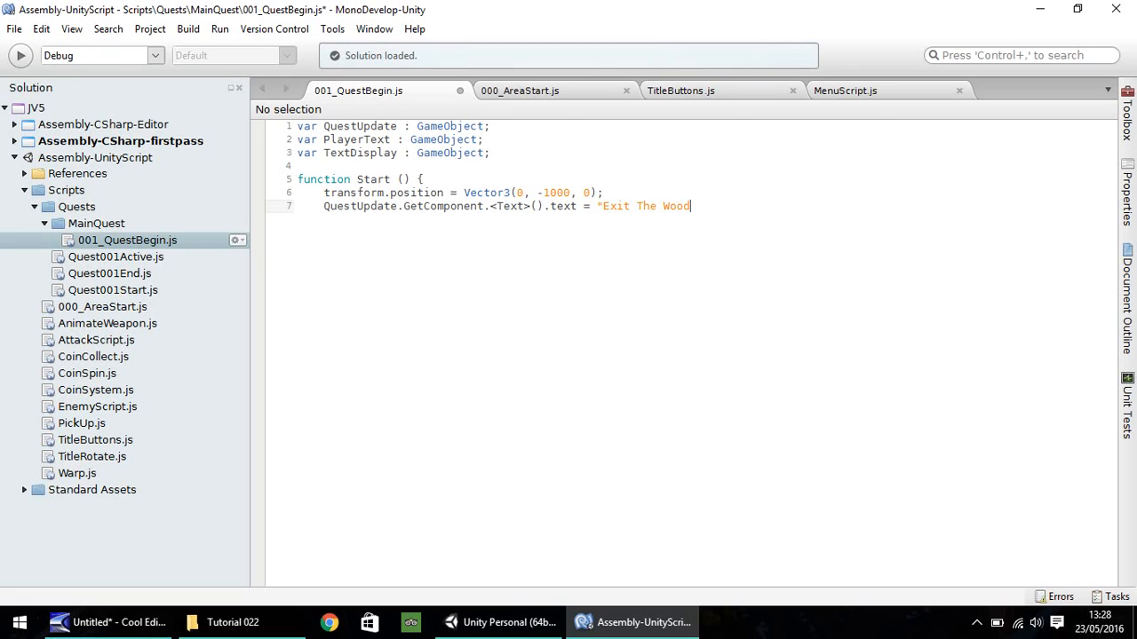
{"action": "type", "text": "\""}
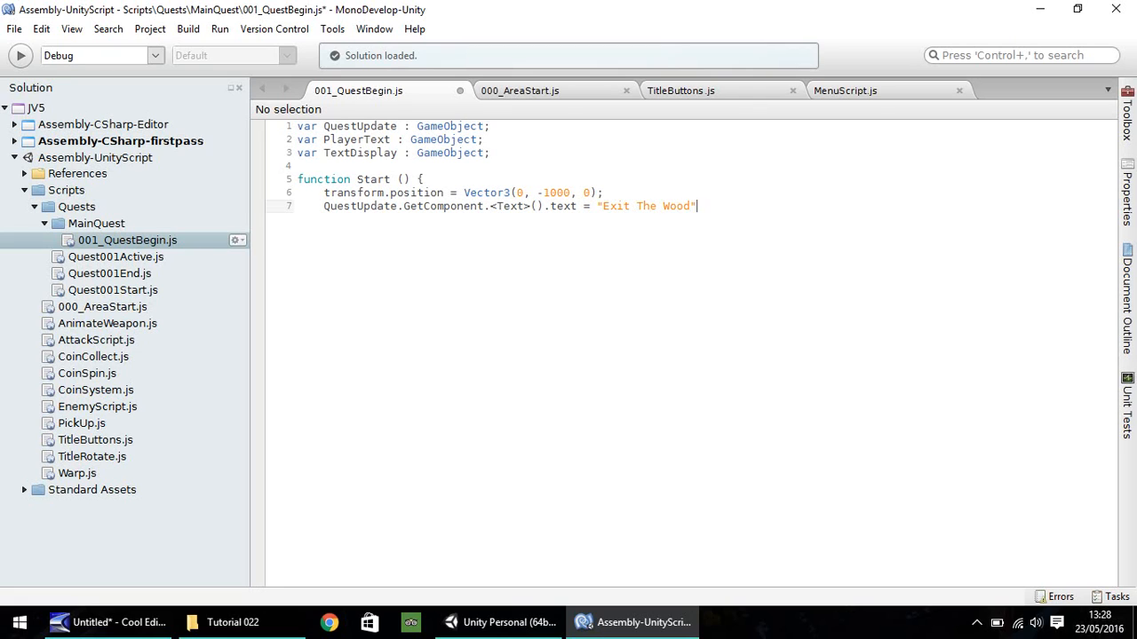
{"action": "type", "text": ";"}
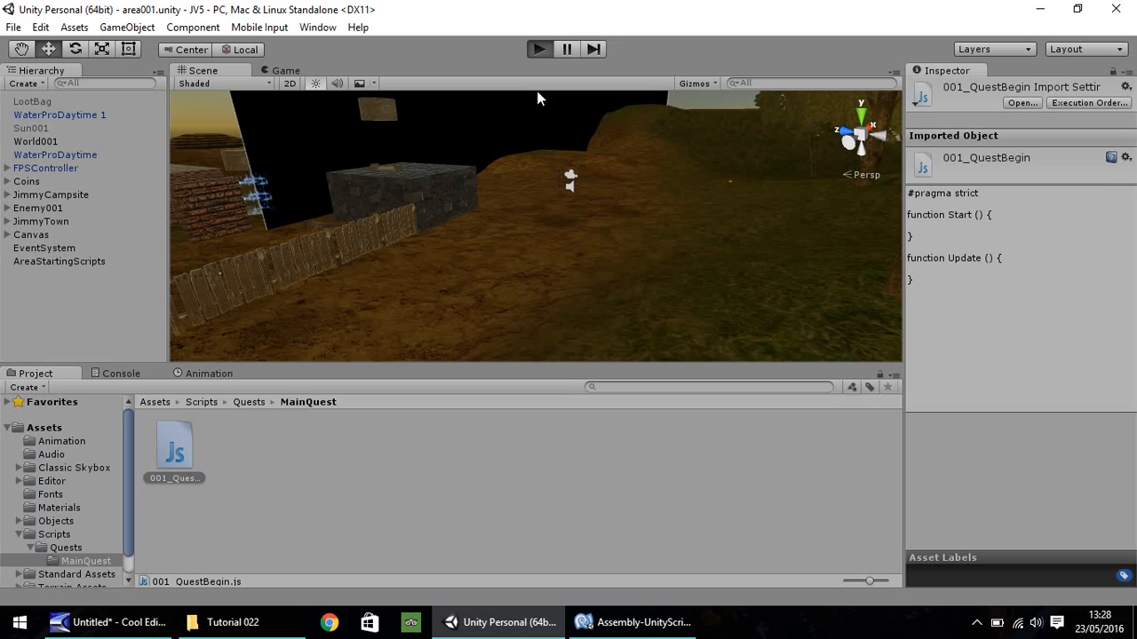
{"action": "mouse_move", "coordinate": [557, 129]}
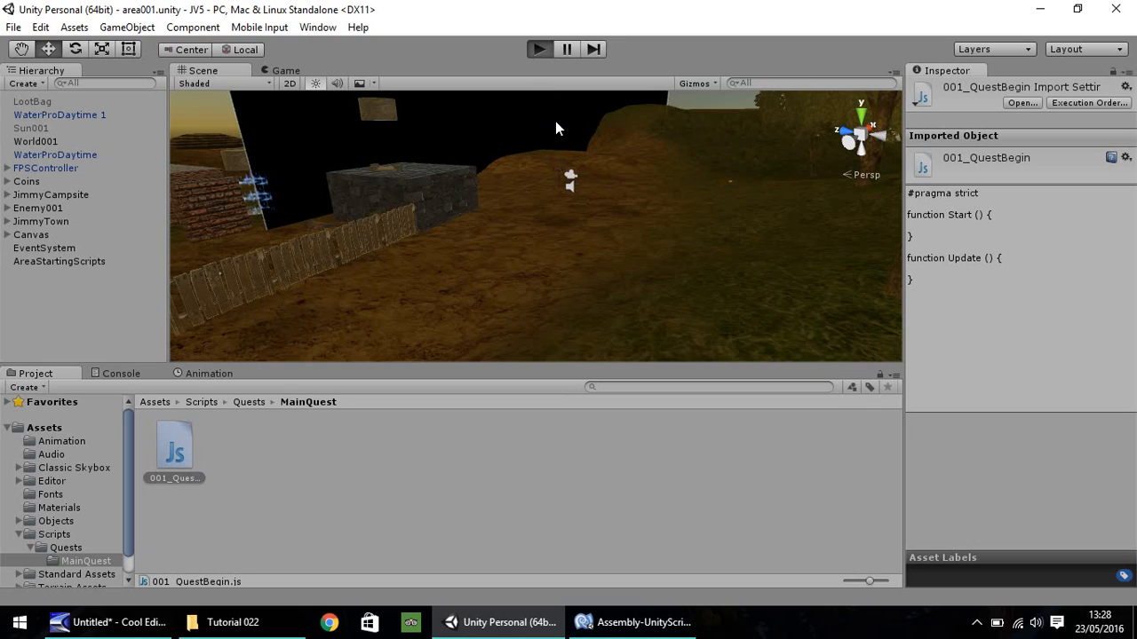
{"action": "mouse_move", "coordinate": [819, 111]}
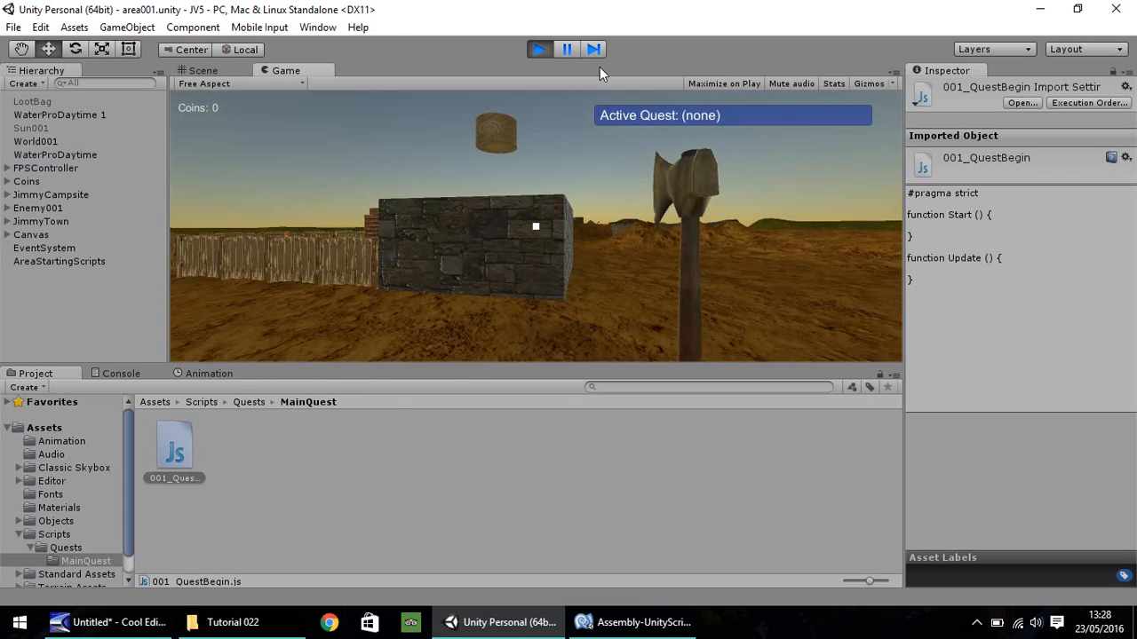
- Stop play mode, expand Canvas > QuestBox to inspect Text, then return to MonoDevelop
{"action": "left_click", "coordinate": [203, 70]}
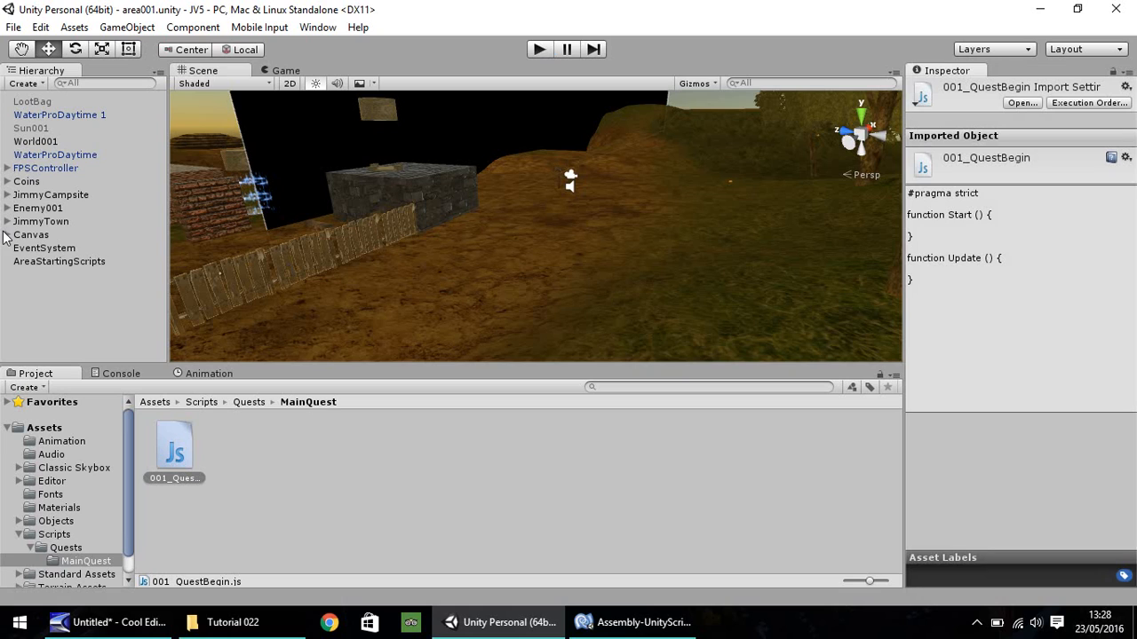
{"action": "left_click", "coordinate": [7, 235]}
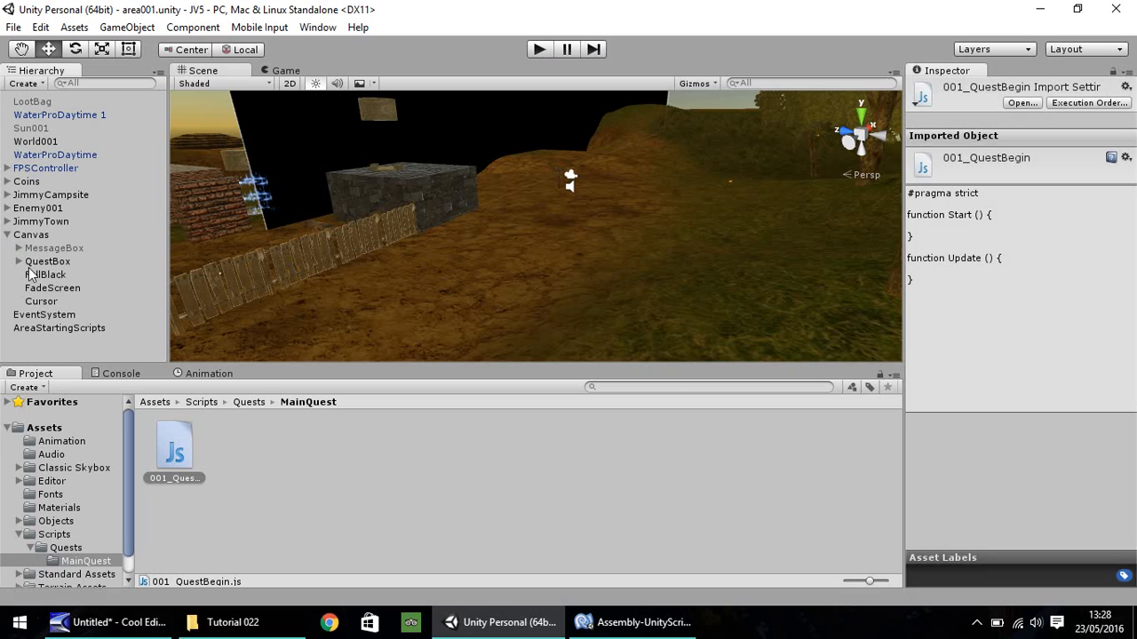
{"action": "left_click", "coordinate": [46, 275]}
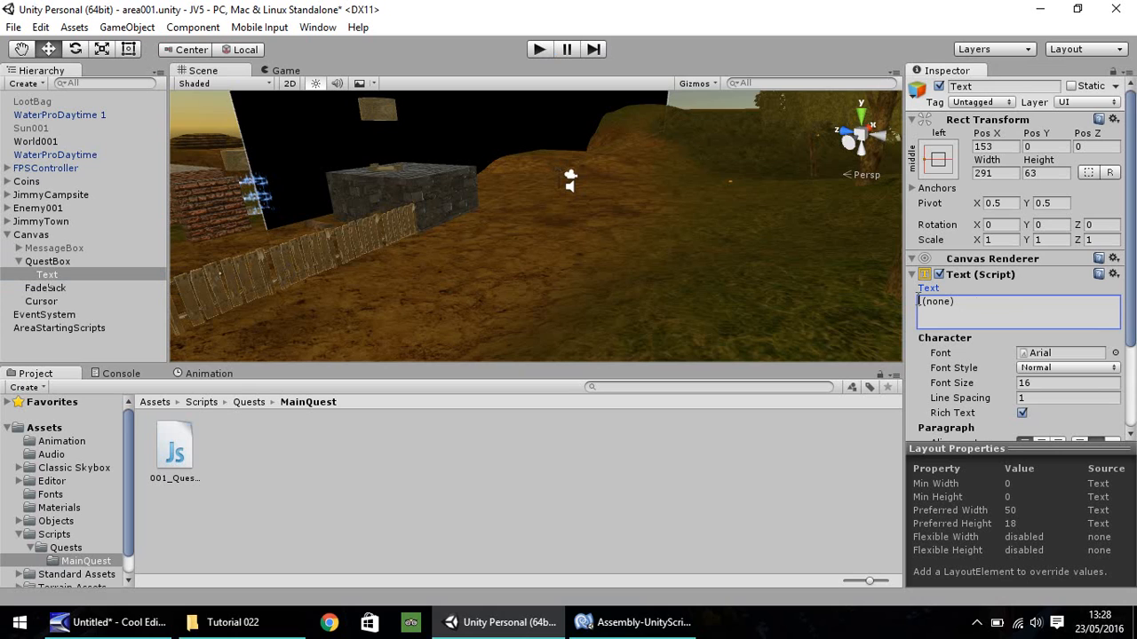
{"action": "left_click", "coordinate": [631, 621]}
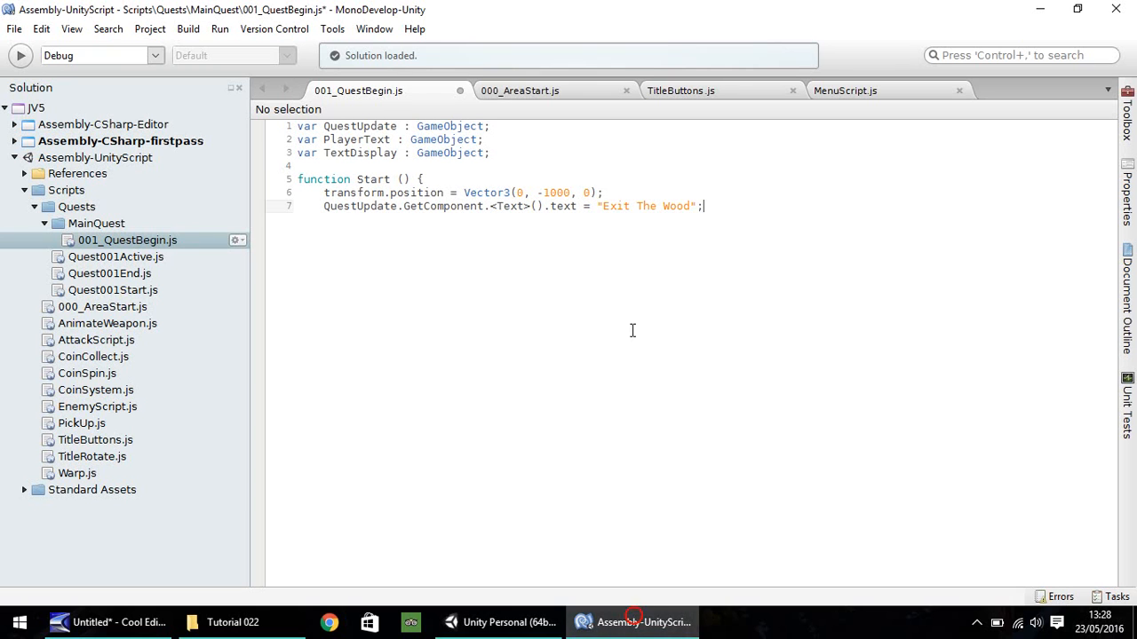
- Prefix the quest text with 'Active Quest:' and add 'yield WaitForSeconds (3);' on line 8
{"action": "type", "text": "Active Quest:"}
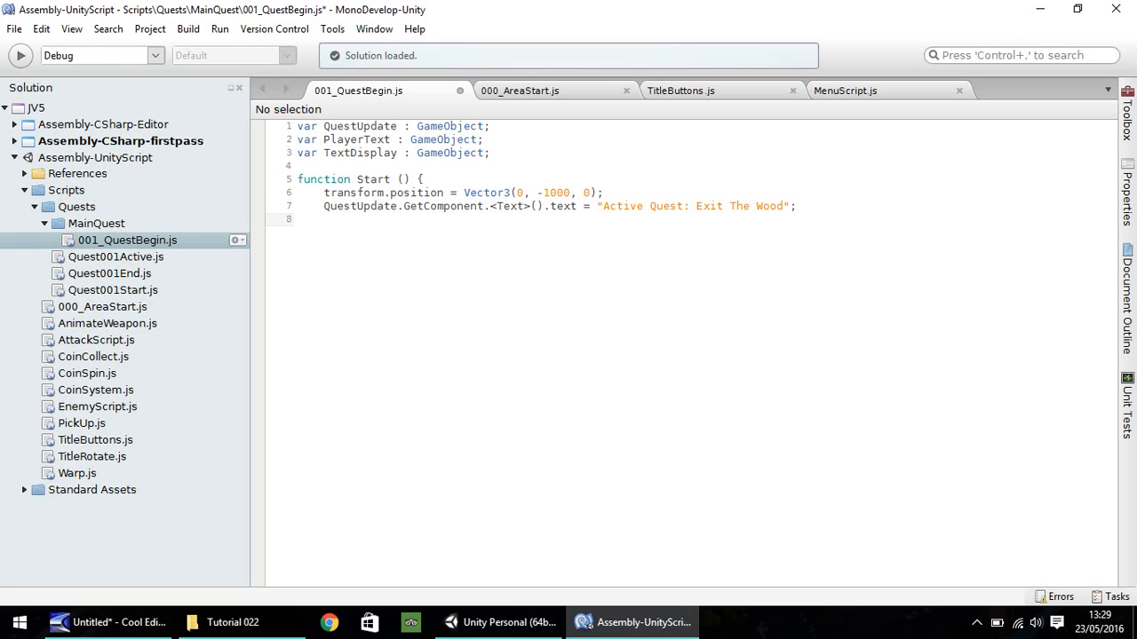
{"action": "left_click", "coordinate": [326, 220]}
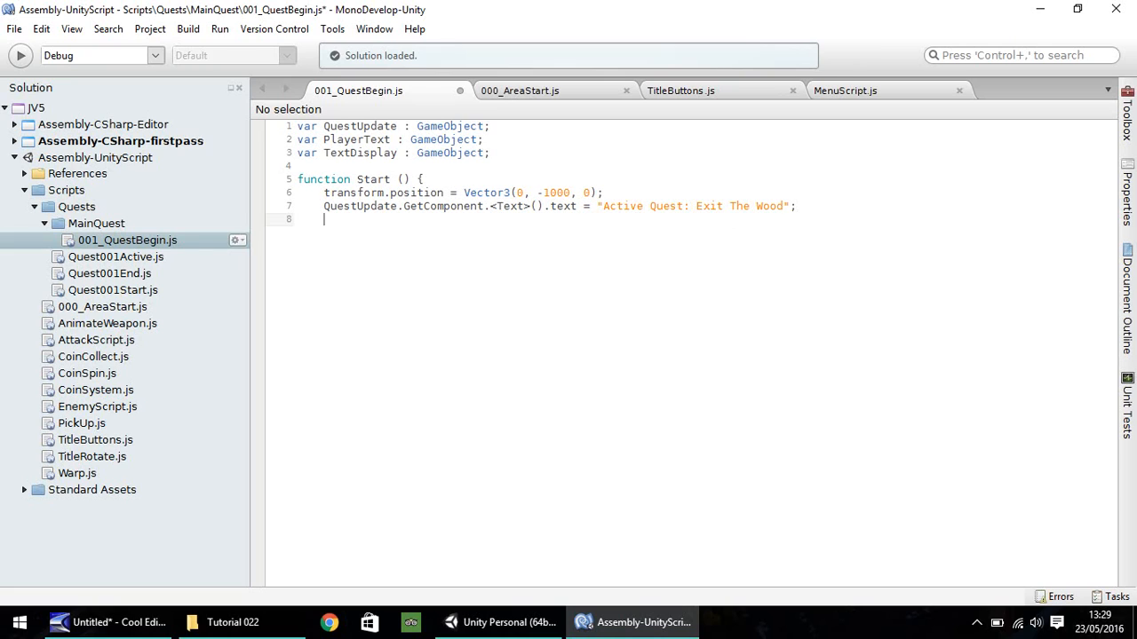
{"action": "type", "text": "yield"}
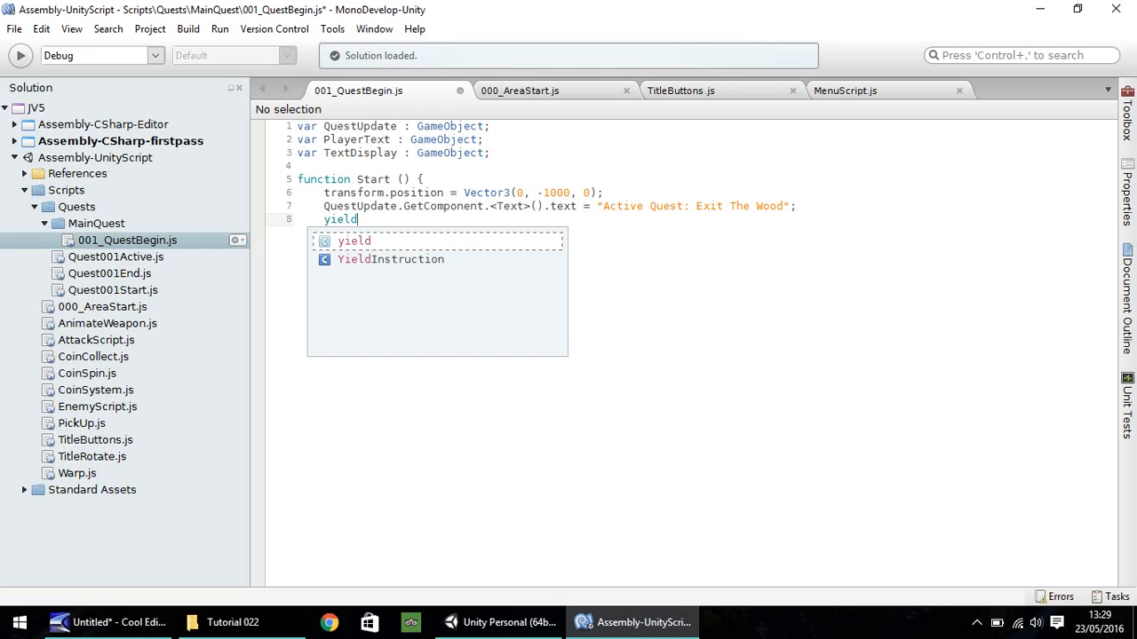
{"action": "type", "text": "WaitFor"}
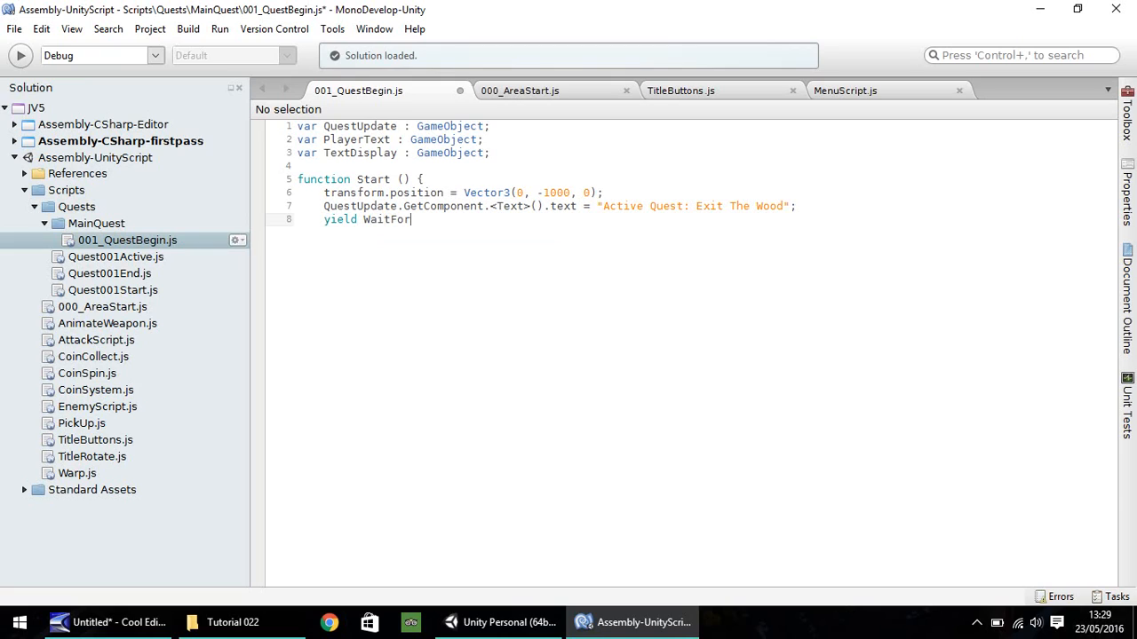
{"action": "type", "text": "Seconds"}
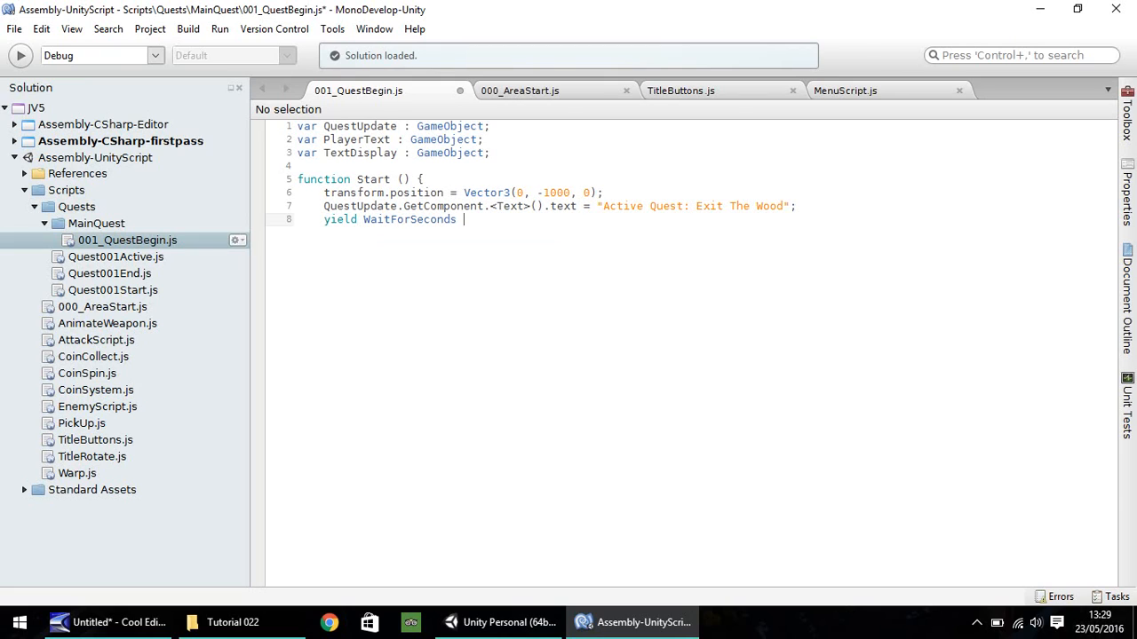
{"action": "type", "text": "(3);"}
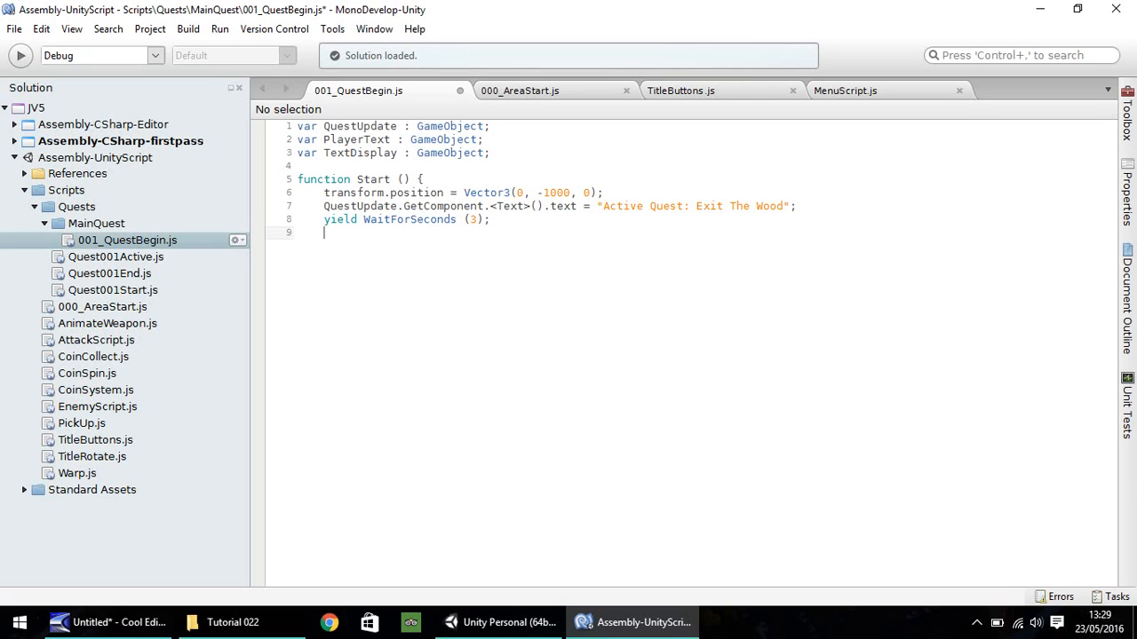
- On line 9, set PlayerText.GetComponent.<Text>().text to "Where am I?"
{"action": "type", "text": "PlayerTe"}
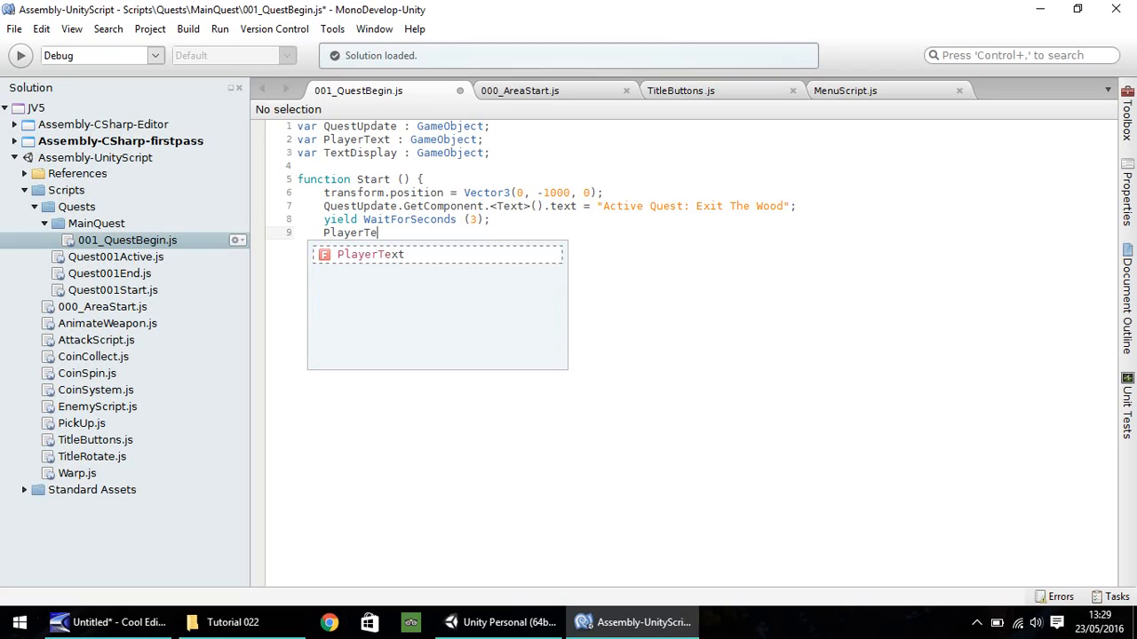
{"action": "type", "text": "xt."}
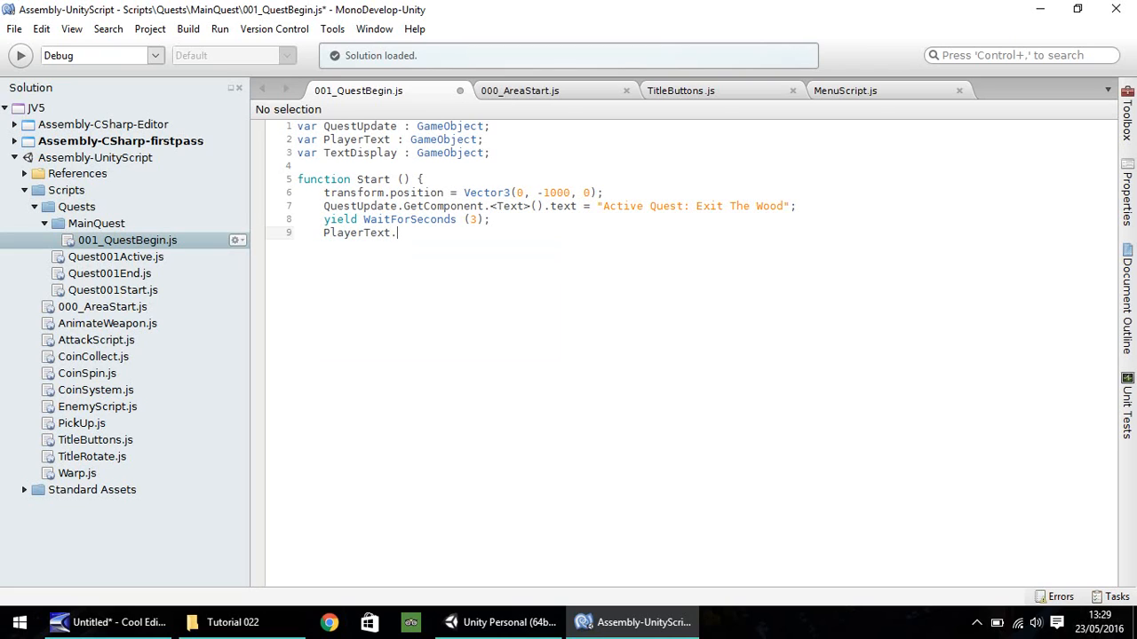
{"action": "type", "text": "GetCom"}
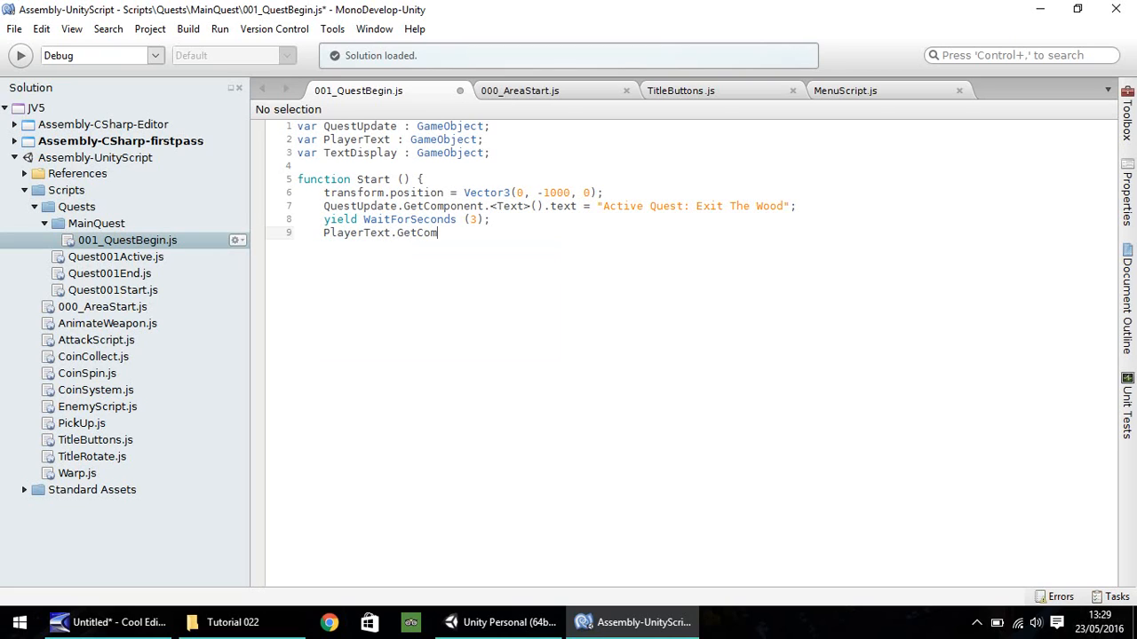
{"action": "type", "text": "ponent"}
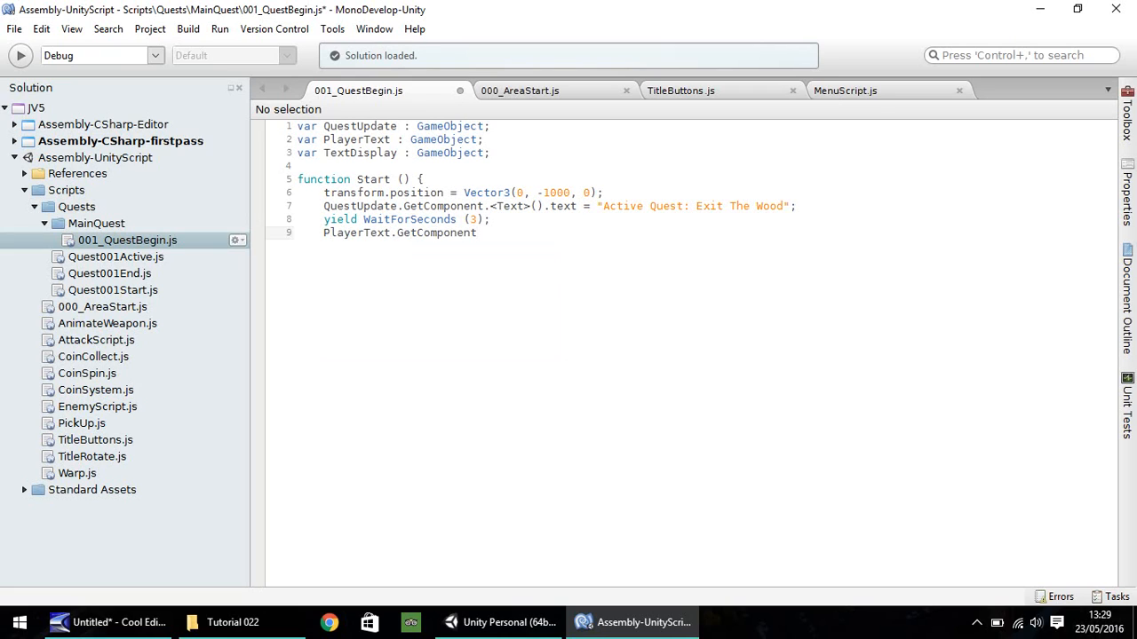
{"action": "type", "text": ".<"}
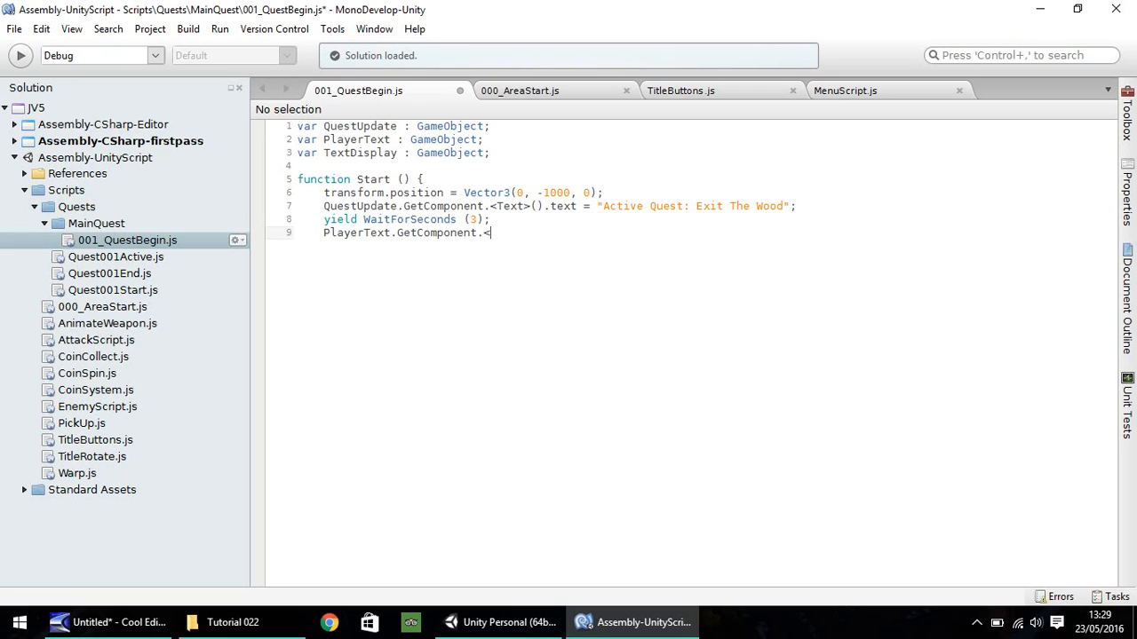
{"action": "type", "text": "Text"}
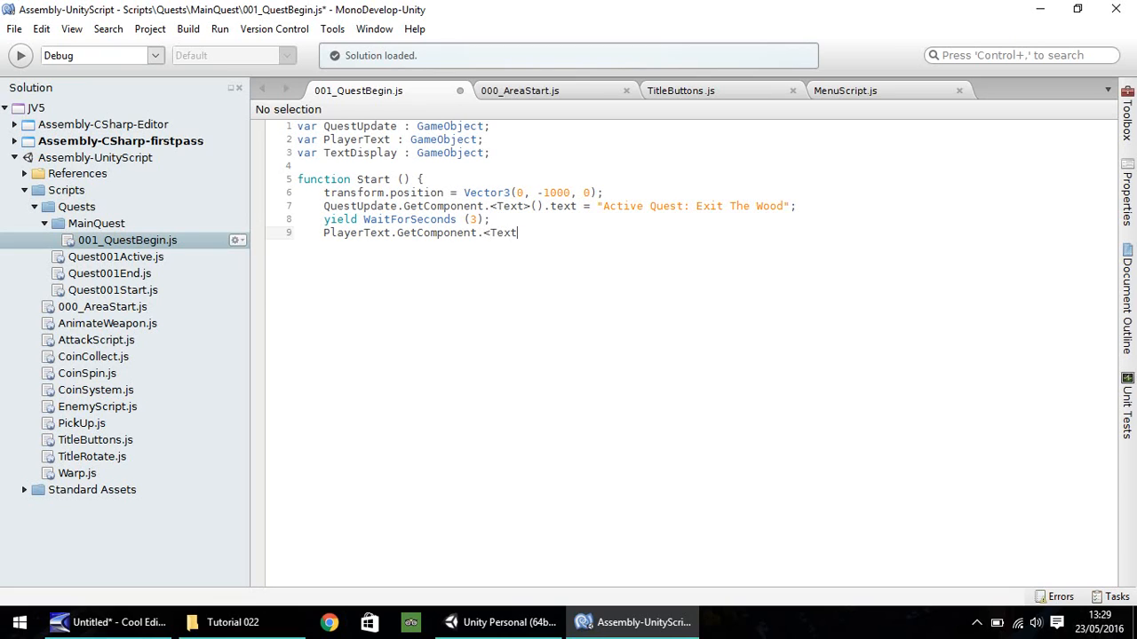
{"action": "key", "text": "BackSpace"}
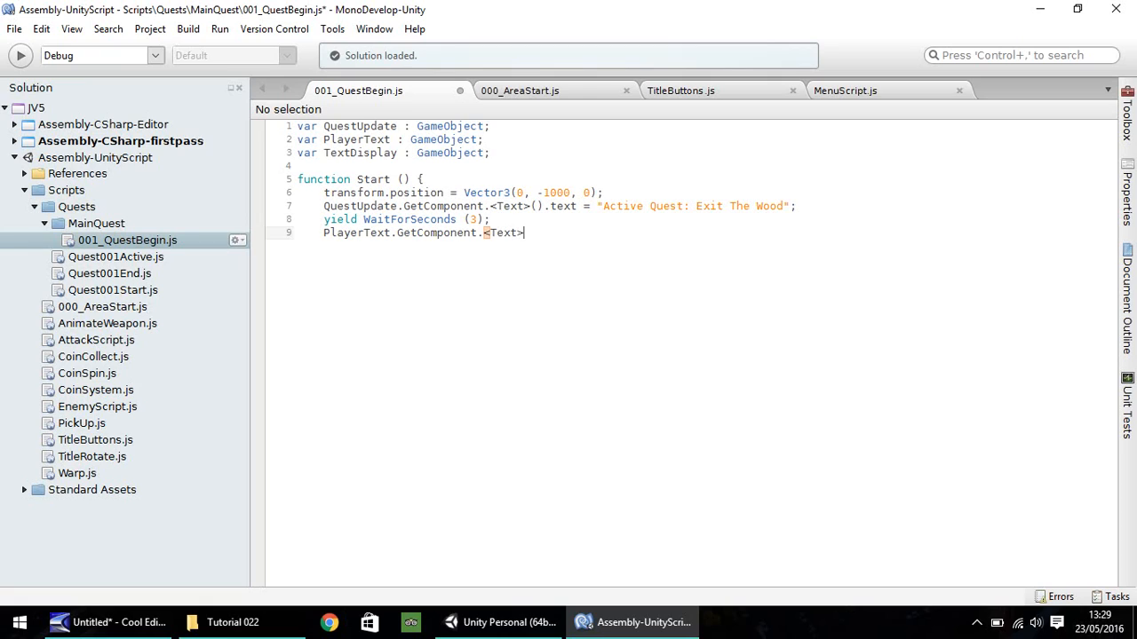
{"action": "type", "text": "().tex"}
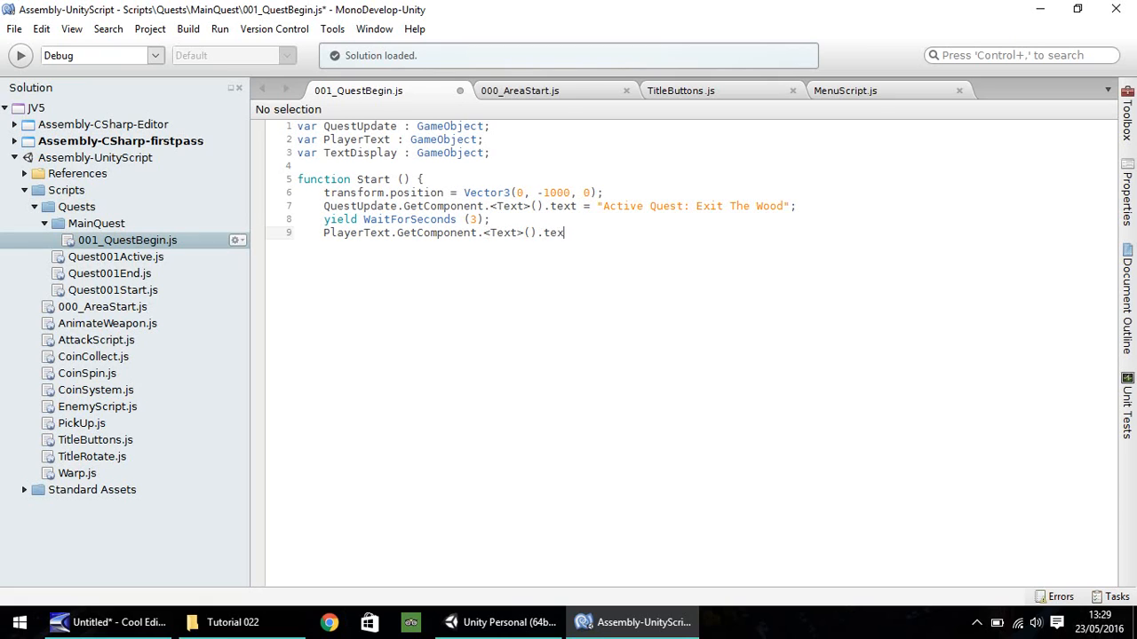
{"action": "type", "text": "= \""}
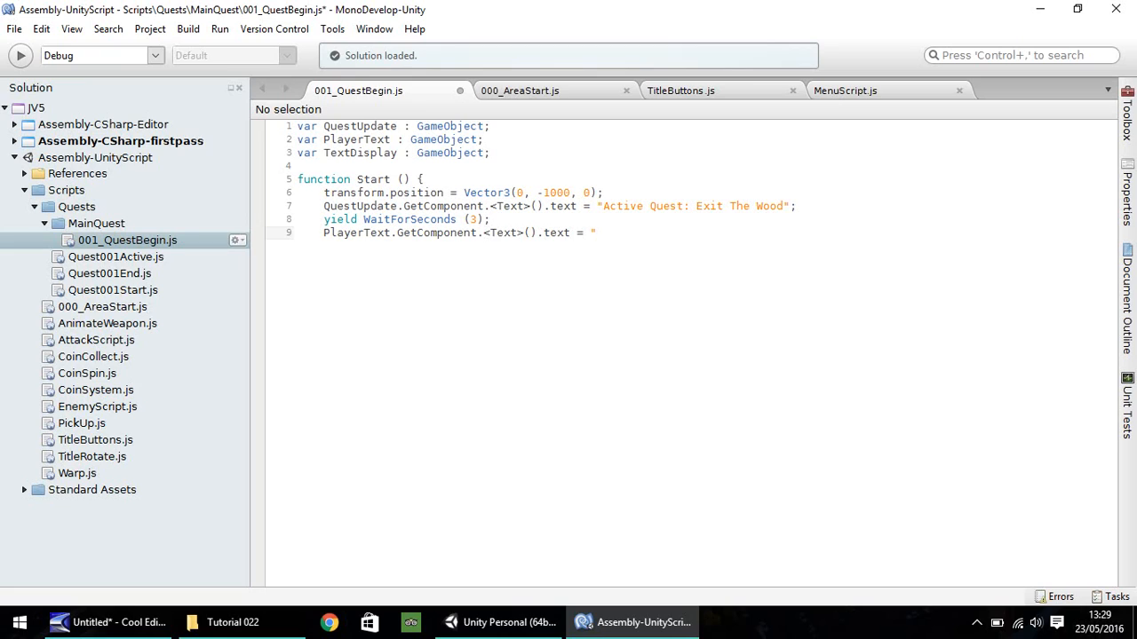
{"action": "type", "text": "Where"}
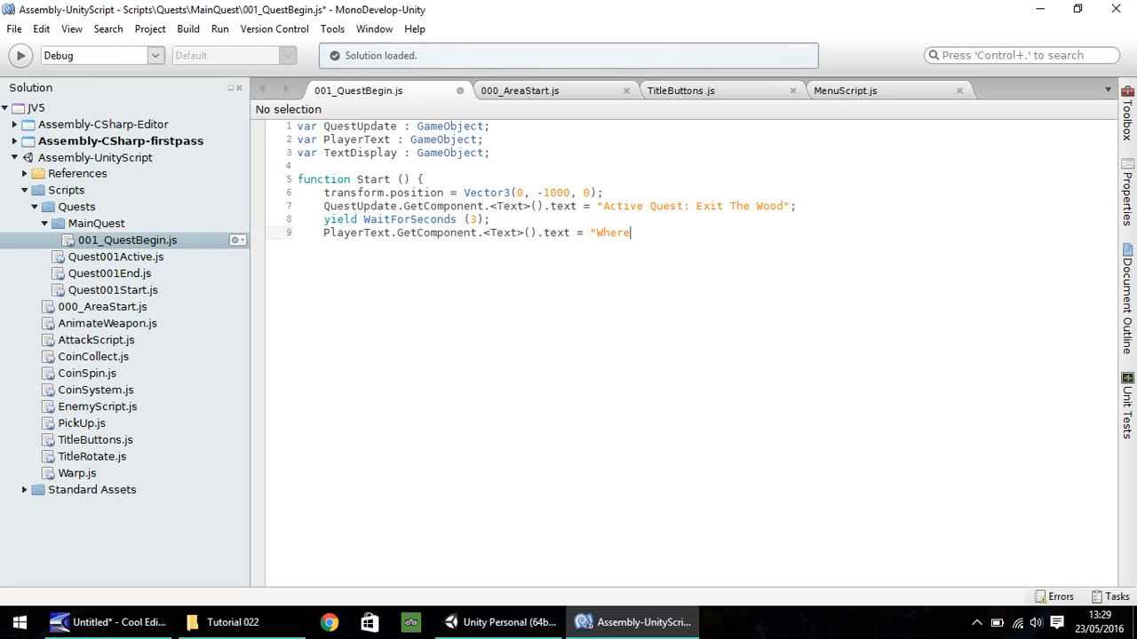
{"action": "type", "text": "am I"}
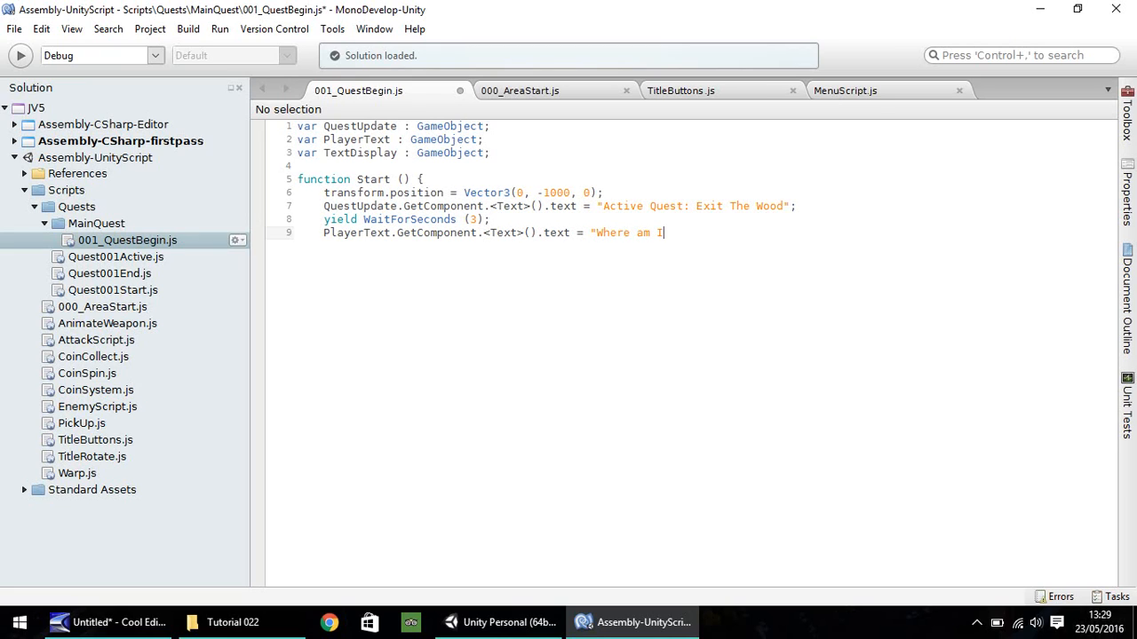
{"action": "type", "text": "?\""}
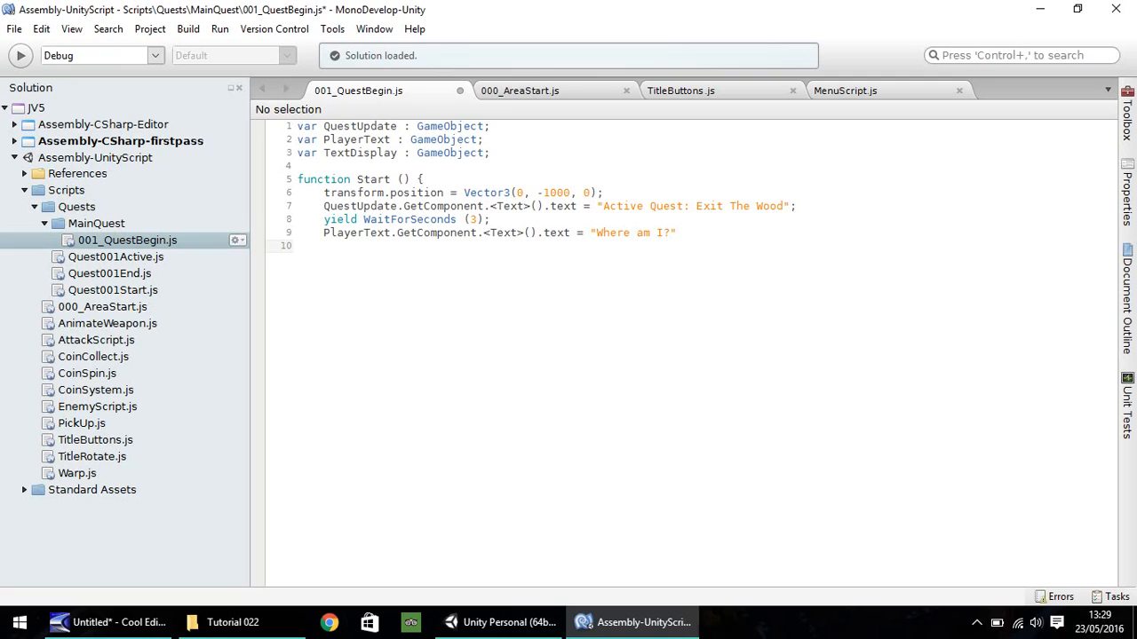
{"action": "left_click", "coordinate": [324, 246]}
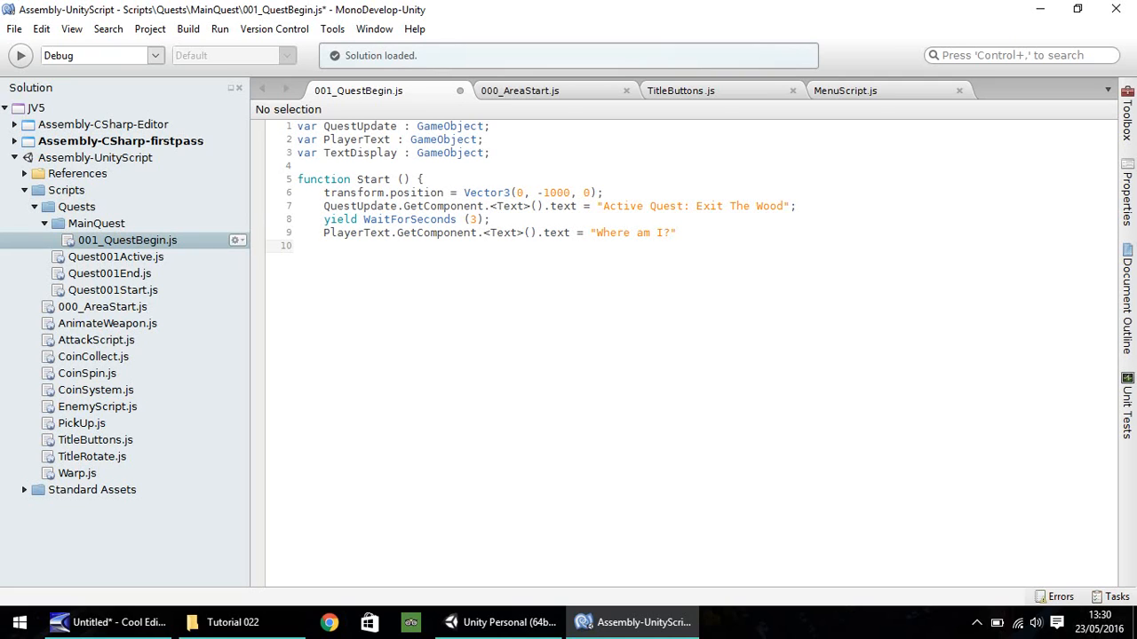
- Add a one-second yield WaitForSeconds (1) before the next player line
{"action": "type", "text": "yield WaitF"}
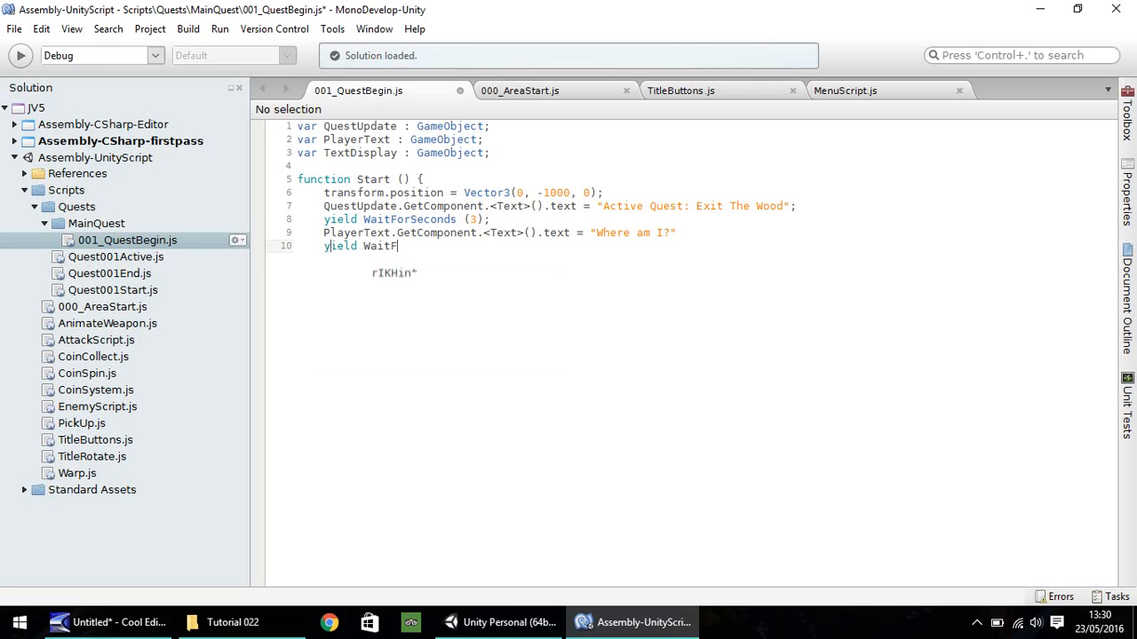
{"action": "type", "text": "orSeconds"}
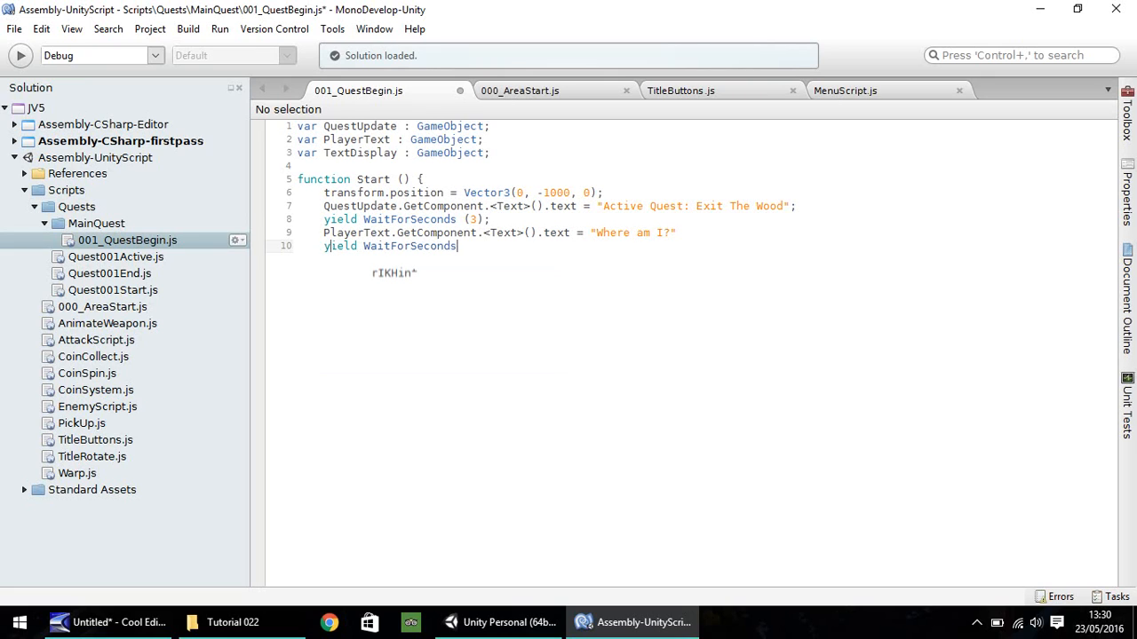
{"action": "type", "text": "("}
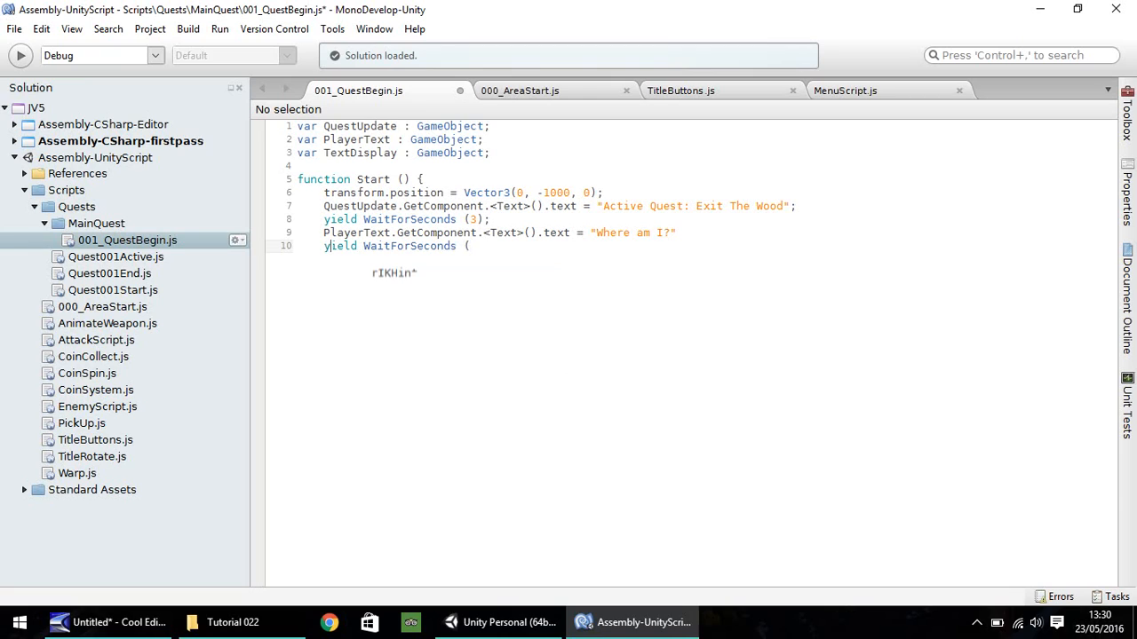
{"action": "type", "text": "1);"}
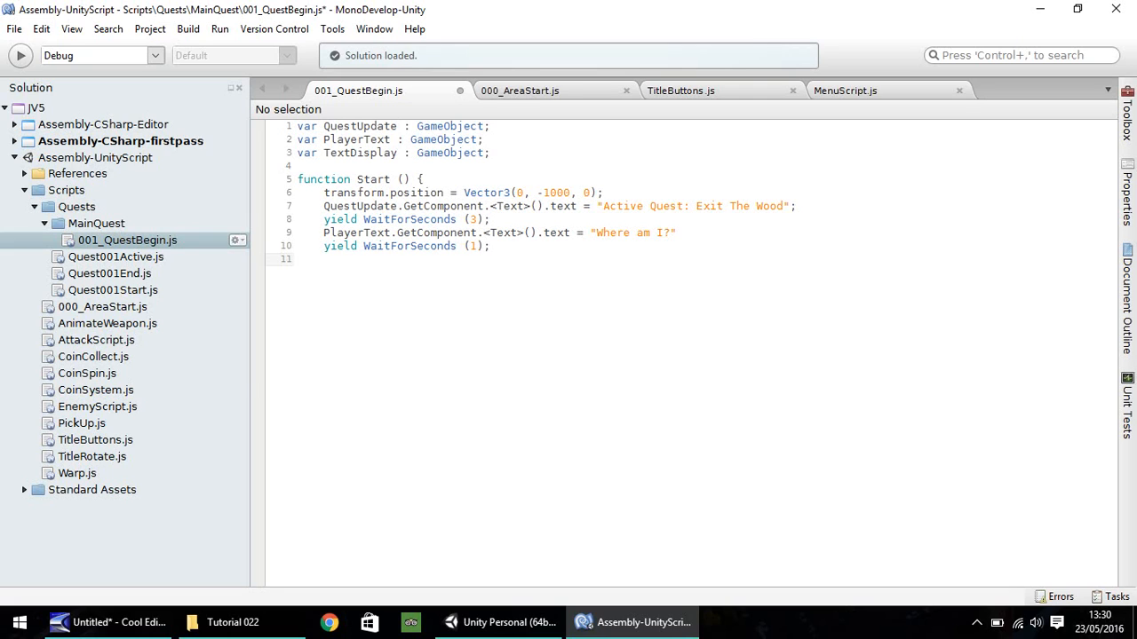
- Set PlayerText's Text to "I need to find a way out of this wood."
{"action": "type", "text": "PlayerText."}
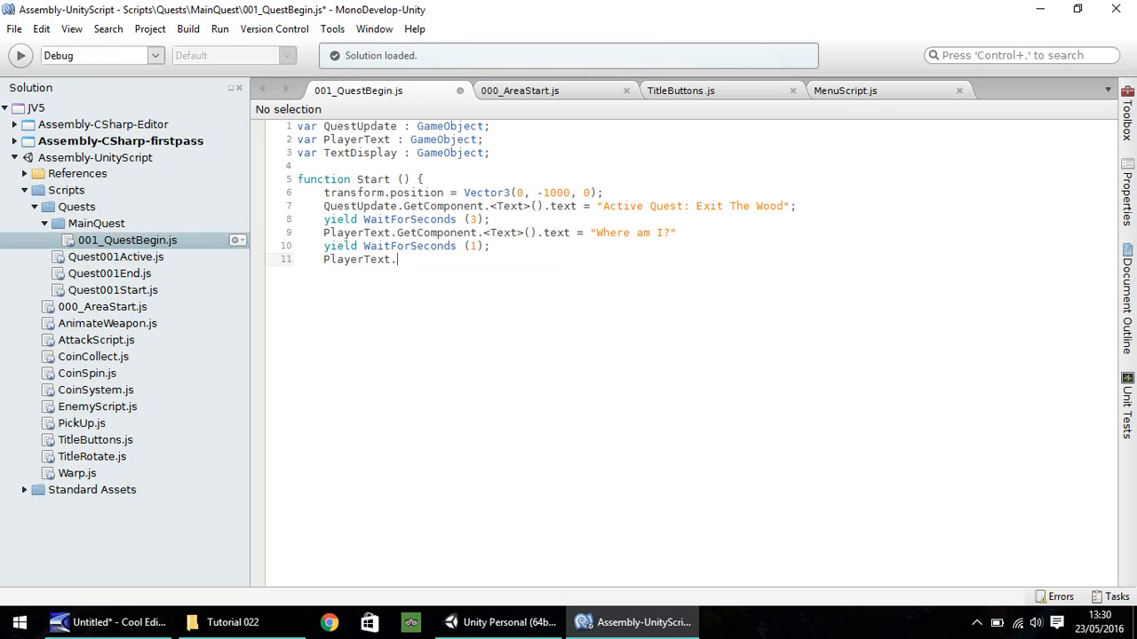
{"action": "type", "text": "GetCo"}
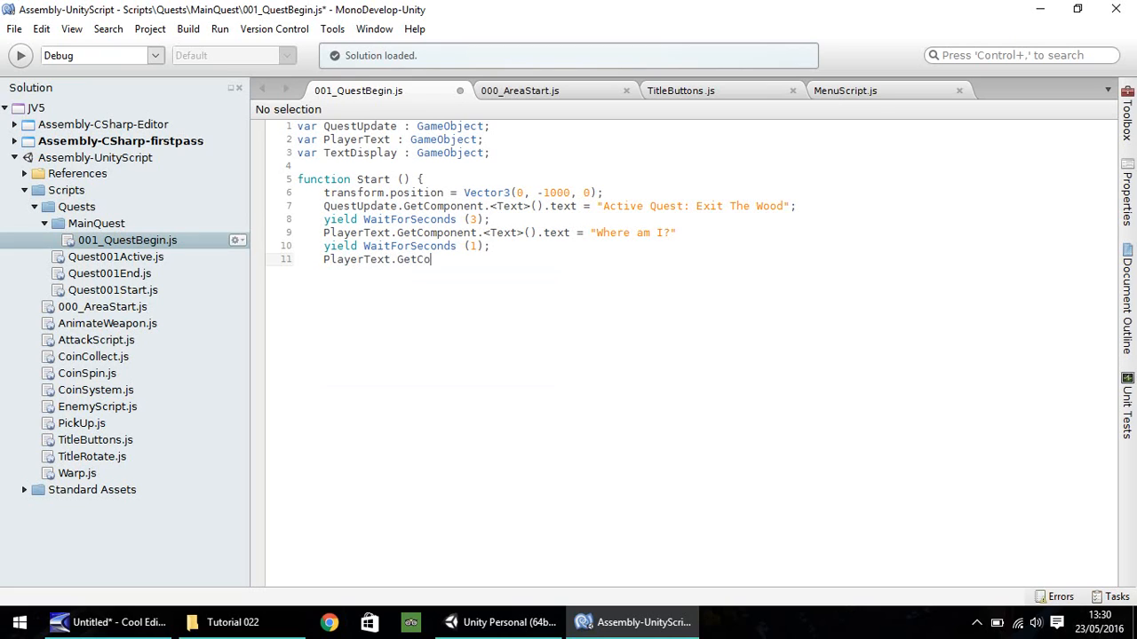
{"action": "type", "text": "mponent"}
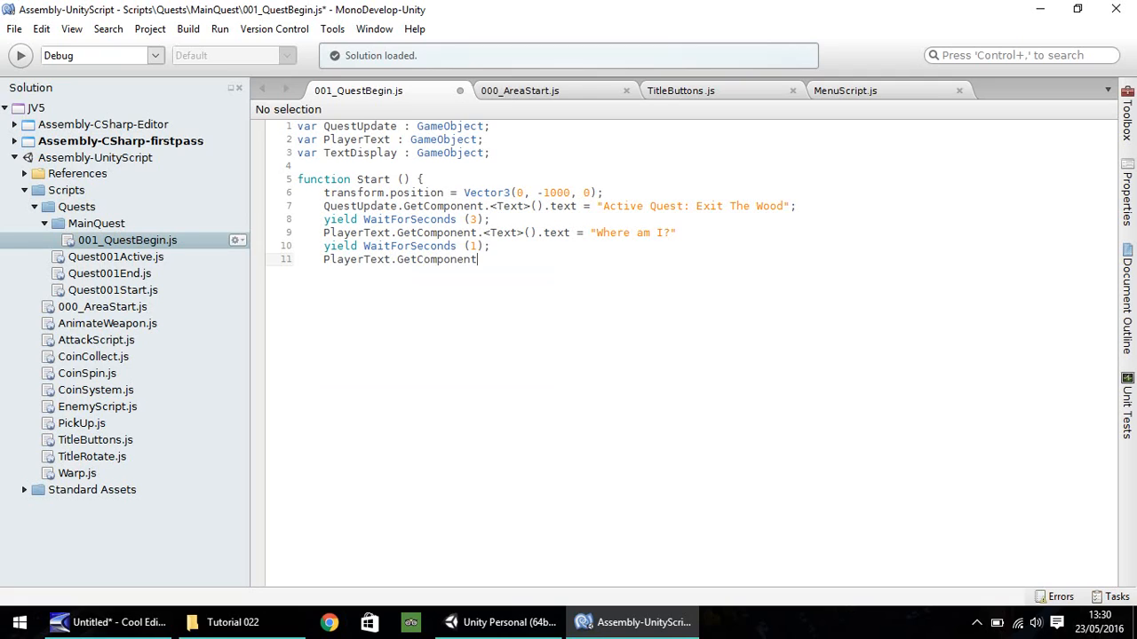
{"action": "type", "text": ".<"}
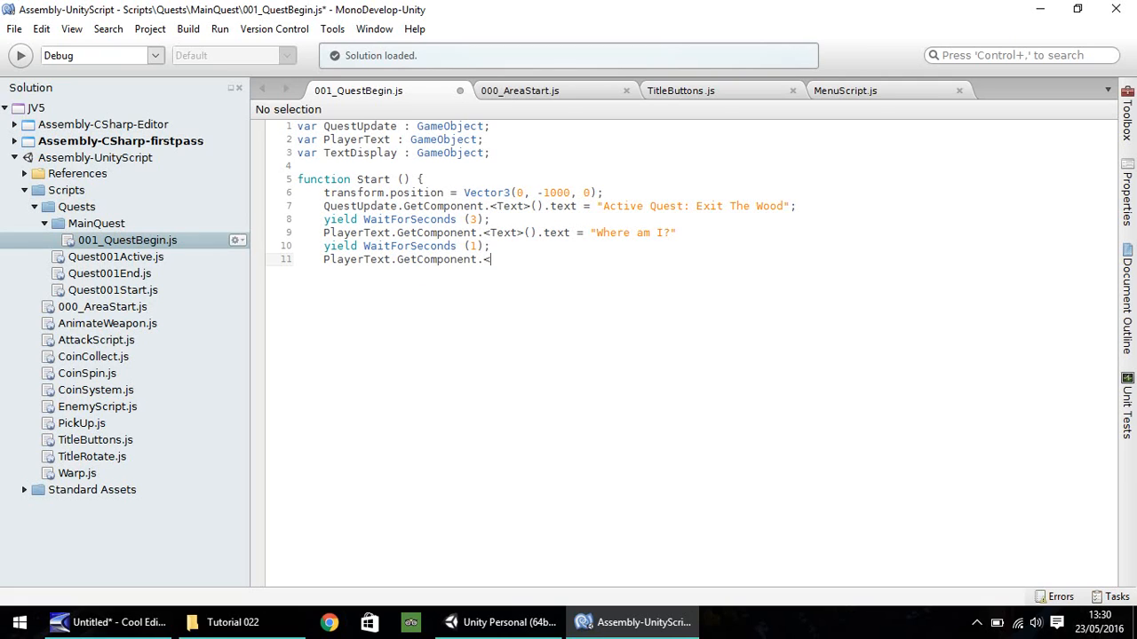
{"action": "type", "text": "Text"}
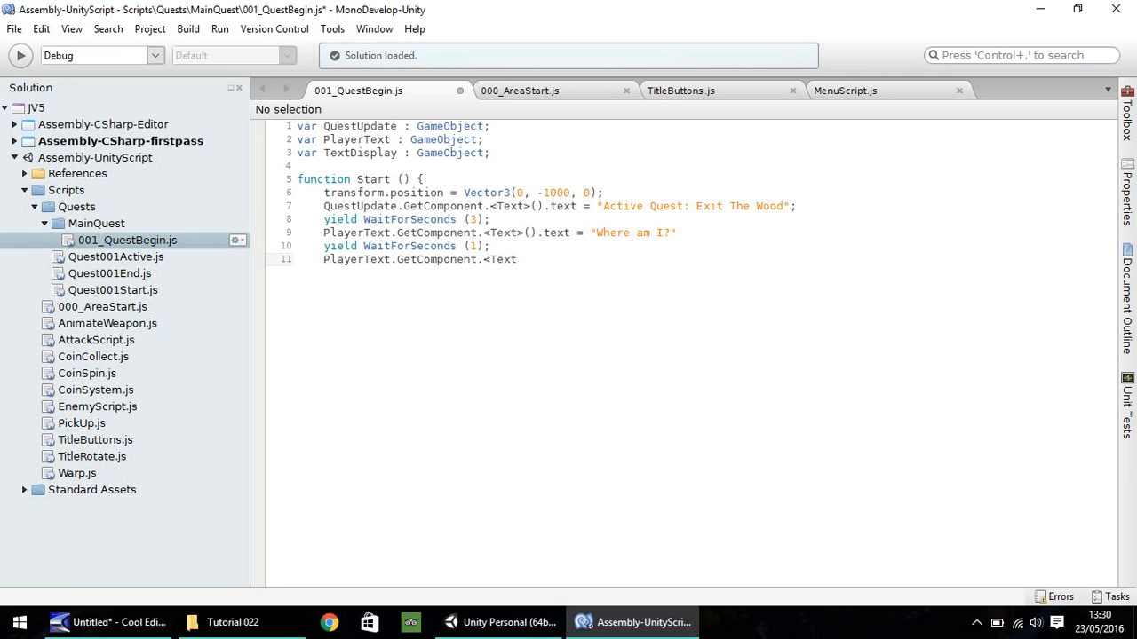
{"action": "type", "text": ">().te"}
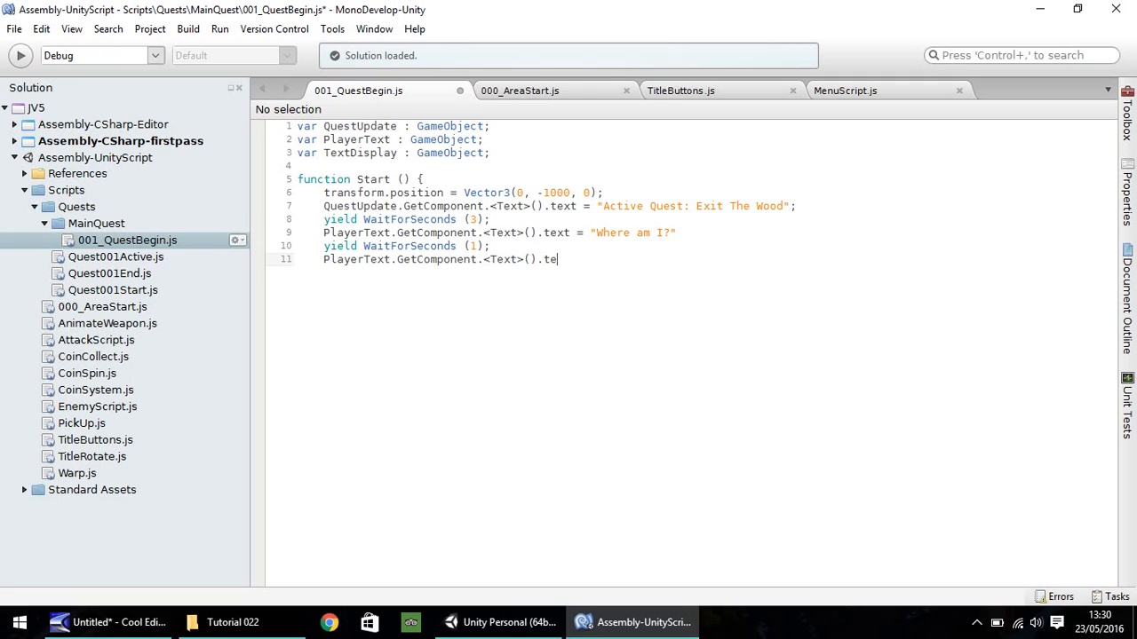
{"action": "type", "text": "xt = \"I need"}
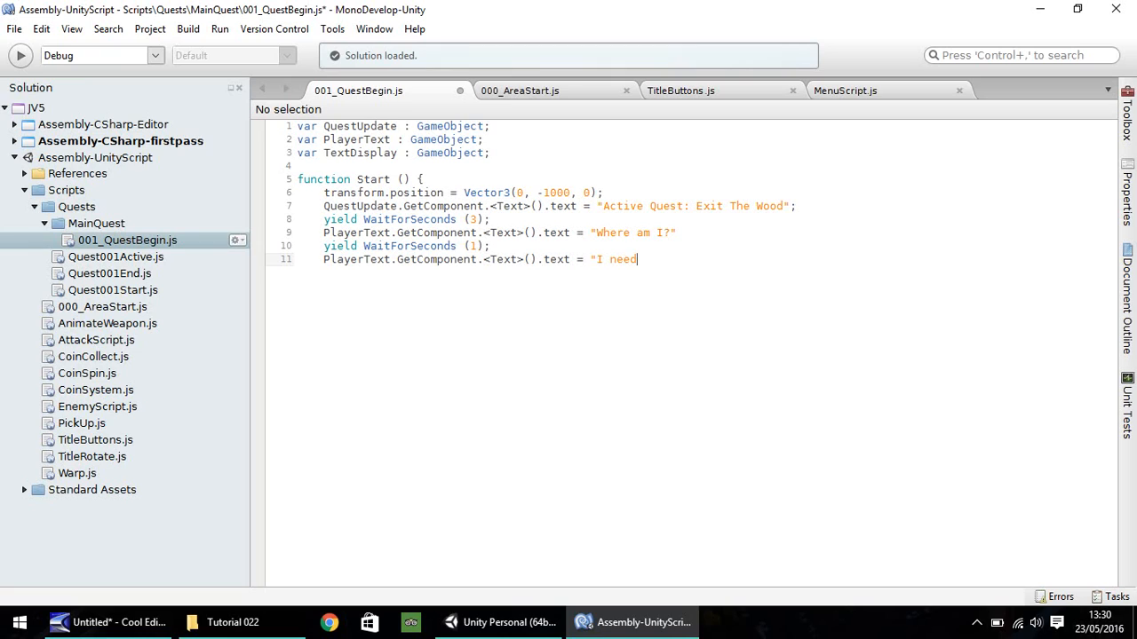
{"action": "type", "text": "to find"}
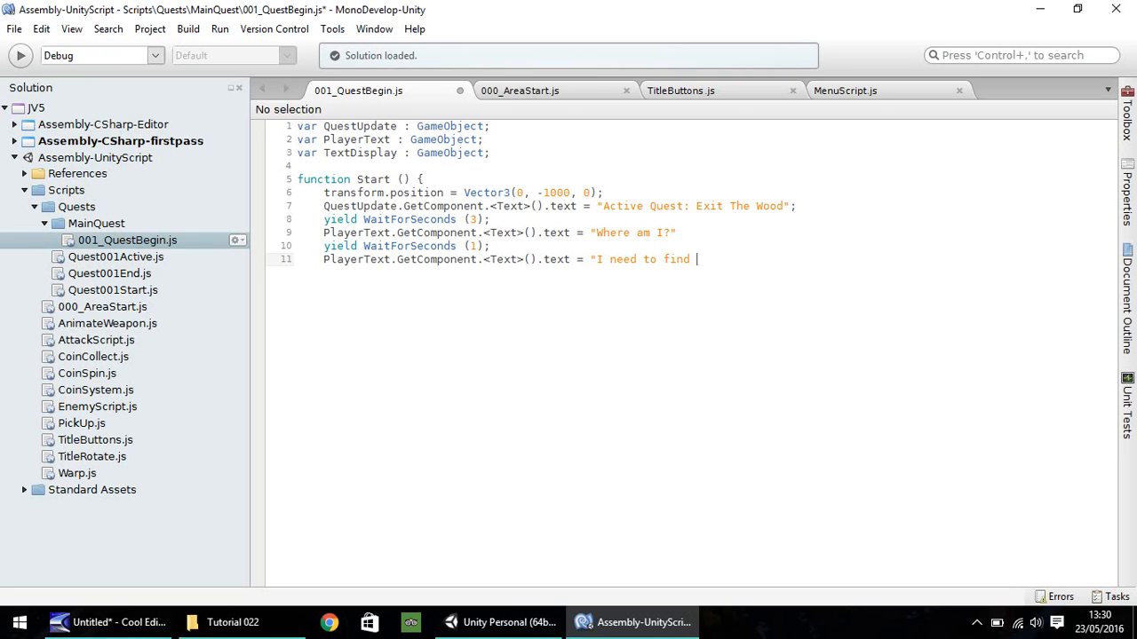
{"action": "type", "text": "a way"}
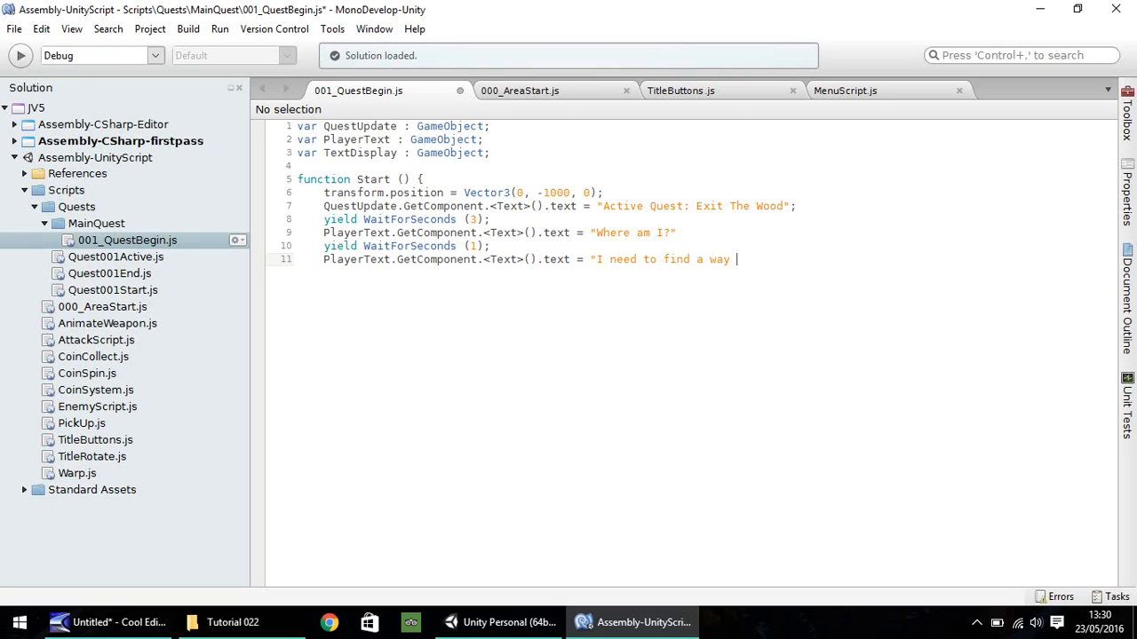
{"action": "type", "text": "out of this wood"}
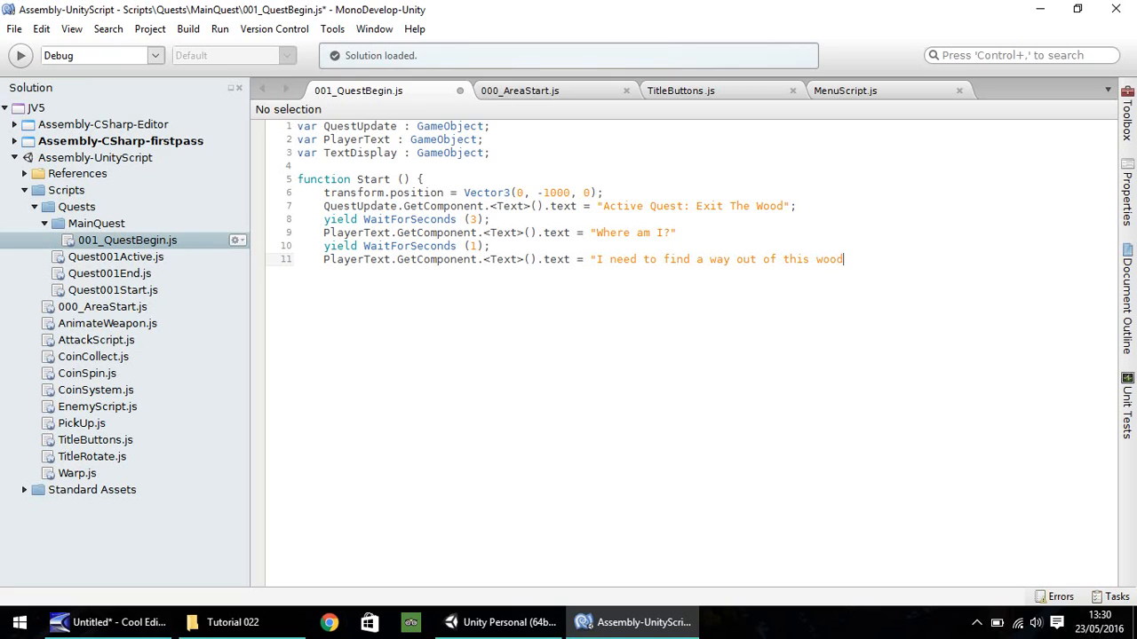
{"action": "type", "text": ".\""}
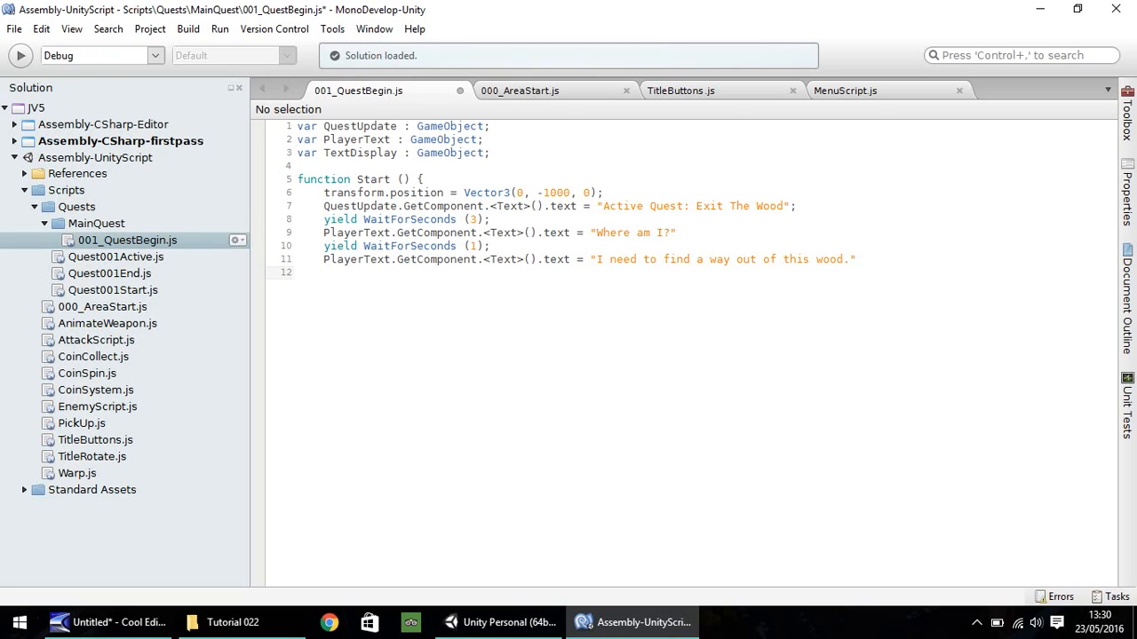
- Add yield WaitForSeconds (2); on line 12 and start a new line
{"action": "type", "text": "yield"}
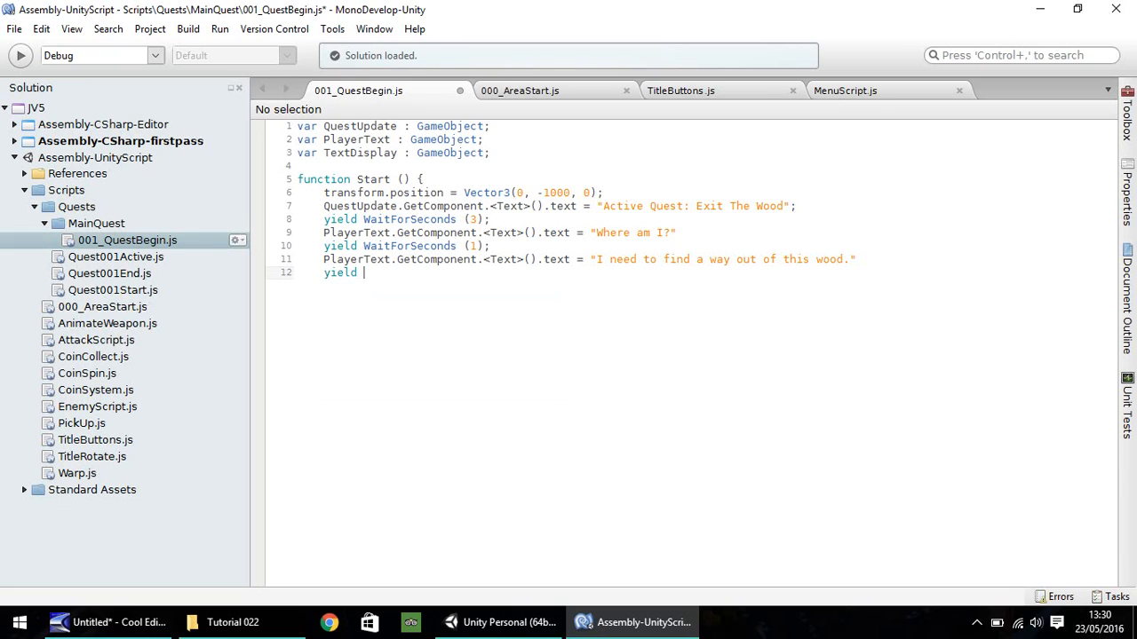
{"action": "type", "text": "WaitForSeco"}
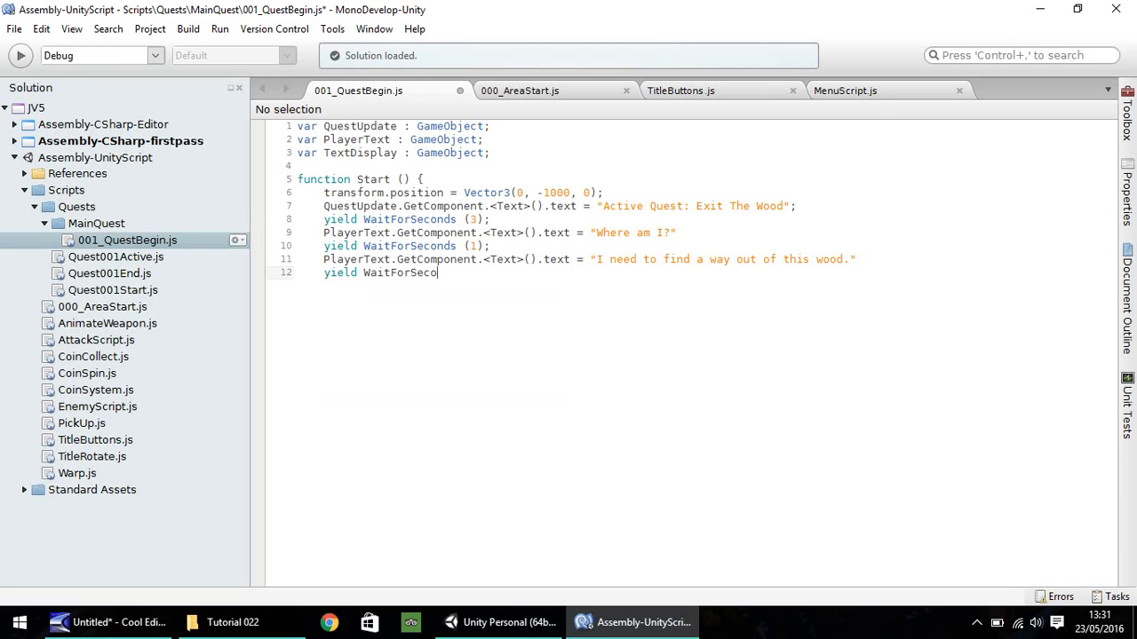
{"action": "type", "text": "nds ("}
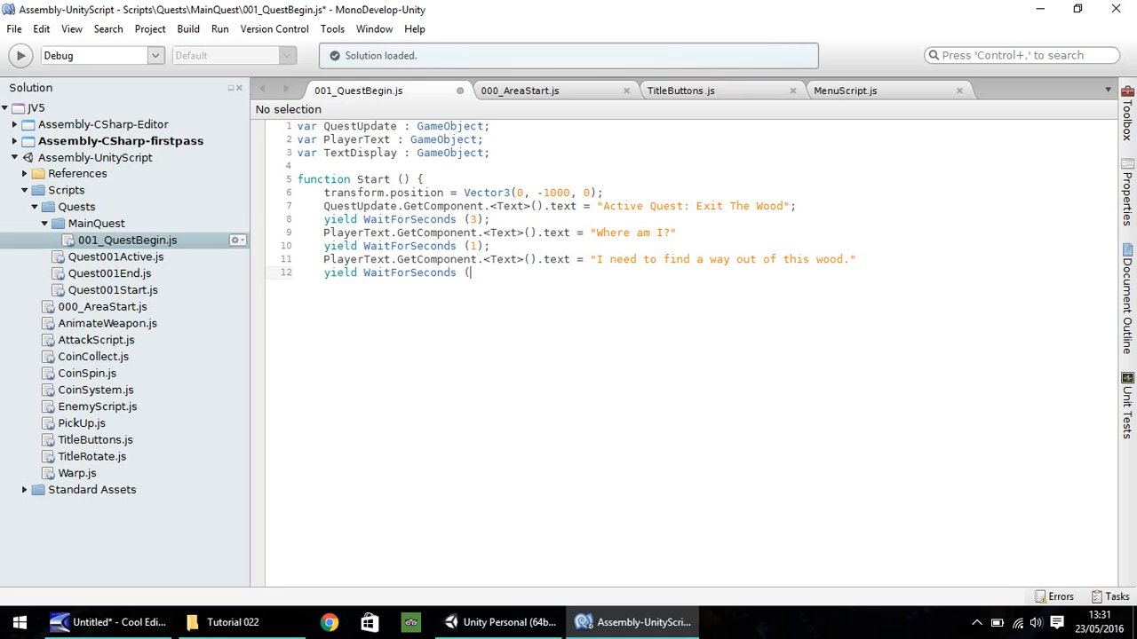
{"action": "type", "text": "2);"}
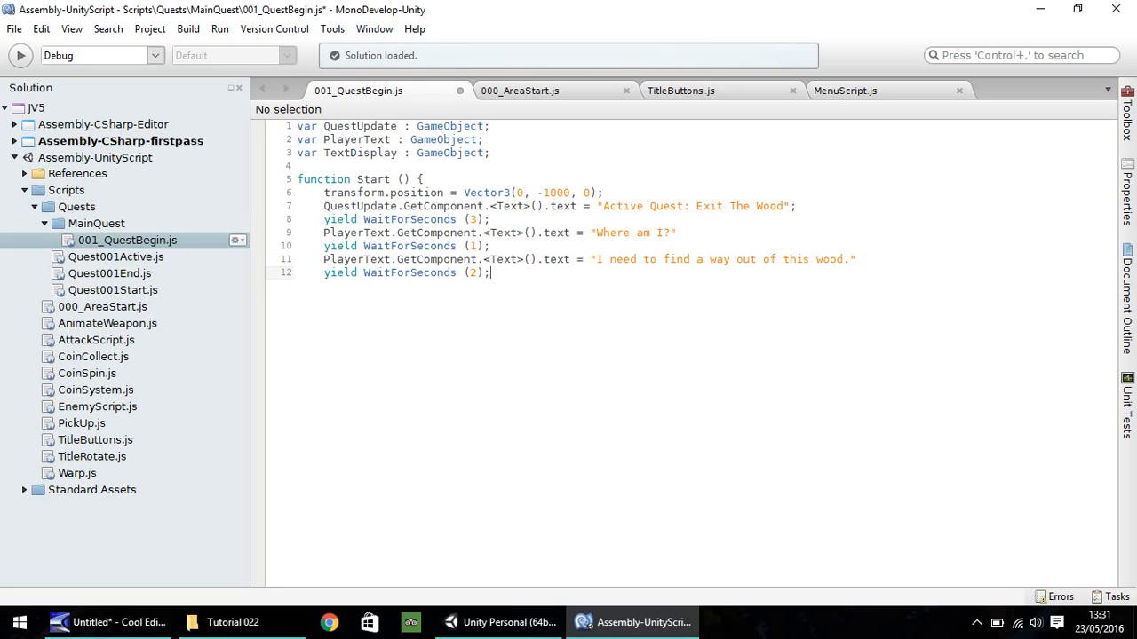
{"action": "key", "text": "enter"}
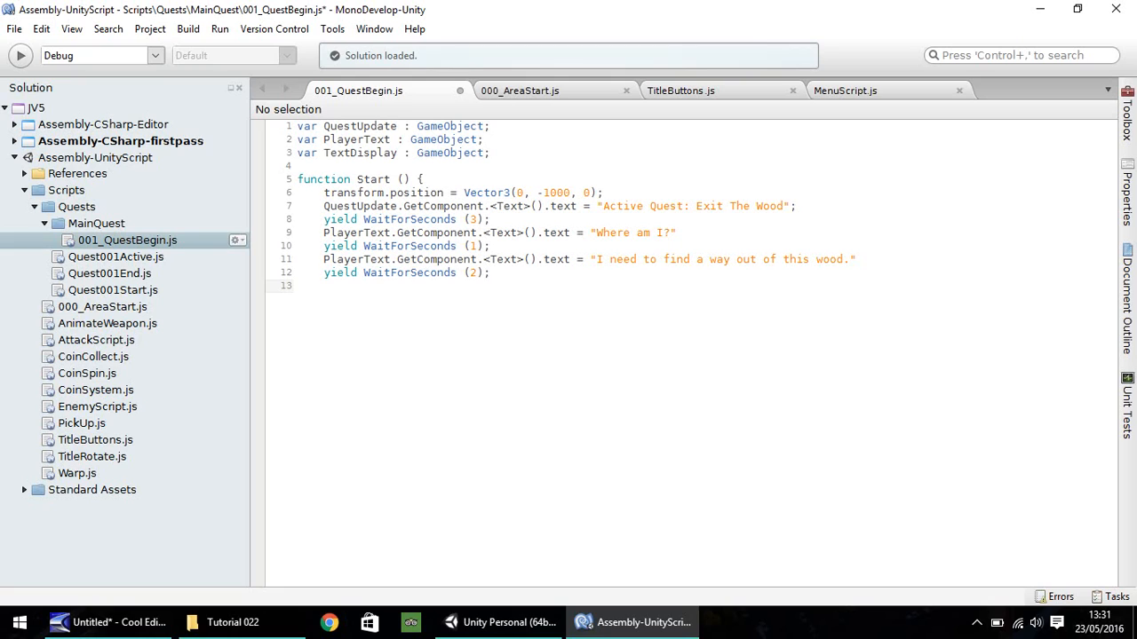
- End the function with this.gameObject.SetActive(false); and a closing brace
{"action": "type", "text": "this"}
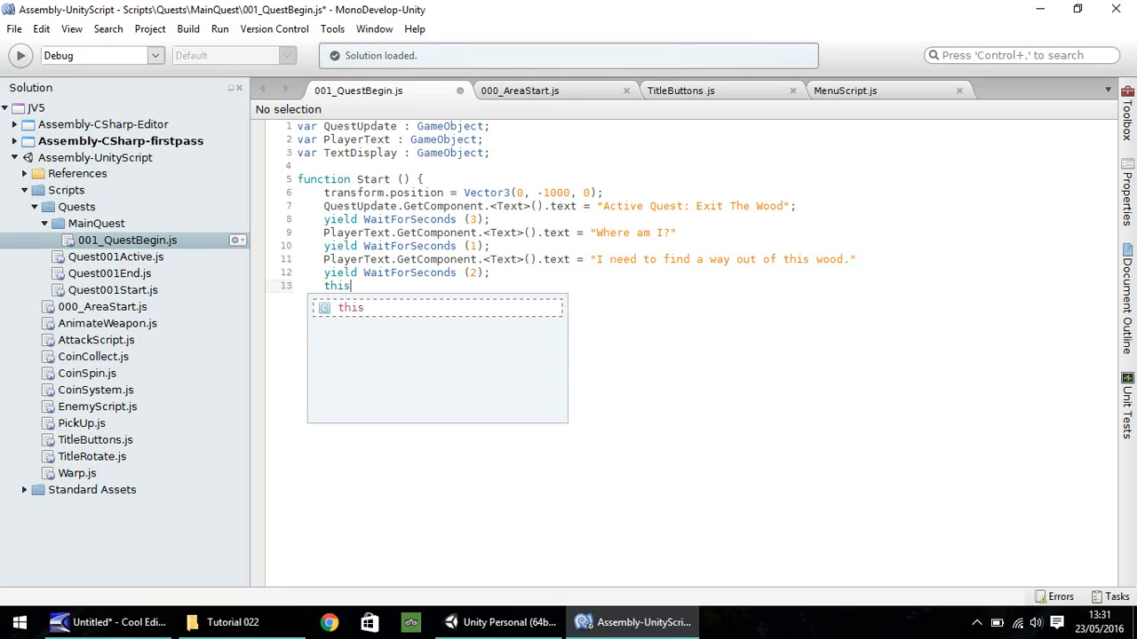
{"action": "type", "text": "."}
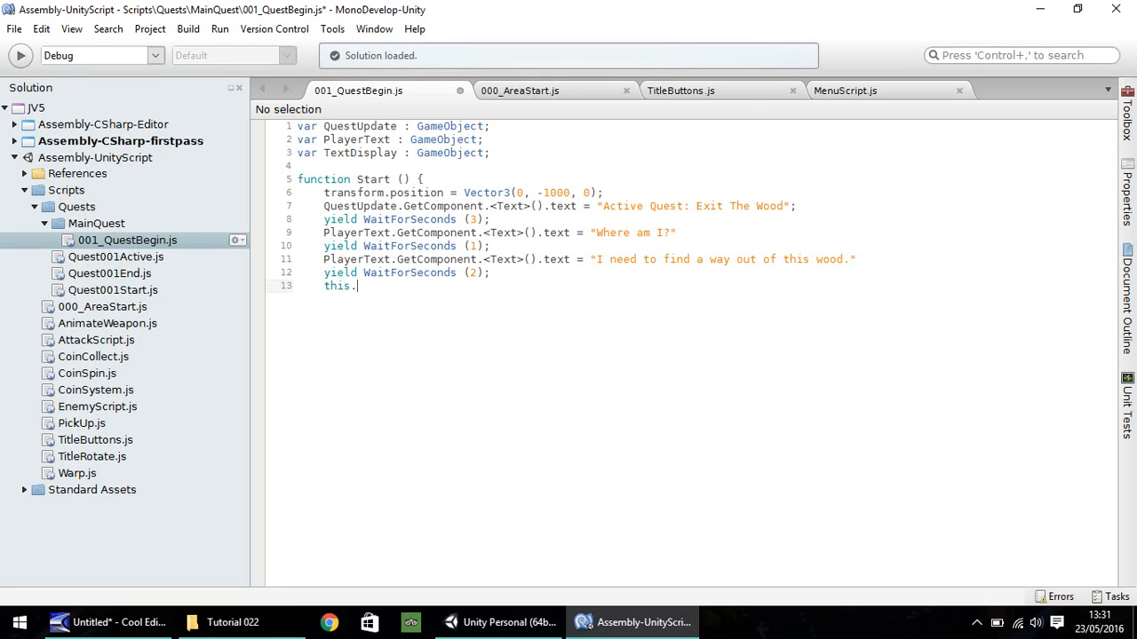
{"action": "type", "text": "gameObjec"}
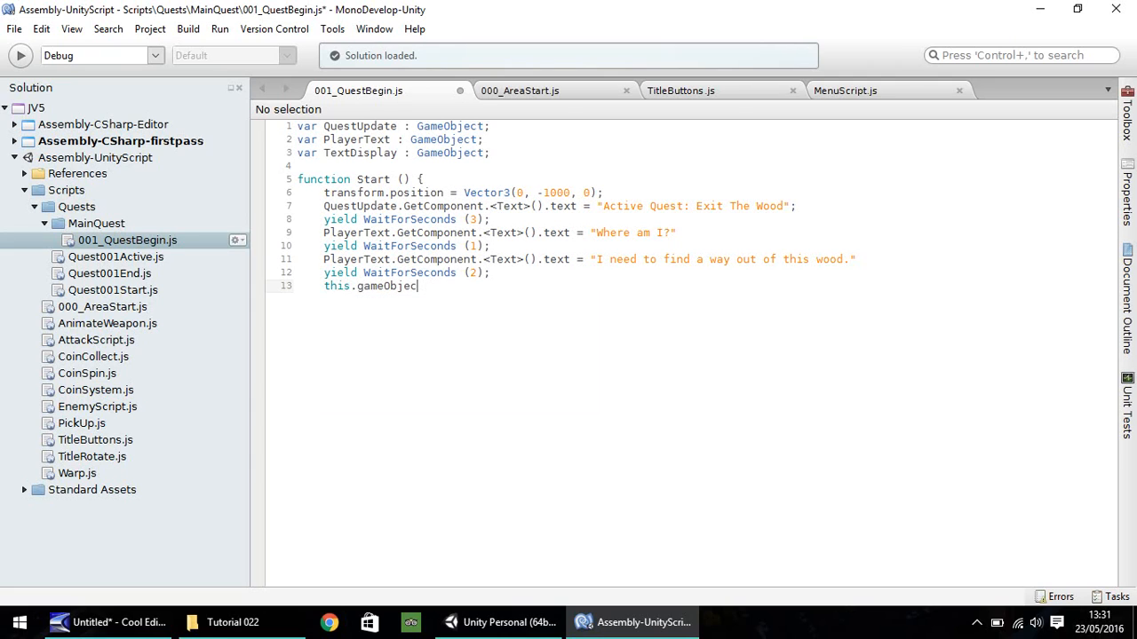
{"action": "type", "text": ".SetActive(fals"}
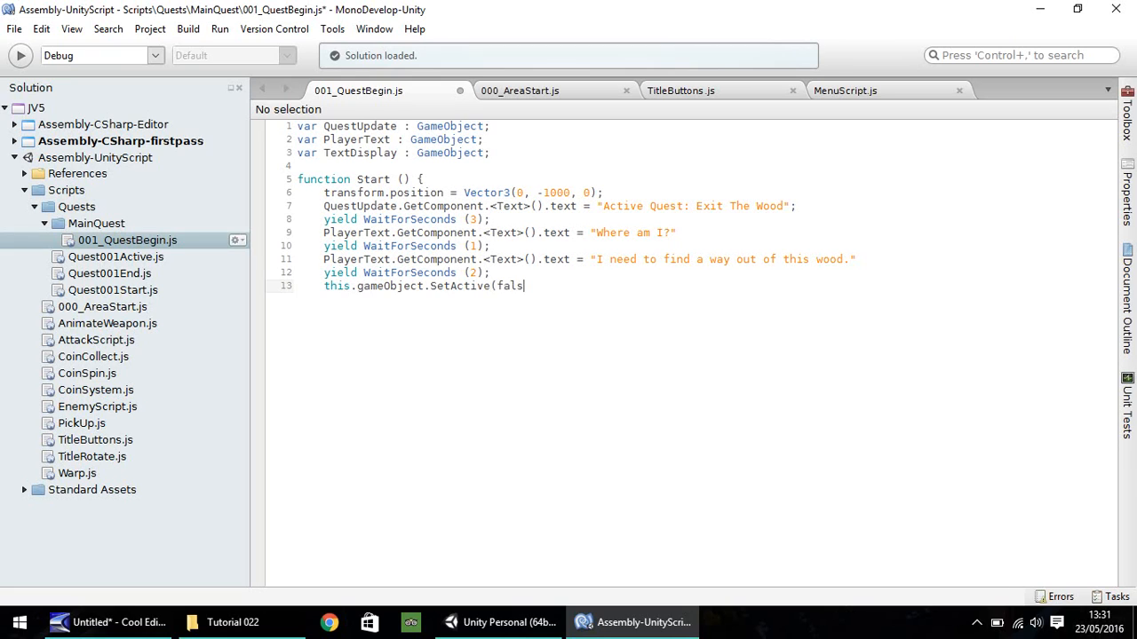
{"action": "type", "text": "e);"}
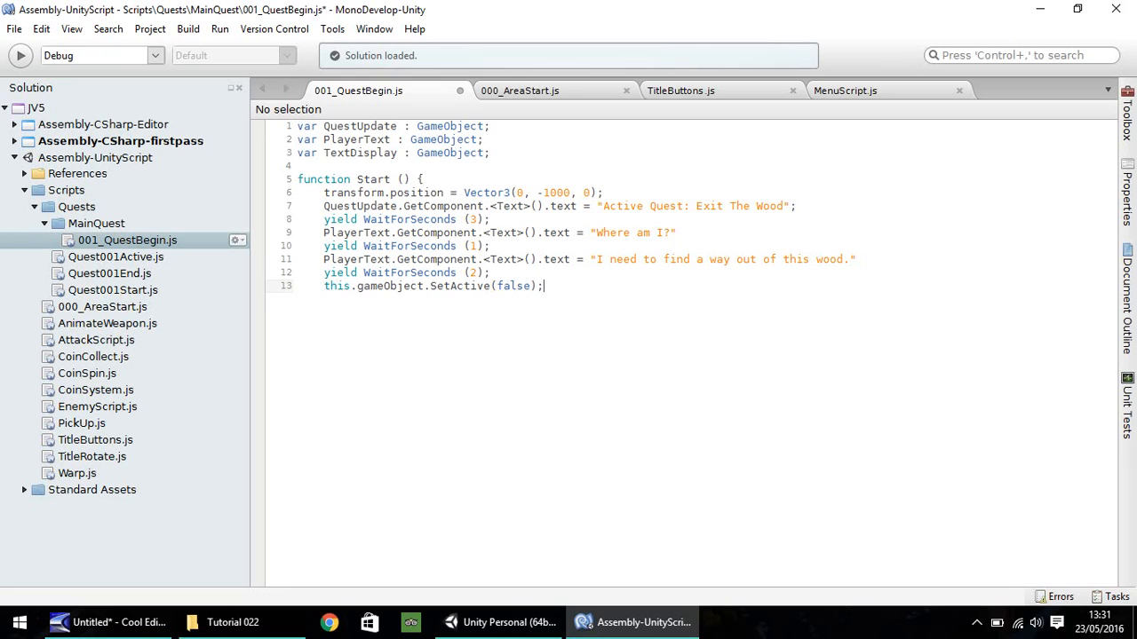
{"action": "type", "text": "}"}
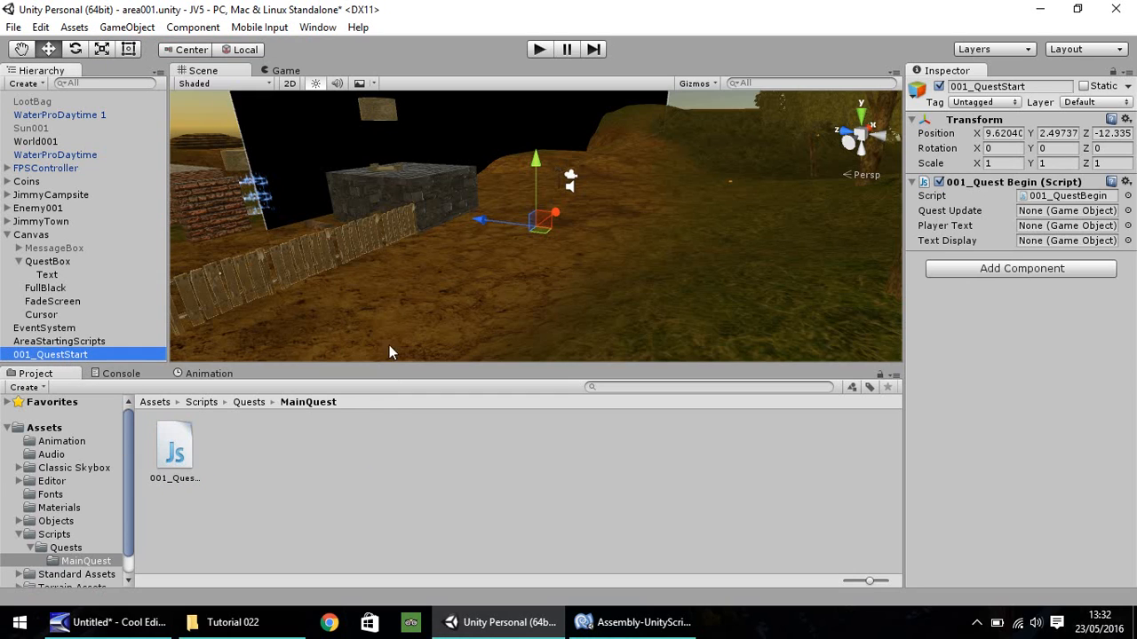
{"action": "mouse_move", "coordinate": [975, 216]}
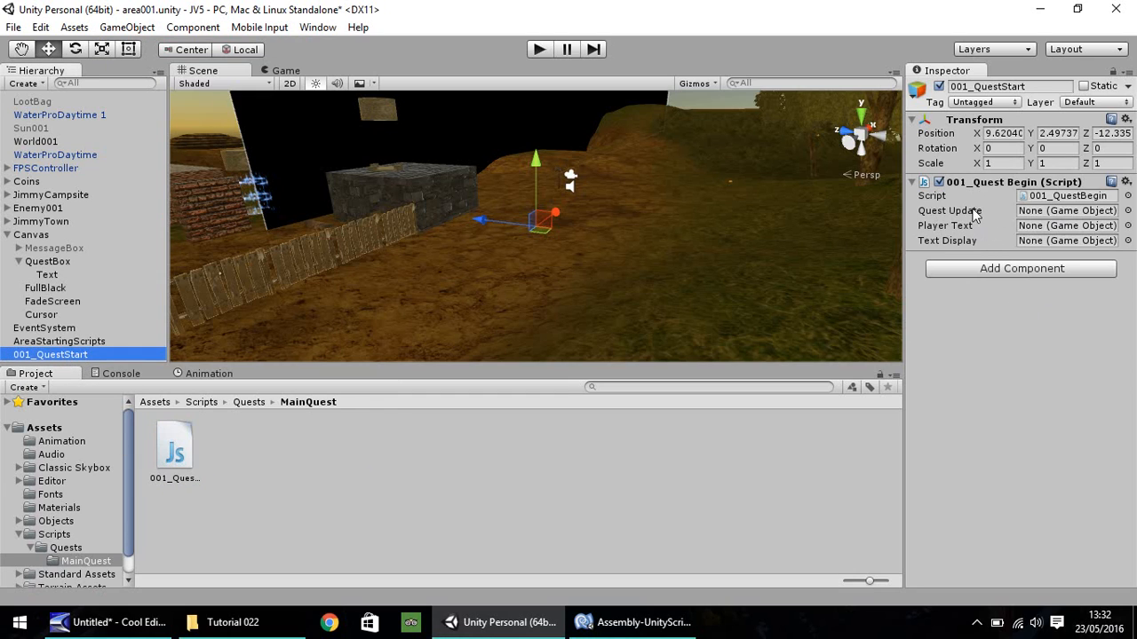
{"action": "mouse_move", "coordinate": [968, 216]}
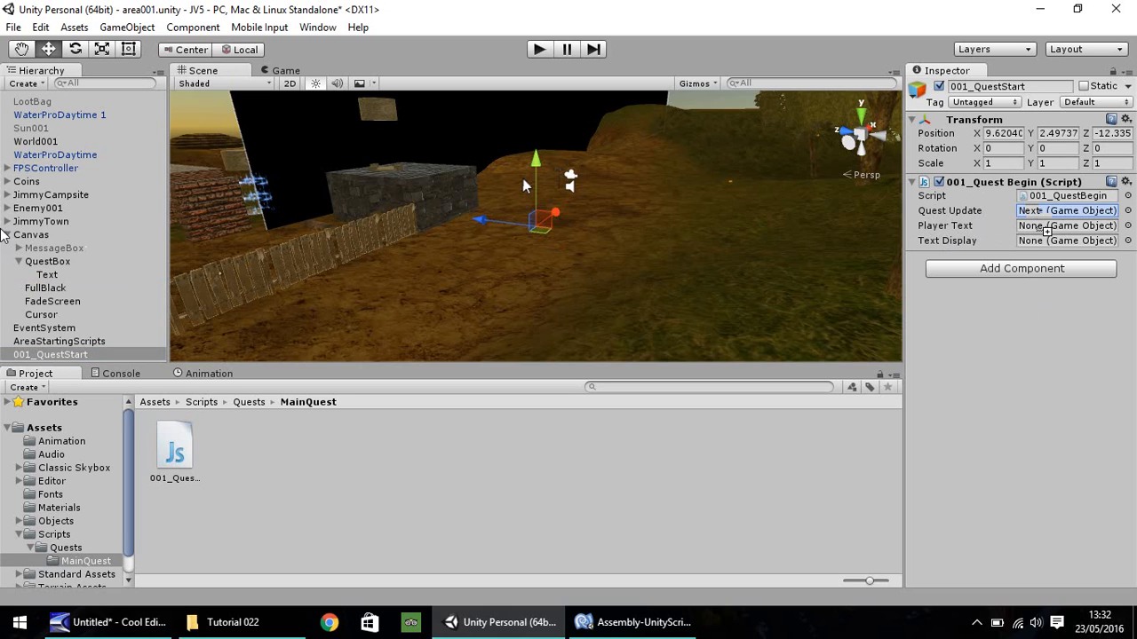
- Assign MessageBox's Text objects to 001_QuestStart's Quest Update and Player Text fields
{"action": "left_click", "coordinate": [54, 247]}
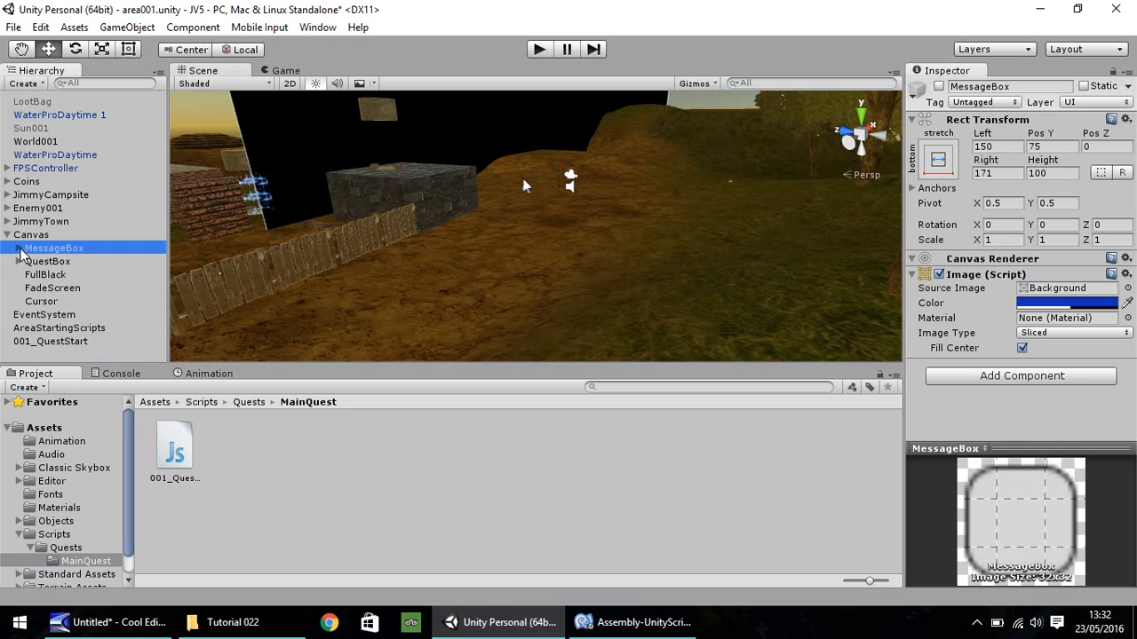
{"action": "left_click", "coordinate": [8, 248]}
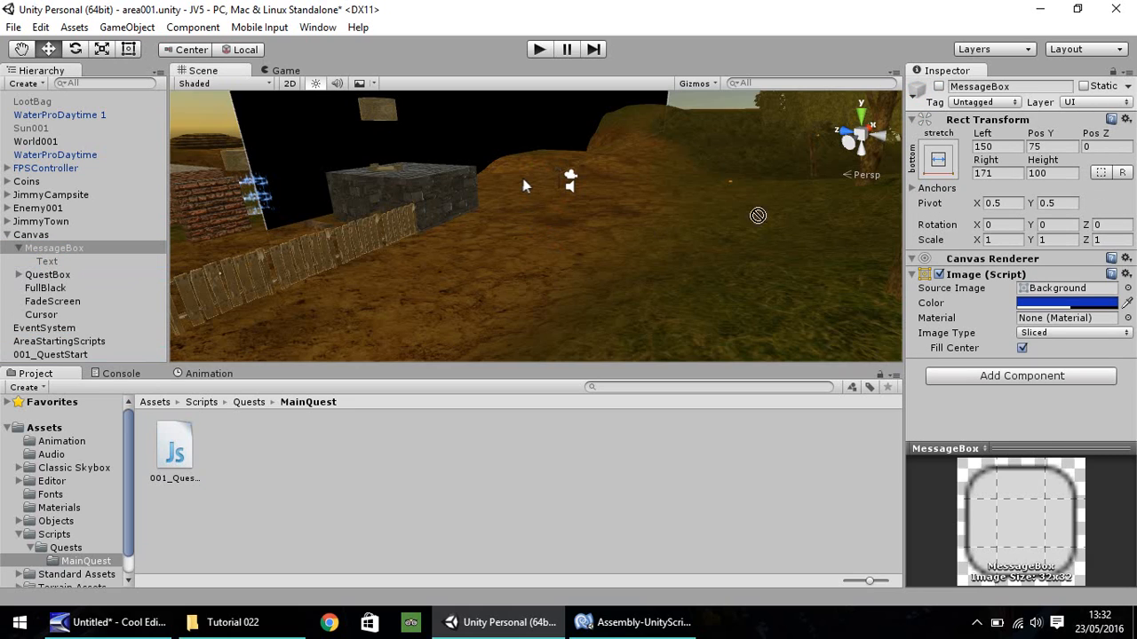
{"action": "left_click", "coordinate": [47, 261]}
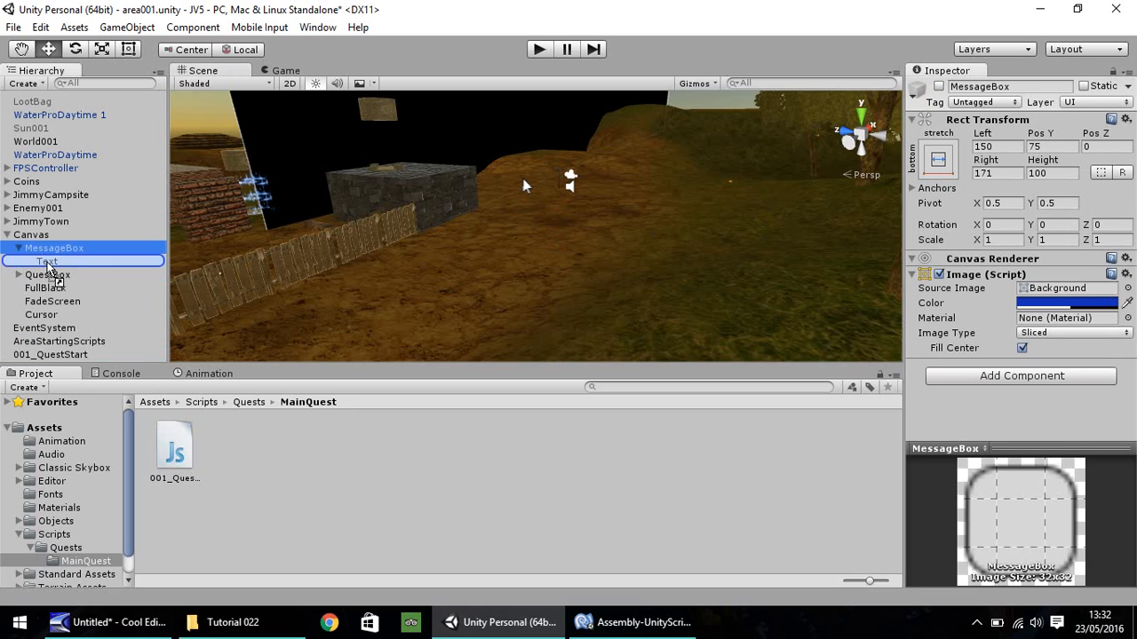
{"action": "left_click", "coordinate": [46, 261]}
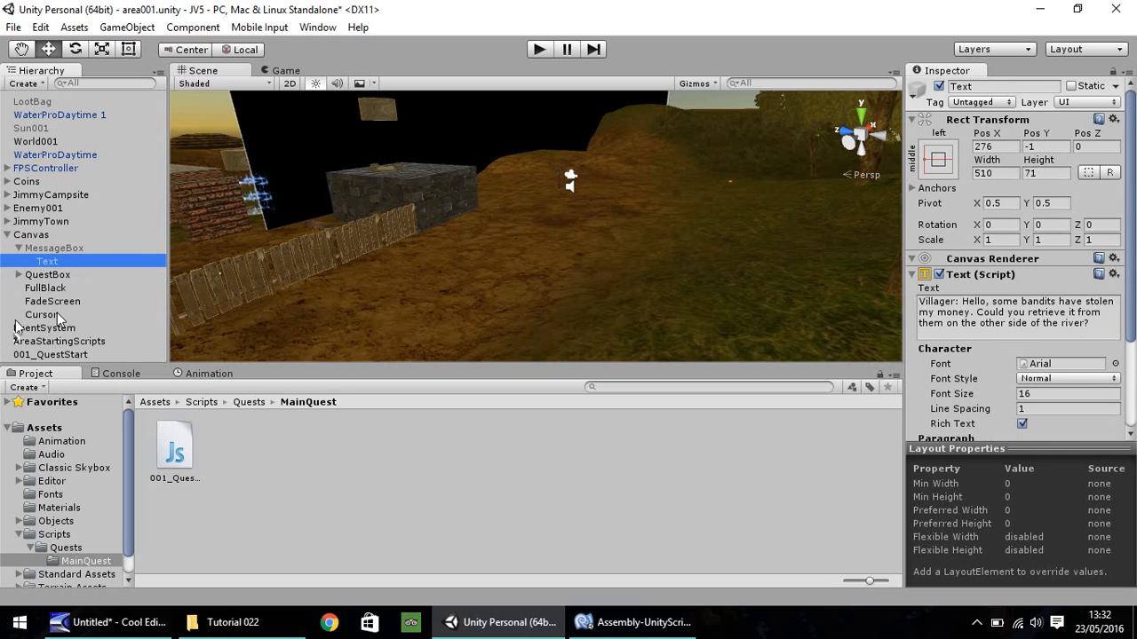
{"action": "left_click", "coordinate": [51, 354]}
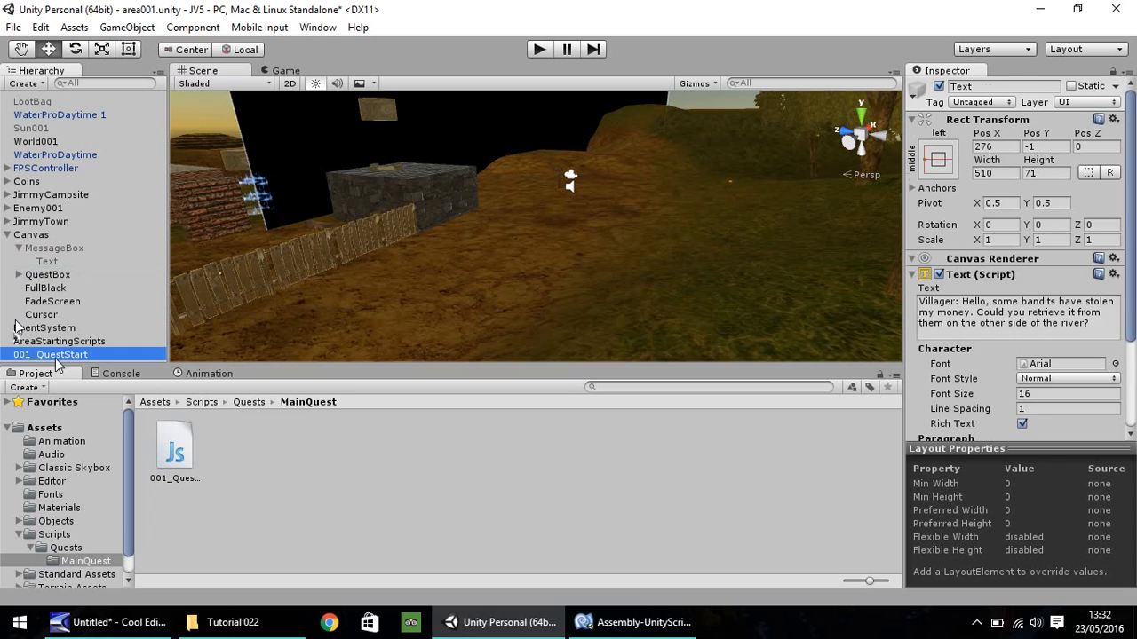
{"action": "left_click", "coordinate": [50, 355]}
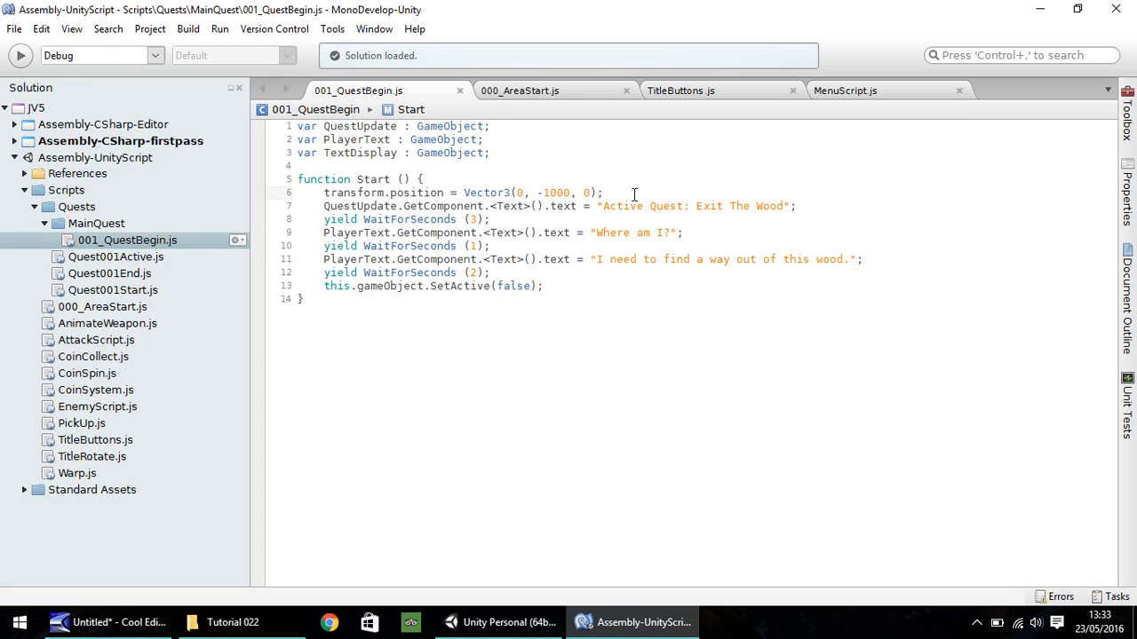
{"action": "left_click", "coordinate": [499, 621]}
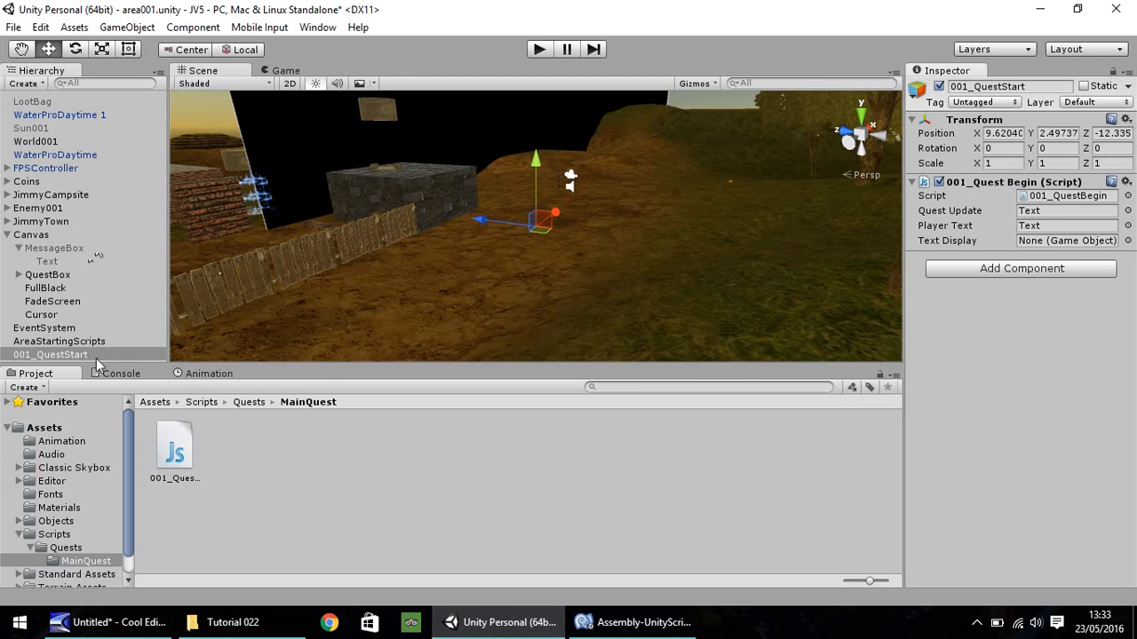
{"action": "mouse_move", "coordinate": [1109, 261]}
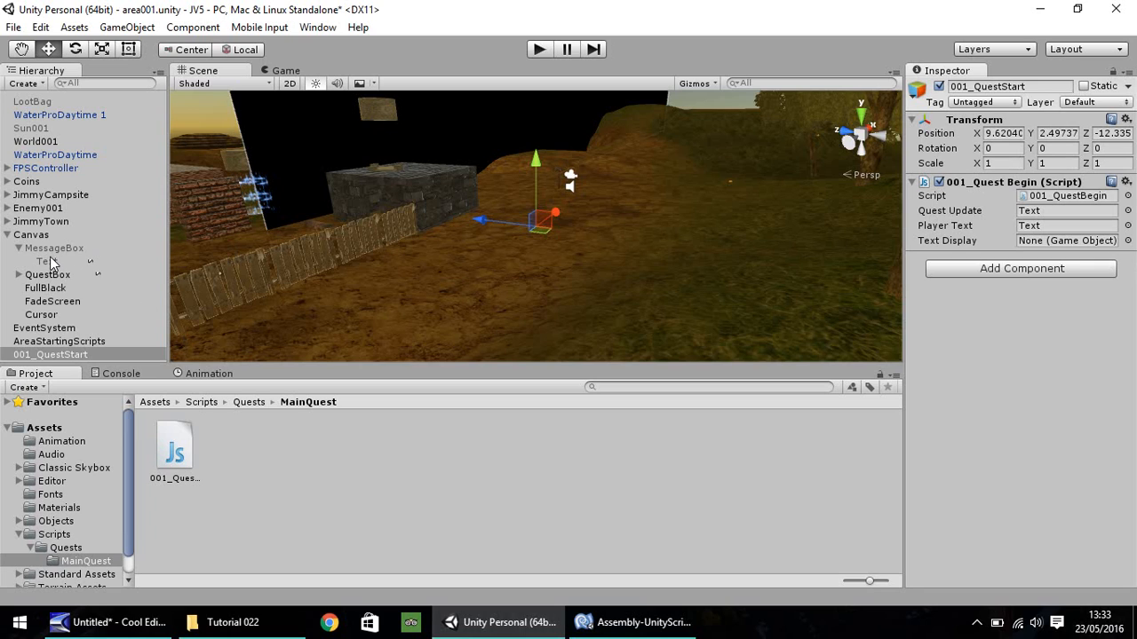
- Move the Text object out of MessageBox 1 onto the Canvas
{"action": "left_click", "coordinate": [55, 248]}
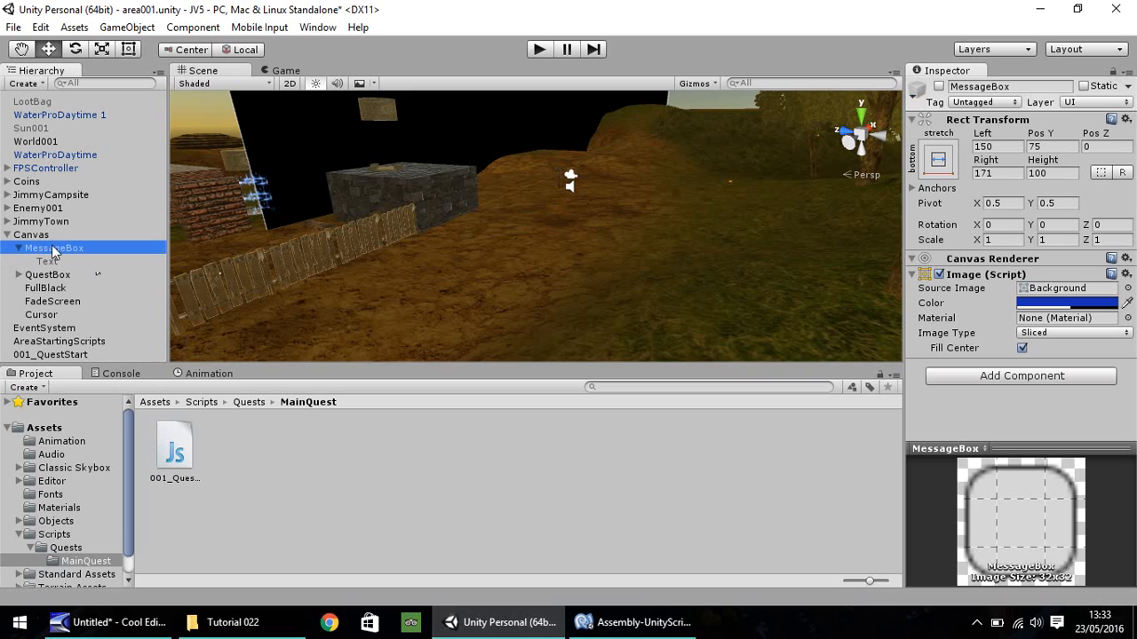
{"action": "mouse_move", "coordinate": [831, 225]}
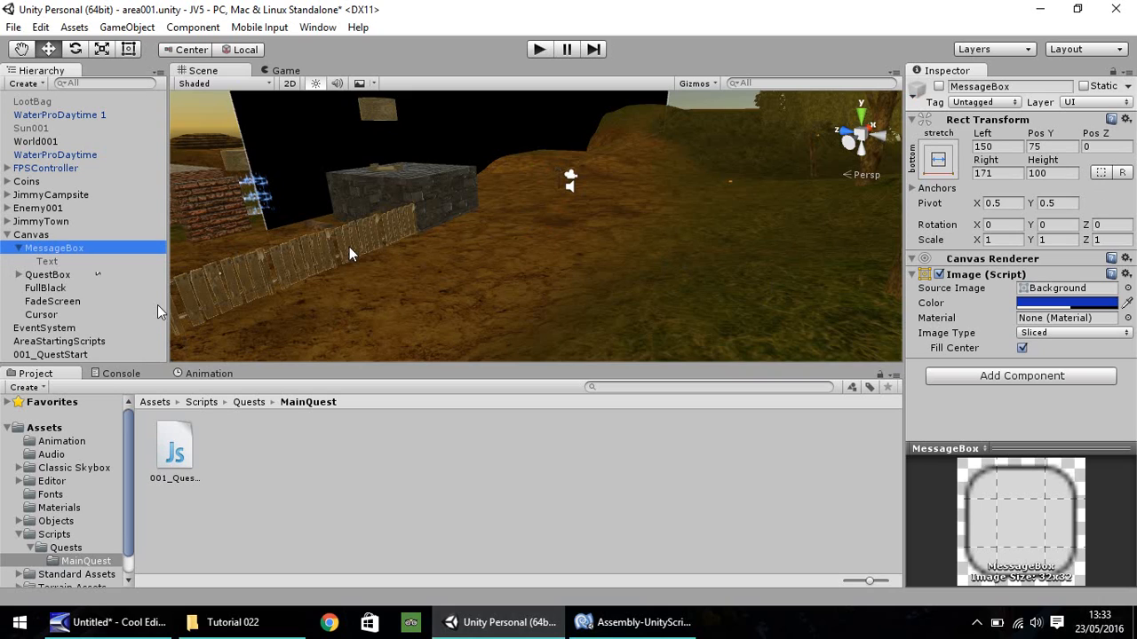
{"action": "mouse_move", "coordinate": [63, 263]}
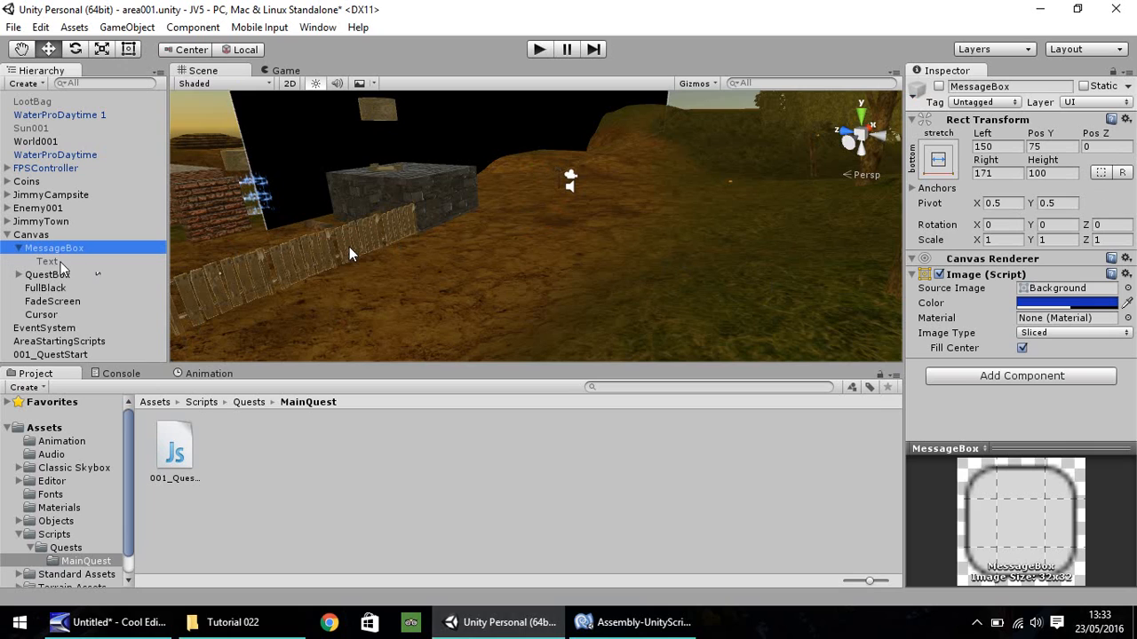
{"action": "double_click", "coordinate": [54, 248]}
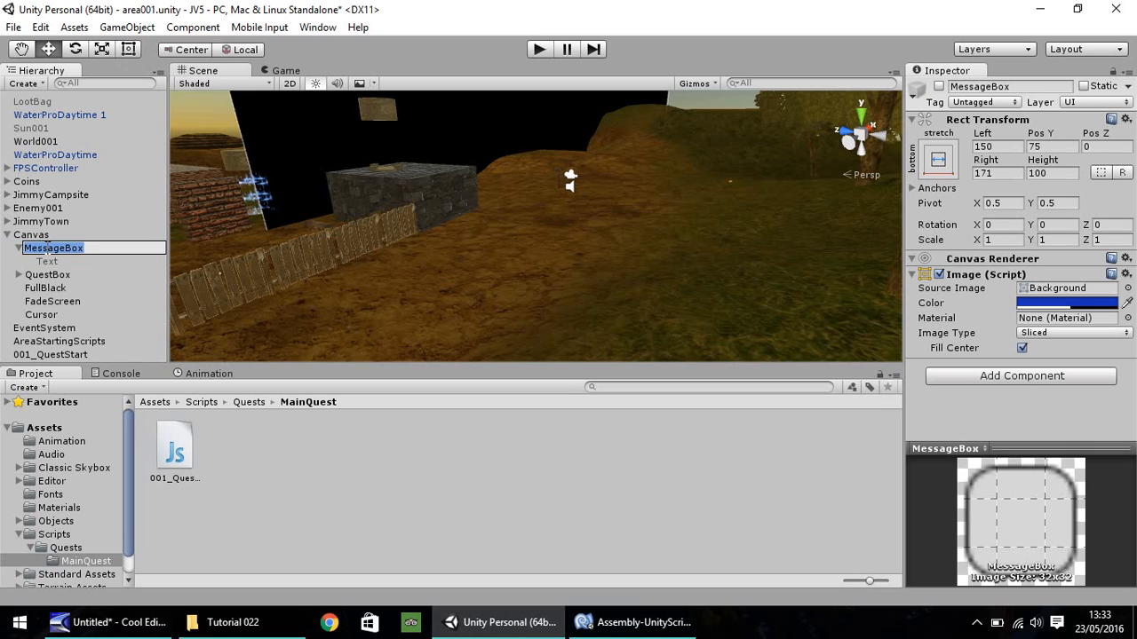
{"action": "left_click", "coordinate": [53, 248]}
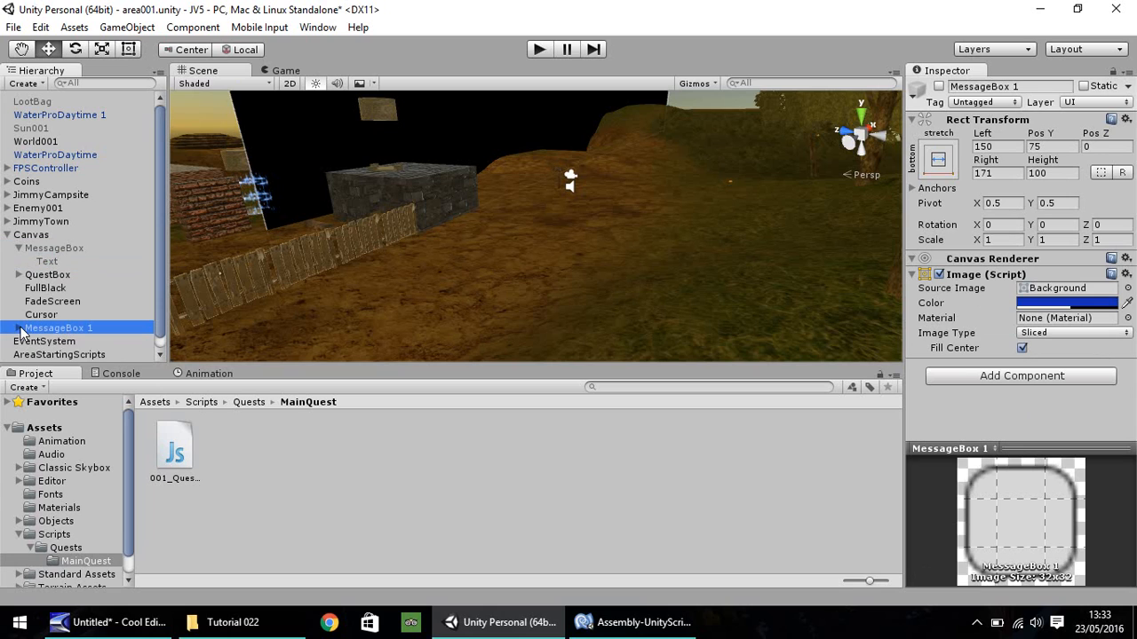
{"action": "left_click", "coordinate": [46, 316]}
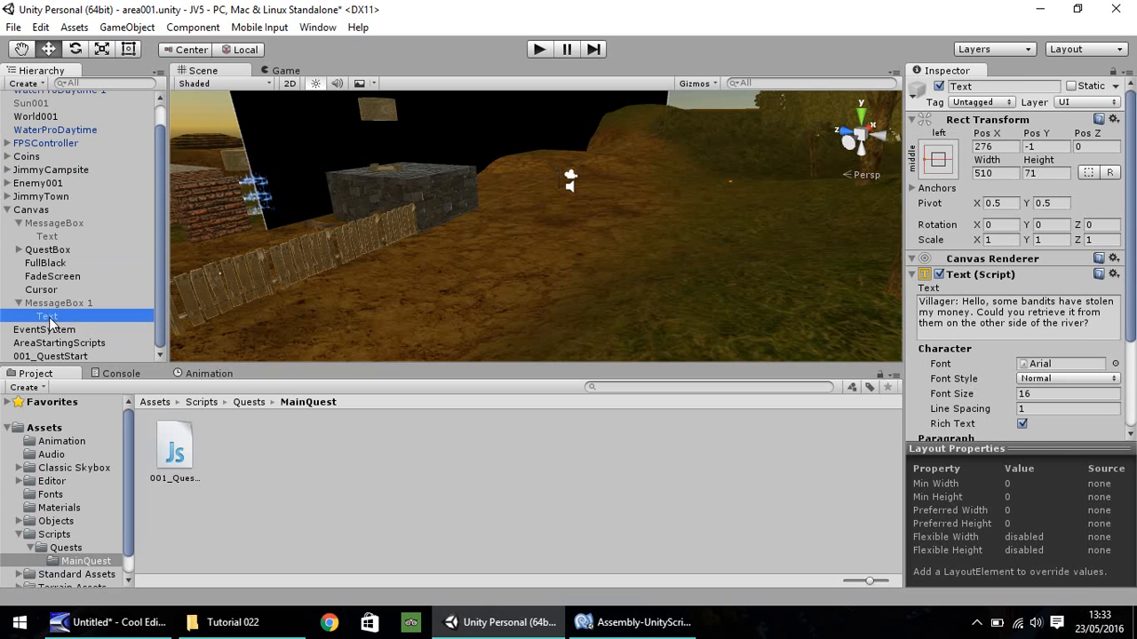
{"action": "left_click", "coordinate": [39, 303]}
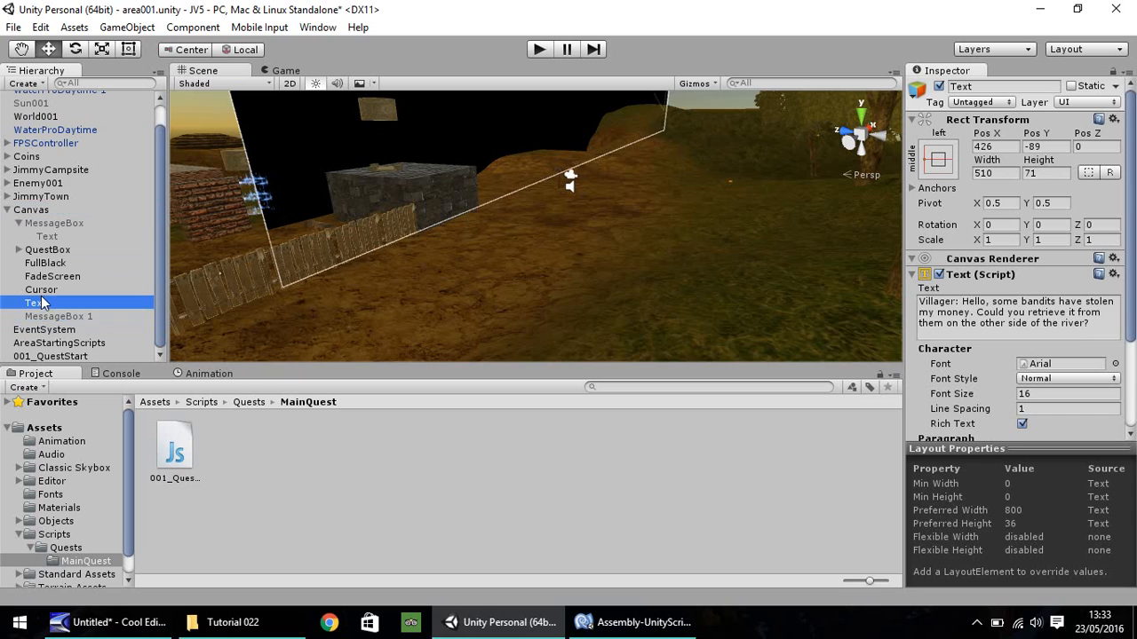
{"action": "left_click", "coordinate": [59, 316]}
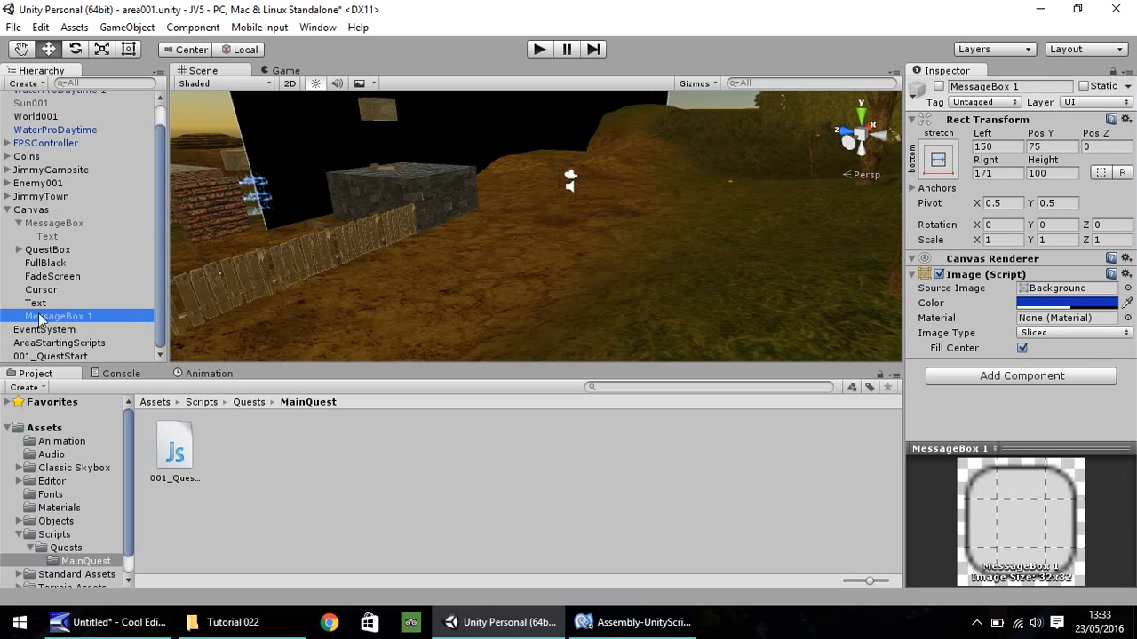
{"action": "left_click", "coordinate": [34, 303]}
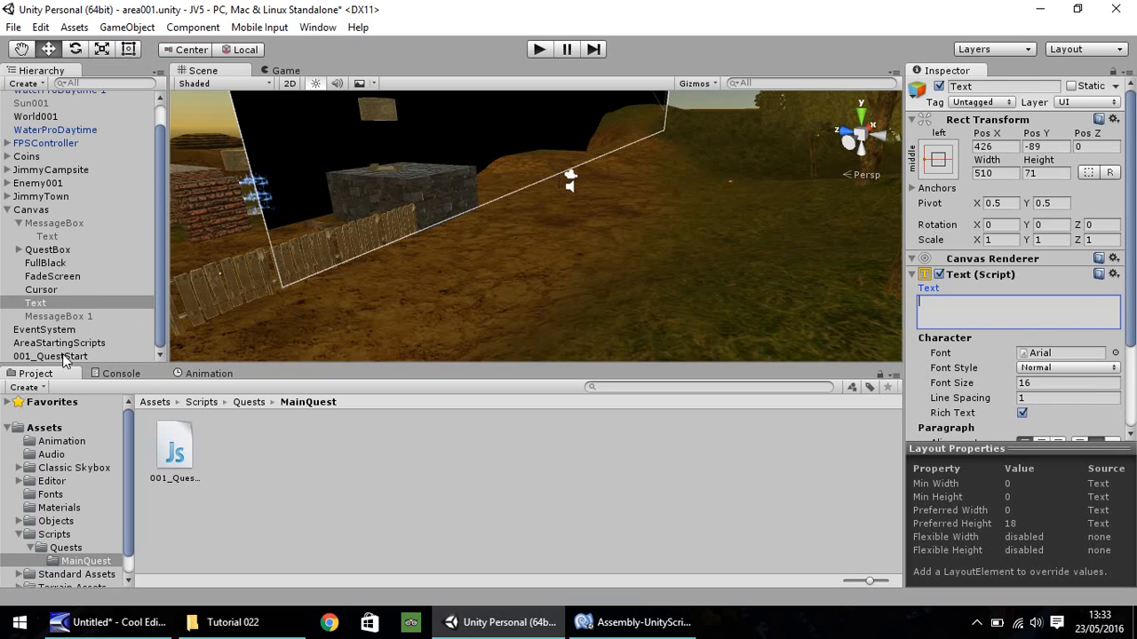
- Rename the detached text TextPlayer and assign it as the script's Player Text
{"action": "left_click", "coordinate": [50, 357]}
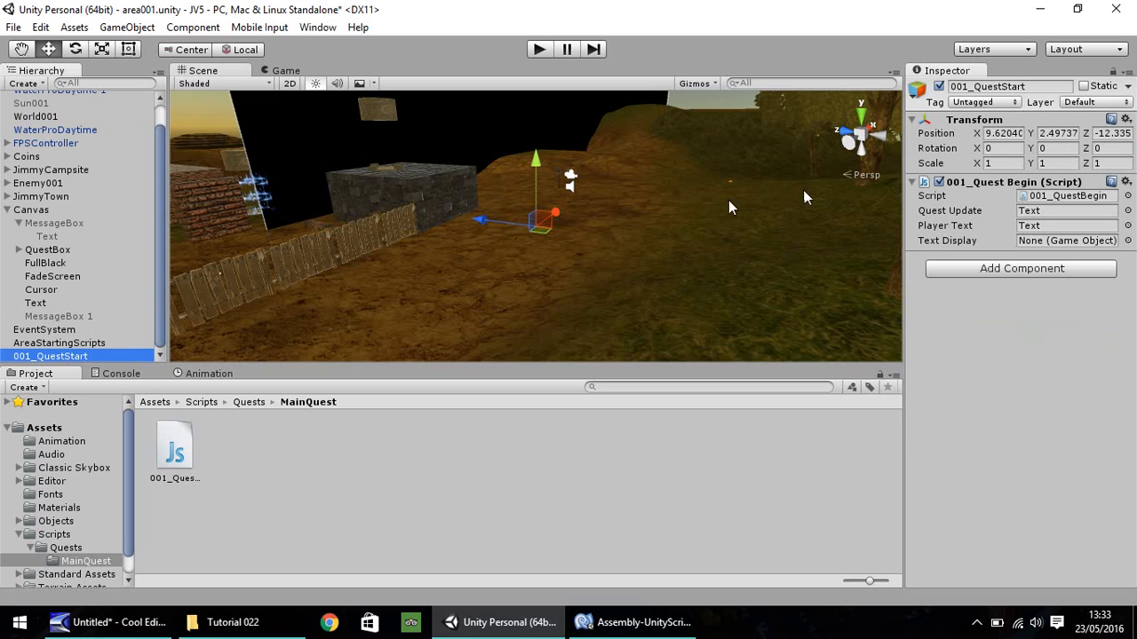
{"action": "left_click", "coordinate": [36, 303]}
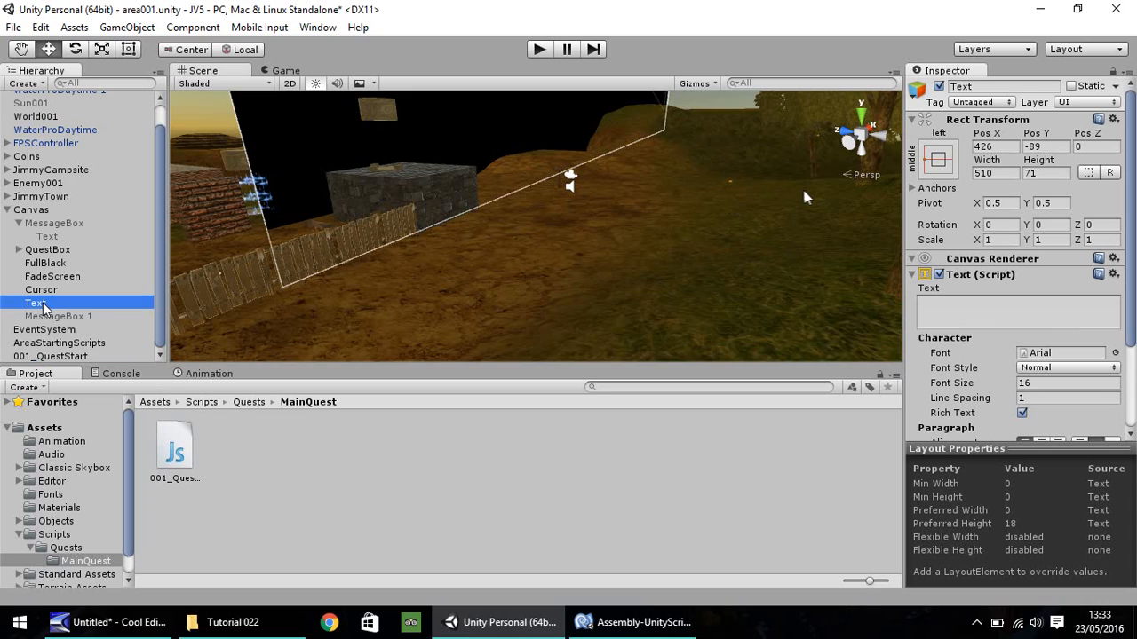
{"action": "double_click", "coordinate": [40, 303]}
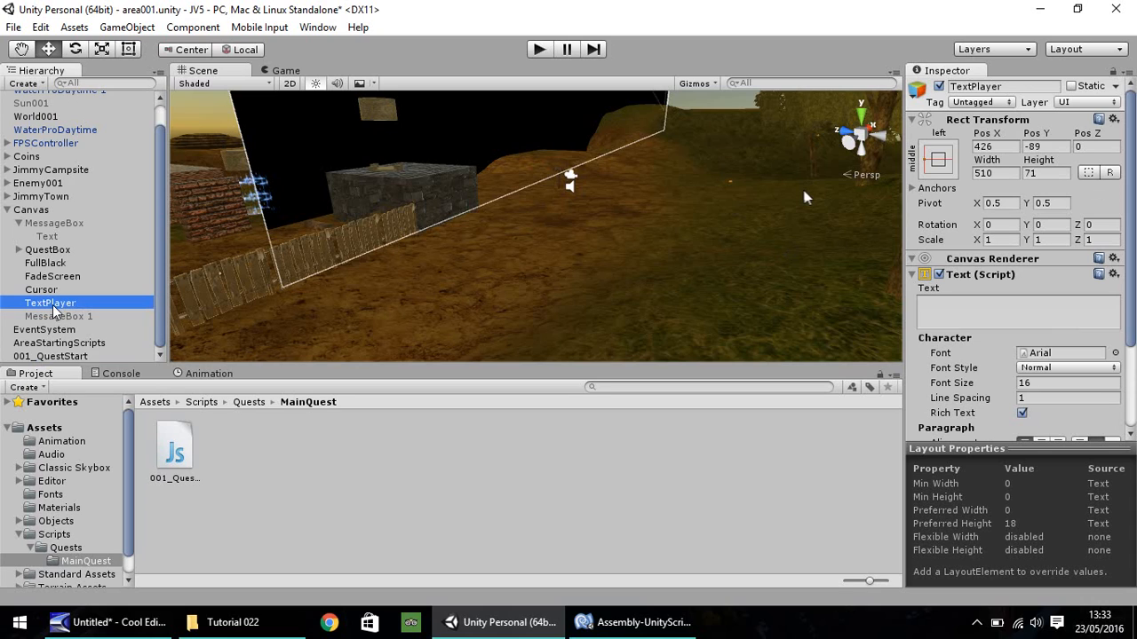
{"action": "left_click", "coordinate": [59, 356]}
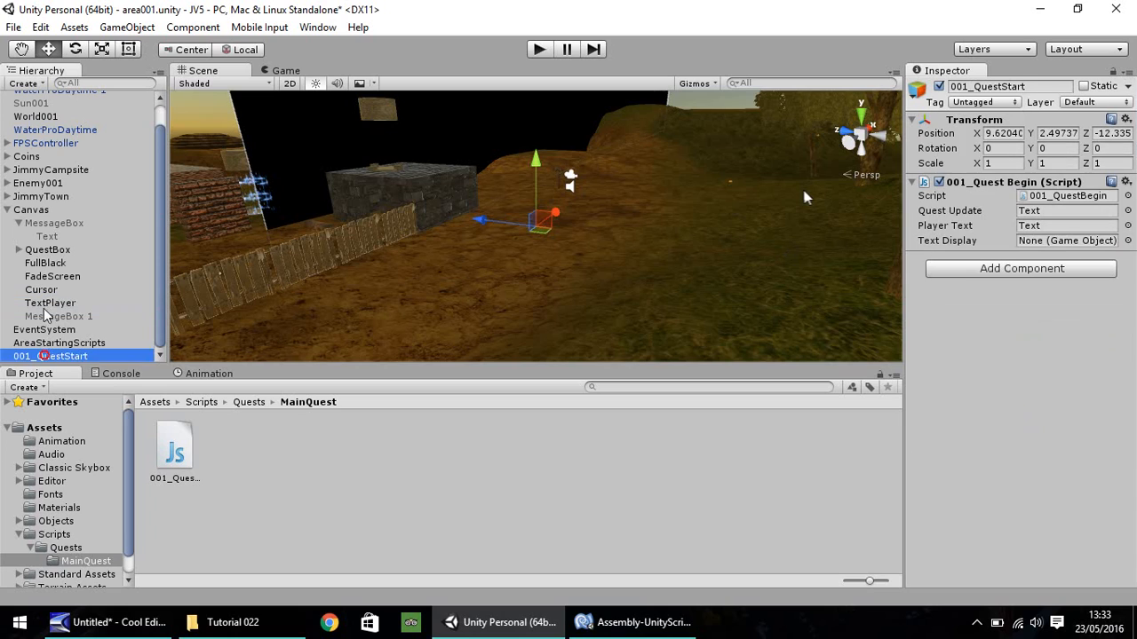
{"action": "left_click", "coordinate": [1066, 226]}
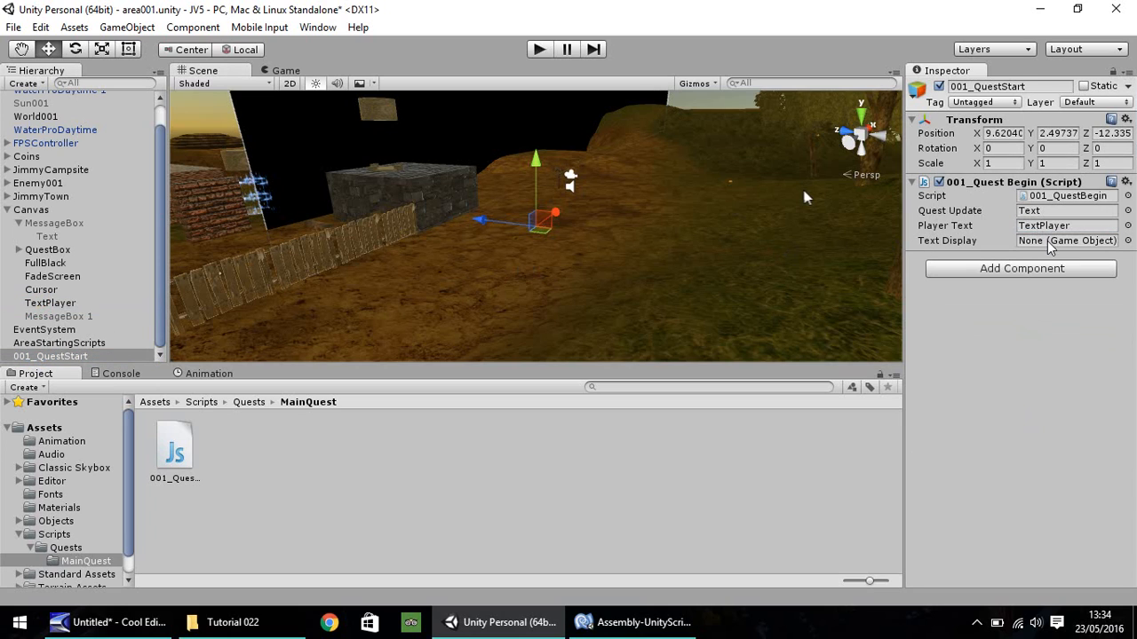
{"action": "mouse_move", "coordinate": [5, 308]}
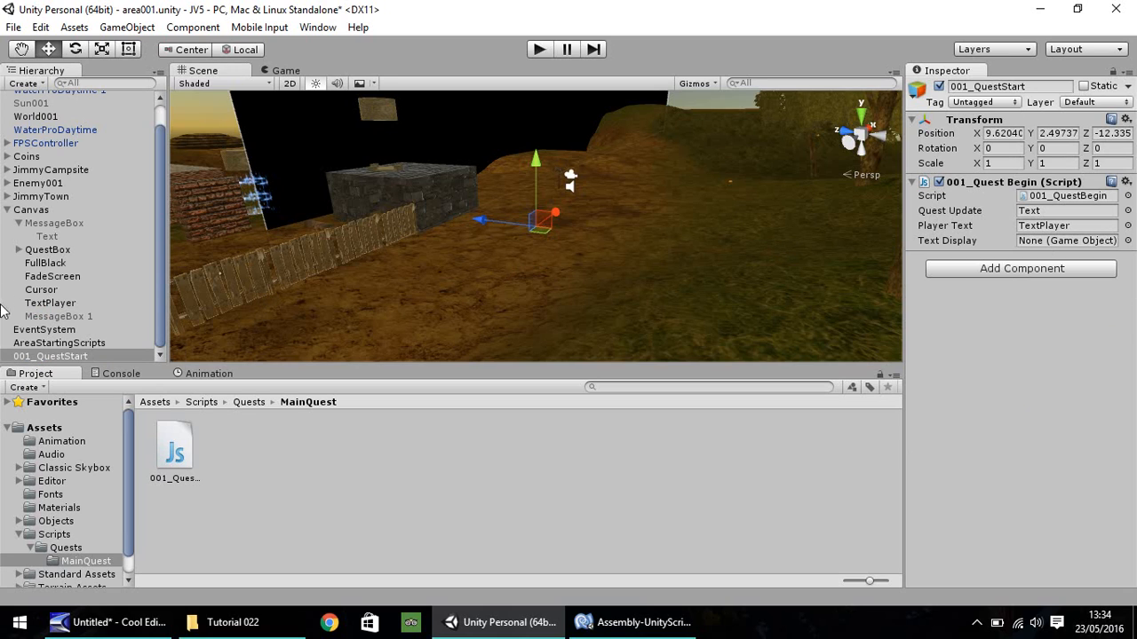
- Drag MessageBox 1 into 001_QuestStart's Text Display field
{"action": "left_click", "coordinate": [1066, 240]}
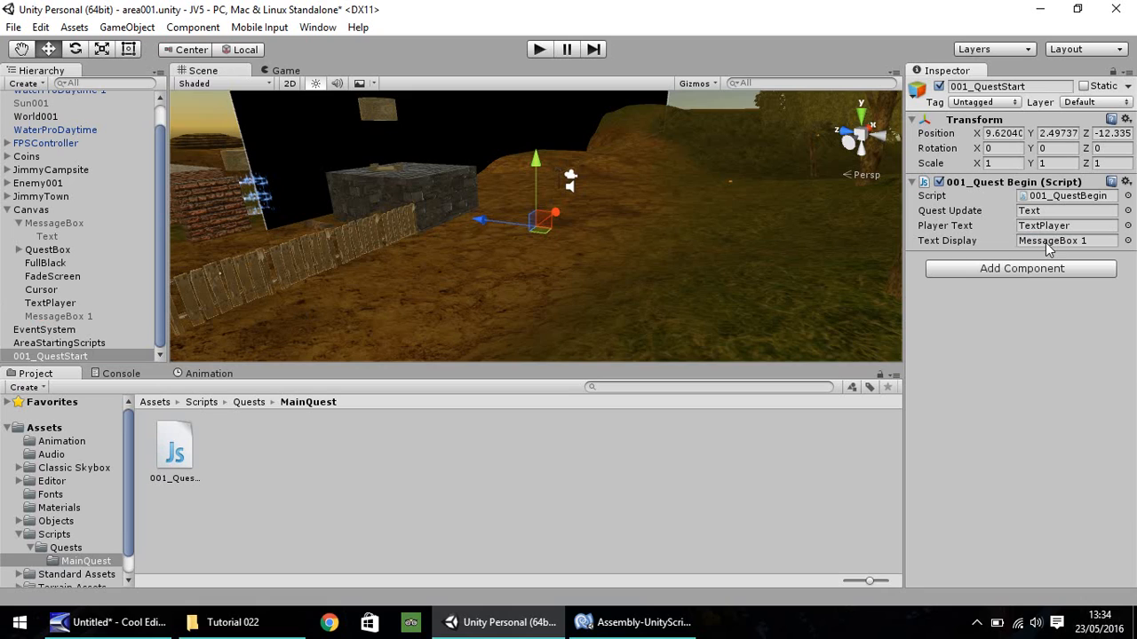
{"action": "mouse_move", "coordinate": [1032, 217]}
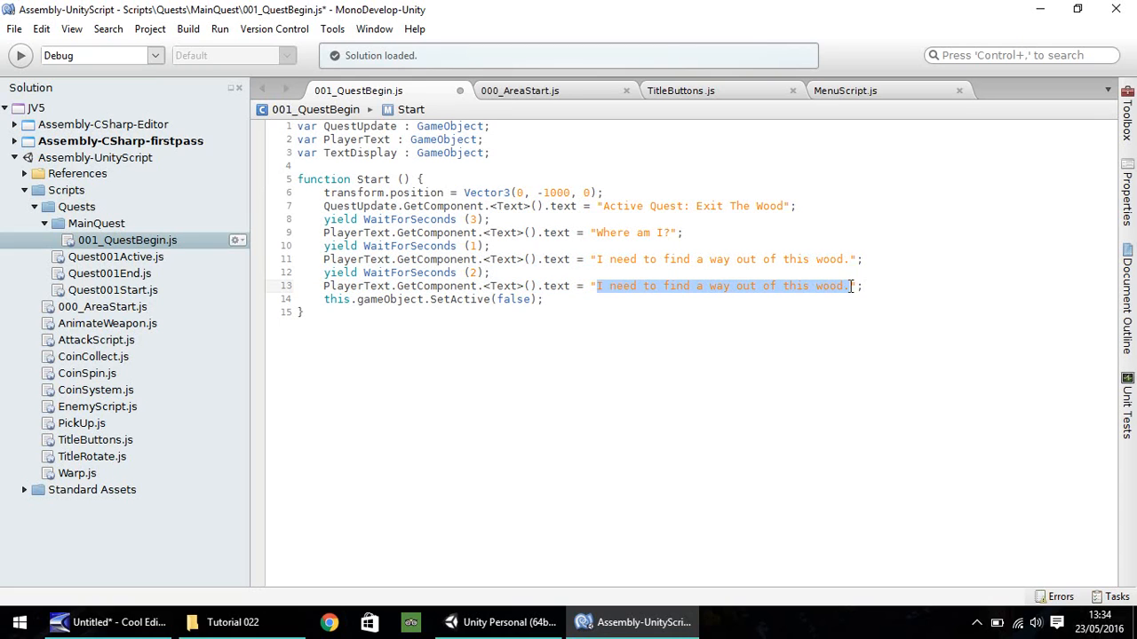
- Blank the final player line and add TextDisplay.SetActive(true) after the position line
{"action": "key", "text": "Delete"}
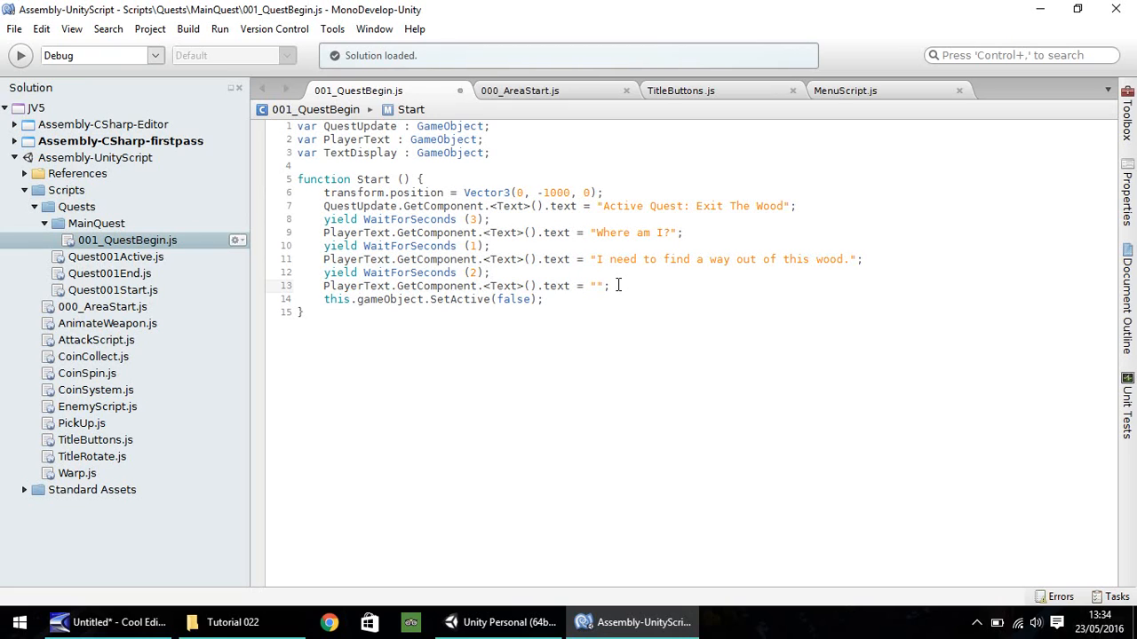
{"action": "left_click", "coordinate": [600, 285]}
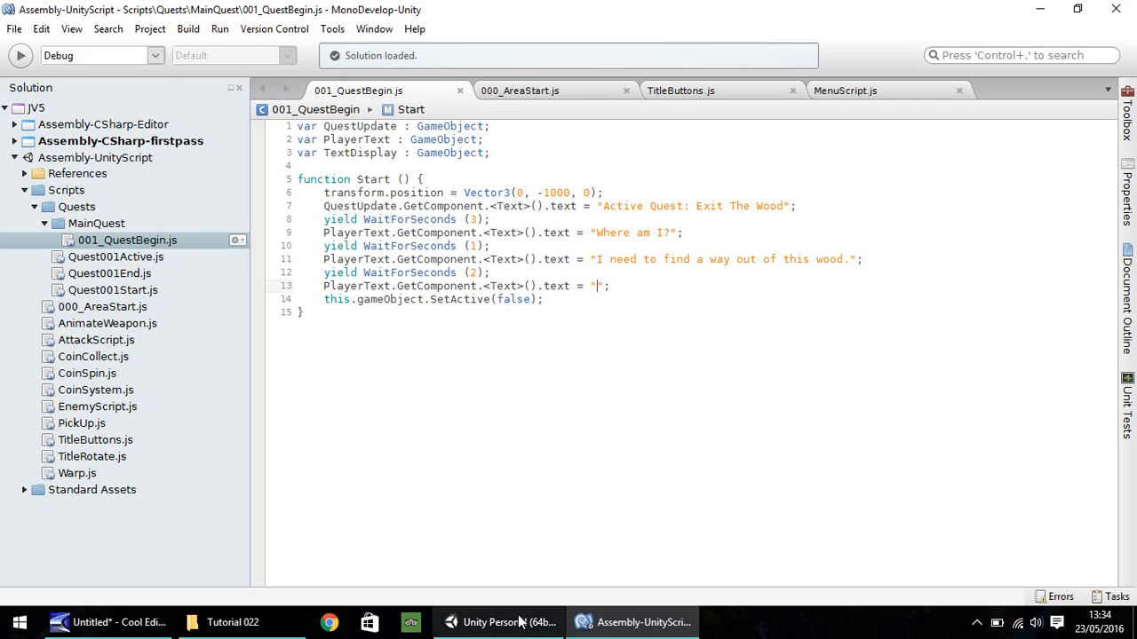
{"action": "left_click", "coordinate": [497, 621]}
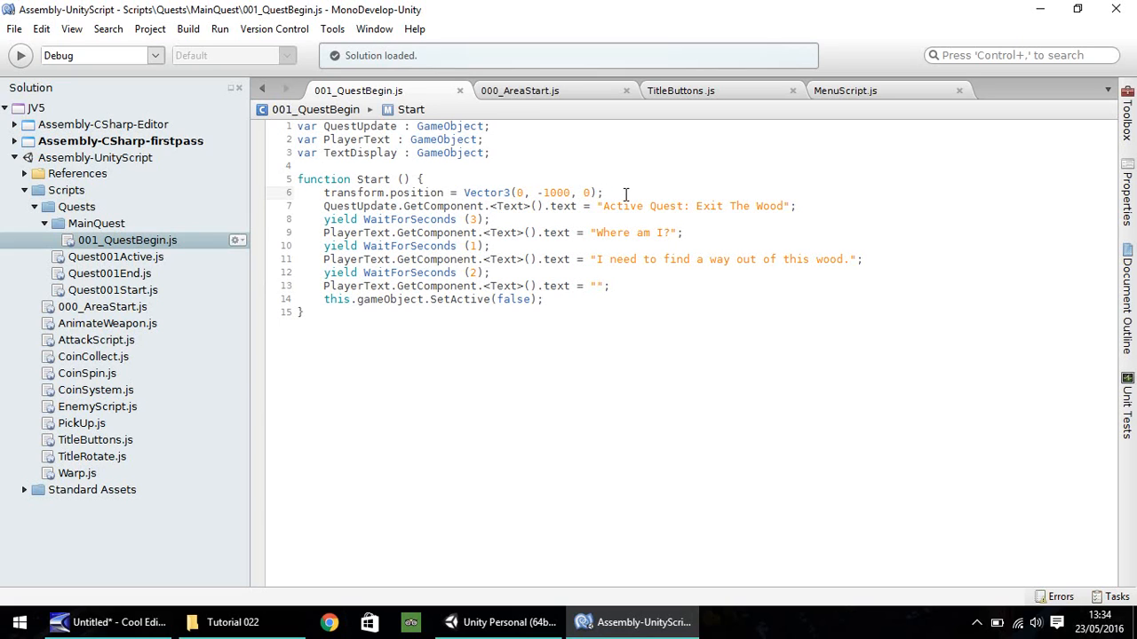
{"action": "type", "text": "Text"}
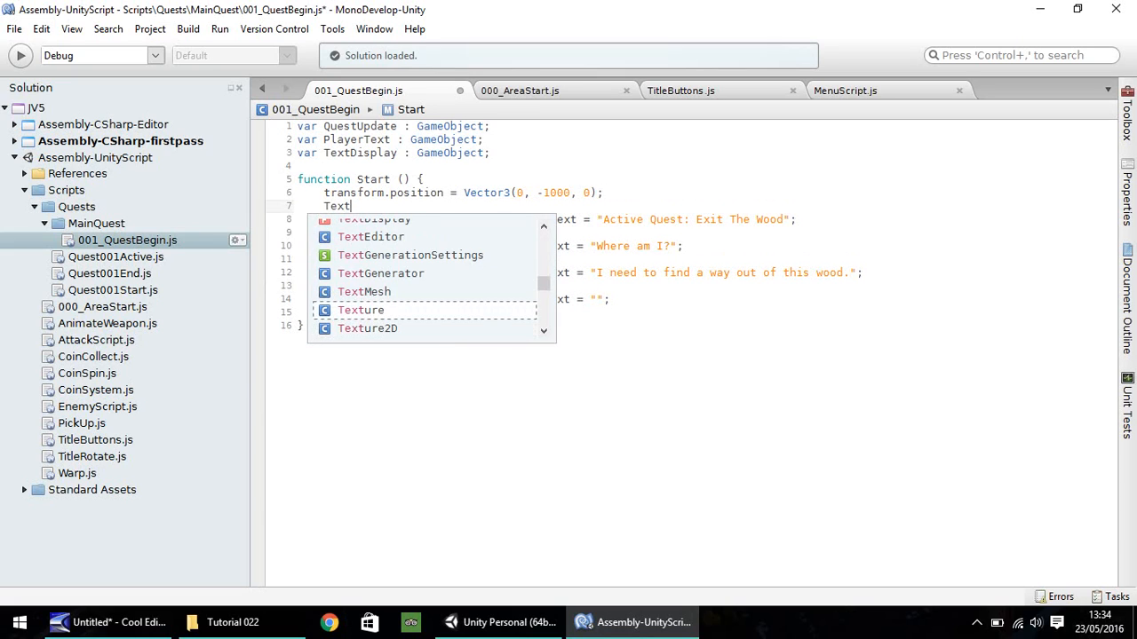
{"action": "type", "text": "Dis"}
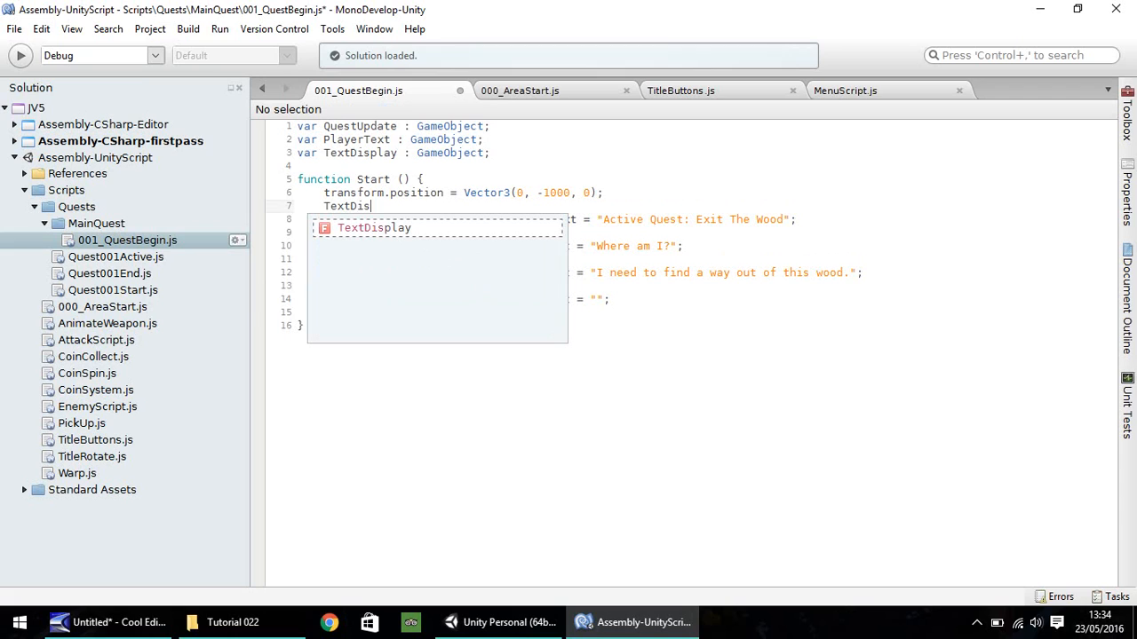
{"action": "type", "text": "play"}
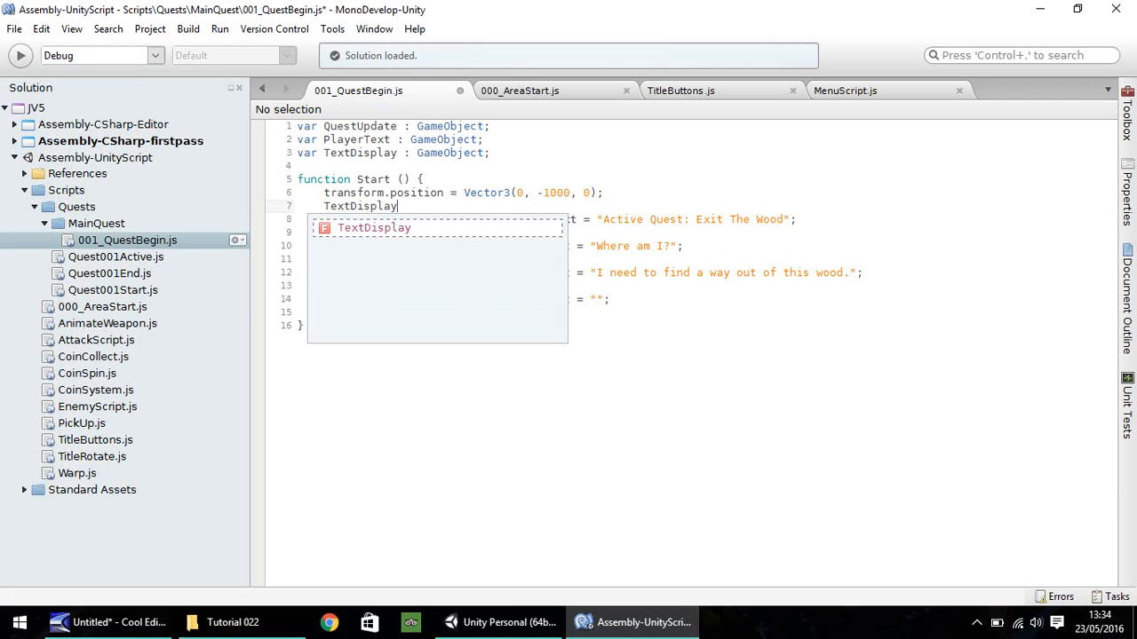
{"action": "type", "text": ".SetActive"}
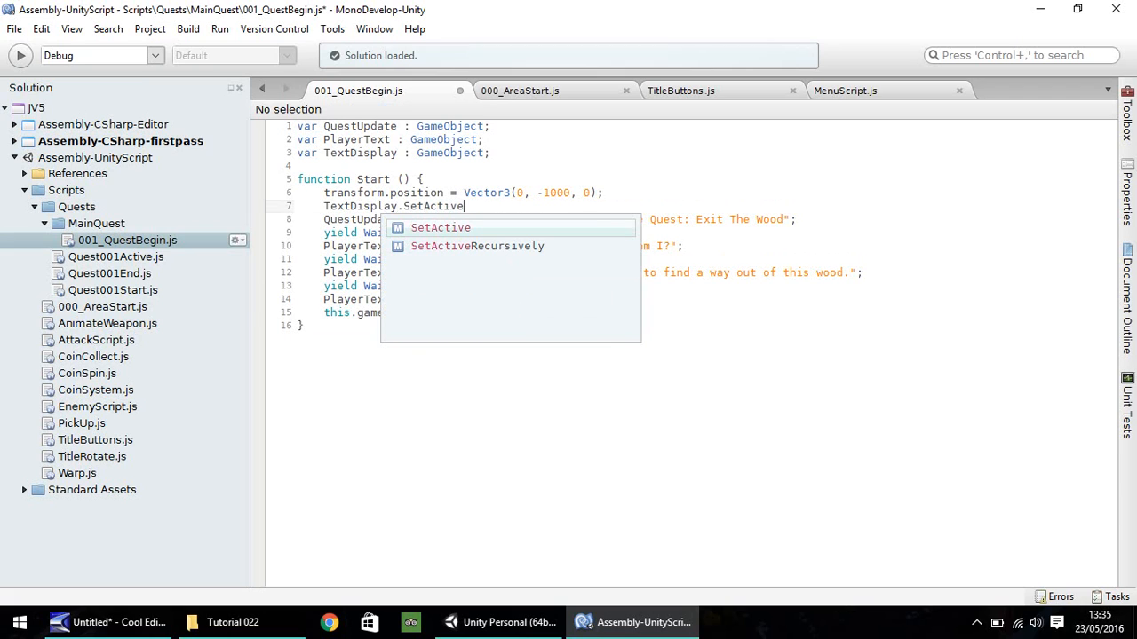
{"action": "type", "text": "(true);"}
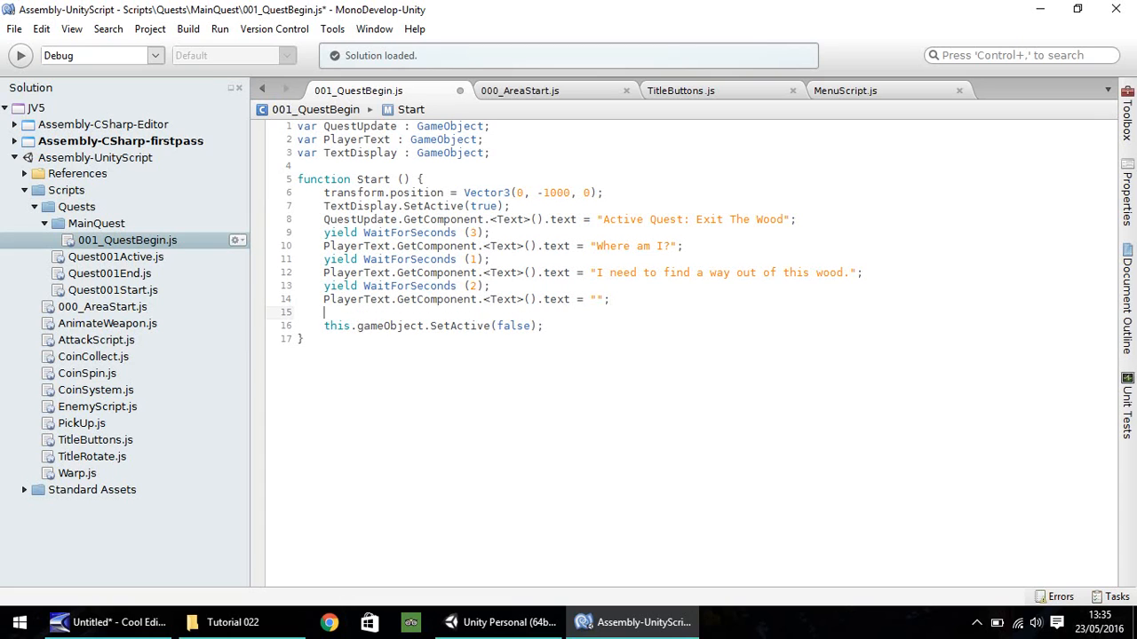
- Add TextDisplay.SetActive(false) after the final text line
{"action": "type", "text": "Te"}
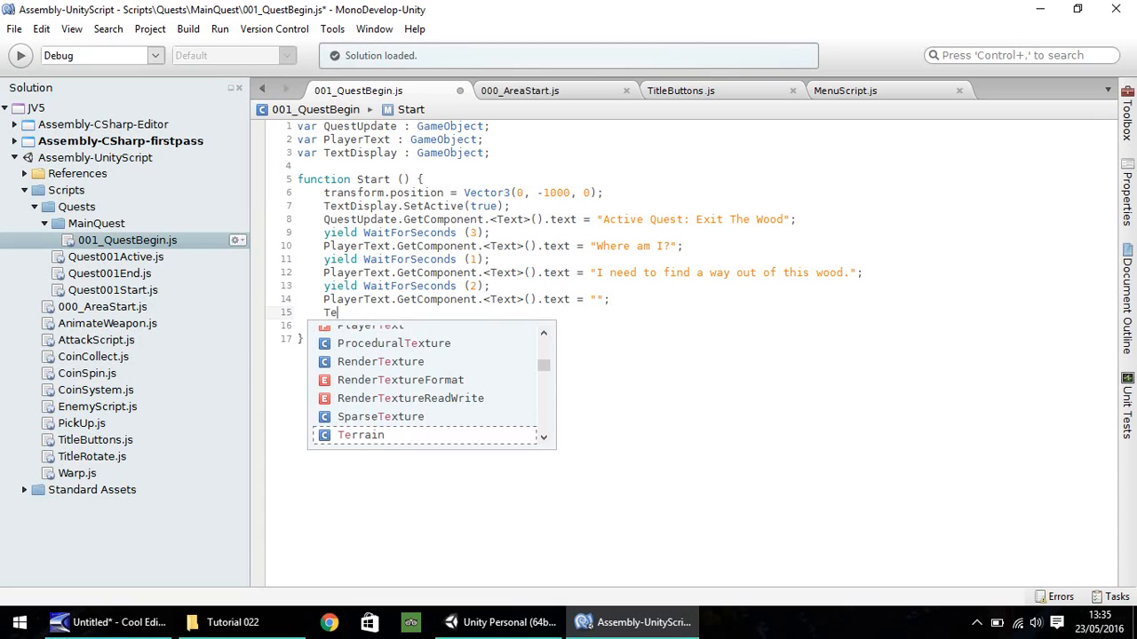
{"action": "type", "text": "xtDisplay"}
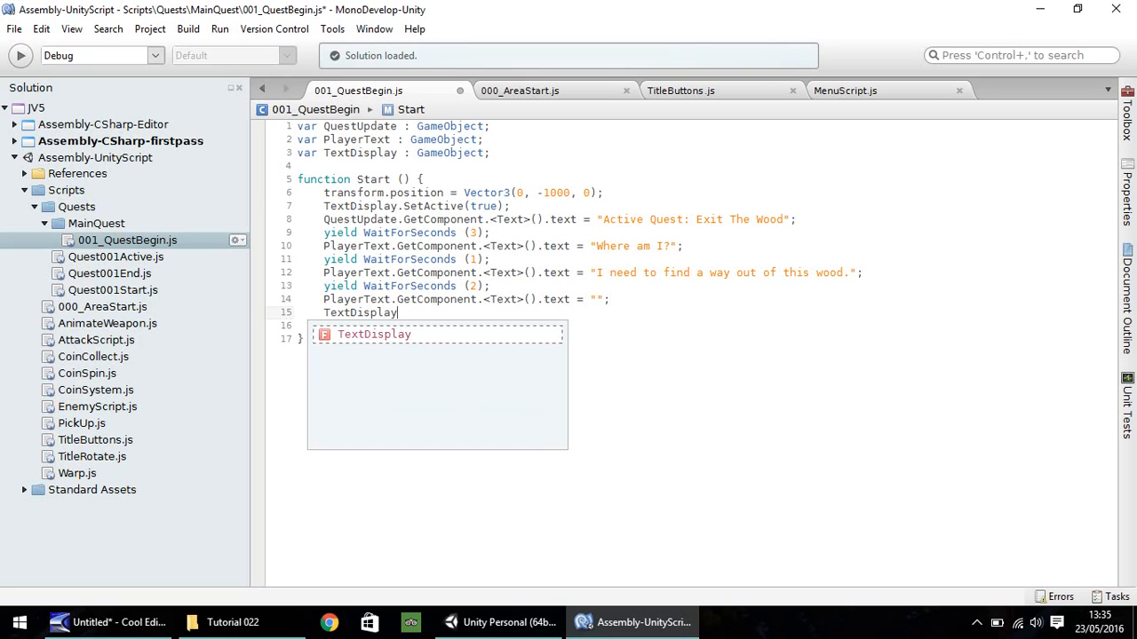
{"action": "type", "text": ".SetActive"}
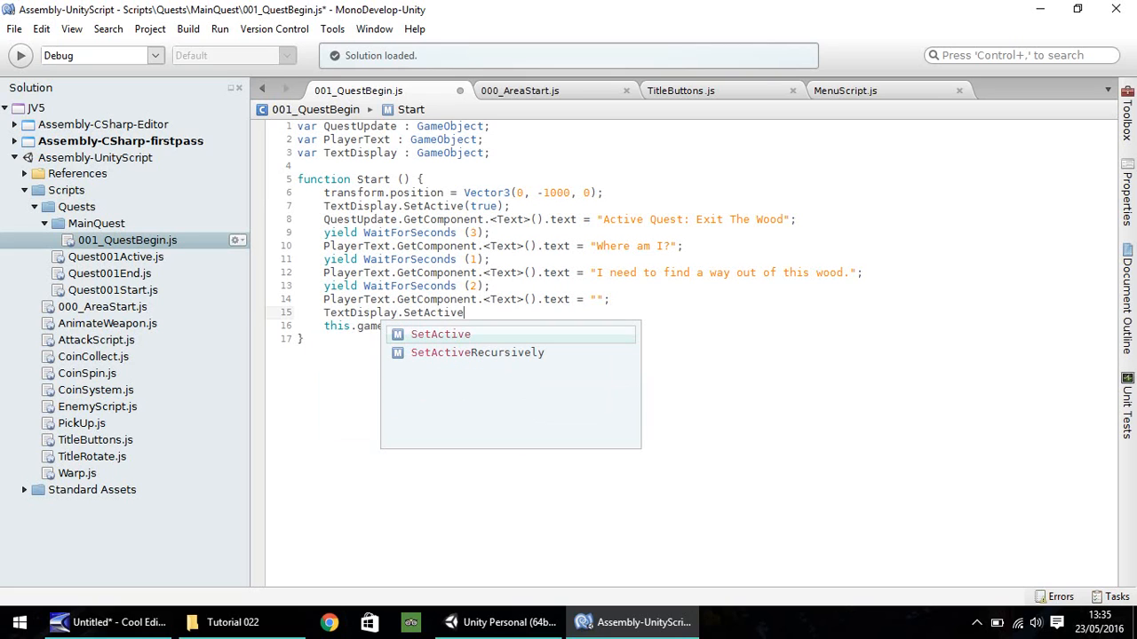
{"action": "type", "text": "(false);"}
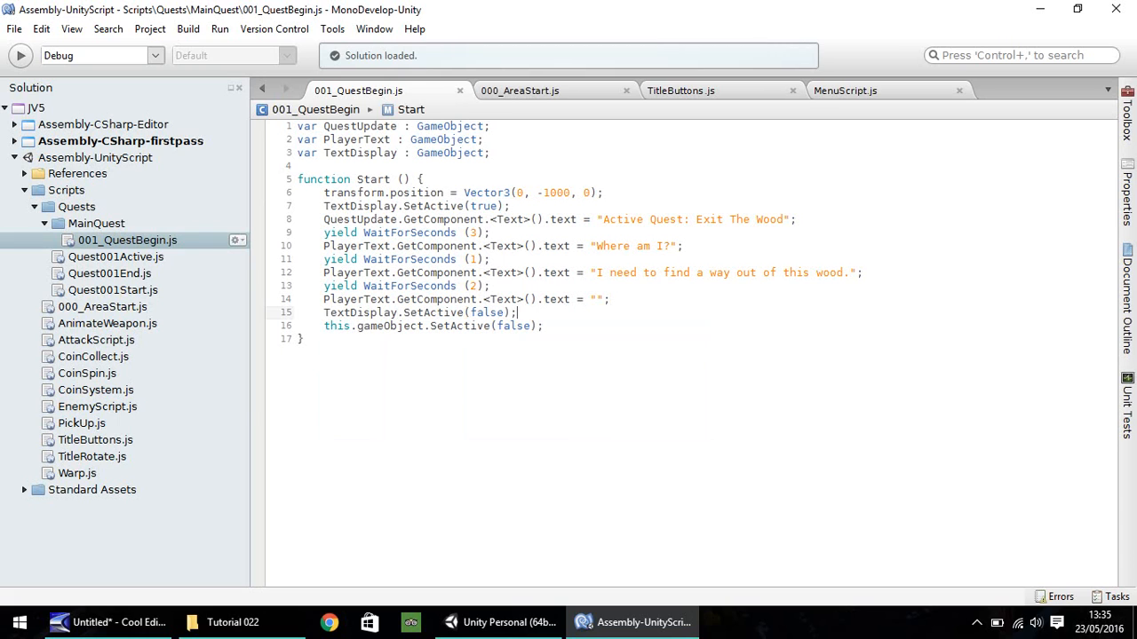
{"action": "mouse_move", "coordinate": [476, 276]}
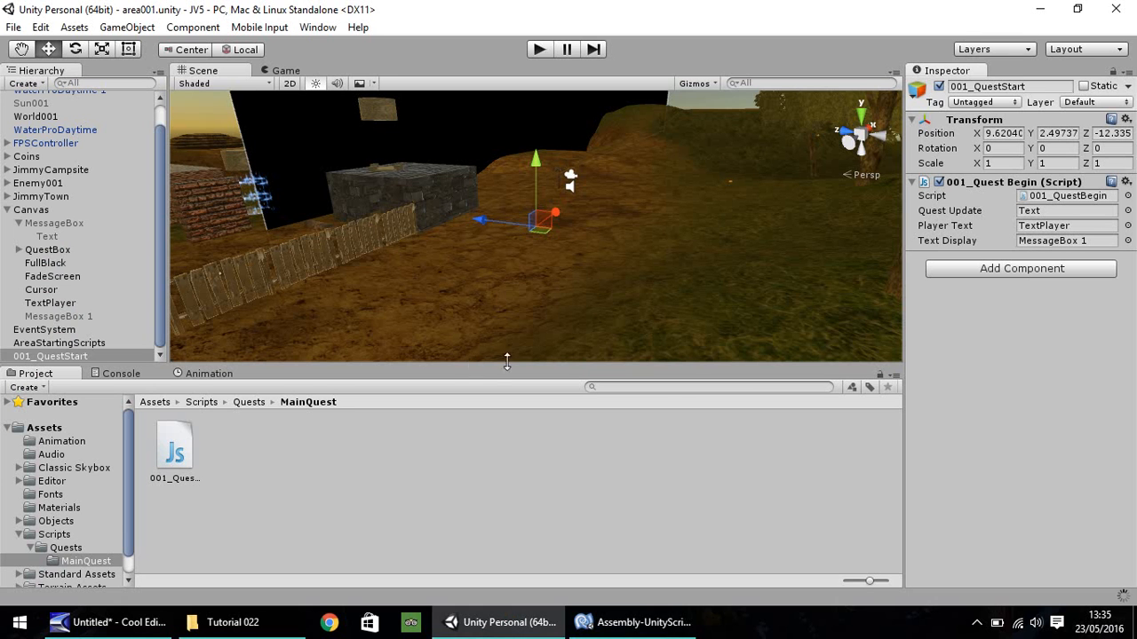
{"action": "mouse_move", "coordinate": [479, 291]}
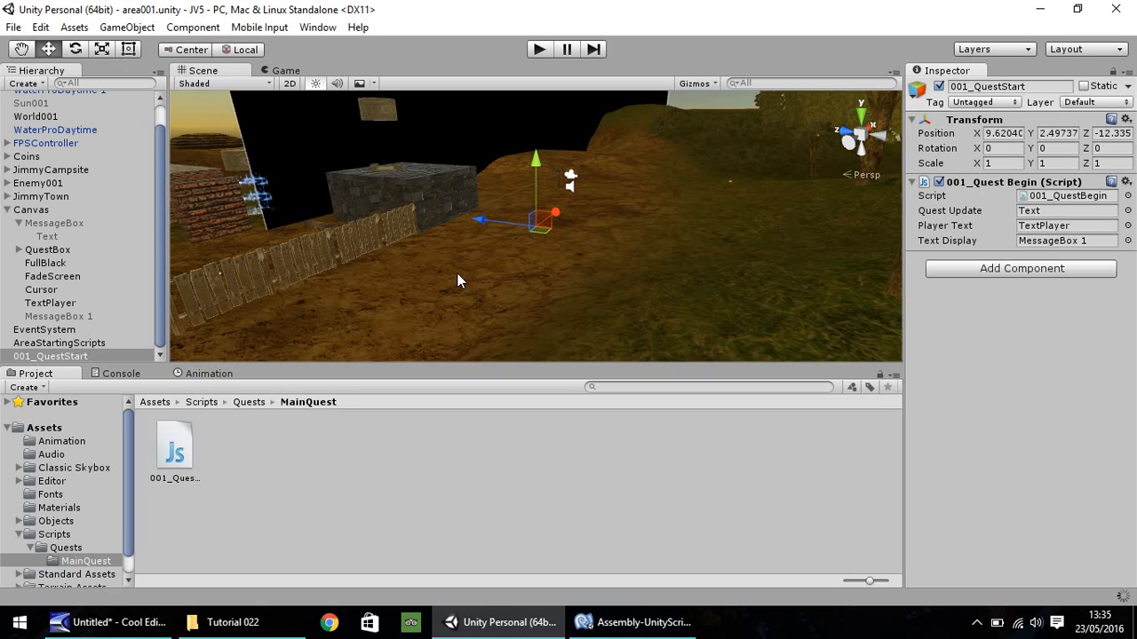
{"action": "mouse_move", "coordinate": [546, 68]}
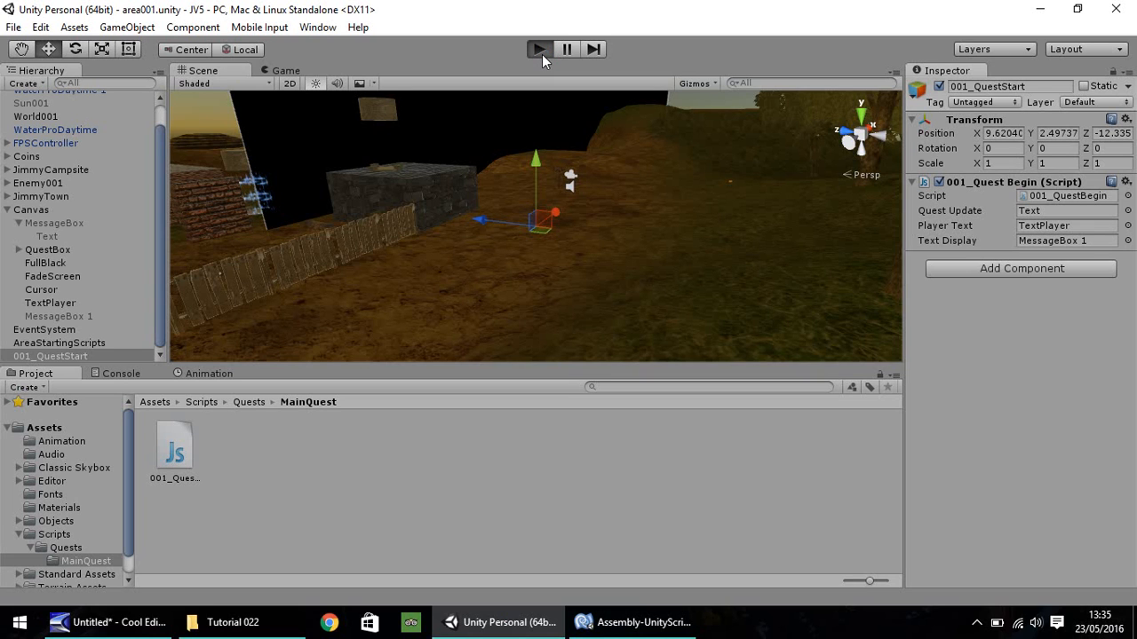
- Play the scene, check the quest text and message box line, then stop
{"action": "left_click", "coordinate": [539, 49]}
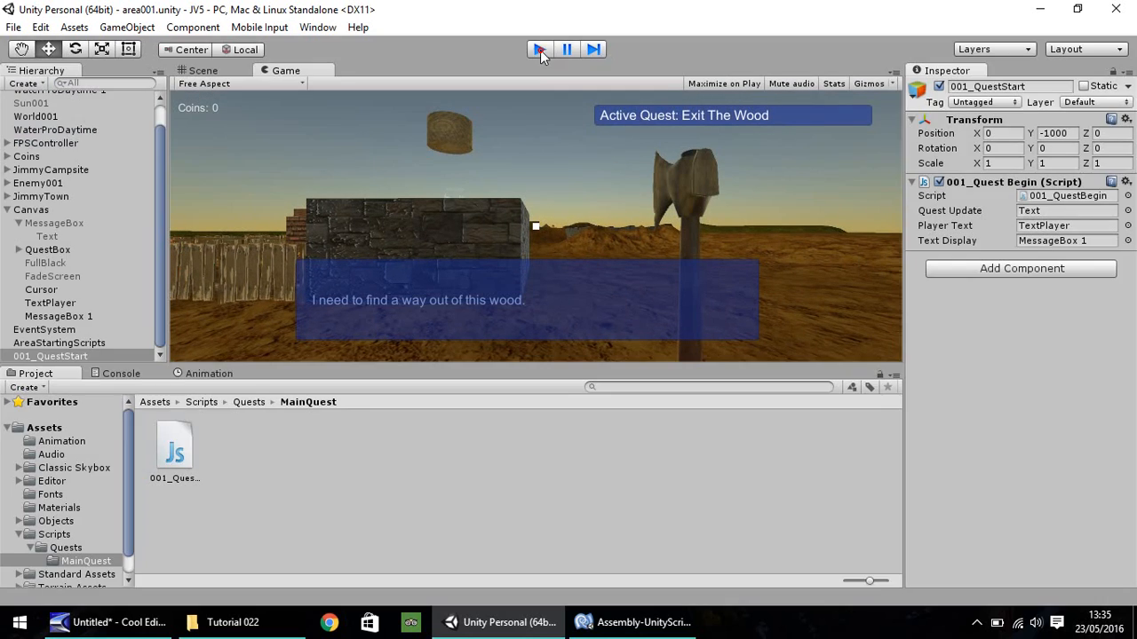
{"action": "left_click", "coordinate": [631, 621]}
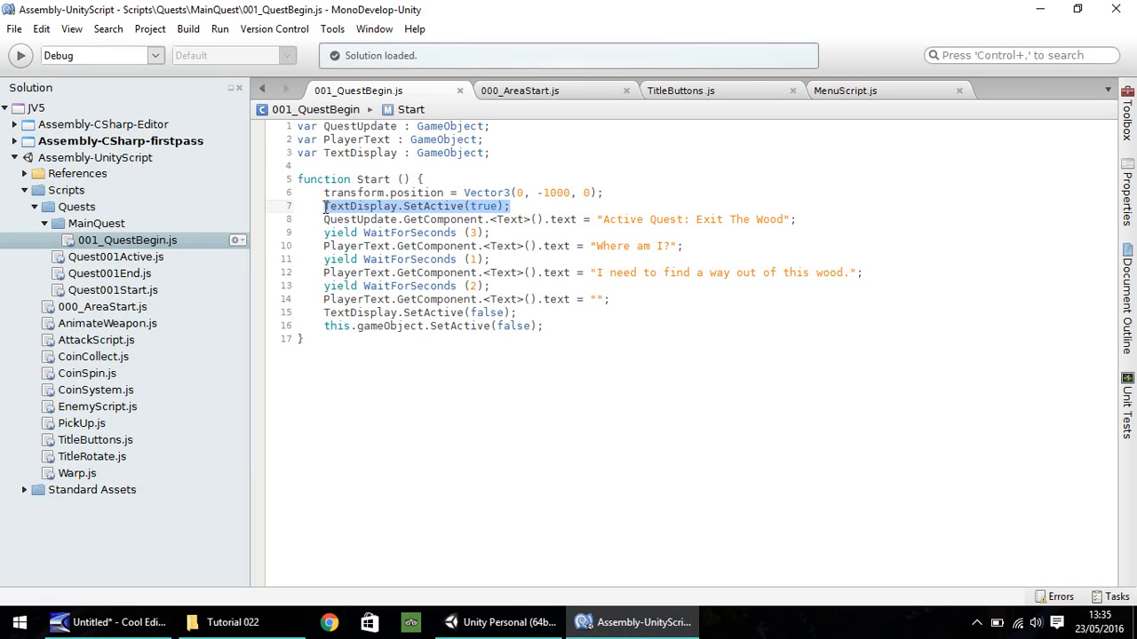
- Move TextDisplay.SetActive(true) after WaitForSeconds(3) and delete the empty line 7
{"action": "key", "text": "Delete"}
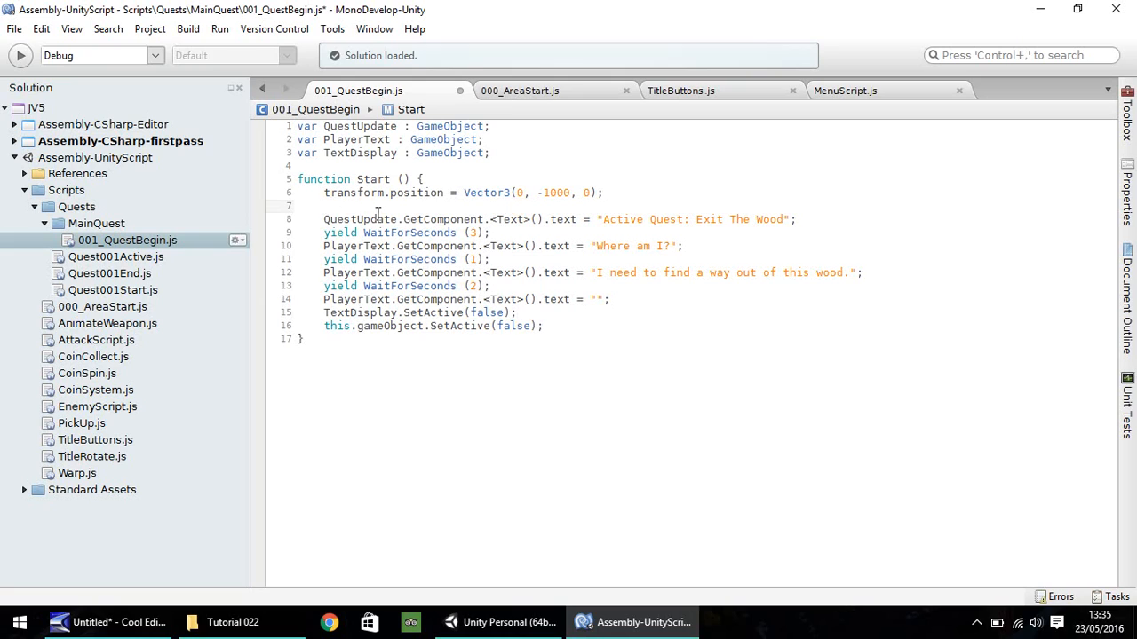
{"action": "left_click", "coordinate": [487, 233]}
{"action": "type", "text": "TextDisplay.SetActive(true);"}
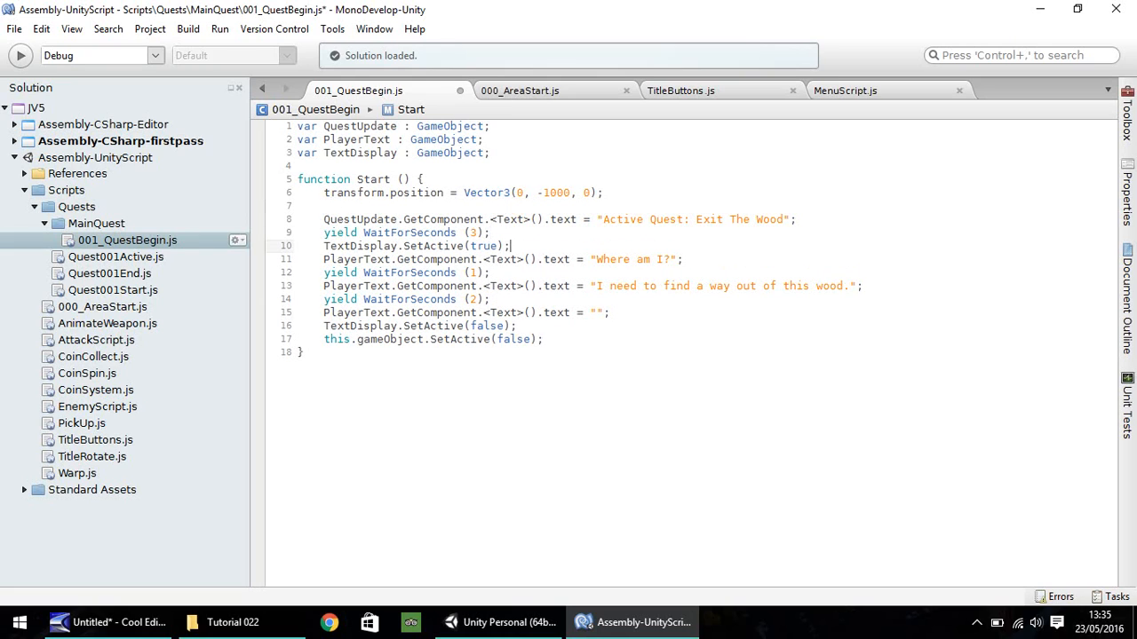
{"action": "left_click", "coordinate": [324, 205]}
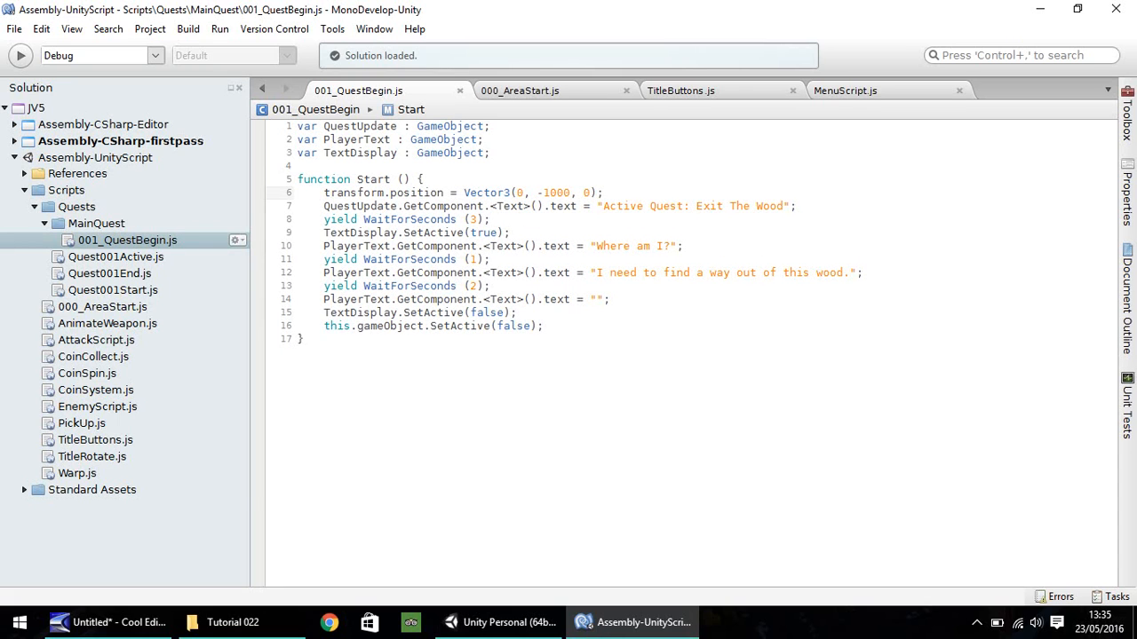
{"action": "left_click", "coordinate": [498, 622]}
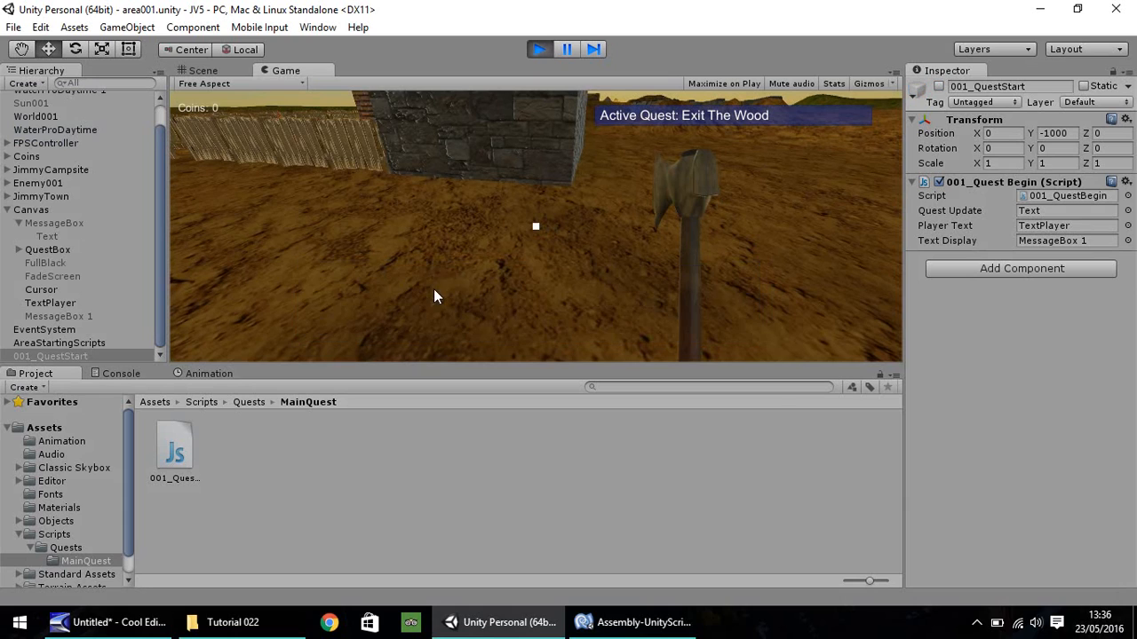
- Run the scene to check "Active Quest: Exit The Wood" appears, then stop
{"action": "left_click", "coordinate": [540, 49]}
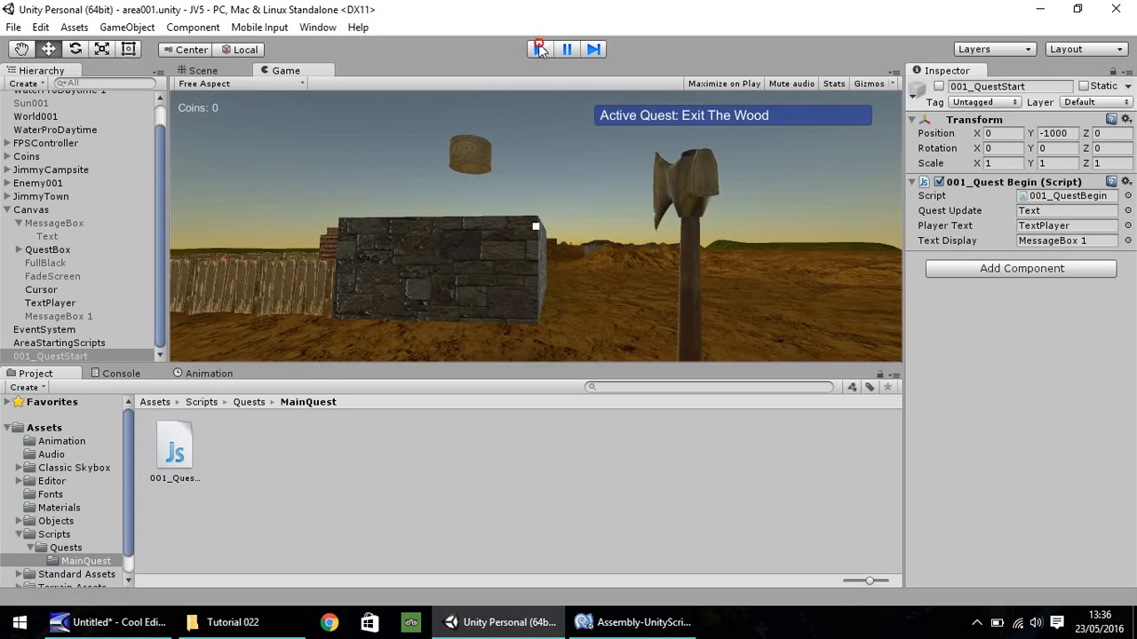
{"action": "left_click", "coordinate": [633, 622]}
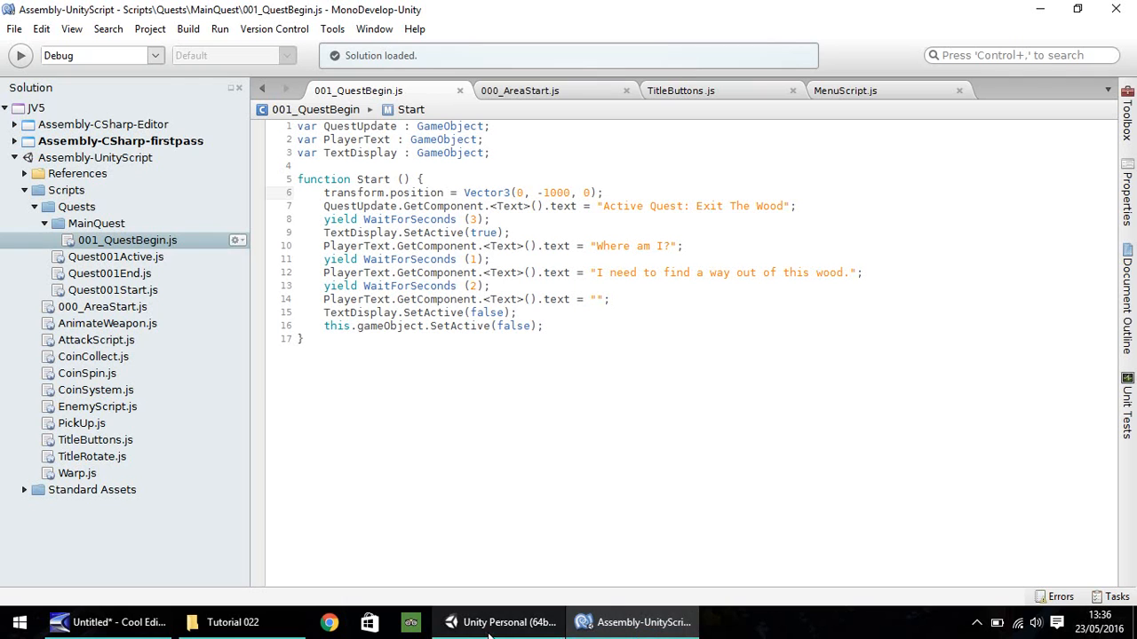
{"action": "left_click", "coordinate": [497, 622]}
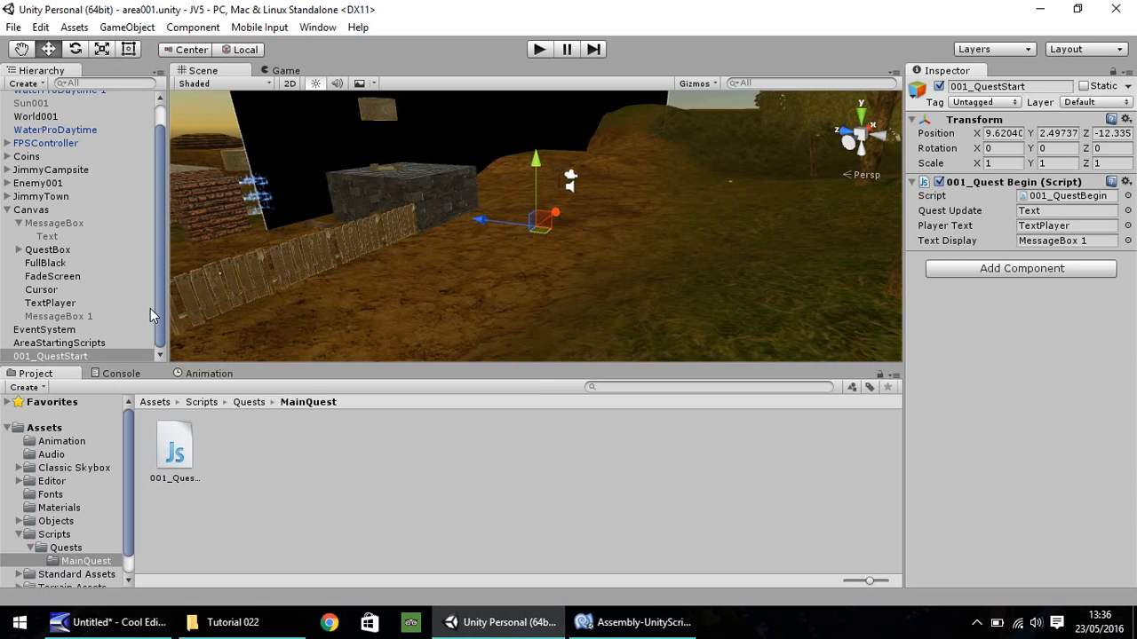
{"action": "mouse_move", "coordinate": [124, 317]}
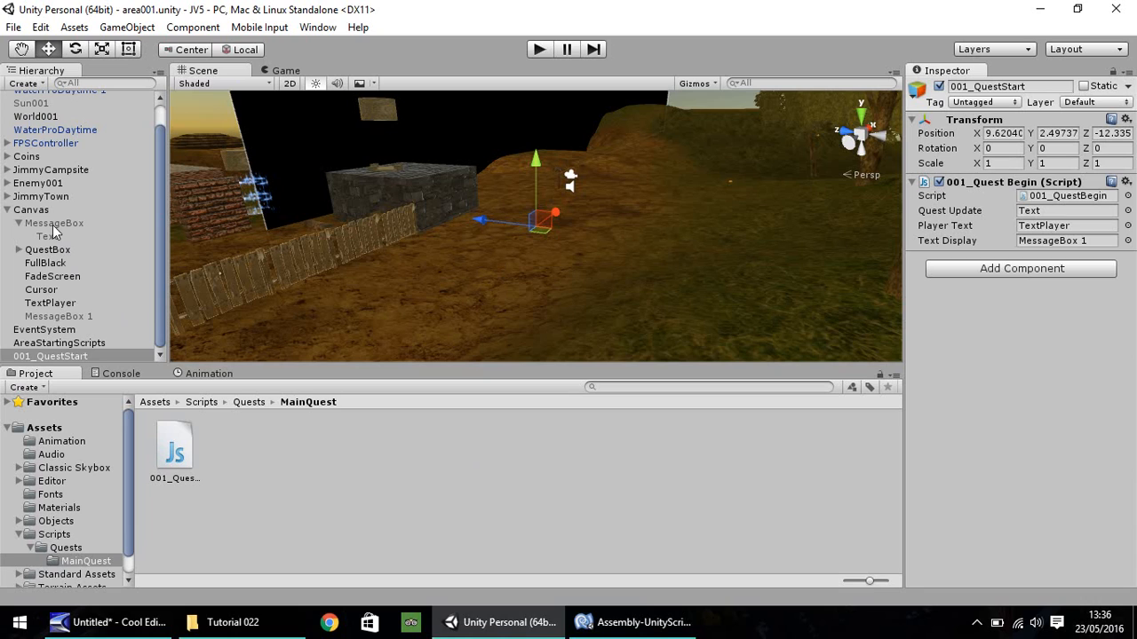
{"action": "left_click", "coordinate": [55, 223]}
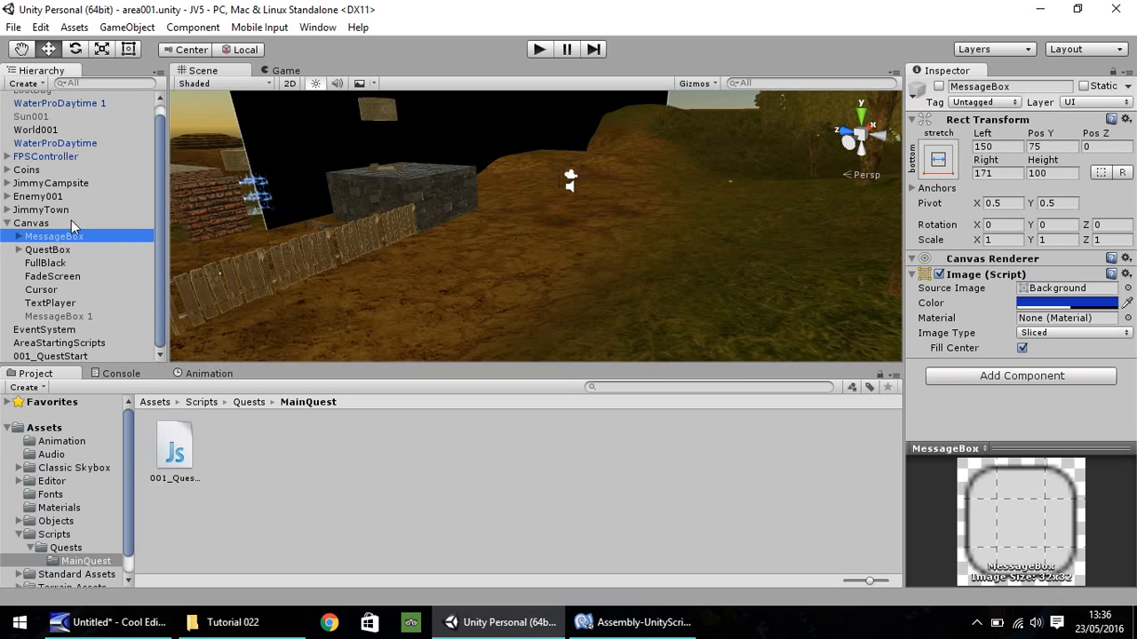
{"action": "left_click", "coordinate": [48, 250]}
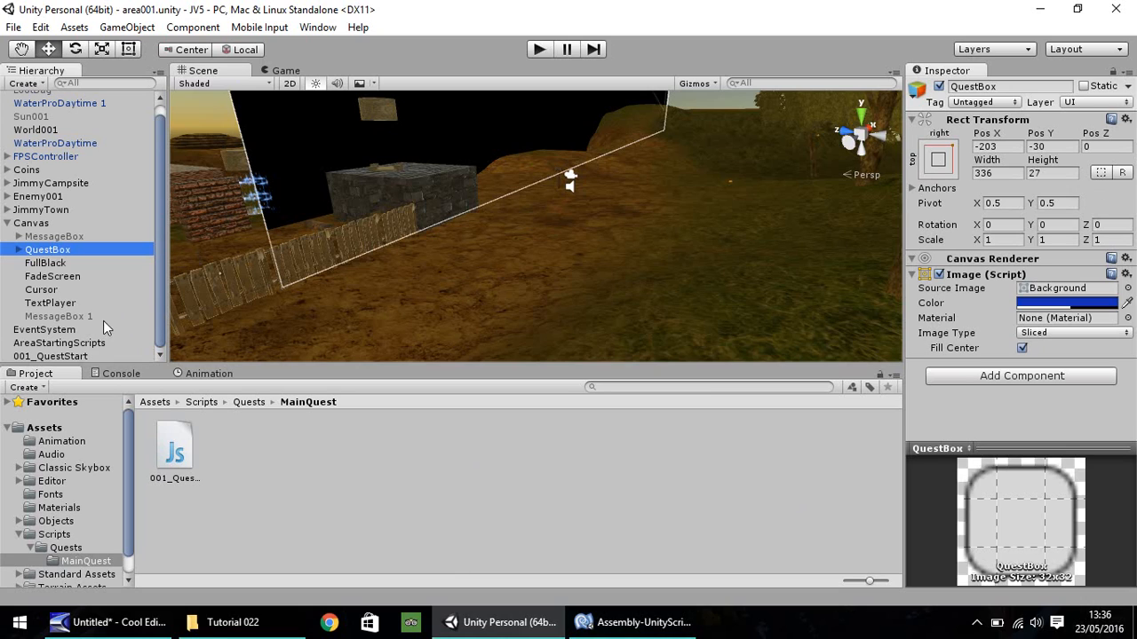
{"action": "mouse_move", "coordinate": [57, 321]}
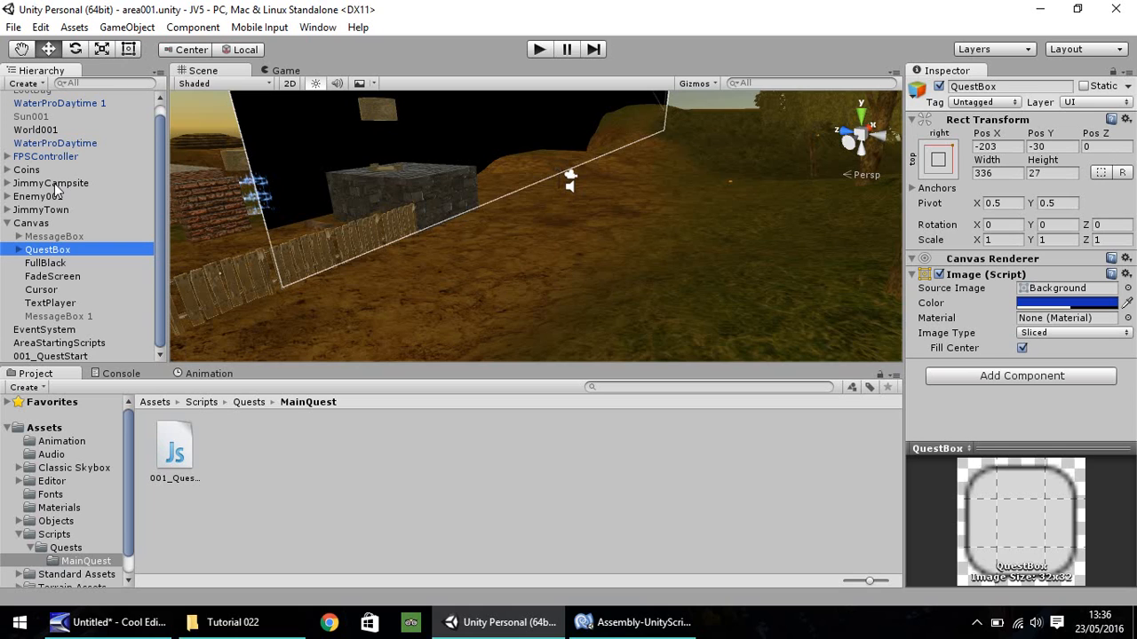
{"action": "left_click", "coordinate": [45, 157]}
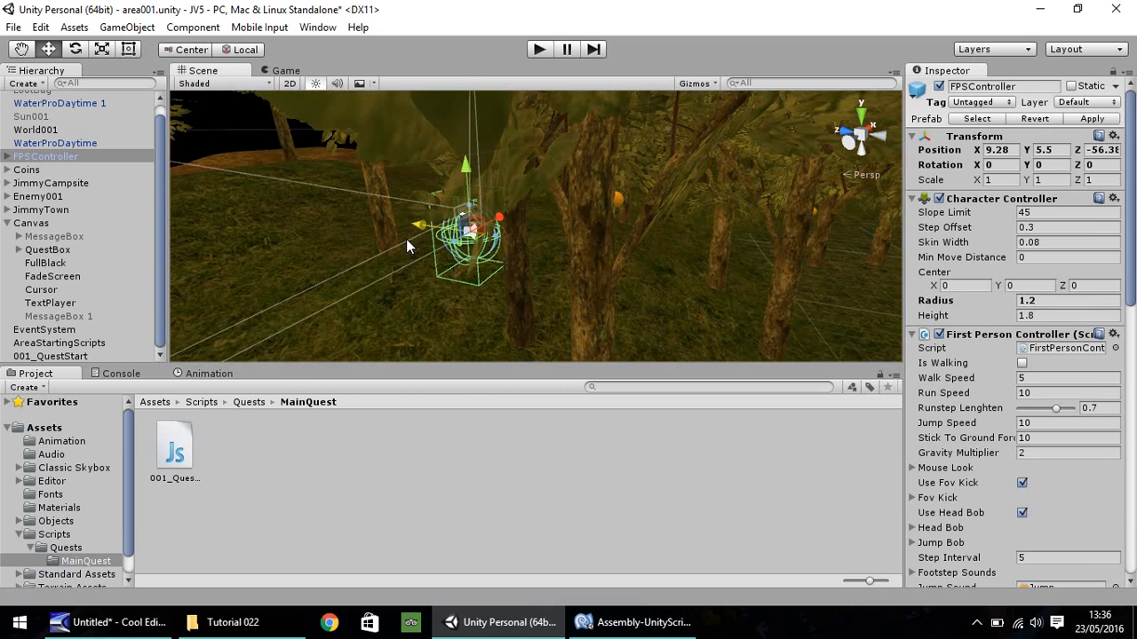
- Drag FPSController deeper into the wood to about (9.28, 1.67, -78.7)
{"action": "left_click_drag", "start_coordinate": [471, 248], "coordinate": [693, 258]}
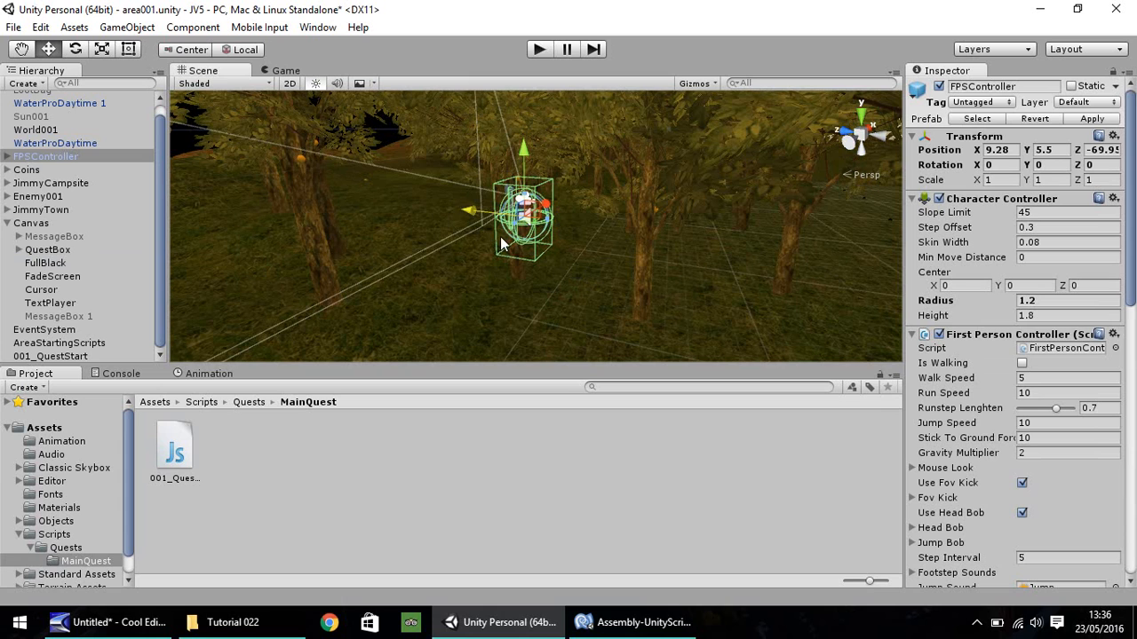
{"action": "left_click_drag", "start_coordinate": [524, 213], "coordinate": [777, 240]}
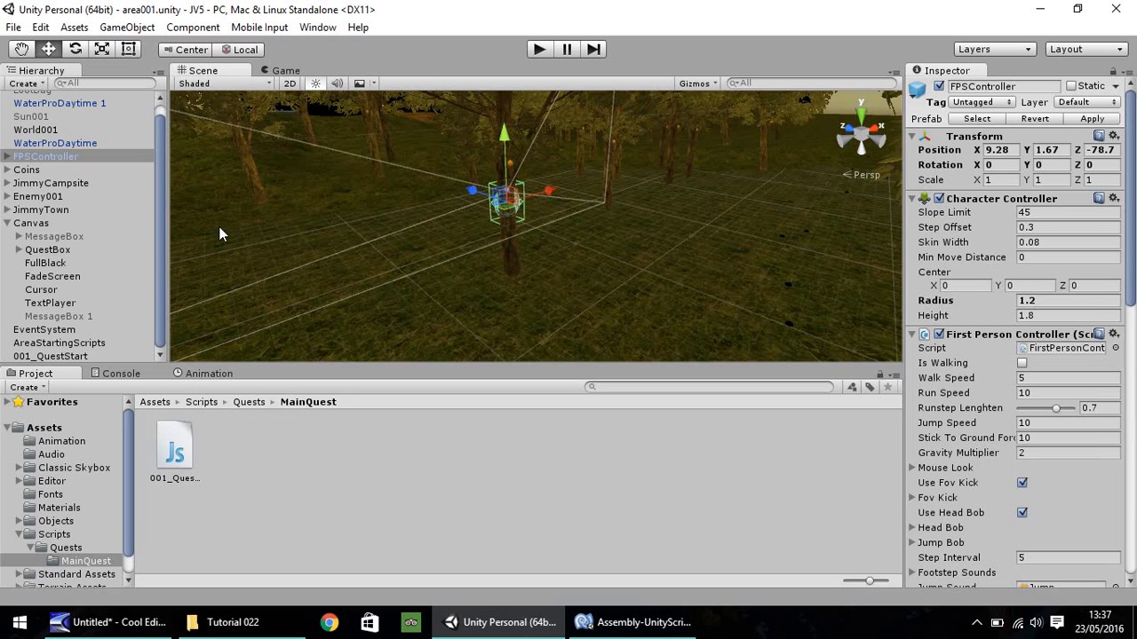
{"action": "left_click", "coordinate": [44, 427]}
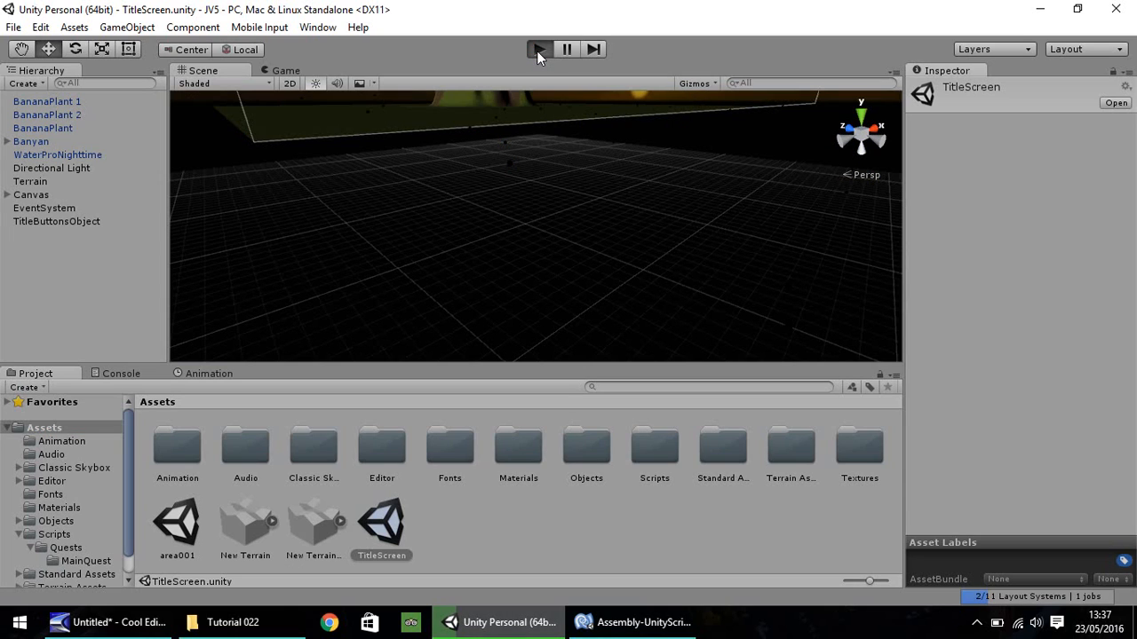
- Play the TitleScreen scene and choose Play Game from the Jimmy's Adventure menu
{"action": "left_click", "coordinate": [537, 49]}
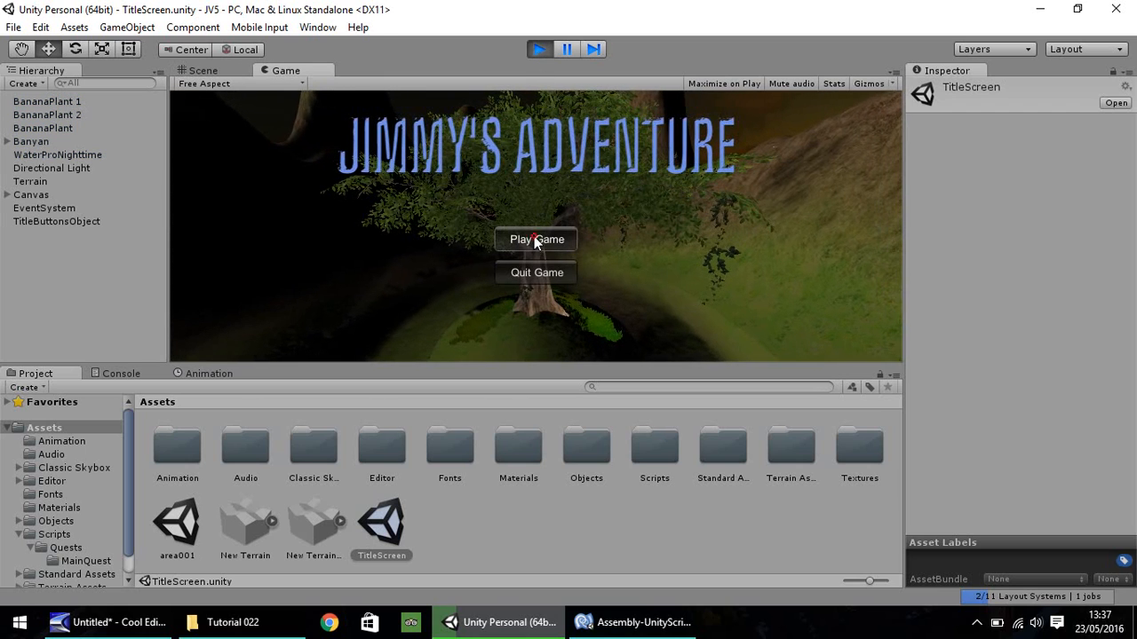
{"action": "mouse_move", "coordinate": [533, 221]}
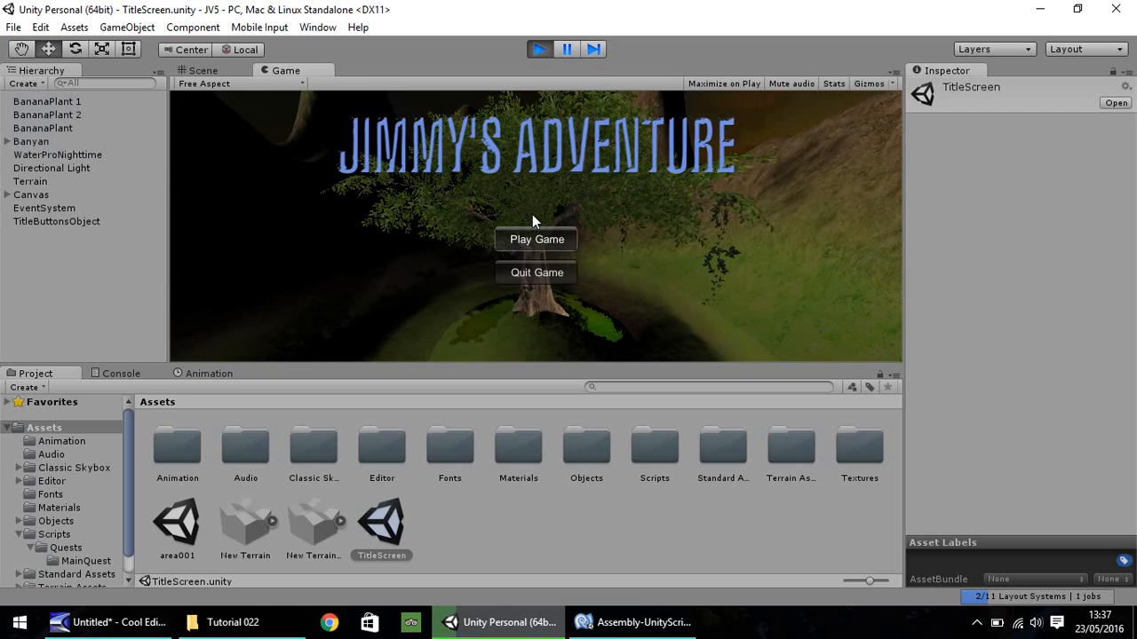
{"action": "left_click", "coordinate": [536, 239]}
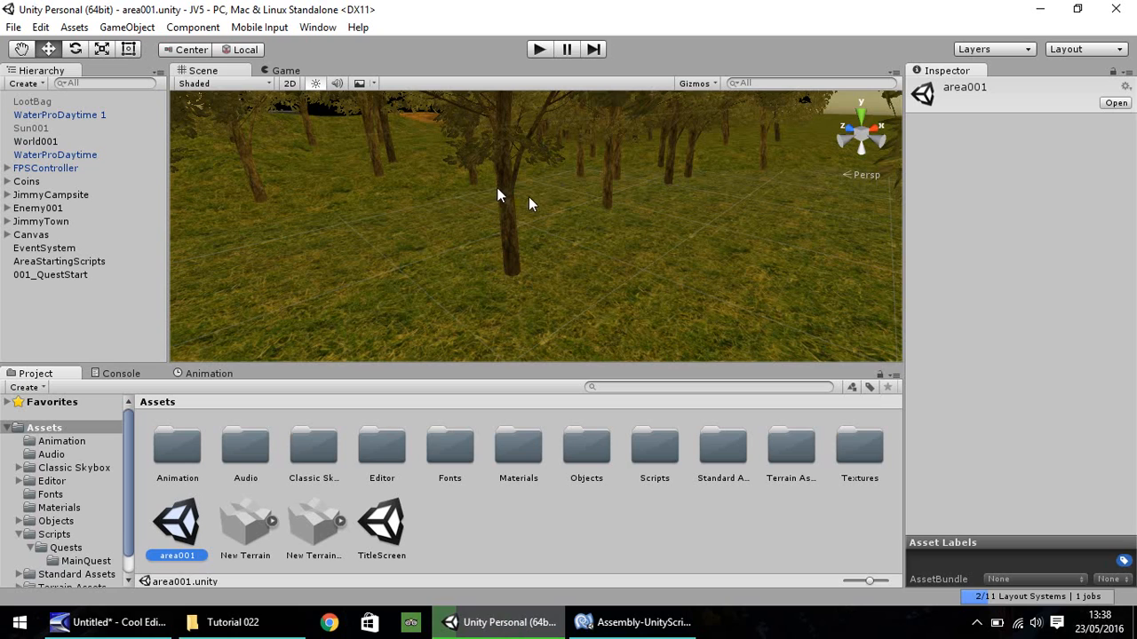
{"action": "mouse_move", "coordinate": [610, 253]}
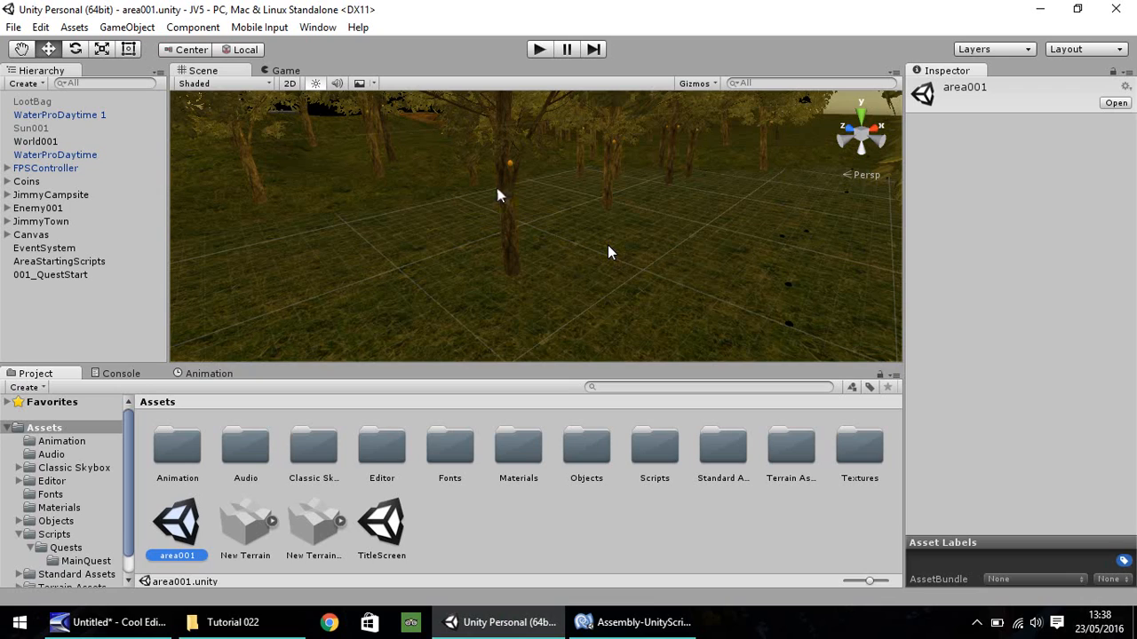
{"action": "mouse_move", "coordinate": [530, 246]}
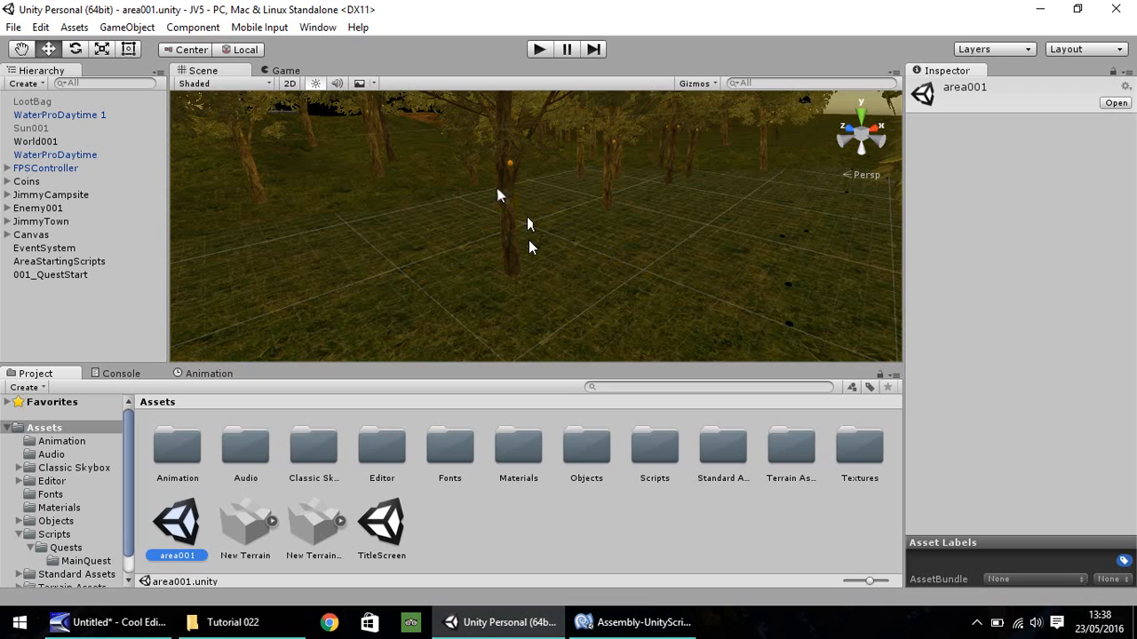
{"action": "mouse_move", "coordinate": [542, 238]}
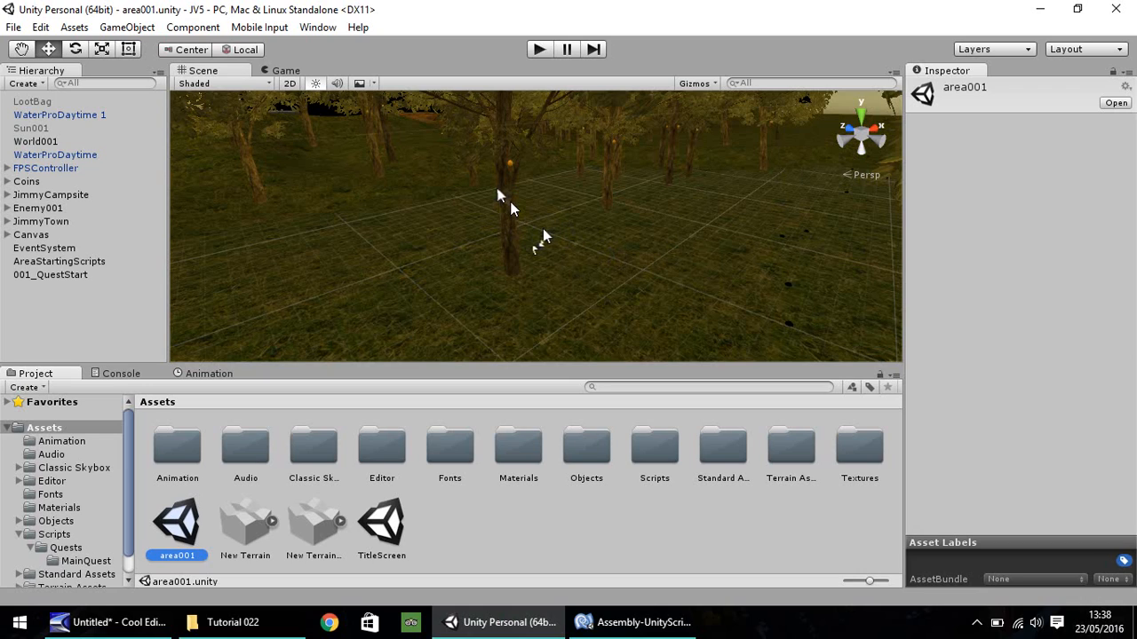
{"action": "mouse_move", "coordinate": [527, 211]}
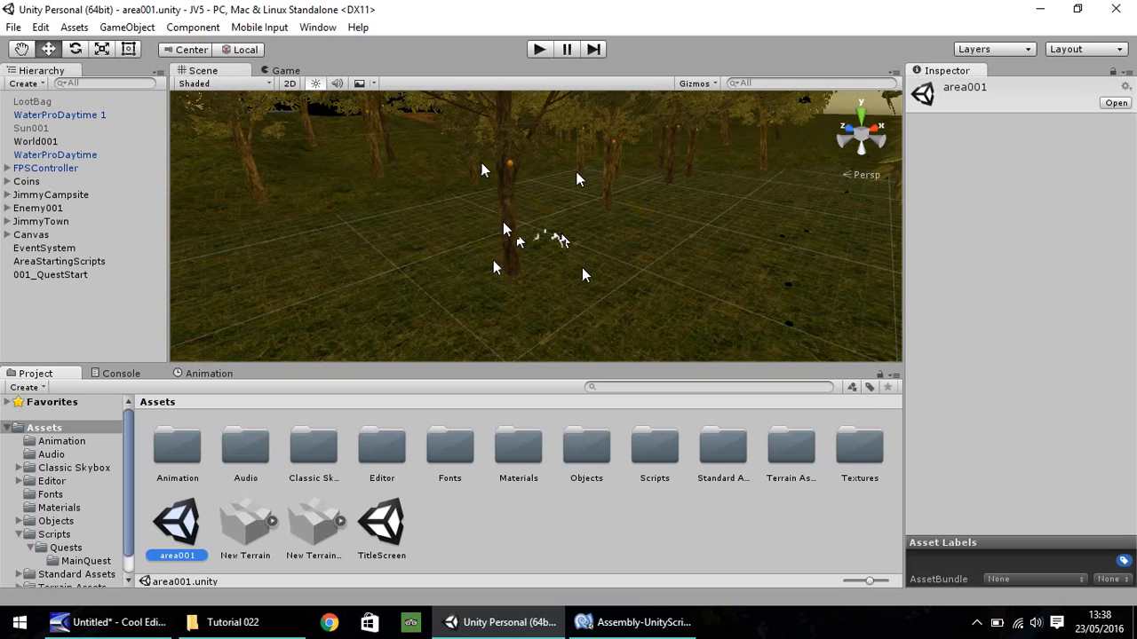
{"action": "mouse_move", "coordinate": [525, 211]}
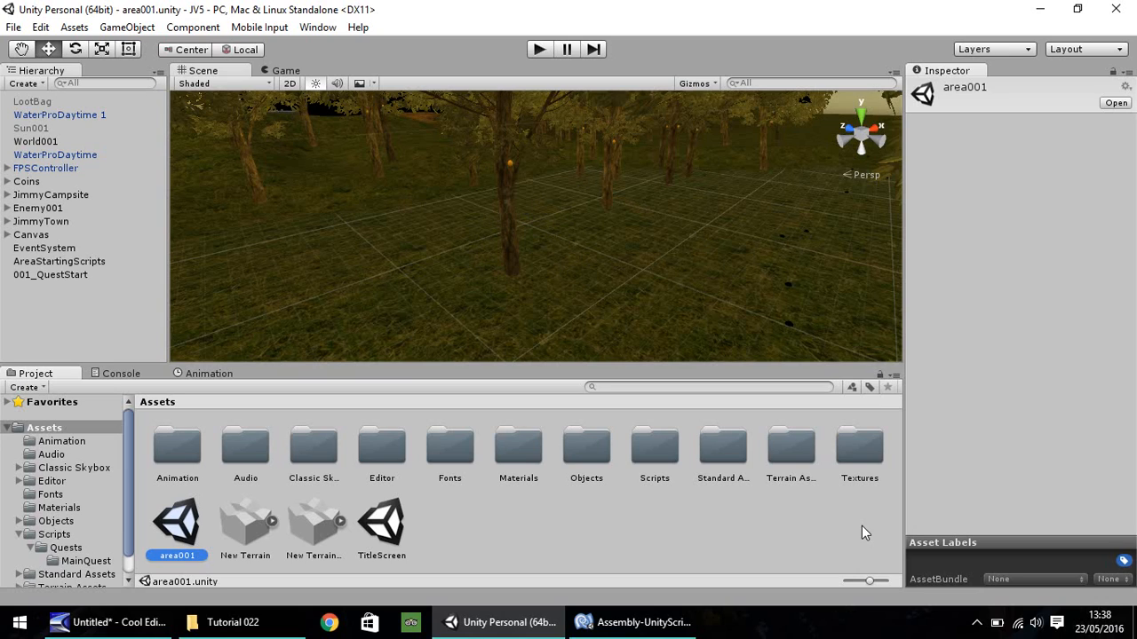
{"action": "mouse_move", "coordinate": [851, 534]}
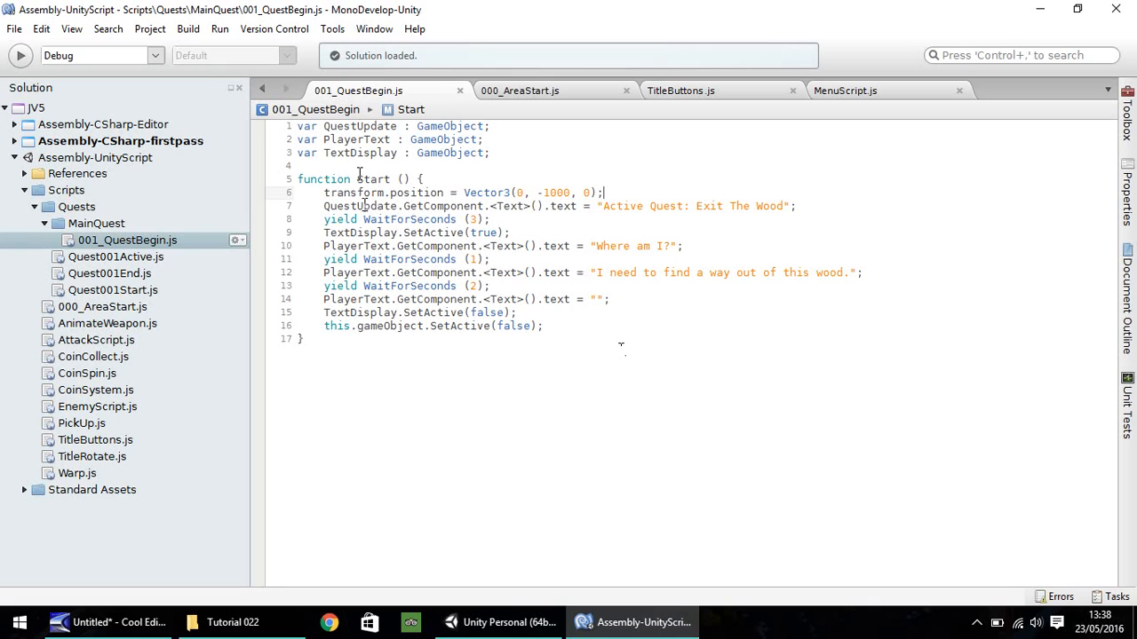
- Switch from the script editor back to the Unity editor via the taskbar
{"action": "left_click", "coordinate": [498, 622]}
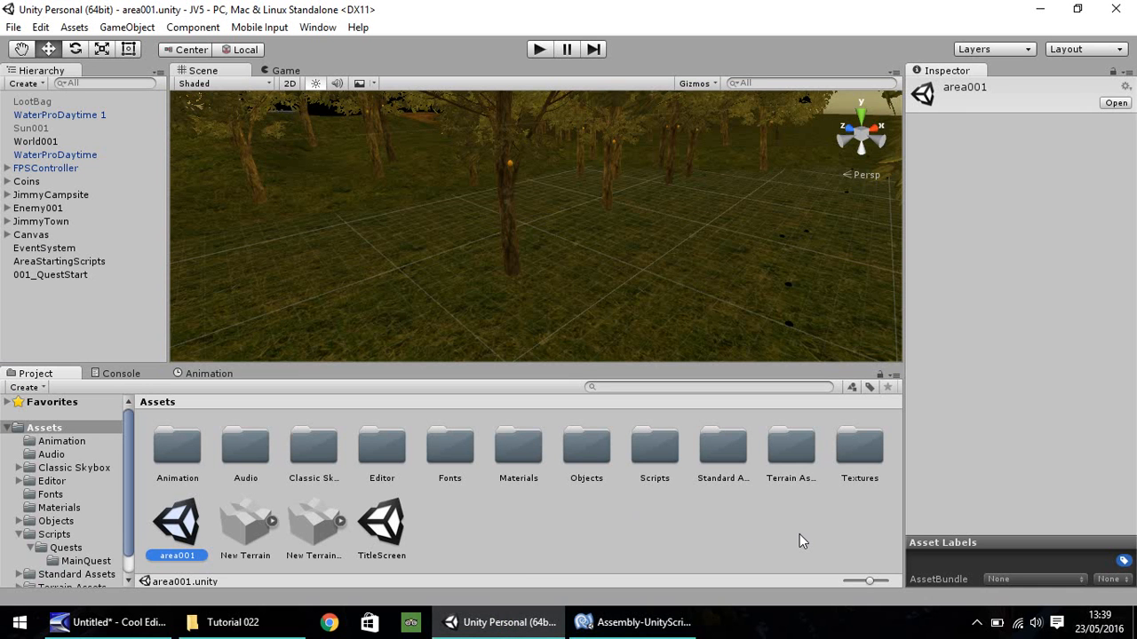
{"action": "mouse_move", "coordinate": [809, 540]}
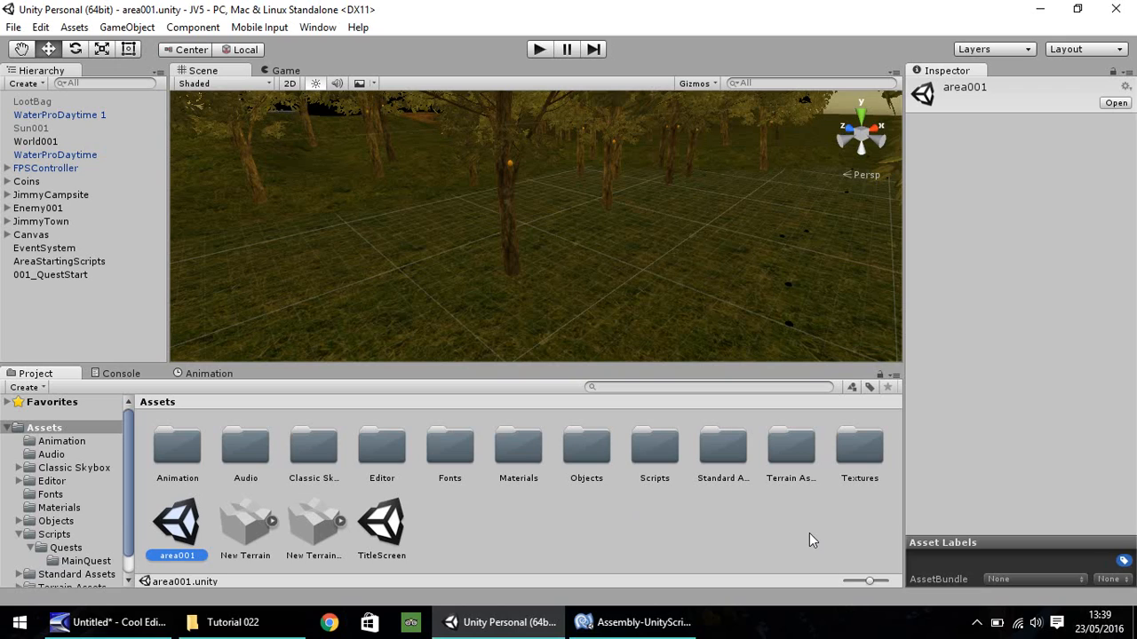